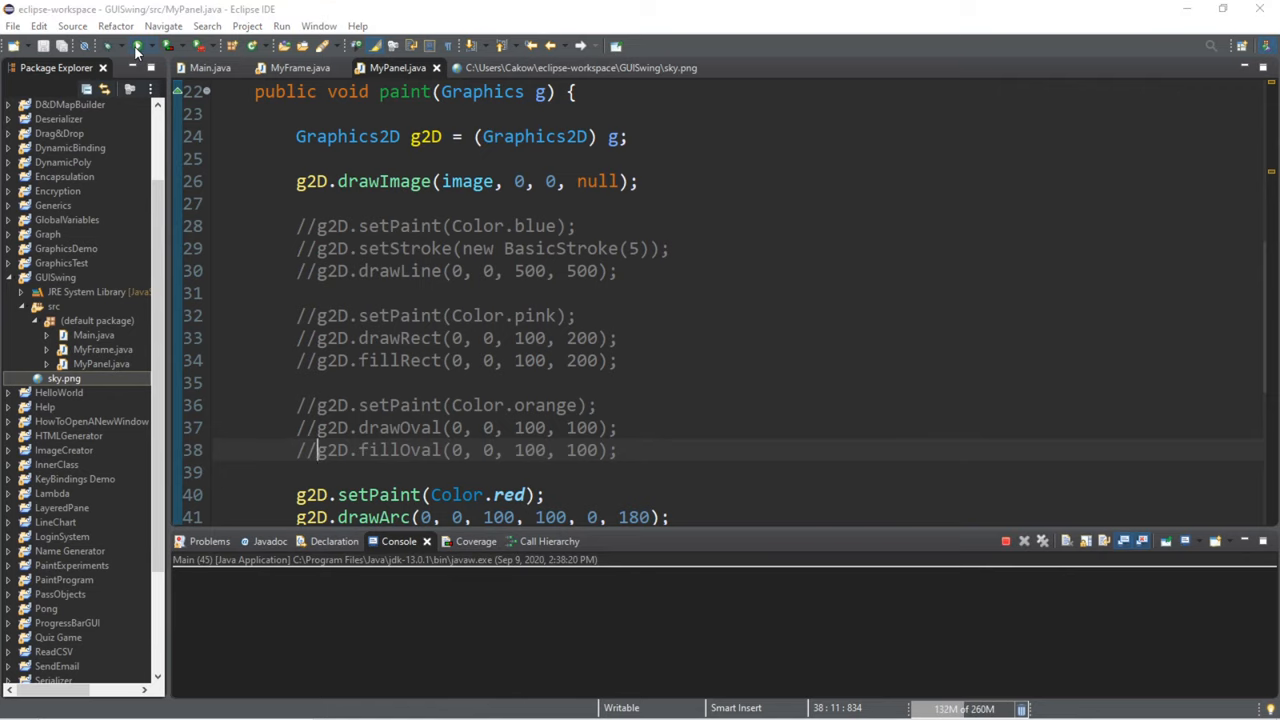
# - Run the GUISwing program to view its sky, arc, triangle and winner-text window
pyautogui.click(137, 46)
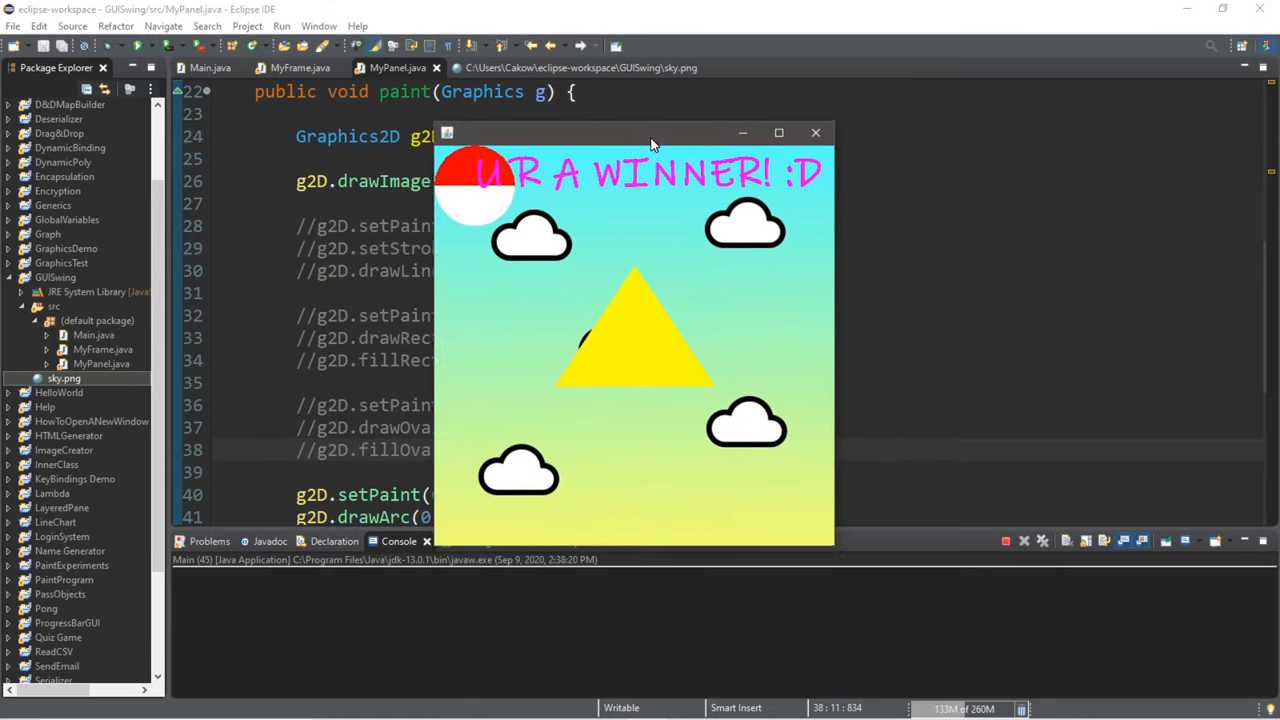
pyautogui.moveTo(650, 133); pyautogui.dragTo(630, 138)
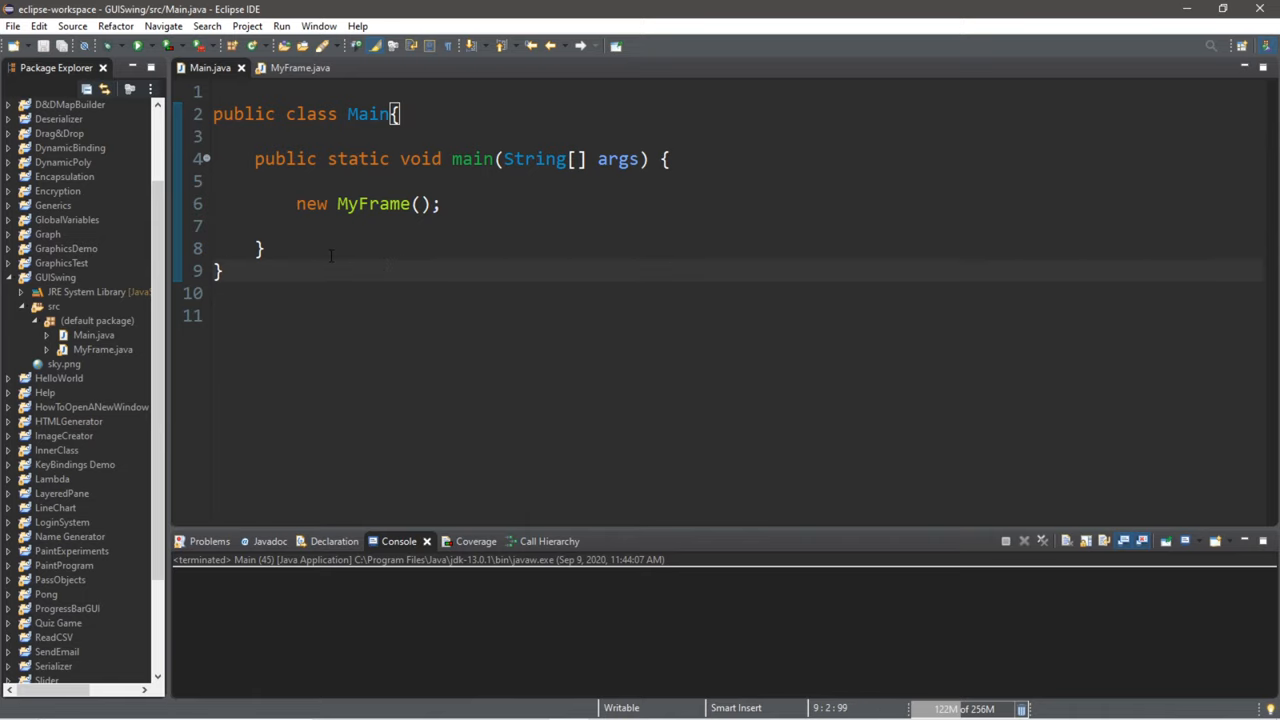
# - In Main.java, highlight the Main class and main method that creates a new MyFrame
pyautogui.click(264, 248)
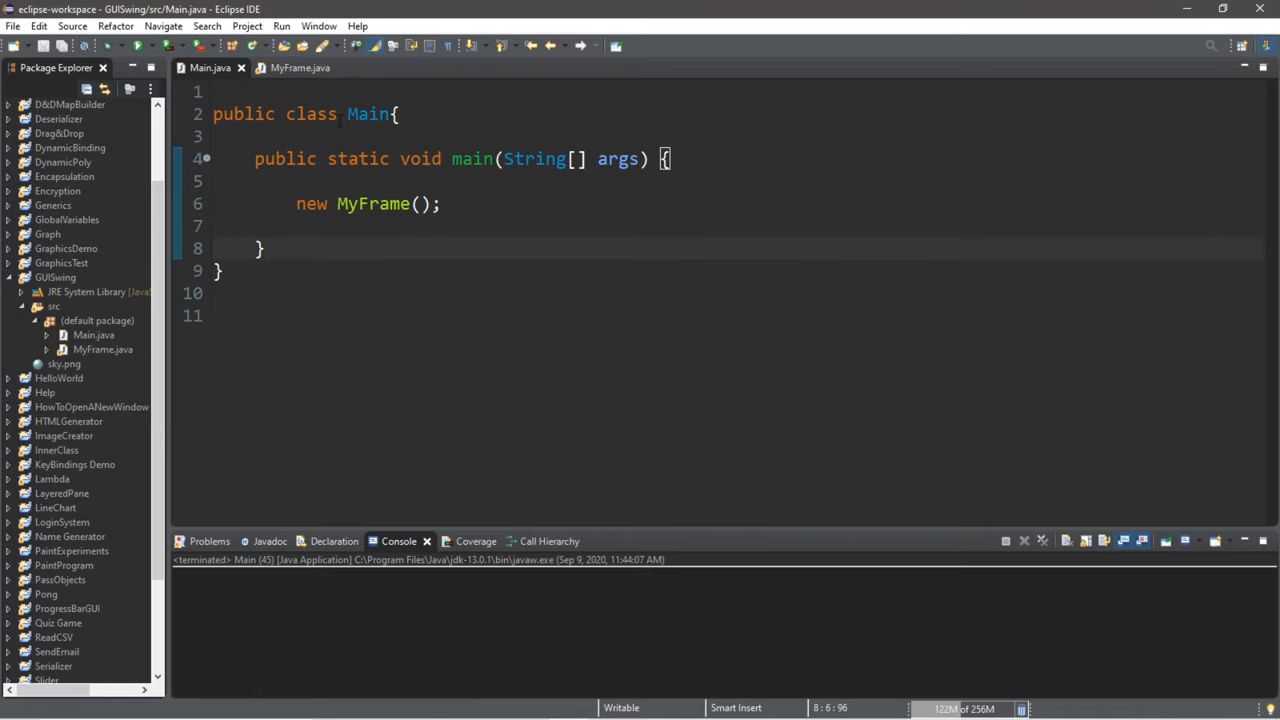
pyautogui.doubleClick(368, 114)
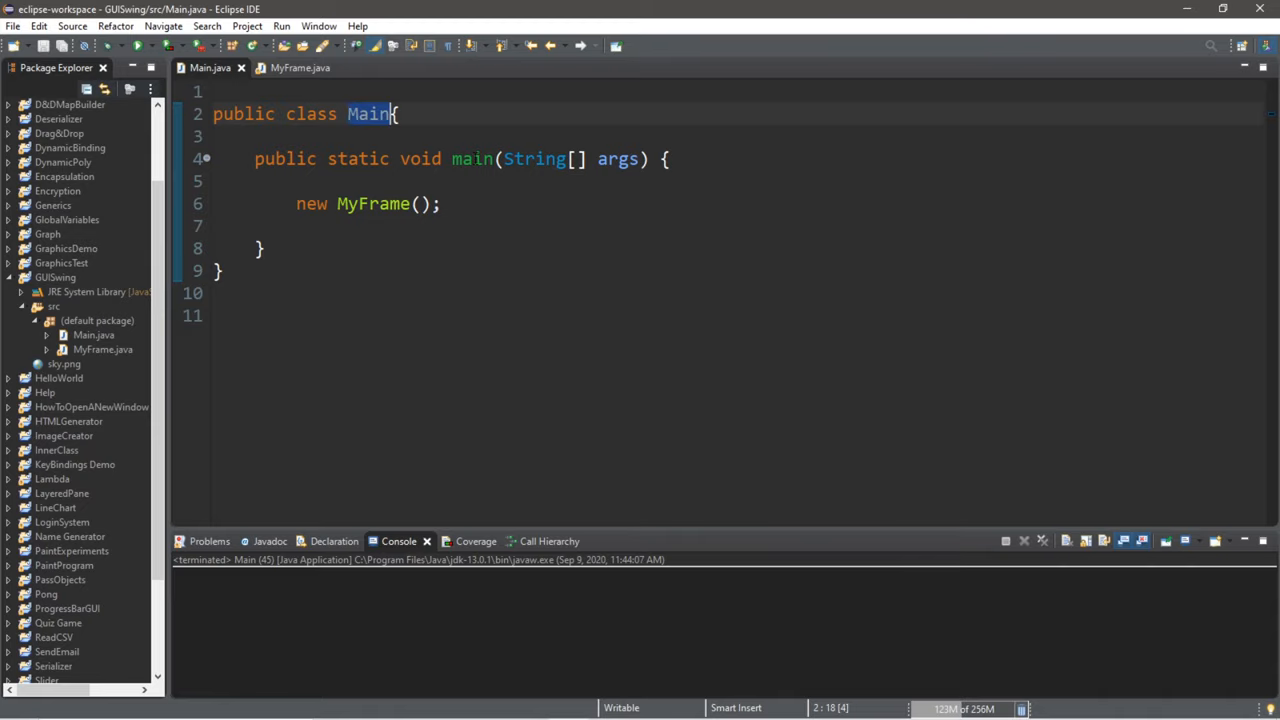
pyautogui.doubleClick(472, 159)
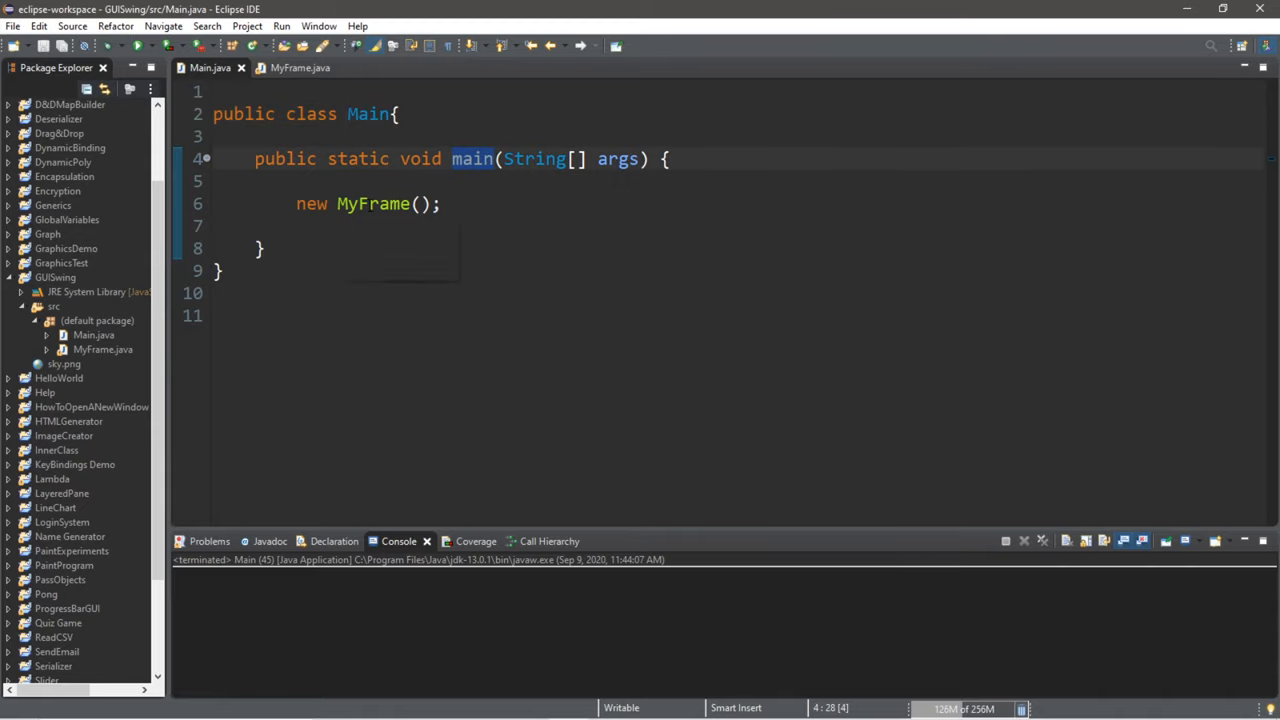
pyautogui.click(440, 203)
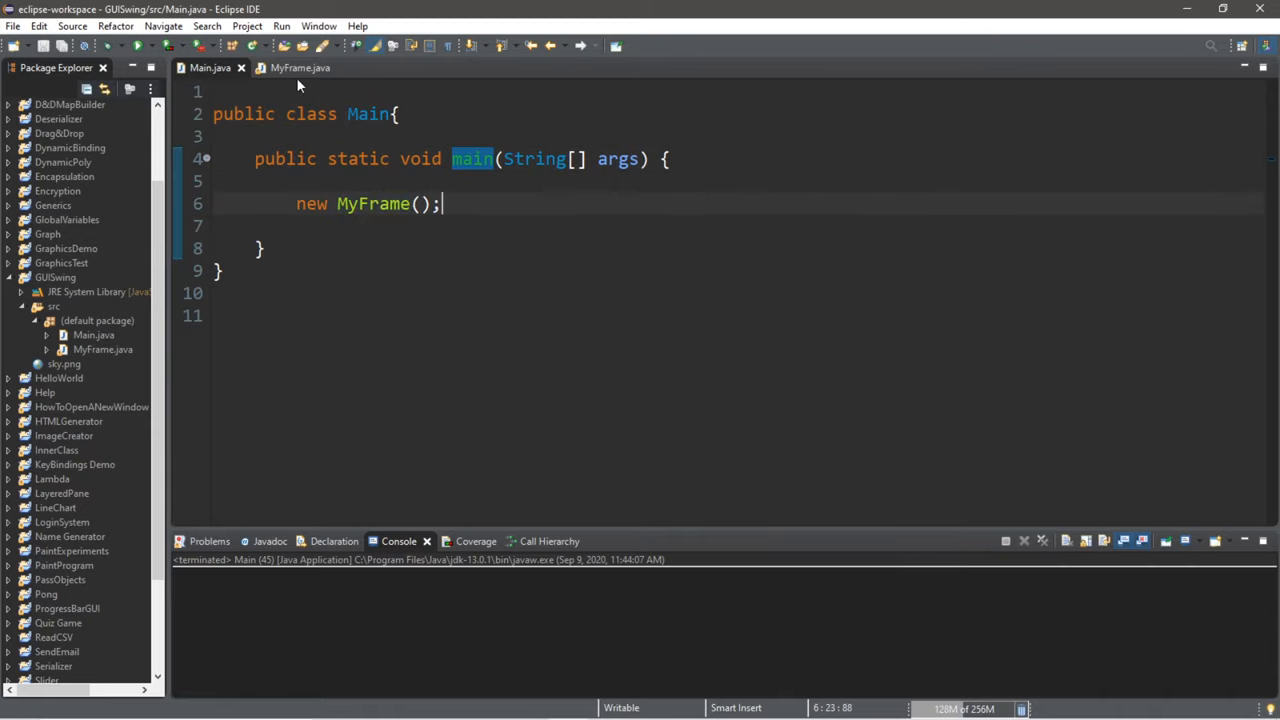
# - Open MyFrame.java and review its JFrame subclass constructor lines
pyautogui.click(299, 67)
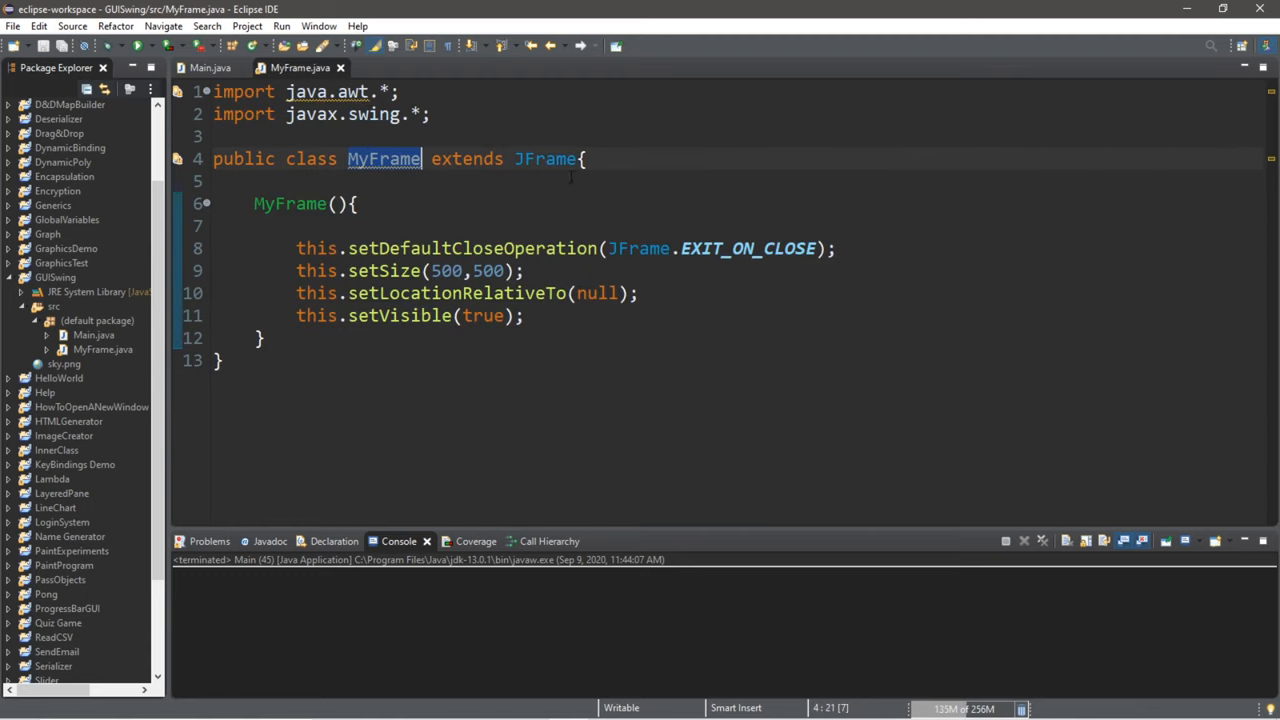
pyautogui.doubleClick(545, 159)
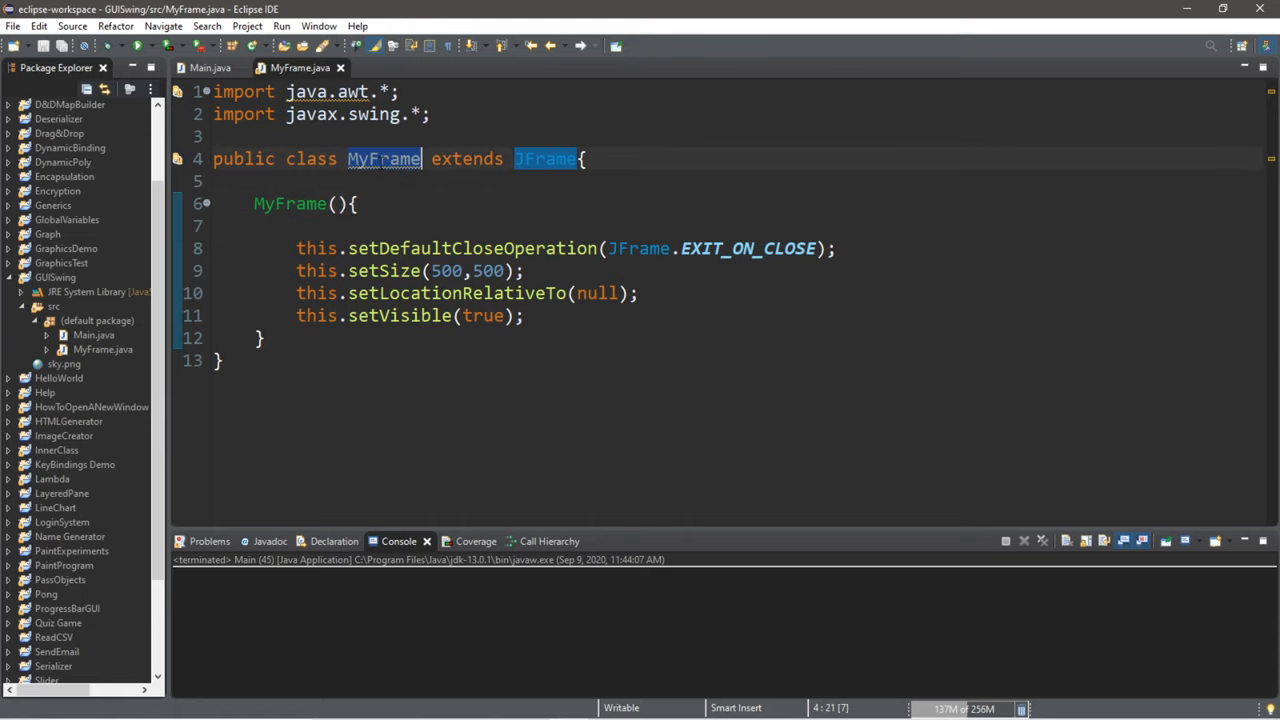
pyautogui.click(430, 271)
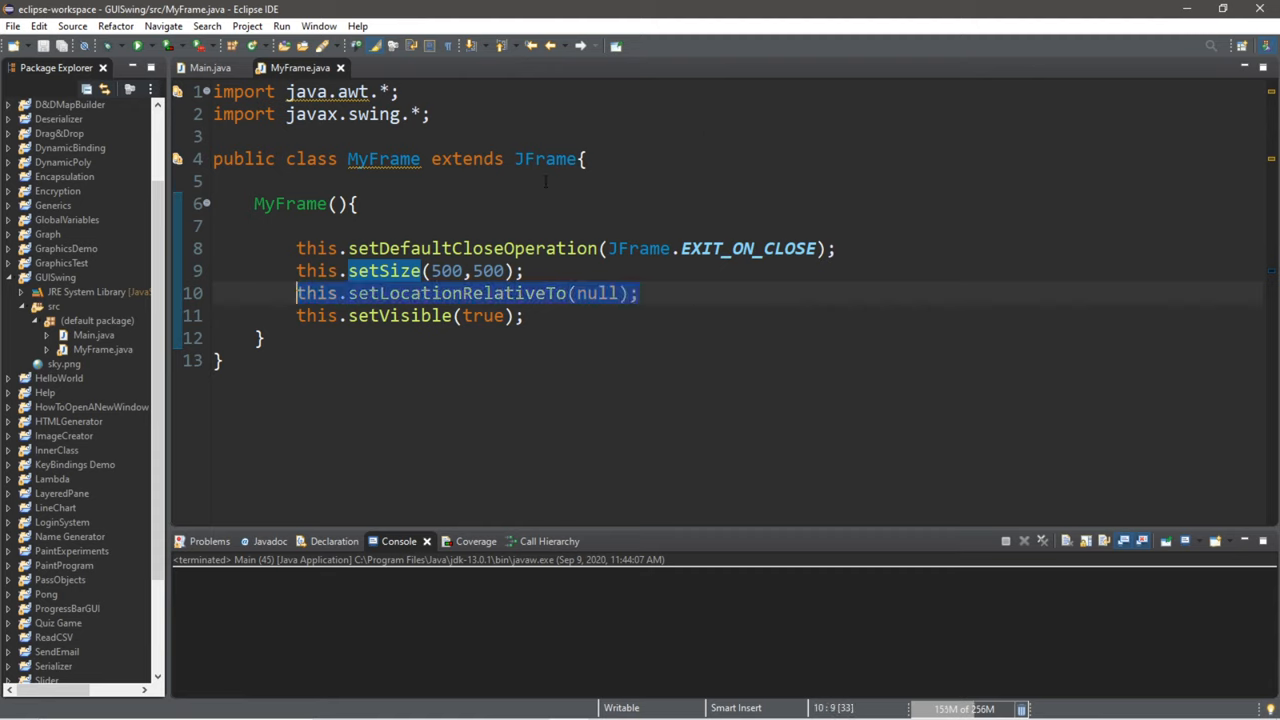
pyautogui.click(290, 337)
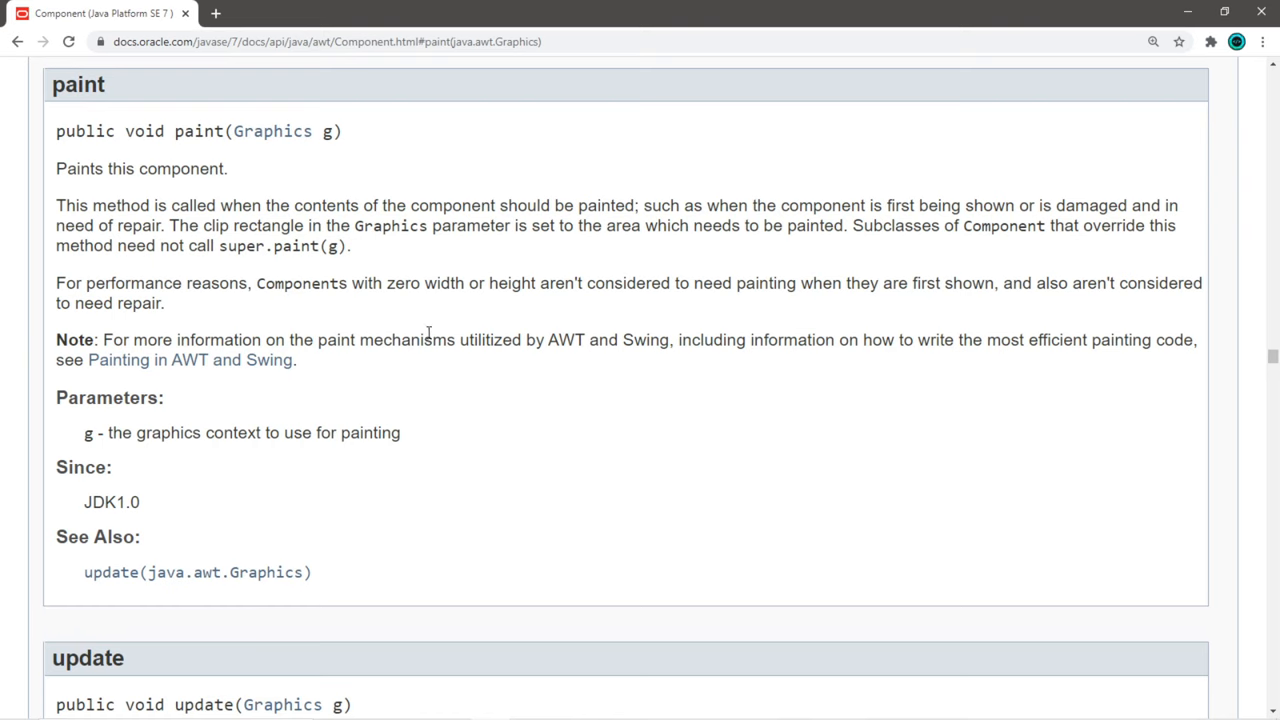
pyautogui.moveTo(195, 162)
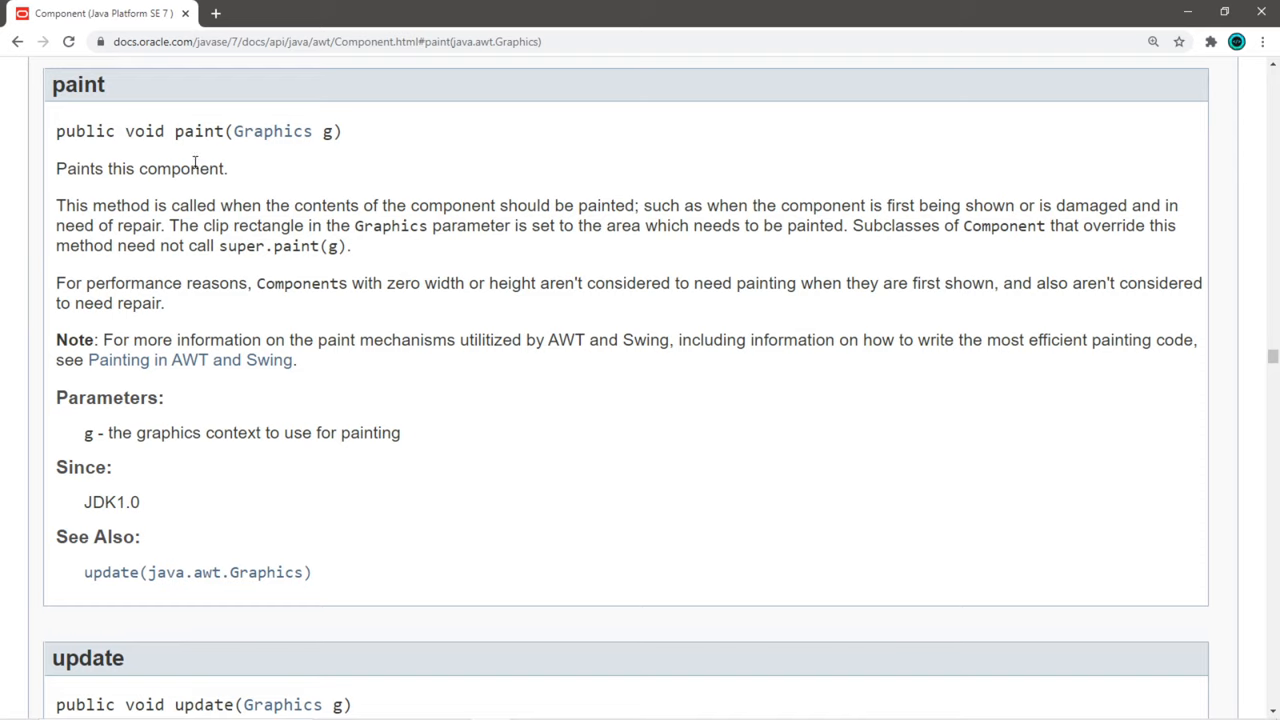
pyautogui.moveTo(100, 13)
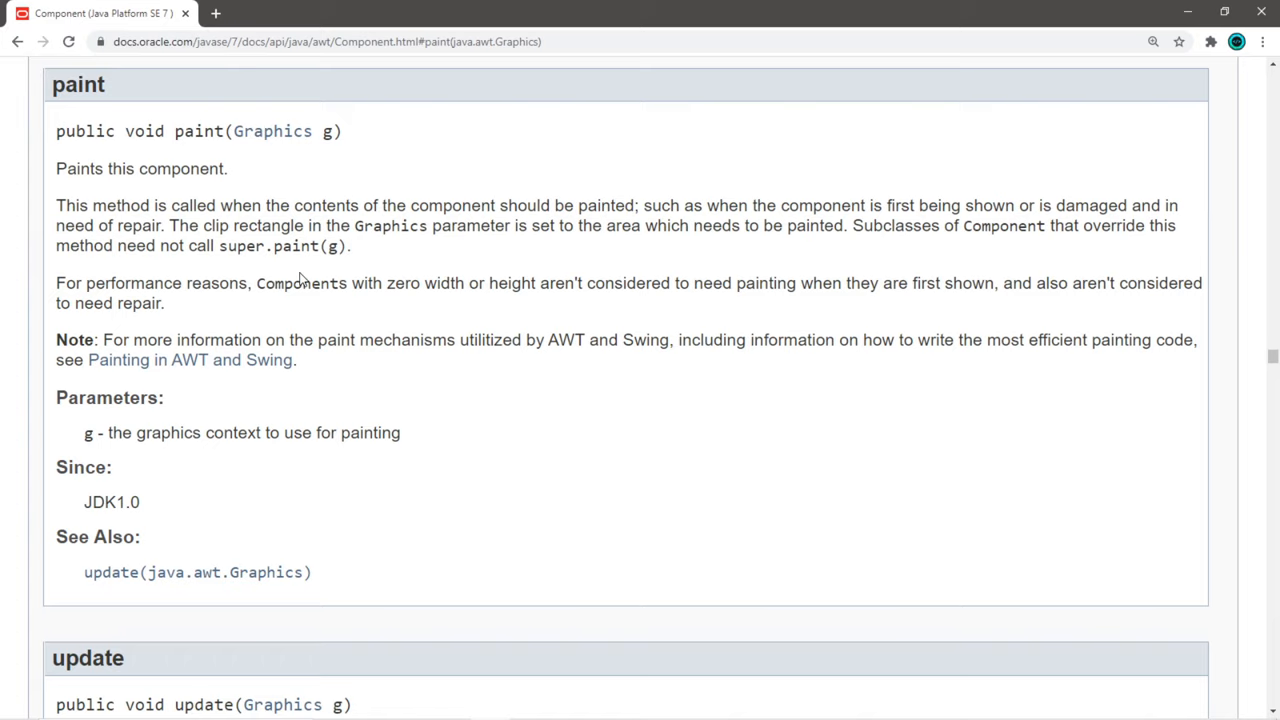
pyautogui.moveTo(205, 156)
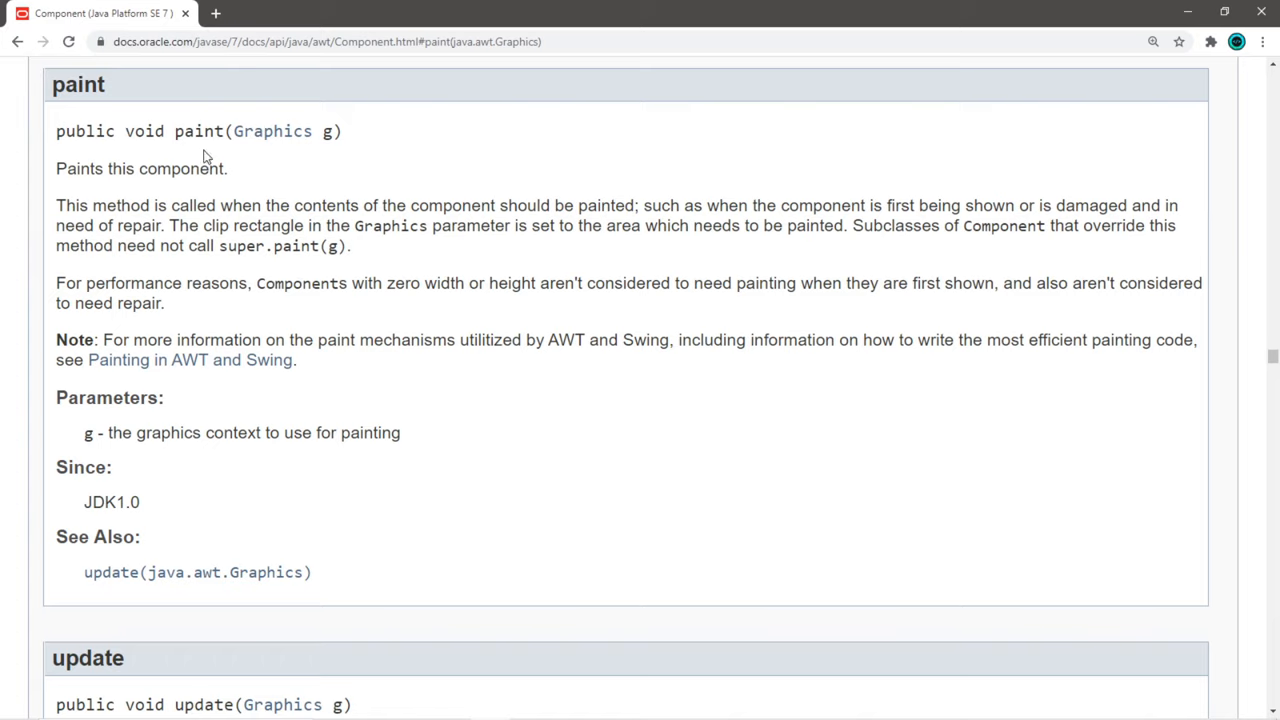
pyautogui.doubleClick(257, 131)
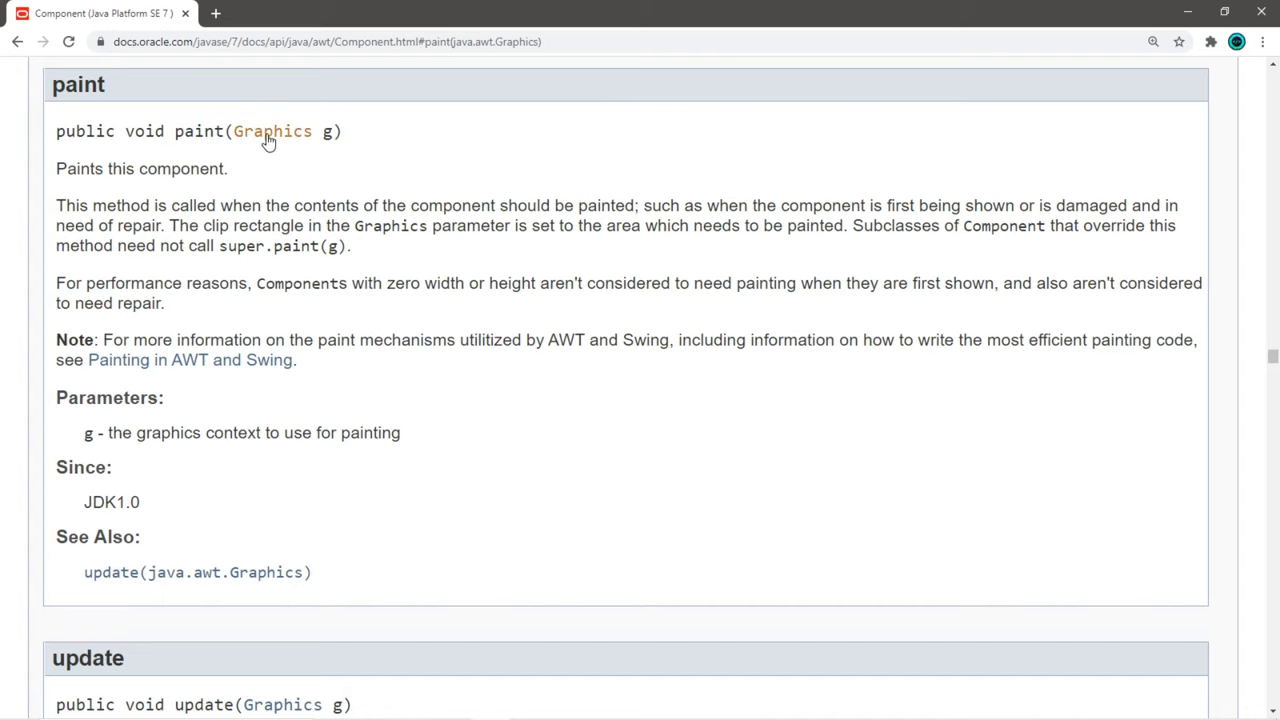
pyautogui.moveTo(297, 148)
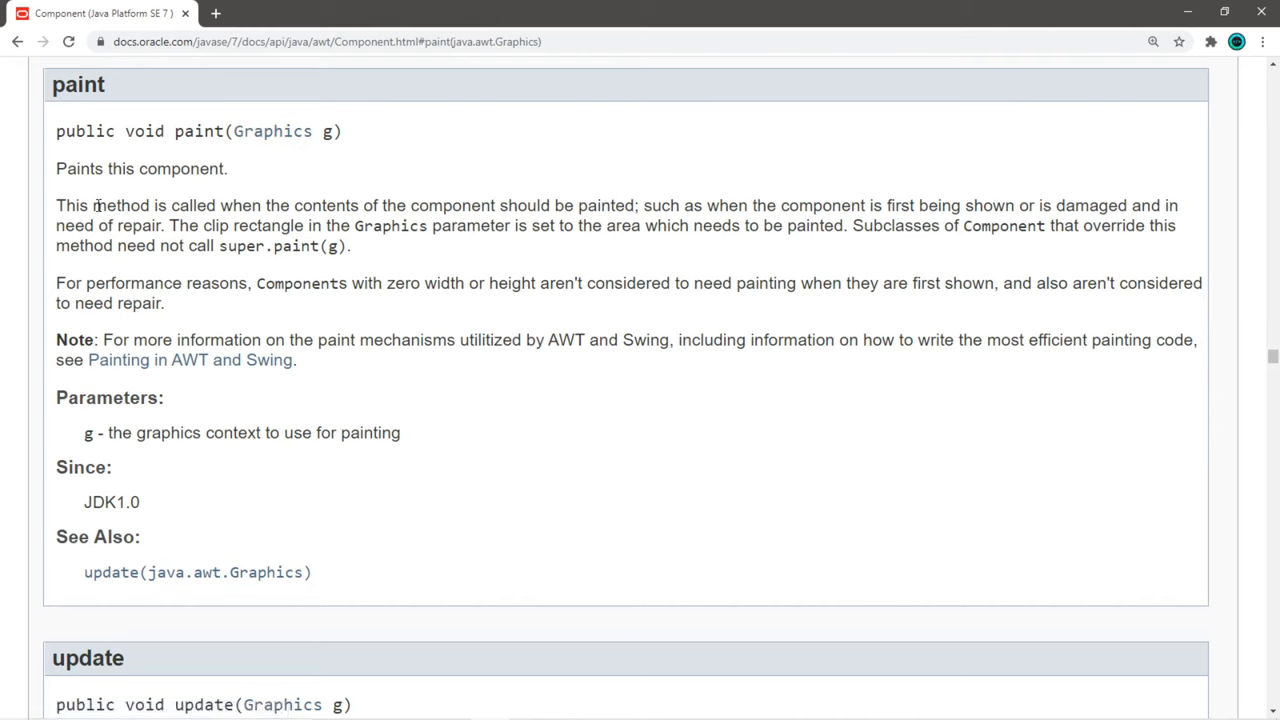
pyautogui.moveTo(566, 212)
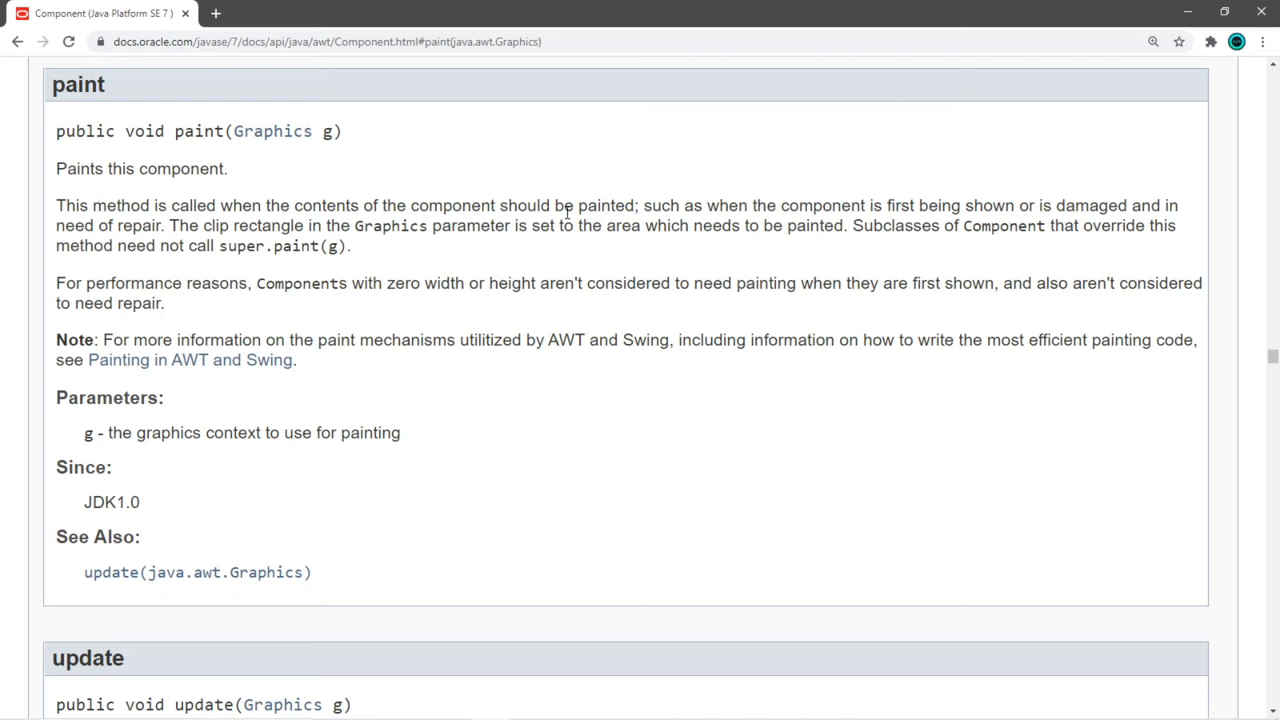
pyautogui.doubleClick(672, 205)
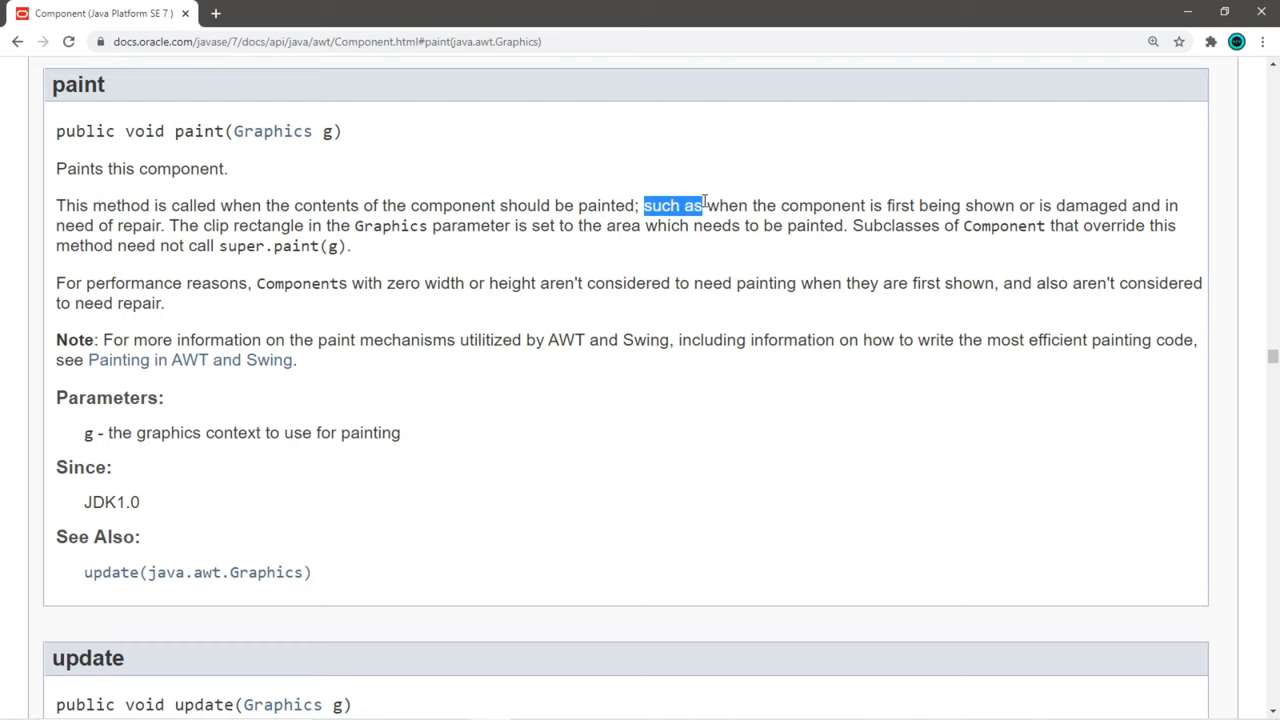
pyautogui.moveTo(703, 205); pyautogui.dragTo(1013, 205)
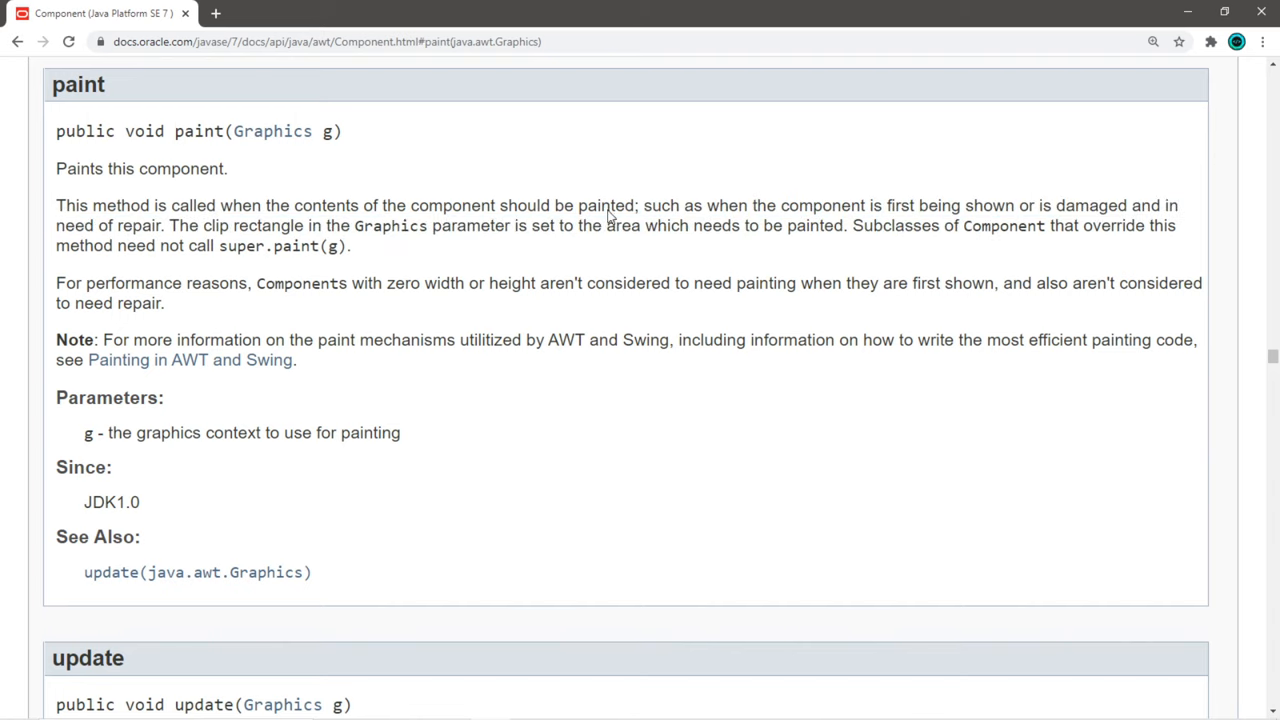
pyautogui.moveTo(97, 147)
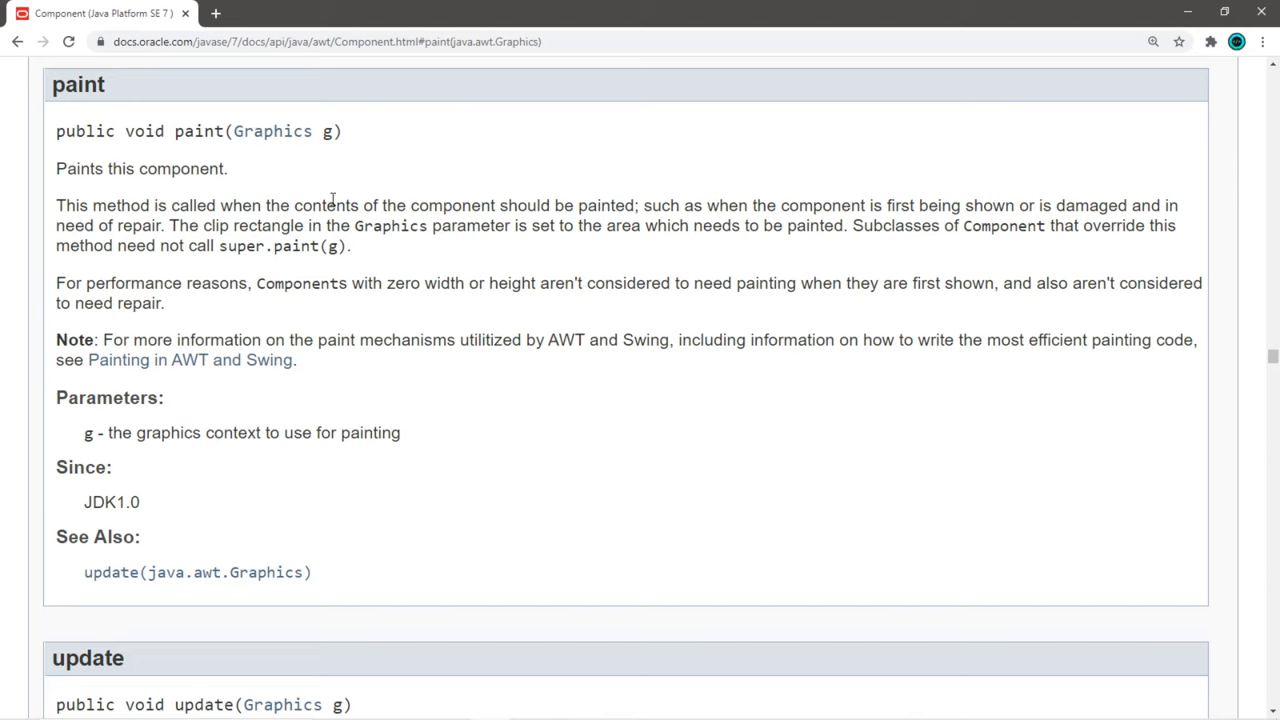
pyautogui.moveTo(1084, 154)
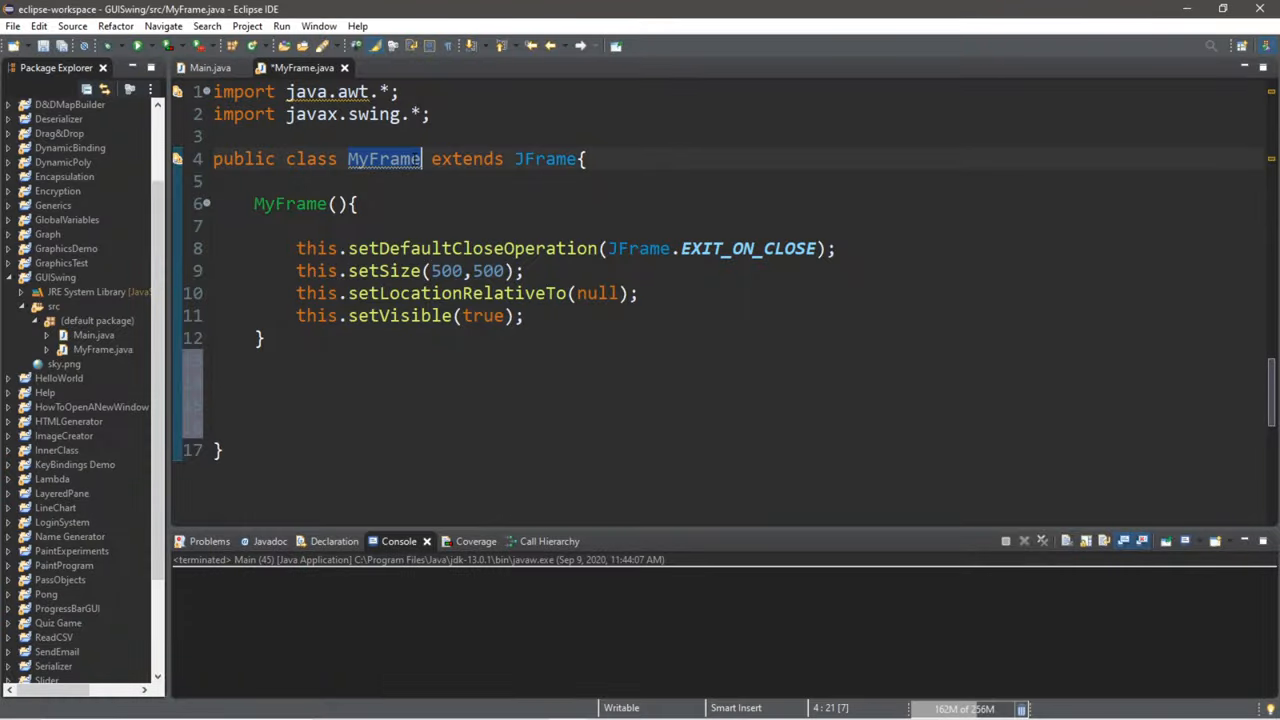
# - Type an empty public void paint(Graphics g) method below the MyFrame constructor
pyautogui.click(256, 383)
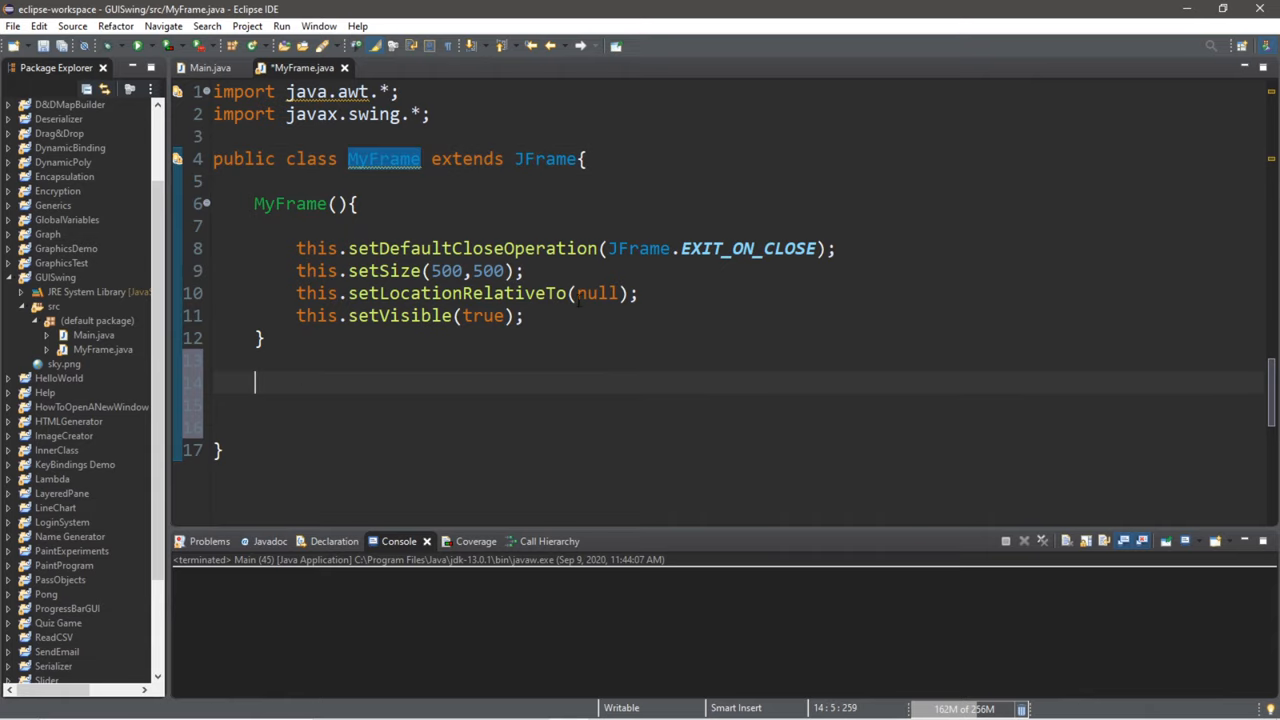
pyautogui.moveTo(937, 337)
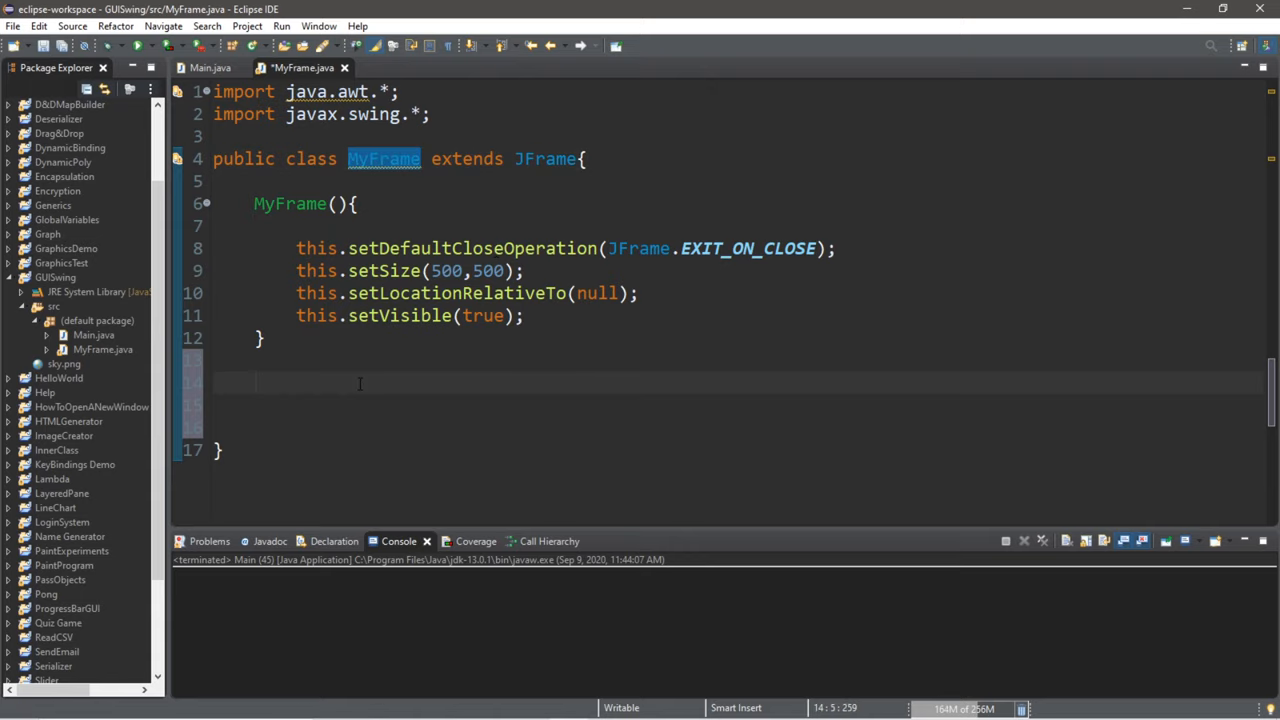
pyautogui.write('pub')
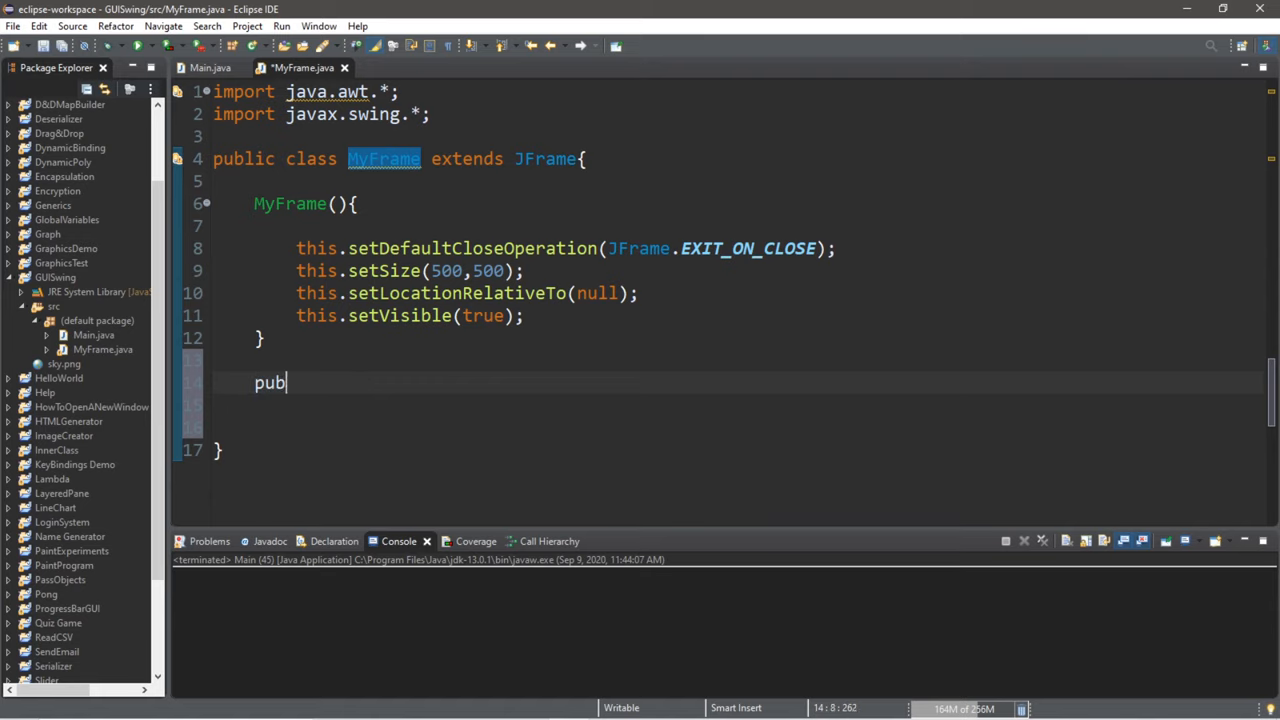
pyautogui.write('lic void pai')
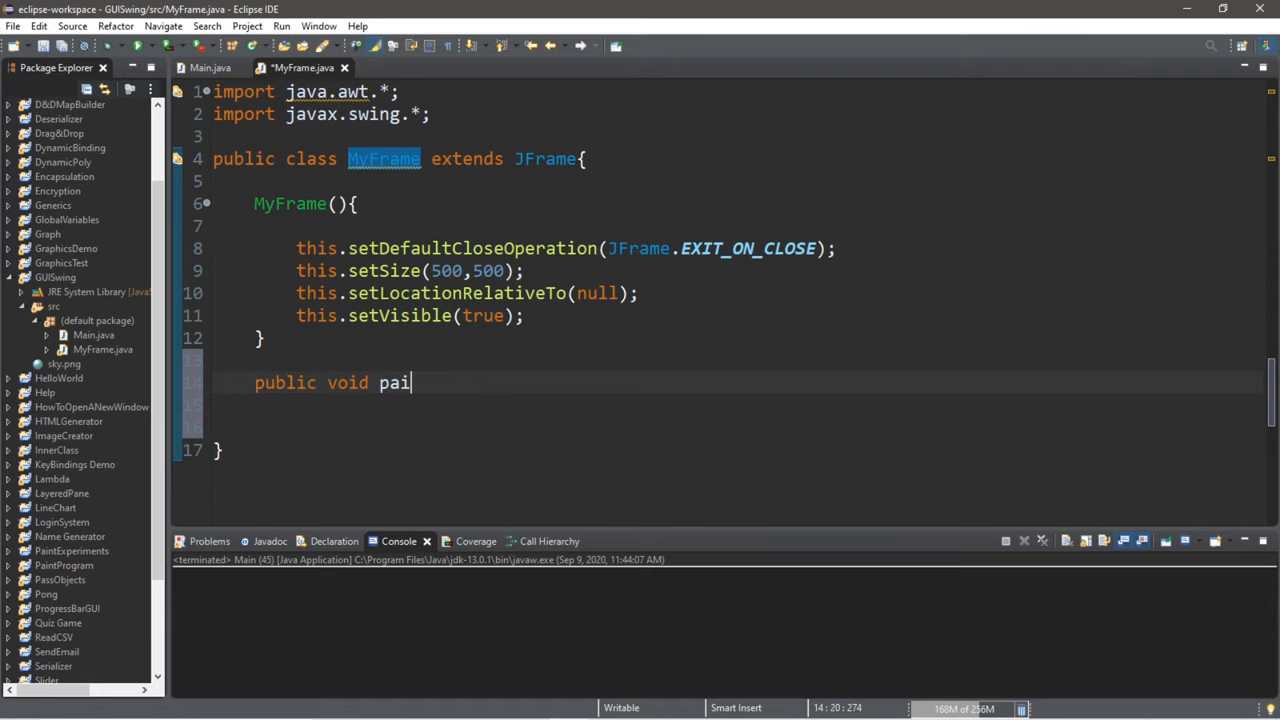
pyautogui.write('nt() {')
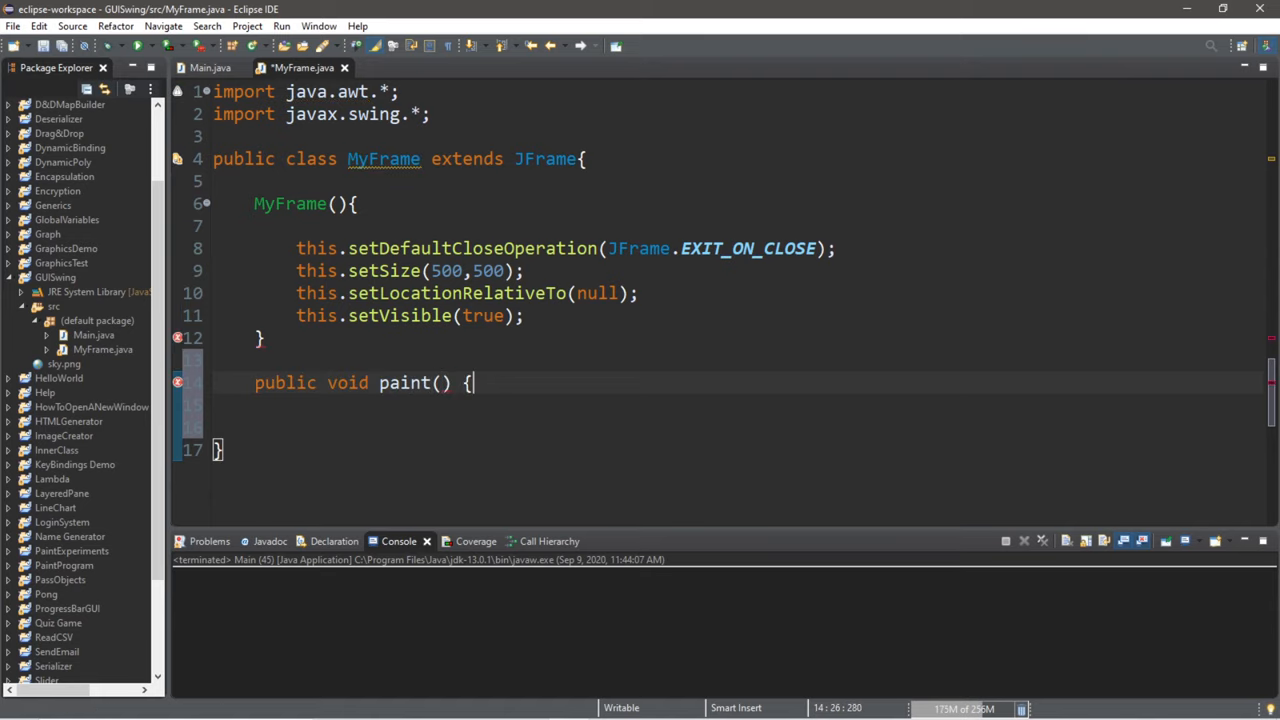
pyautogui.write('G')
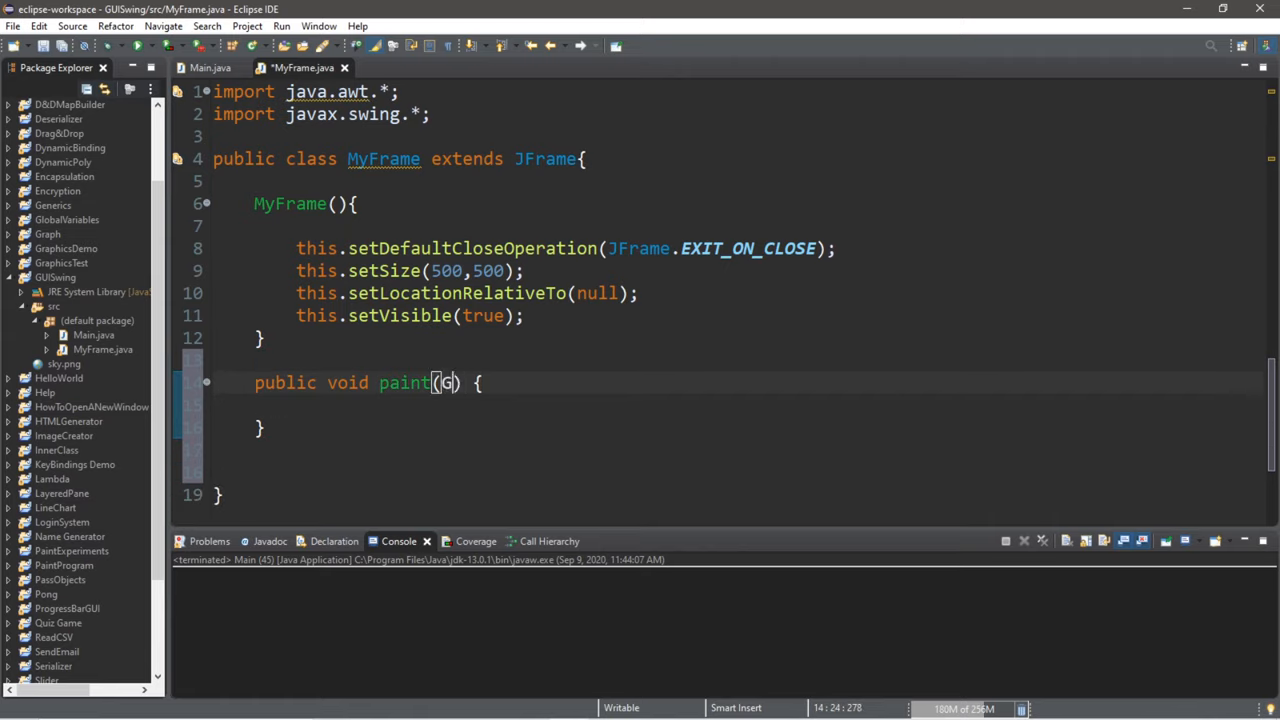
pyautogui.write('Graphics')
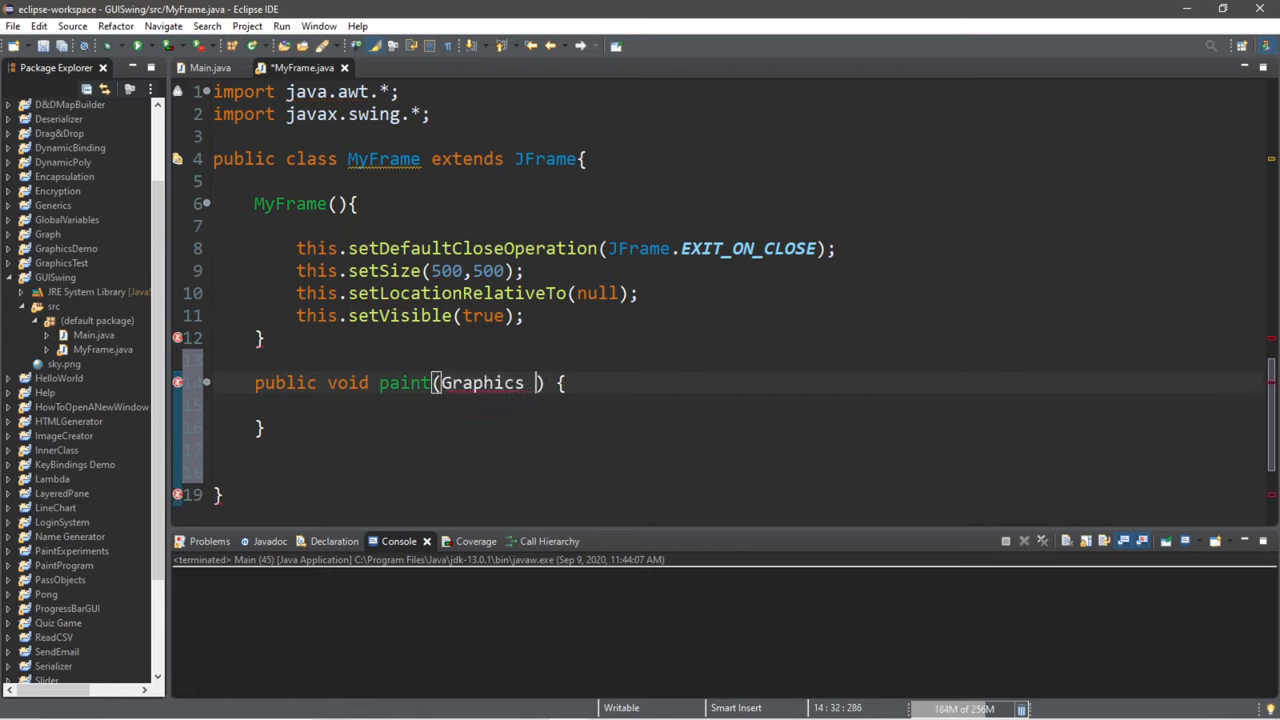
pyautogui.write('g')
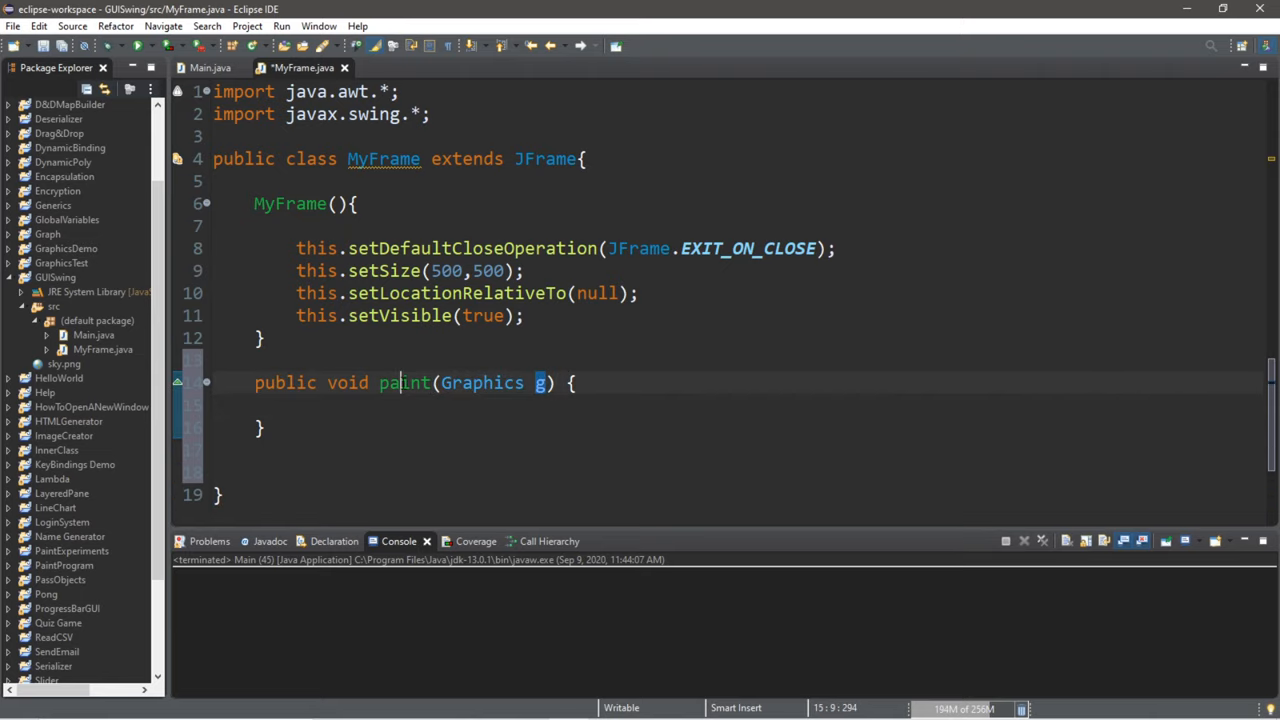
pyautogui.moveTo(405, 383)
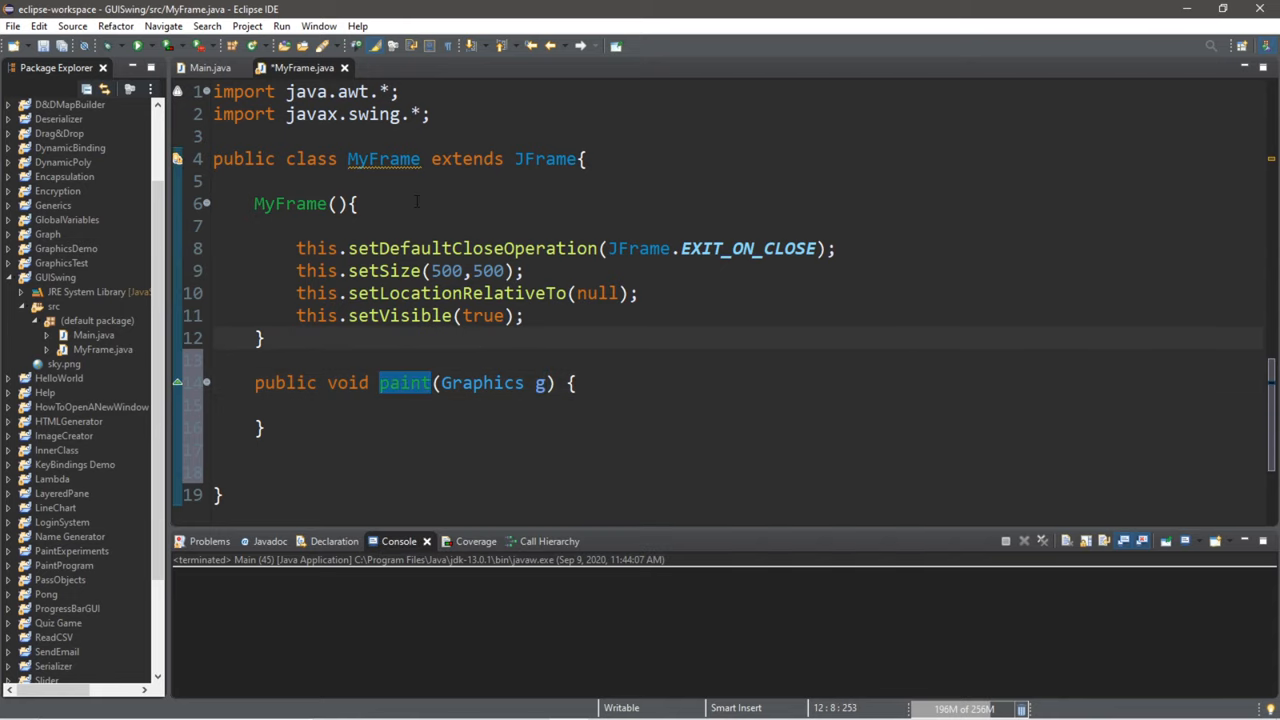
pyautogui.click(590, 159)
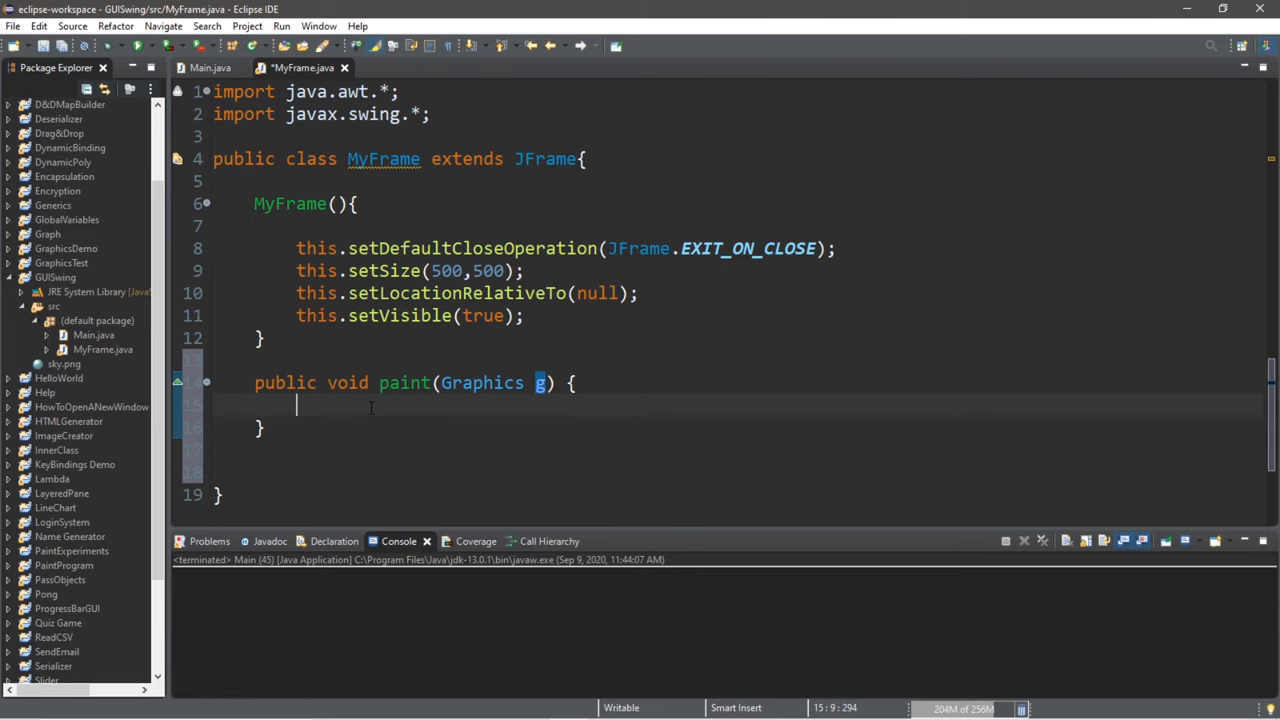
pyautogui.press('Enter')
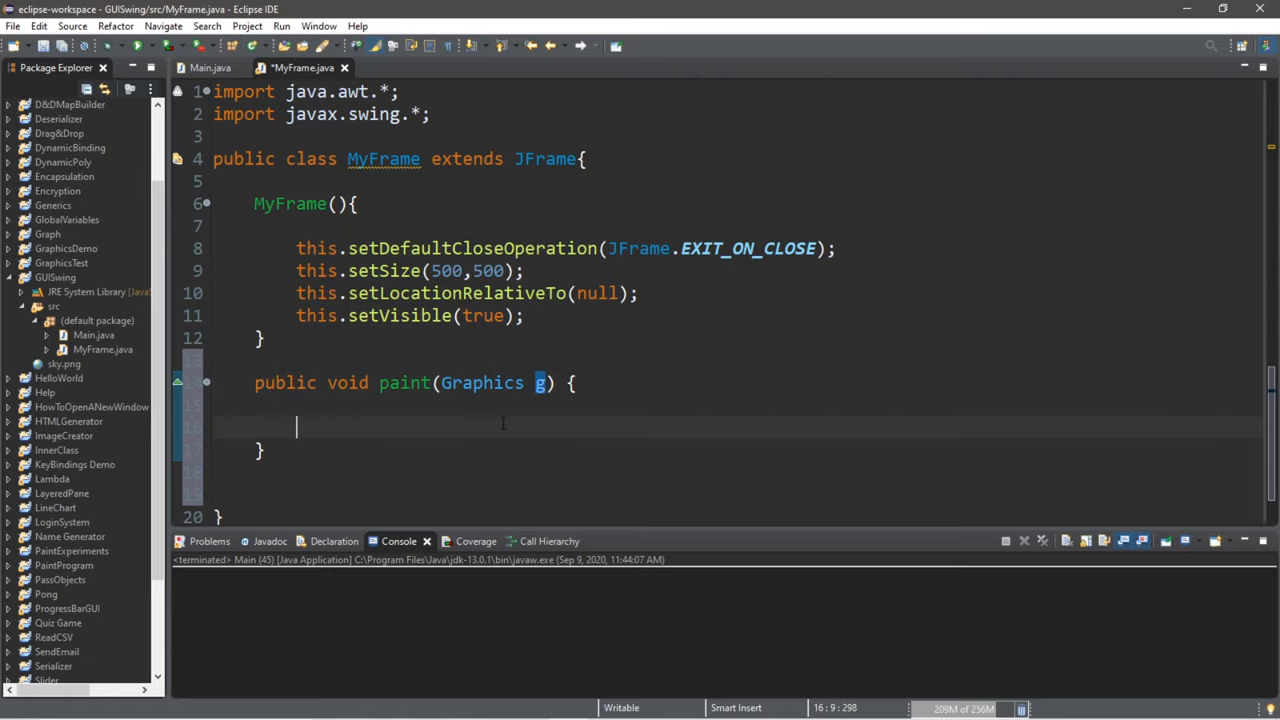
# - Write Graphics2D g2D = (Graphics2D) g; inside paint and begin a g2 line
pyautogui.write('Graph')
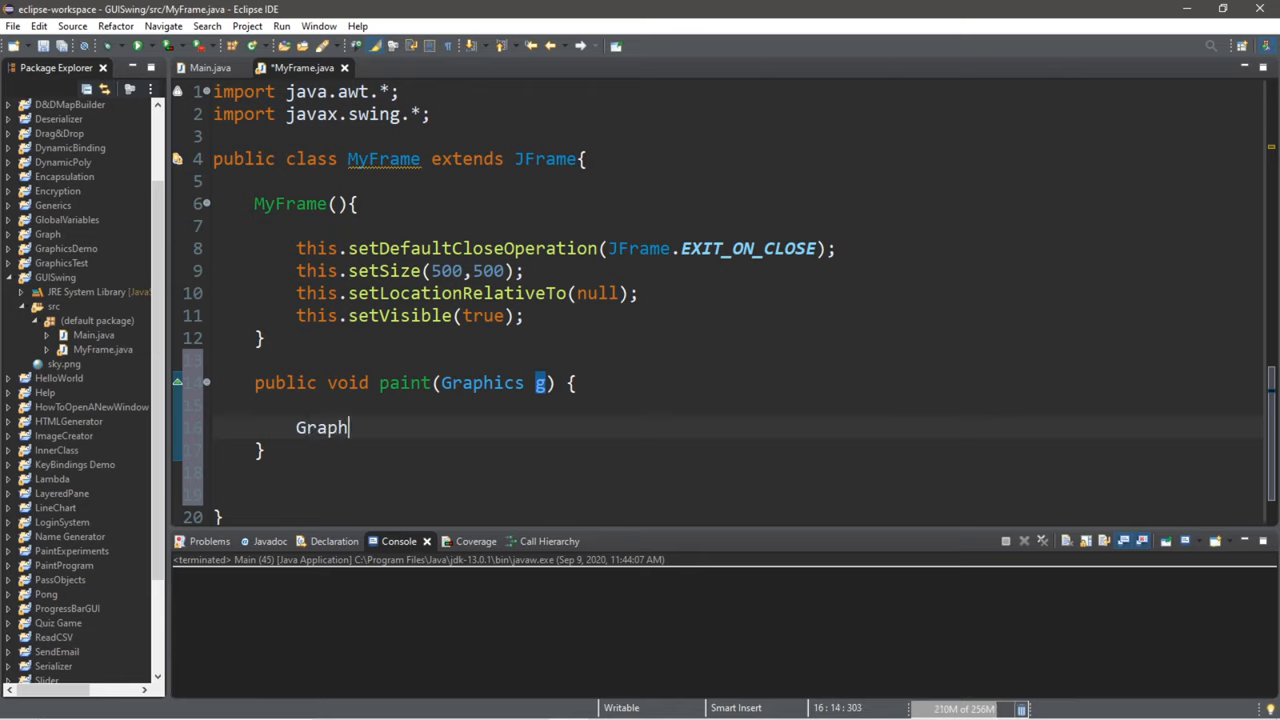
pyautogui.write('ics2')
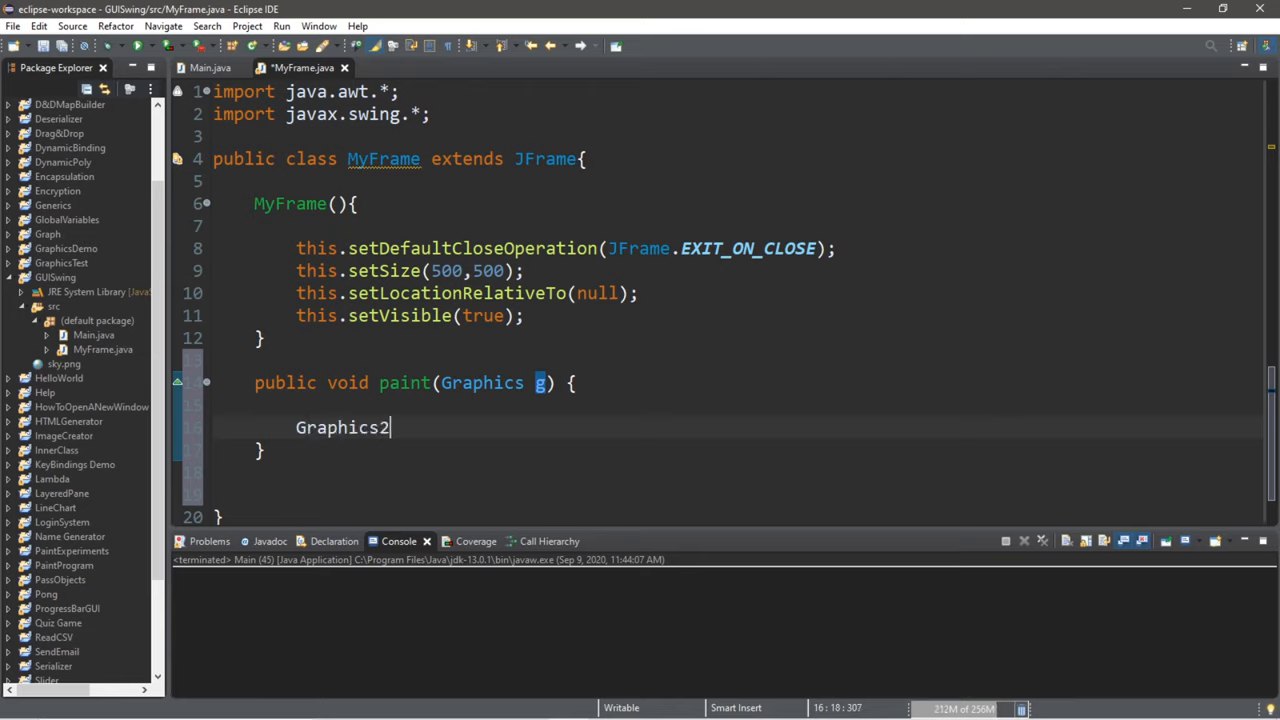
pyautogui.write('D')
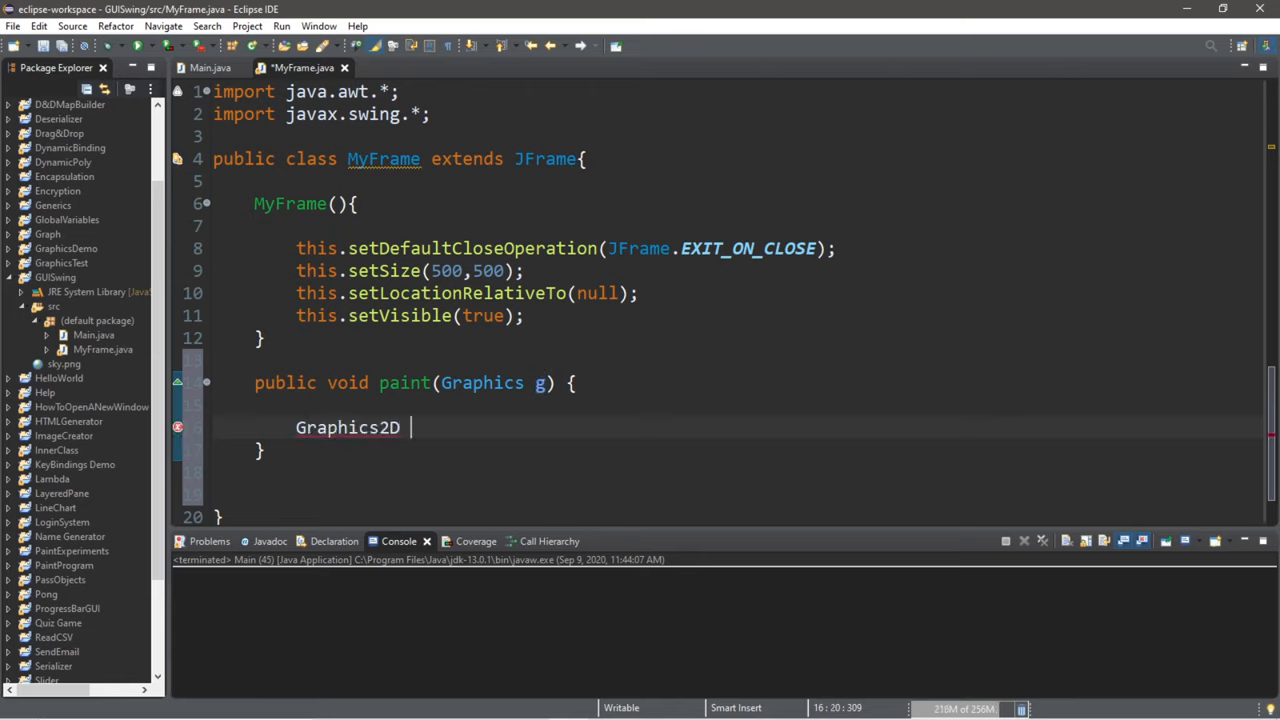
pyautogui.write('g2D')
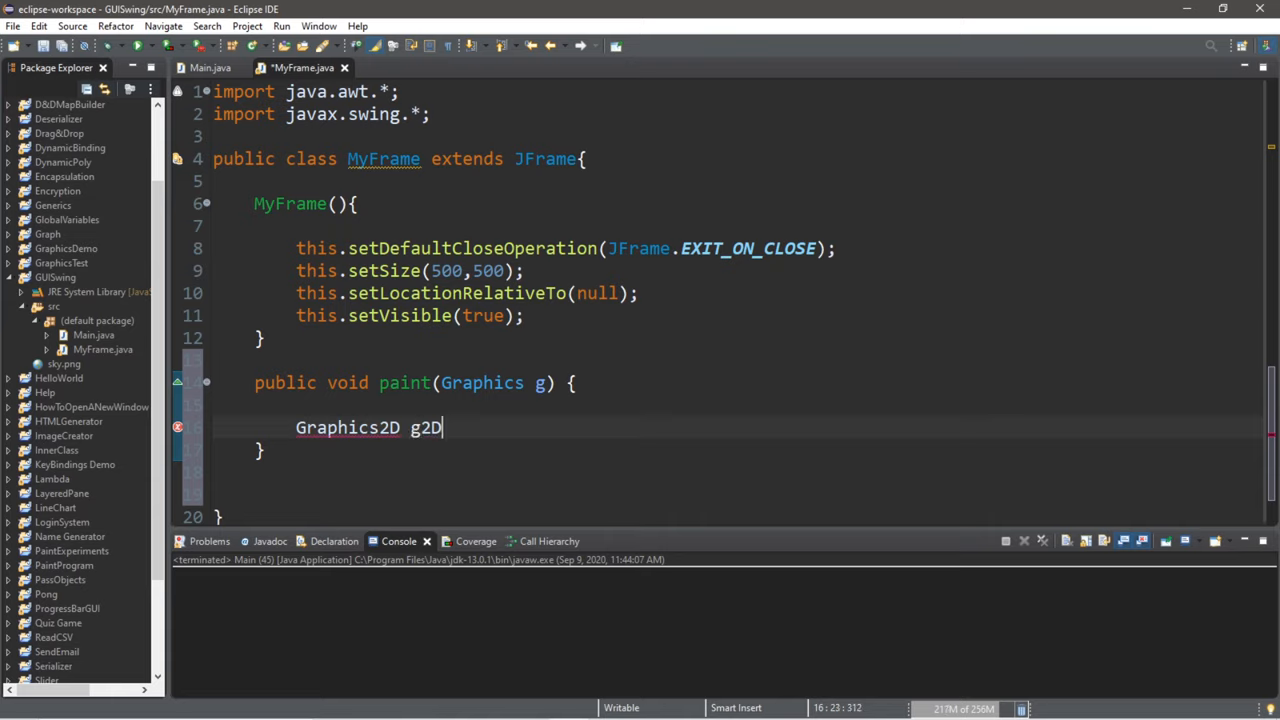
pyautogui.write('= g')
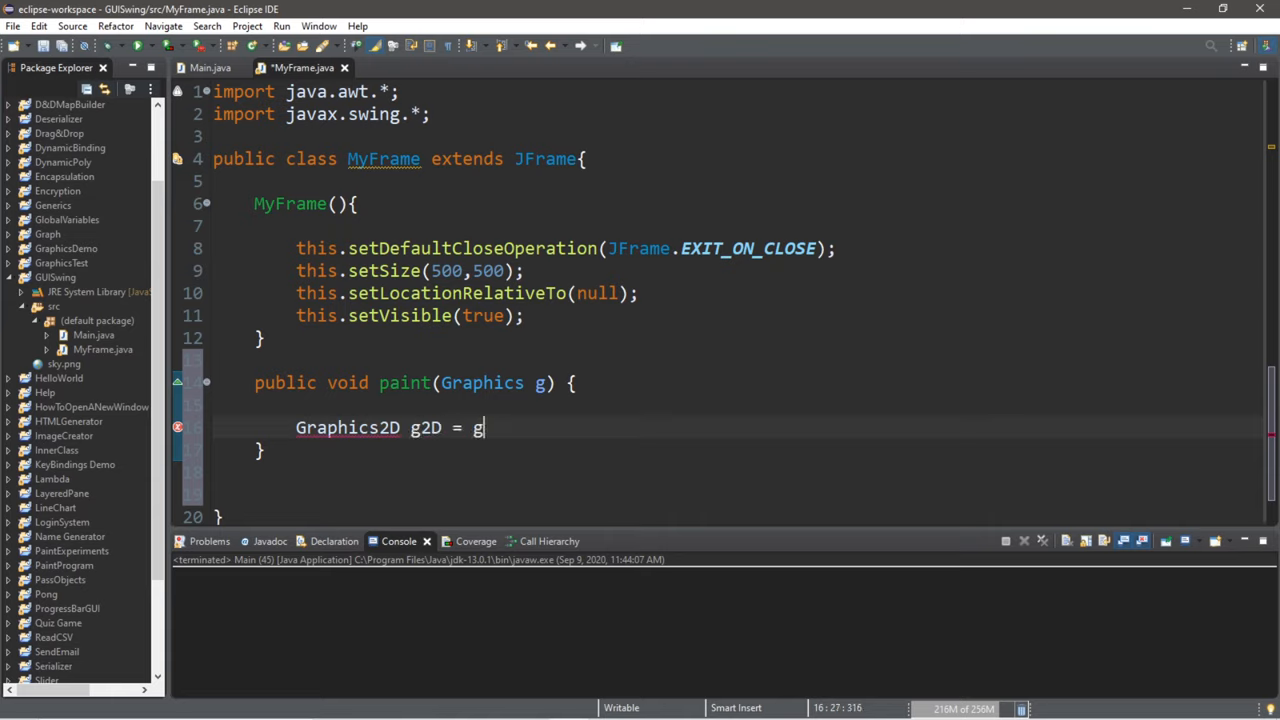
pyautogui.write('(')
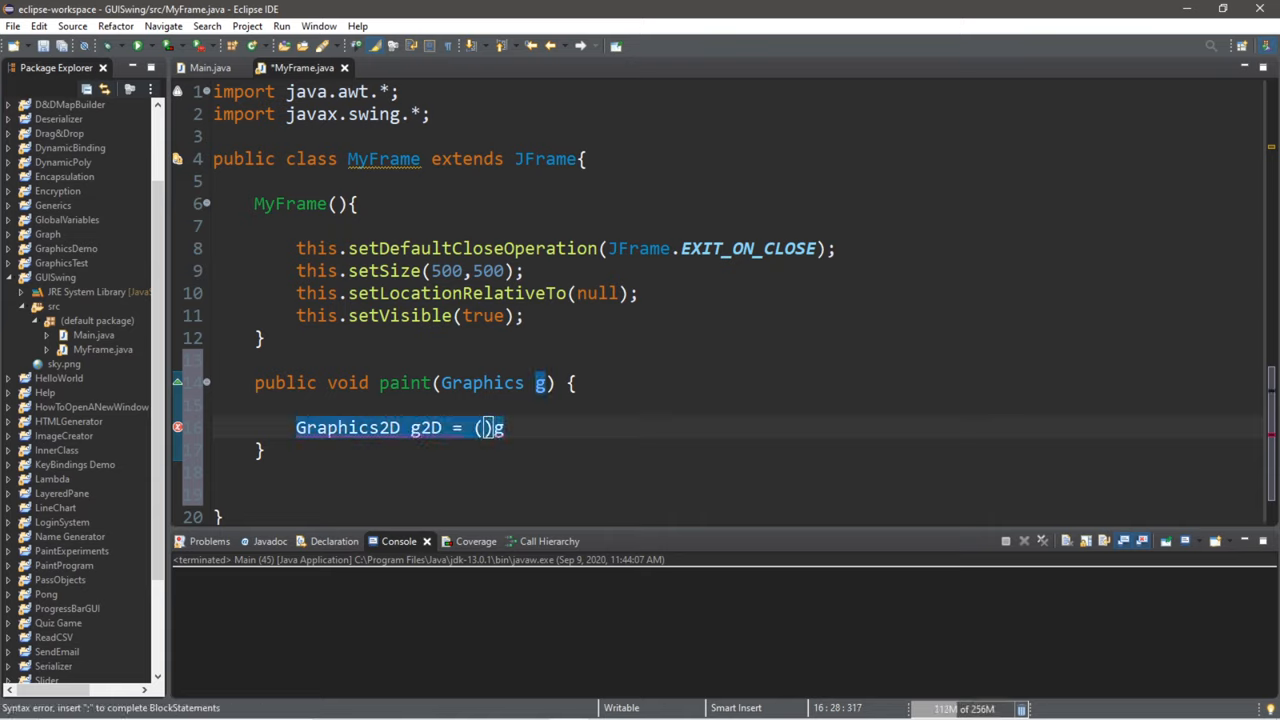
pyautogui.write('Gra')
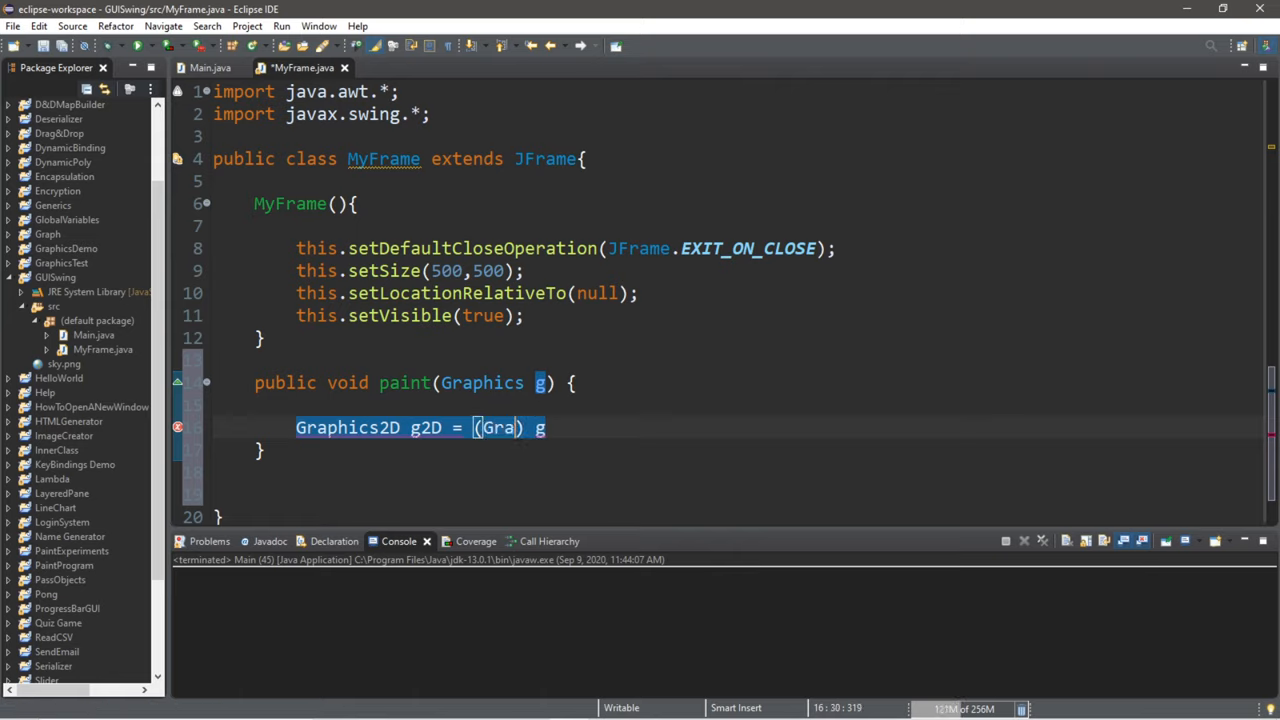
pyautogui.write('phics2D')
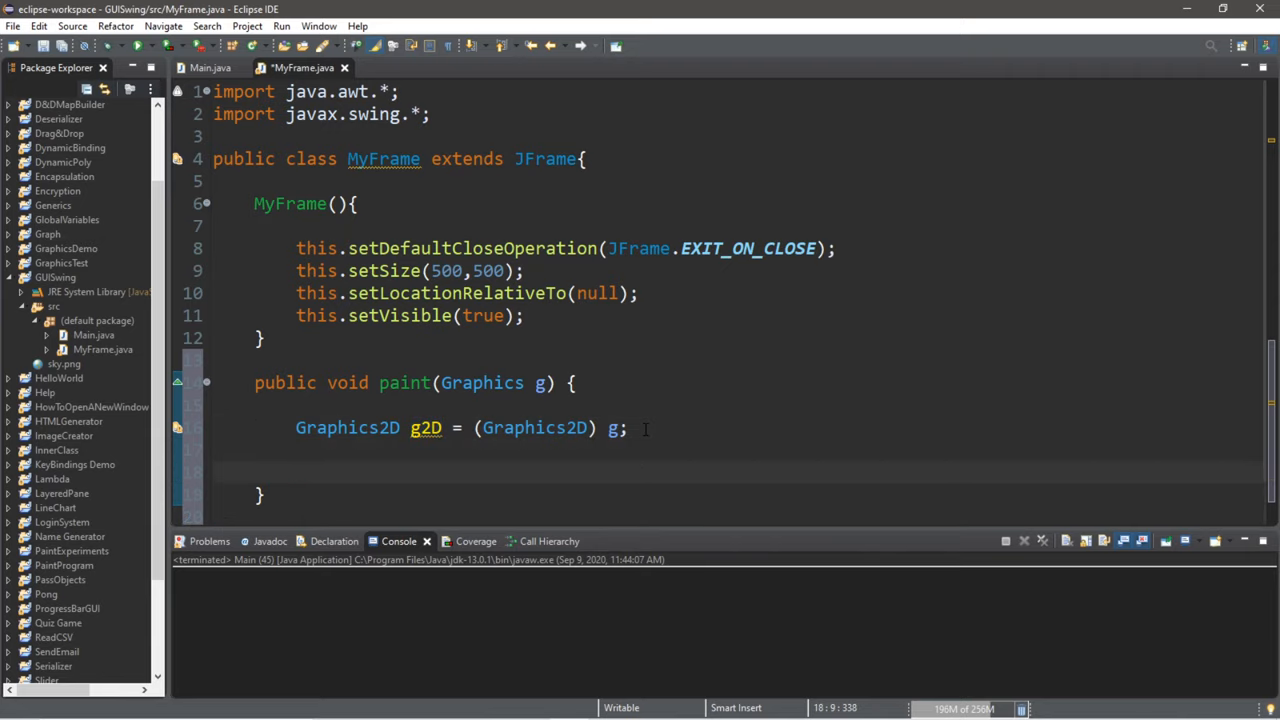
pyautogui.write('g2')
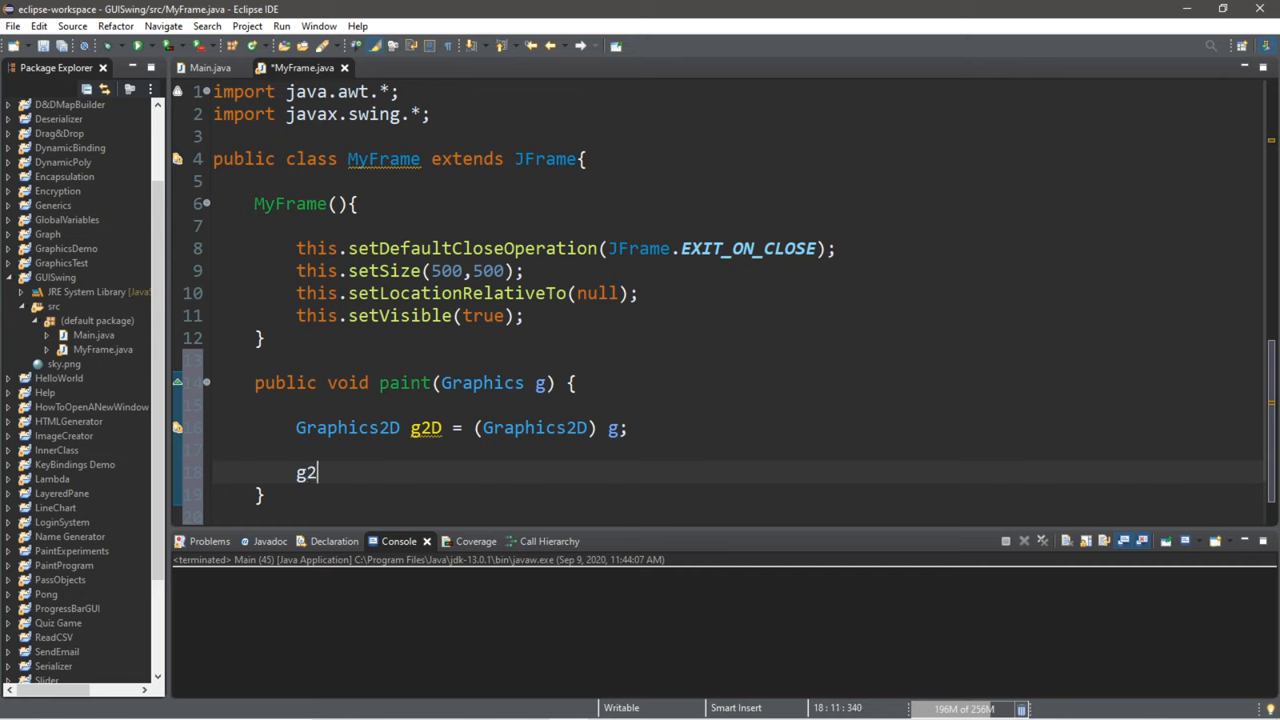
# - Add g2D.drawLine(0, 0, 500, 500); beneath the Graphics2D cast
pyautogui.write('.')
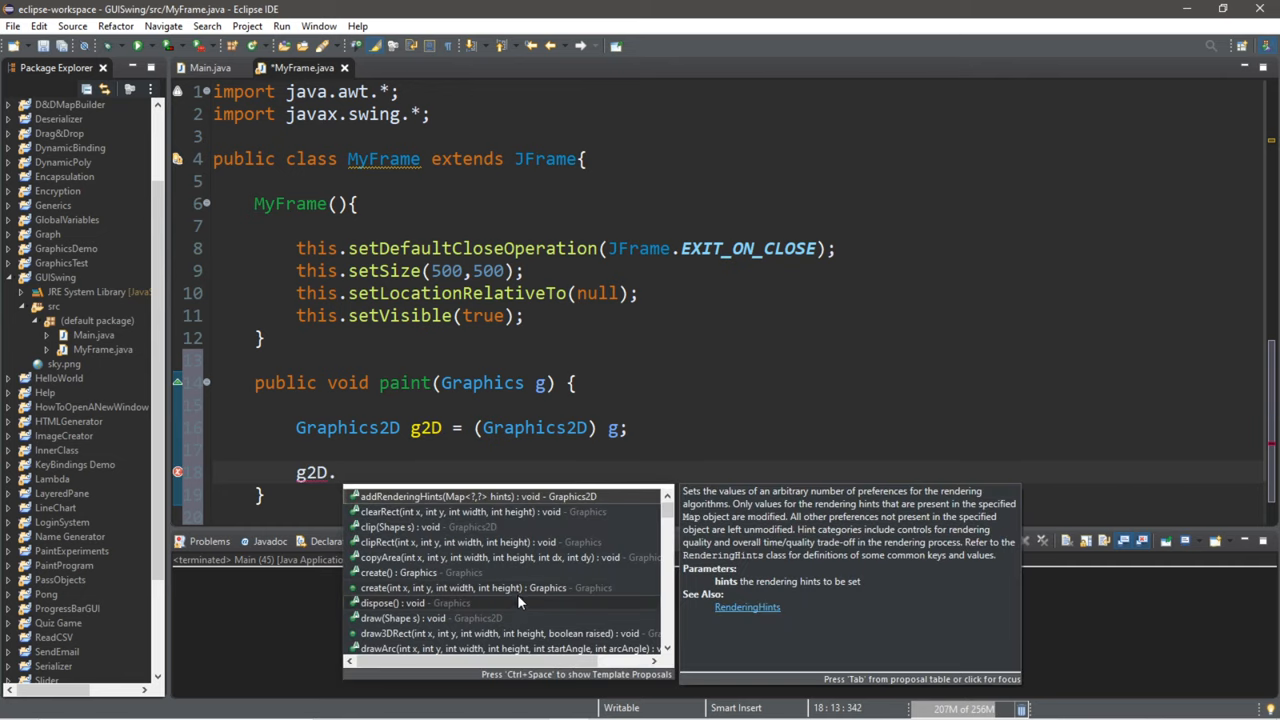
pyautogui.scroll(-3)
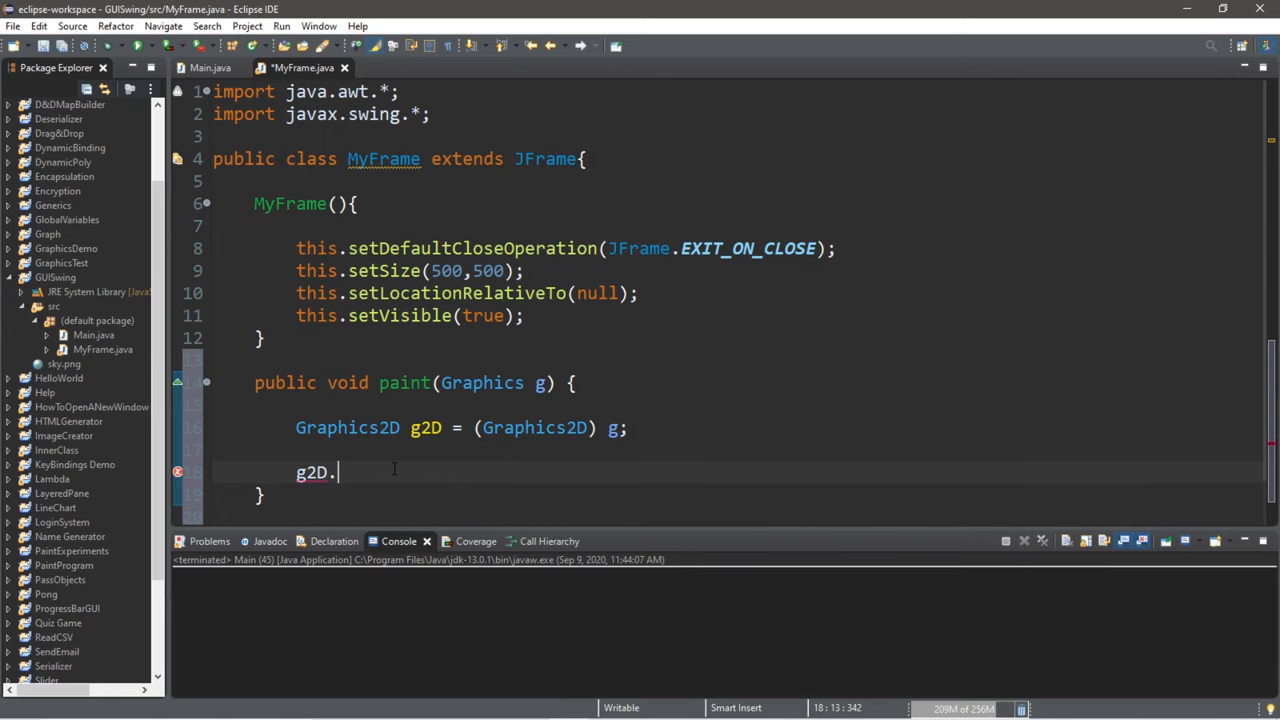
pyautogui.write('drawLin')
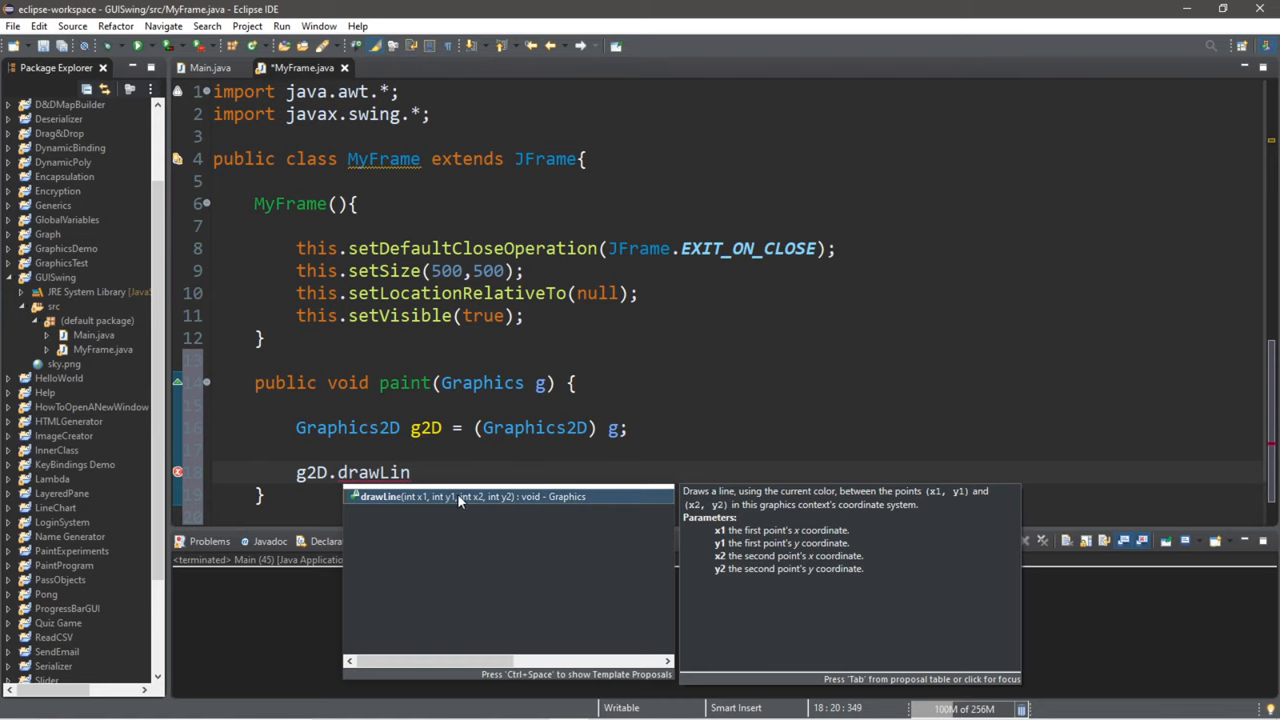
pyautogui.moveTo(417, 507)
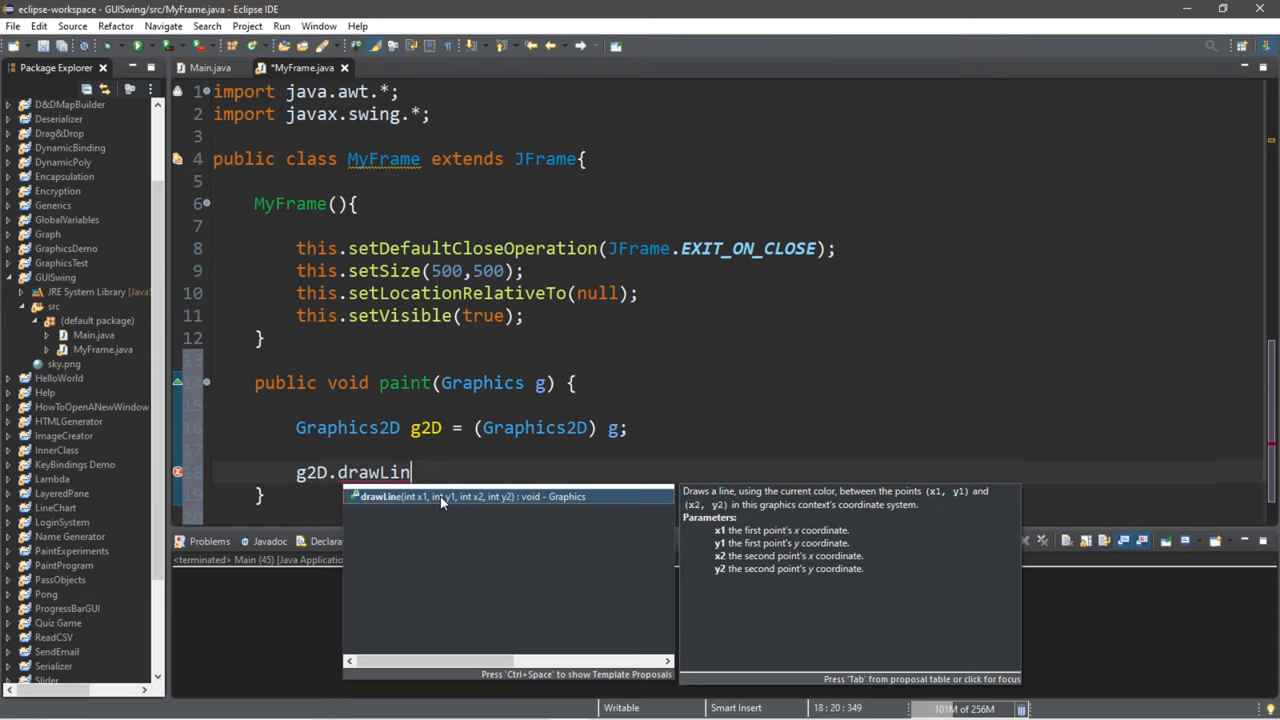
pyautogui.moveTo(500, 503)
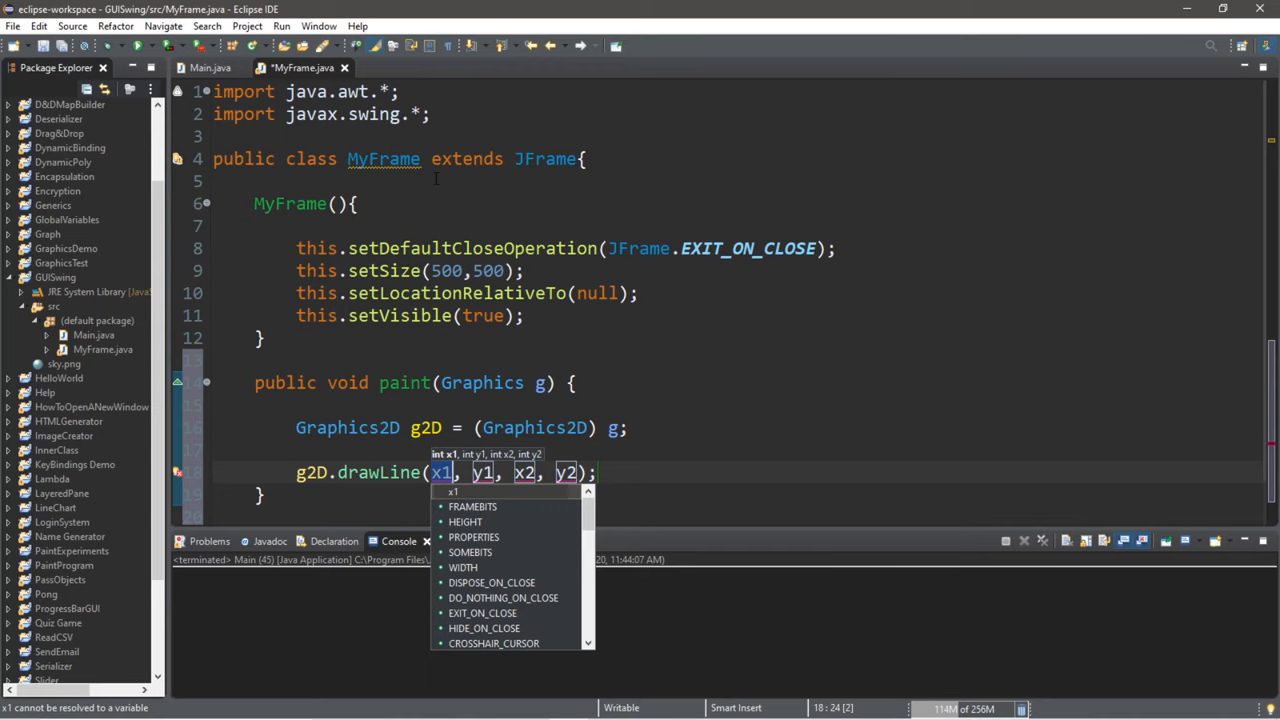
pyautogui.moveTo(396, 342)
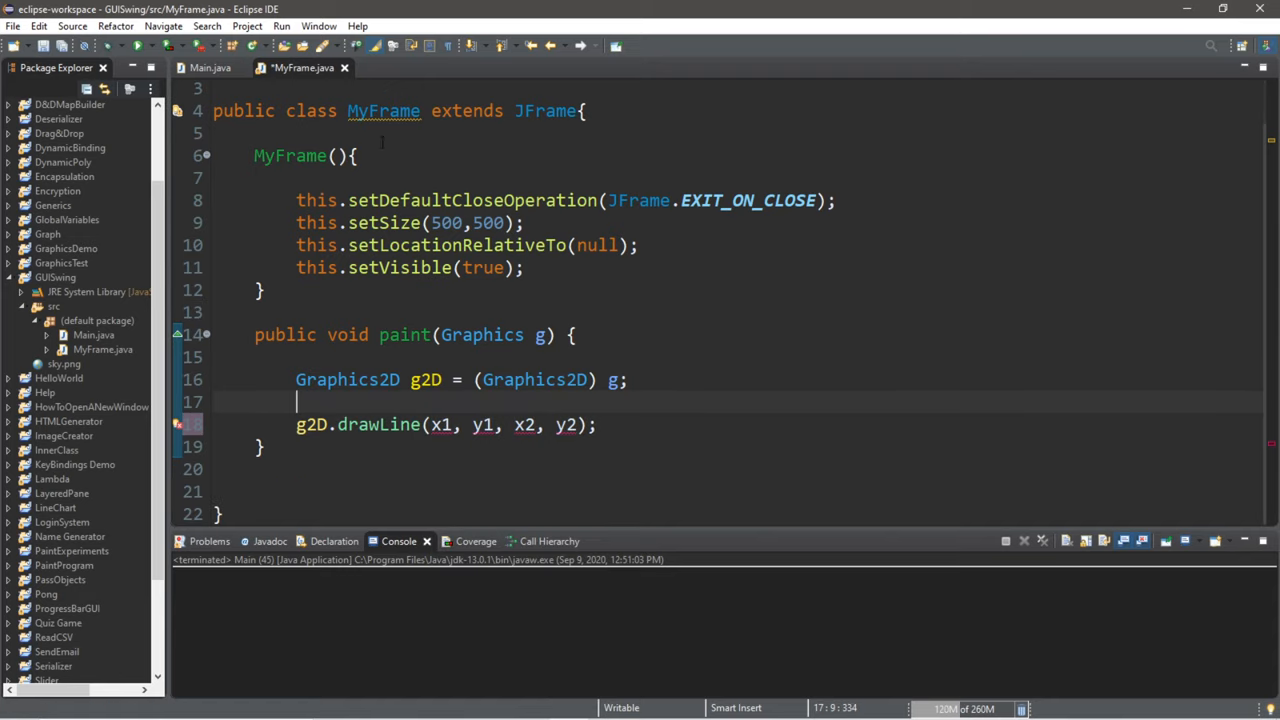
pyautogui.doubleClick(441, 424)
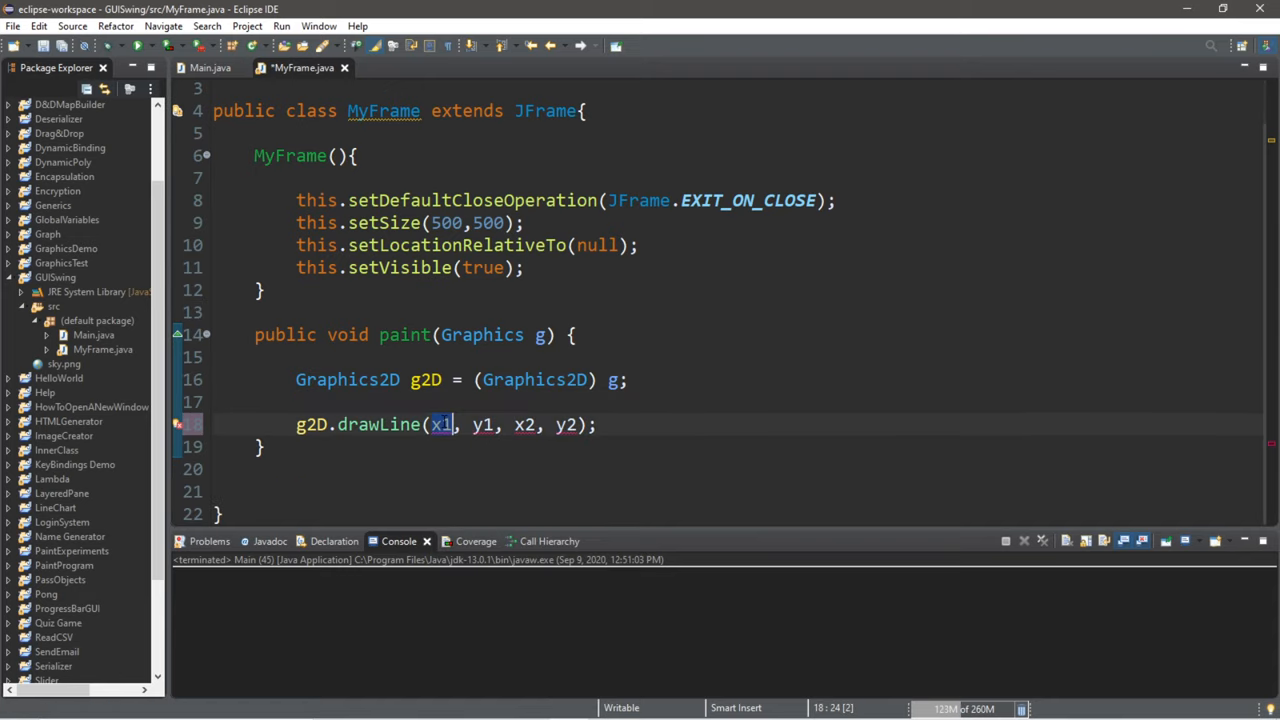
pyautogui.write('0, 0')
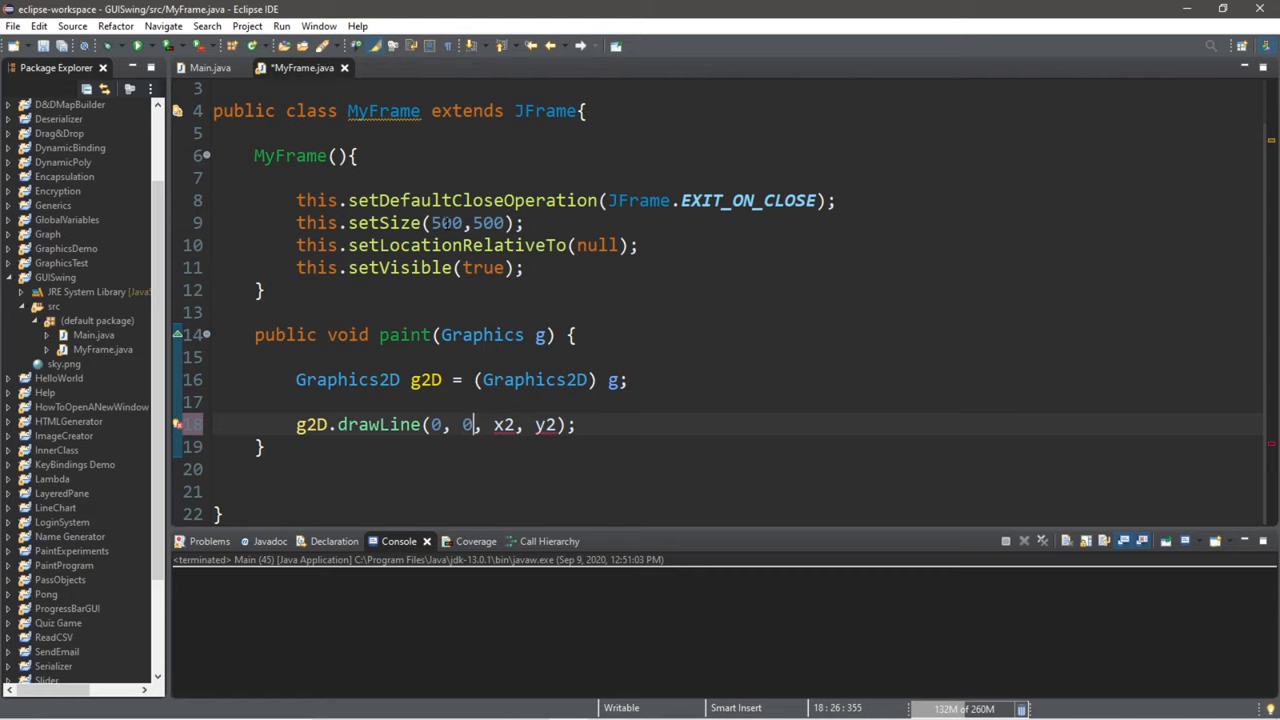
pyautogui.write('500')
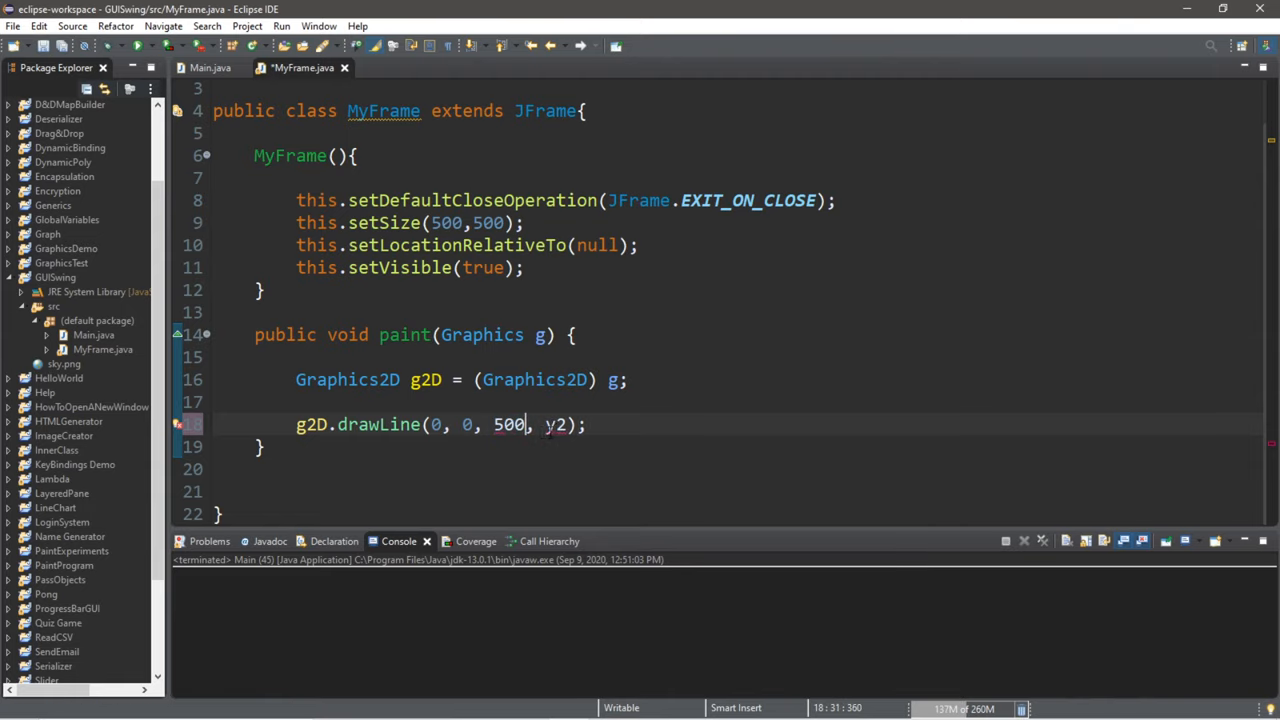
pyautogui.write('500')
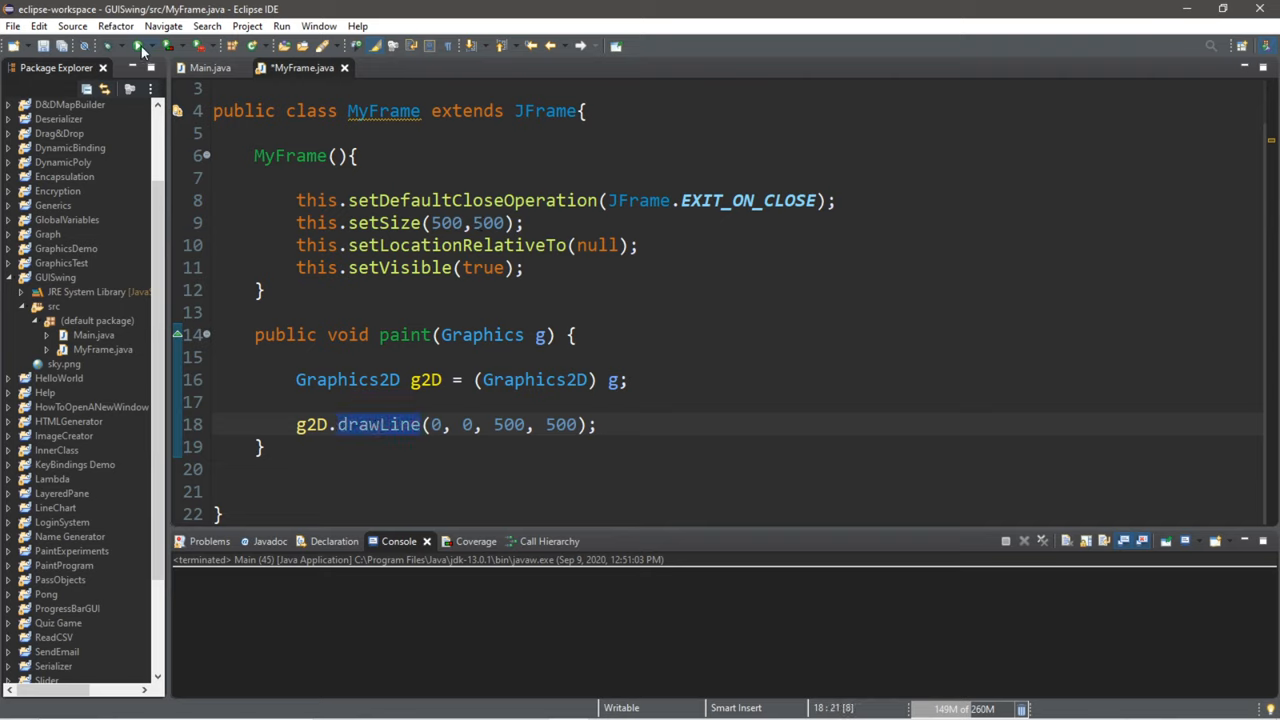
pyautogui.click(135, 46)
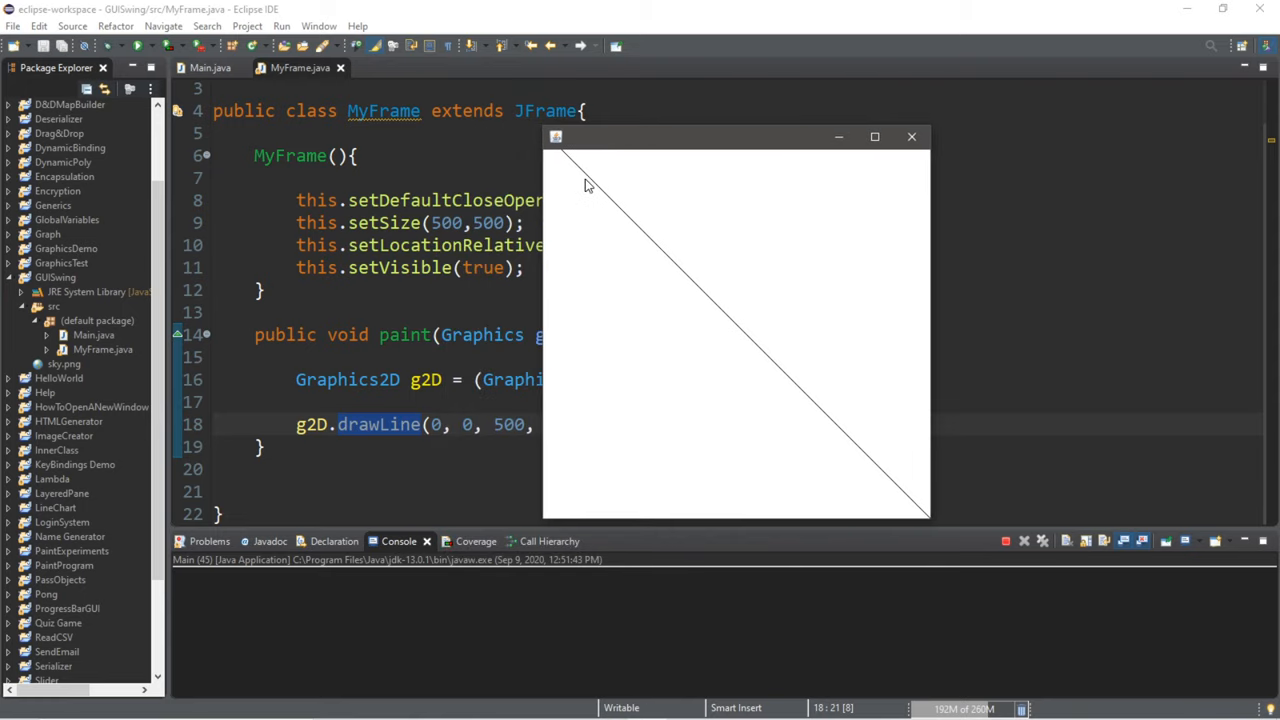
pyautogui.moveTo(725, 151)
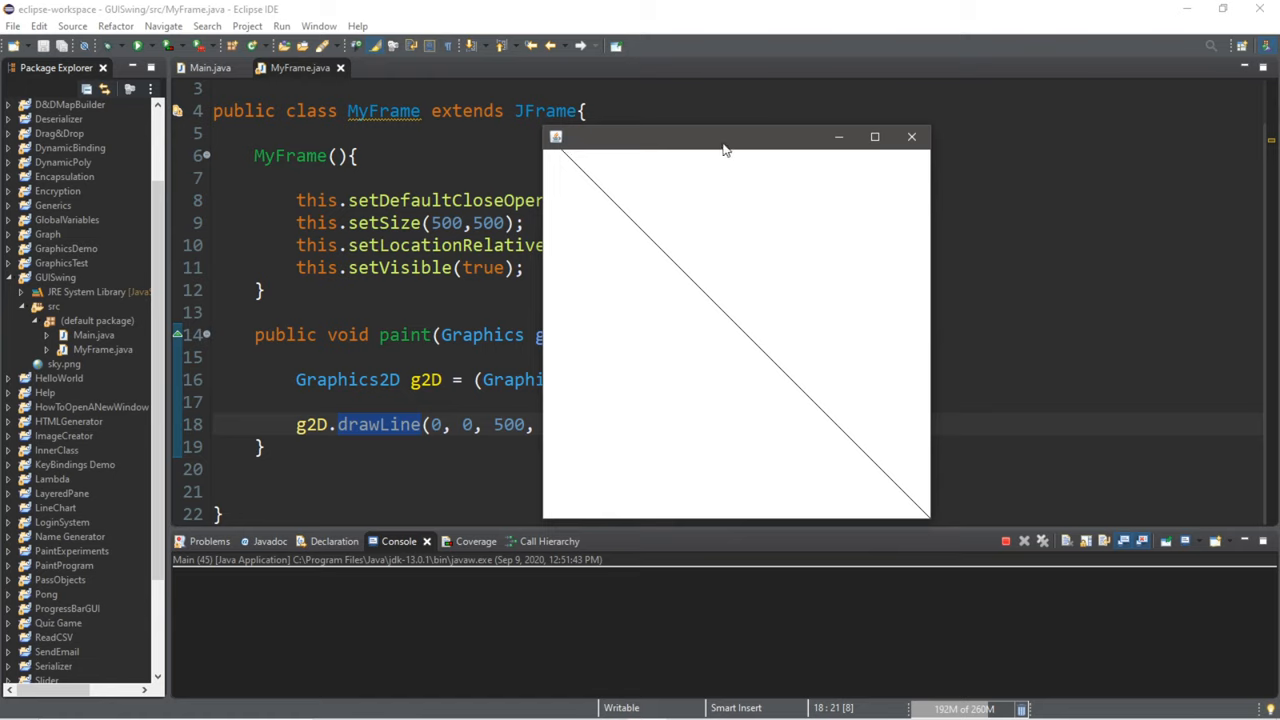
pyautogui.moveTo(588, 172)
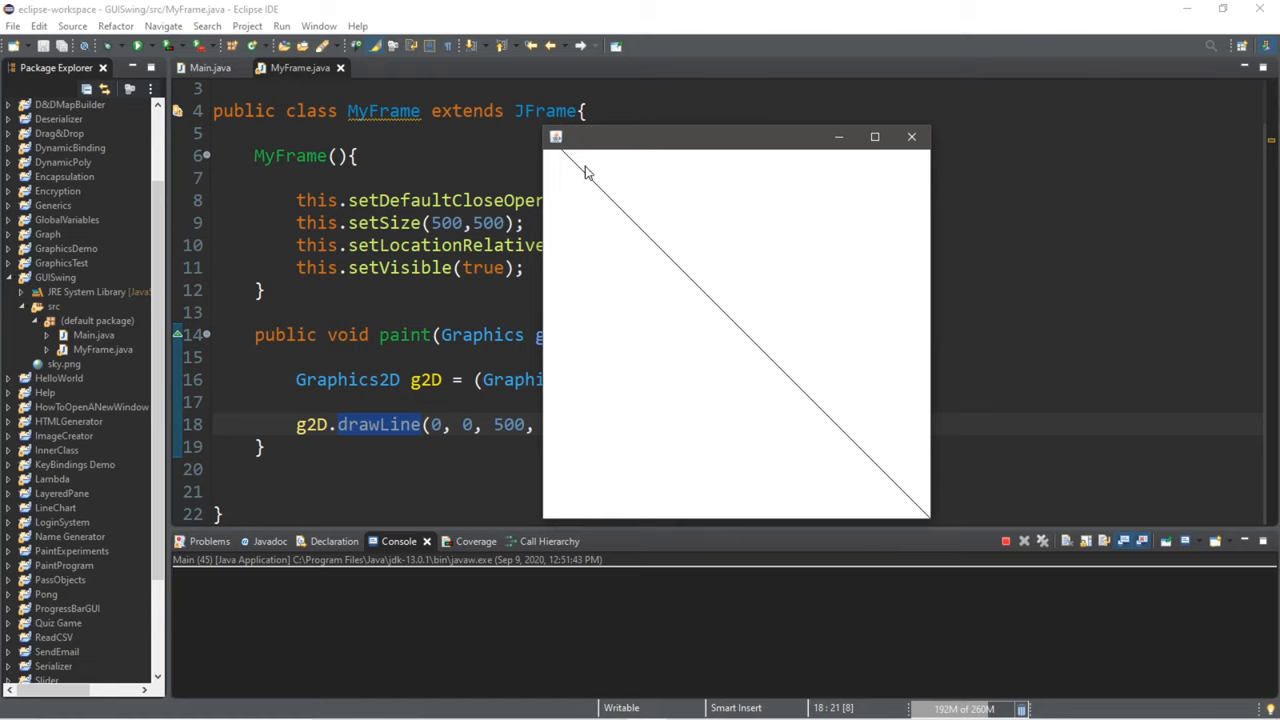
pyautogui.moveTo(562, 156)
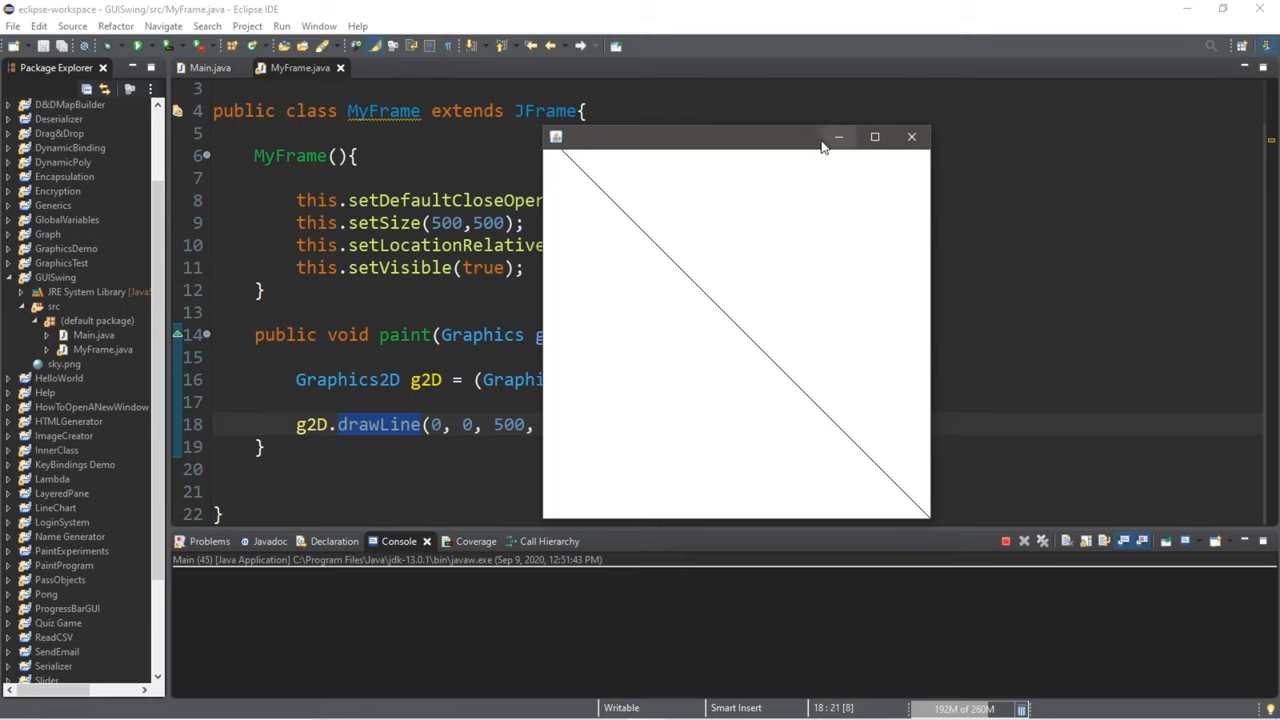
pyautogui.moveTo(560, 155)
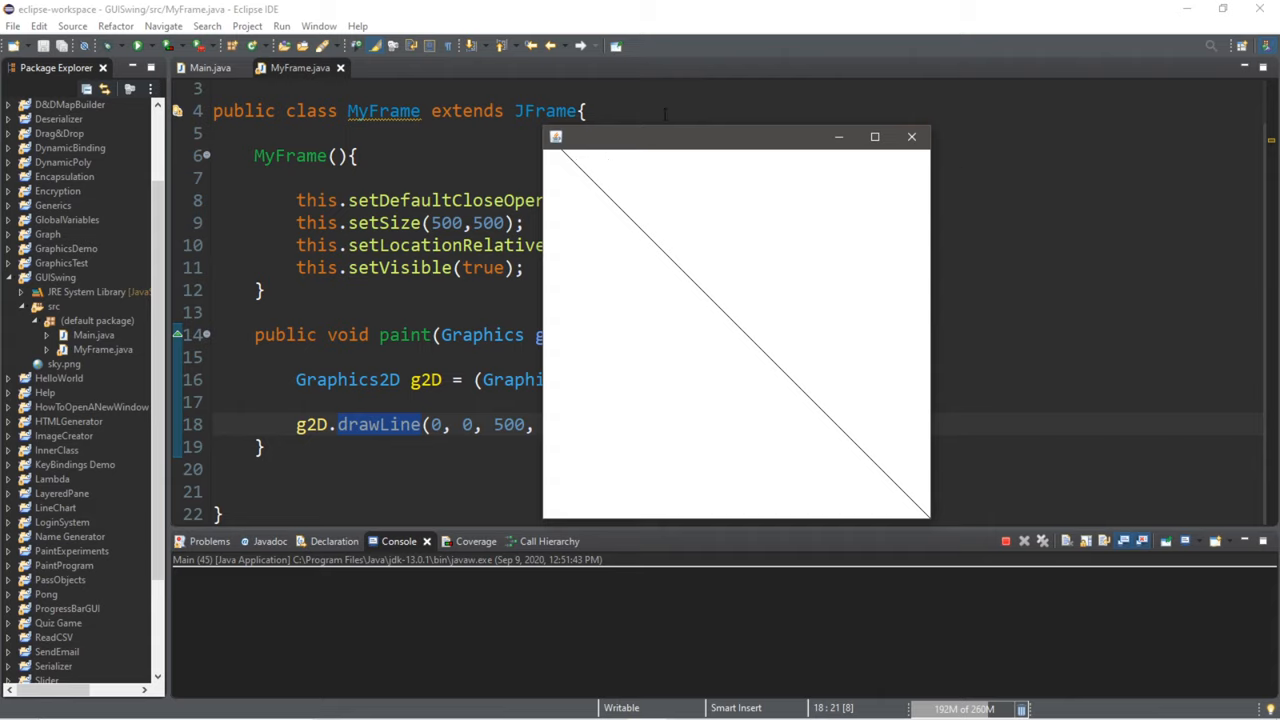
pyautogui.moveTo(735, 137); pyautogui.dragTo(600, 125)
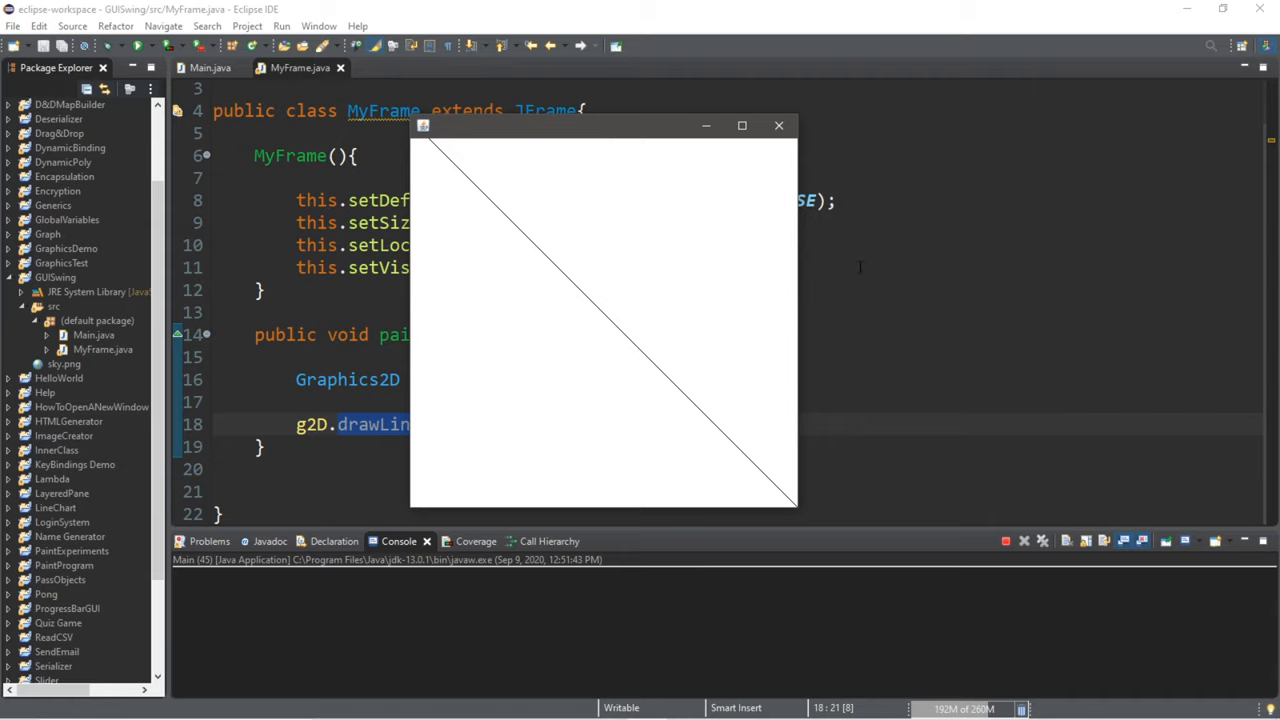
pyautogui.moveTo(658, 308)
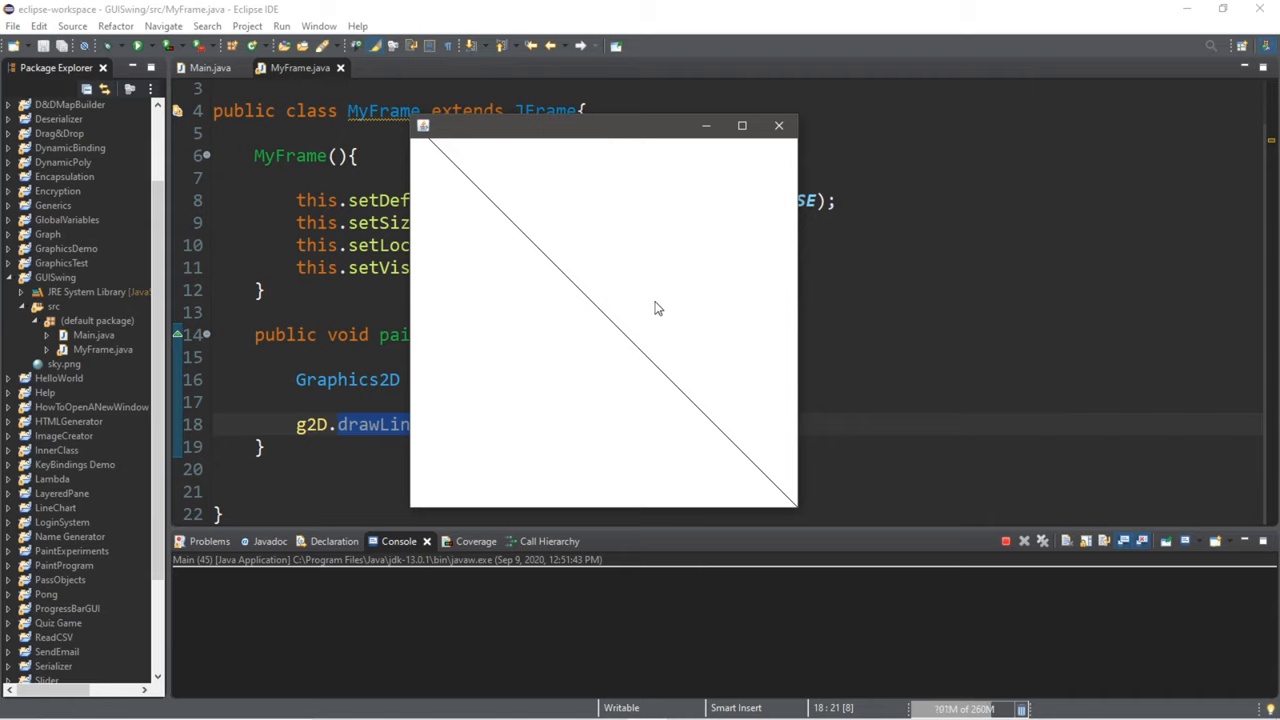
pyautogui.moveTo(795, 90)
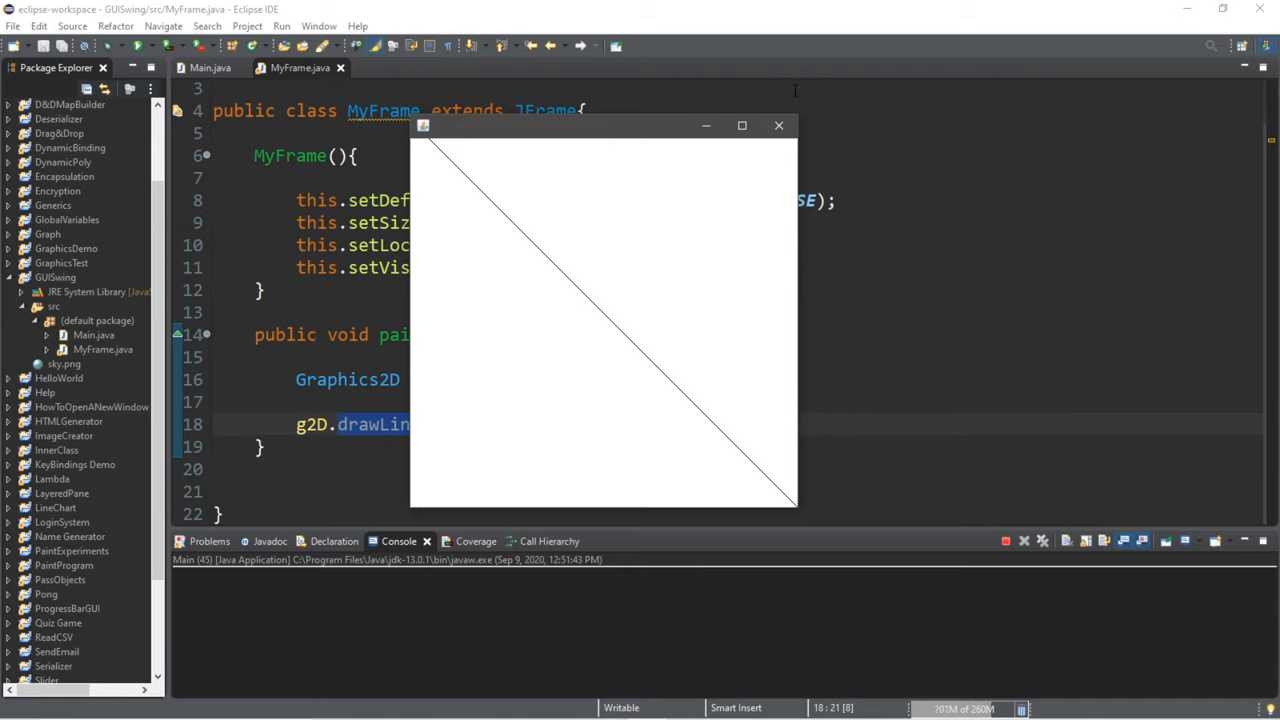
pyautogui.click(778, 125)
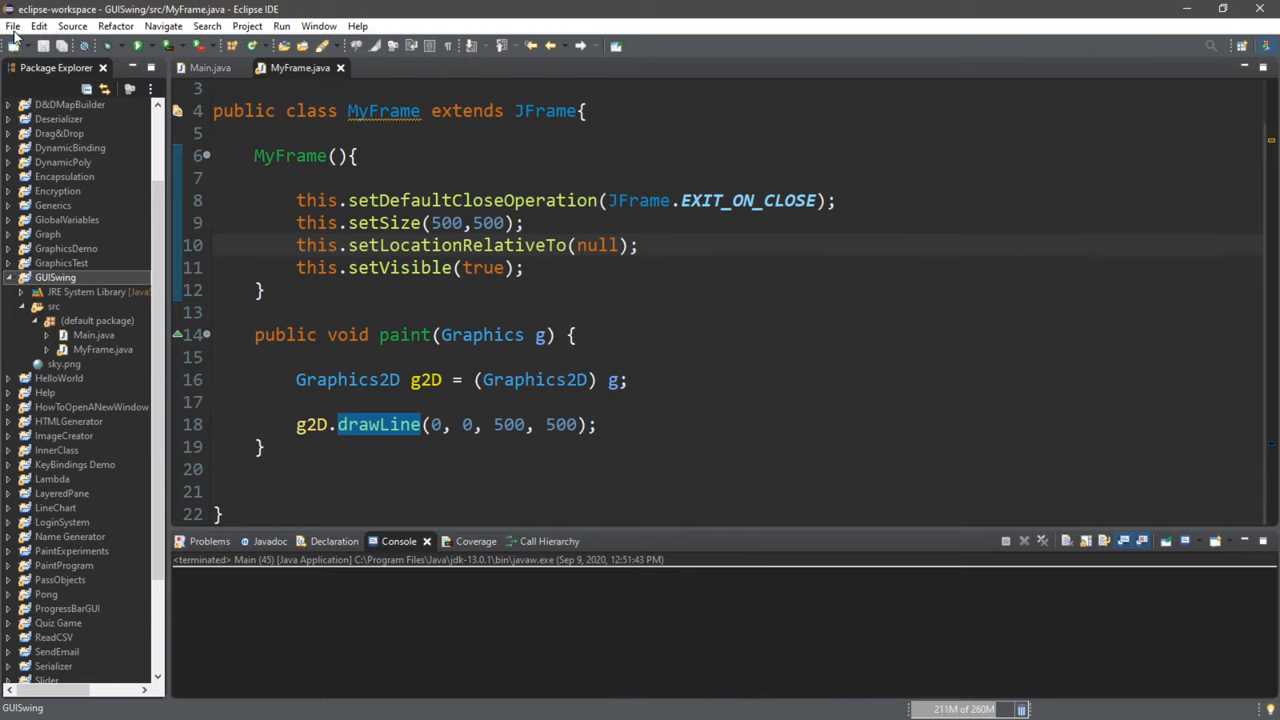
# - Create a new Java class named MyPanel
pyautogui.click(13, 25)
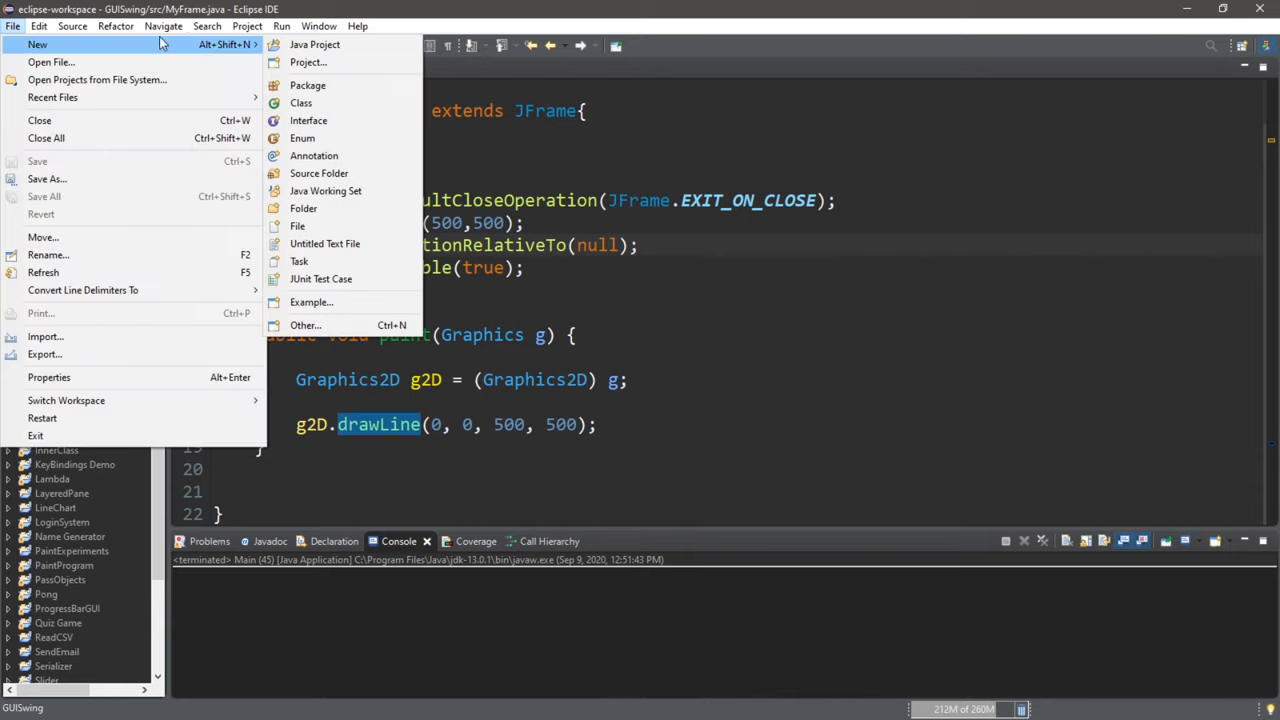
pyautogui.click(300, 103)
pyautogui.write('MyP')
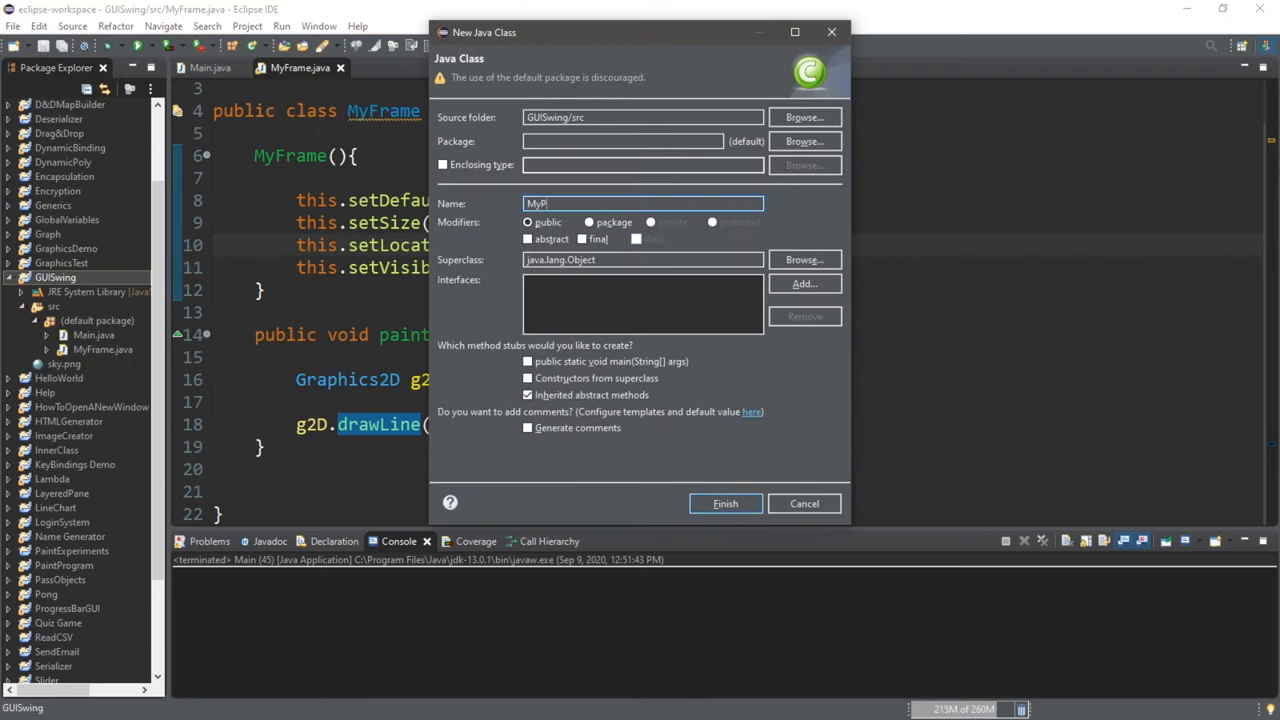
pyautogui.write('anel')
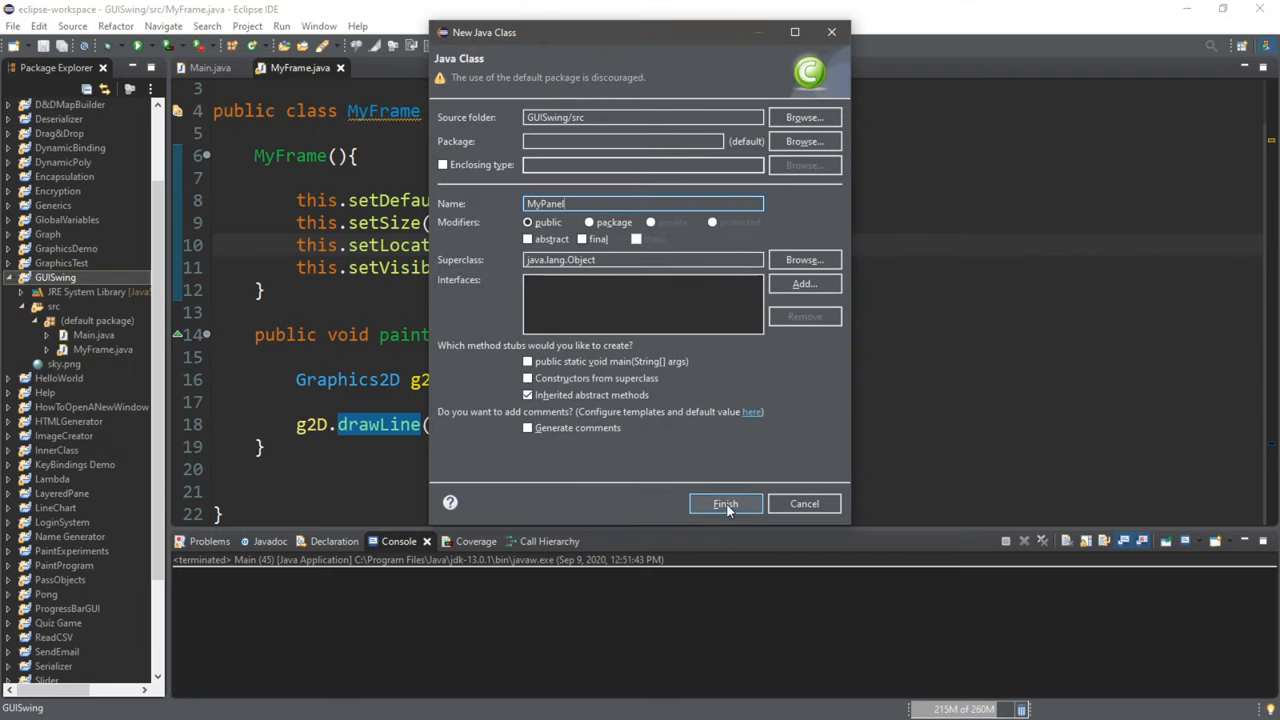
pyautogui.click(725, 503)
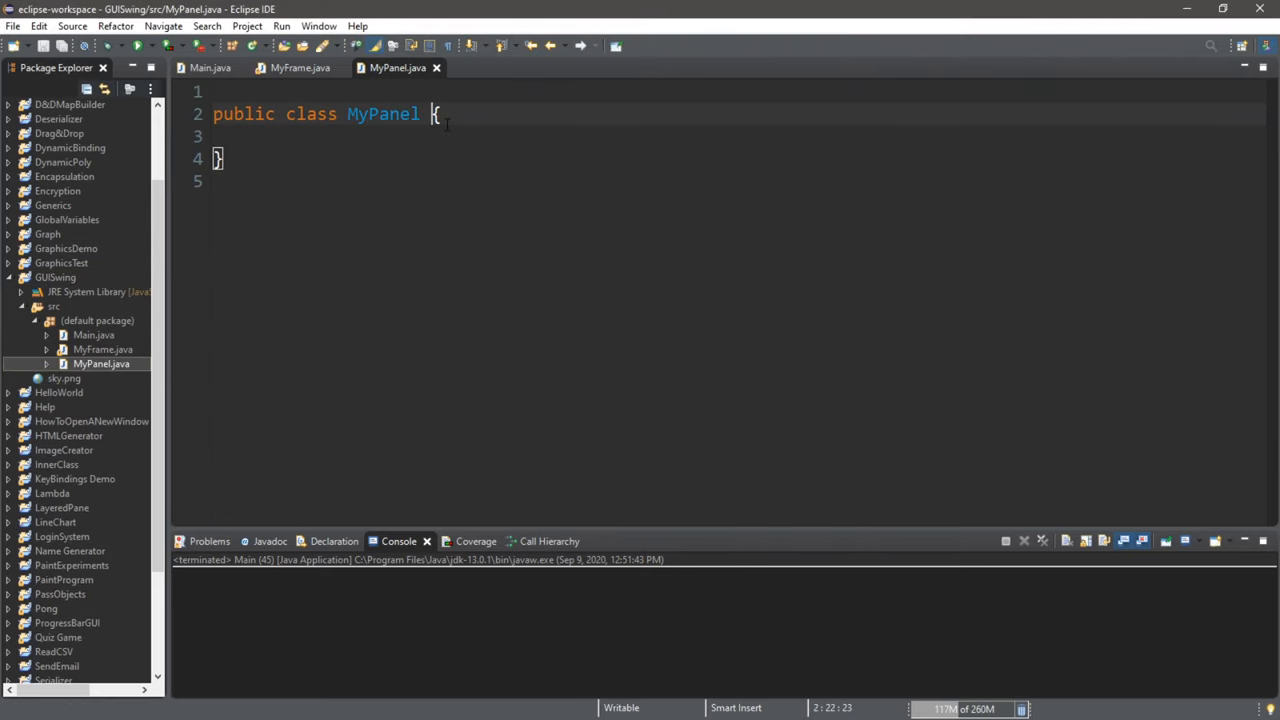
# - Make MyPanel extend JPanel, import javax.swing.JPanel, and add an empty MyPanel() constructor
pyautogui.write('extends J')
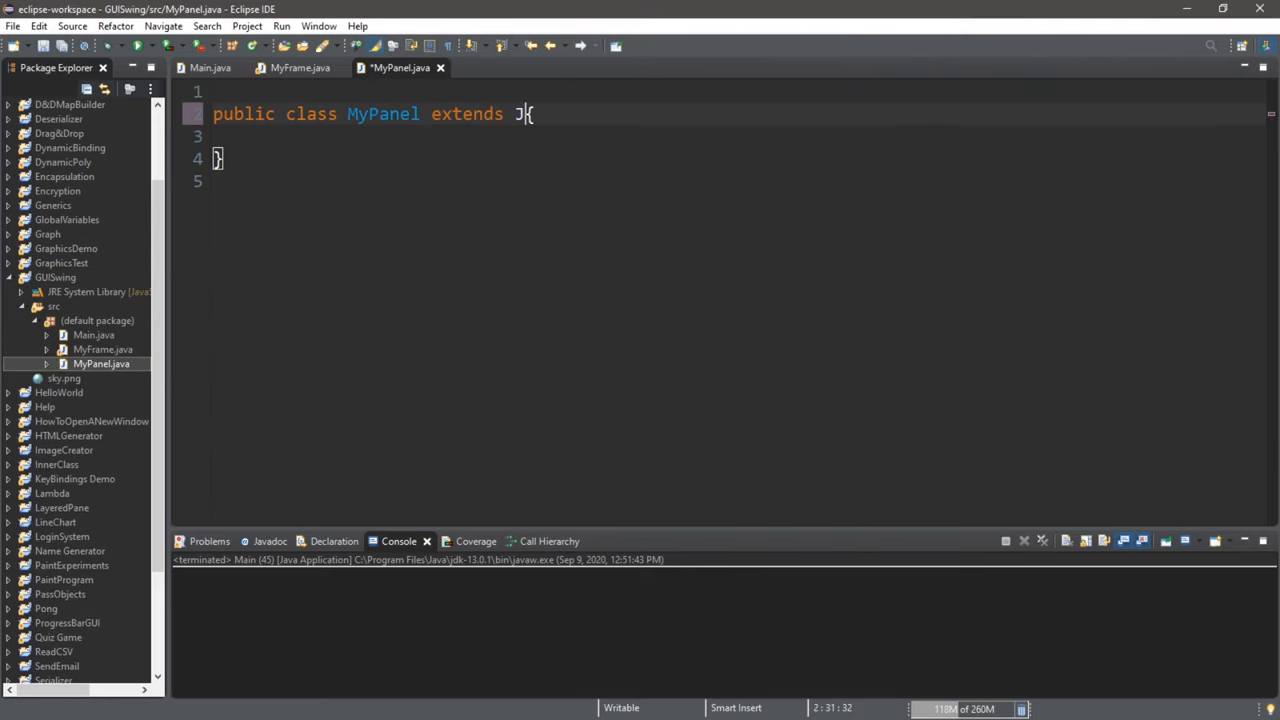
pyautogui.write('JPanel')
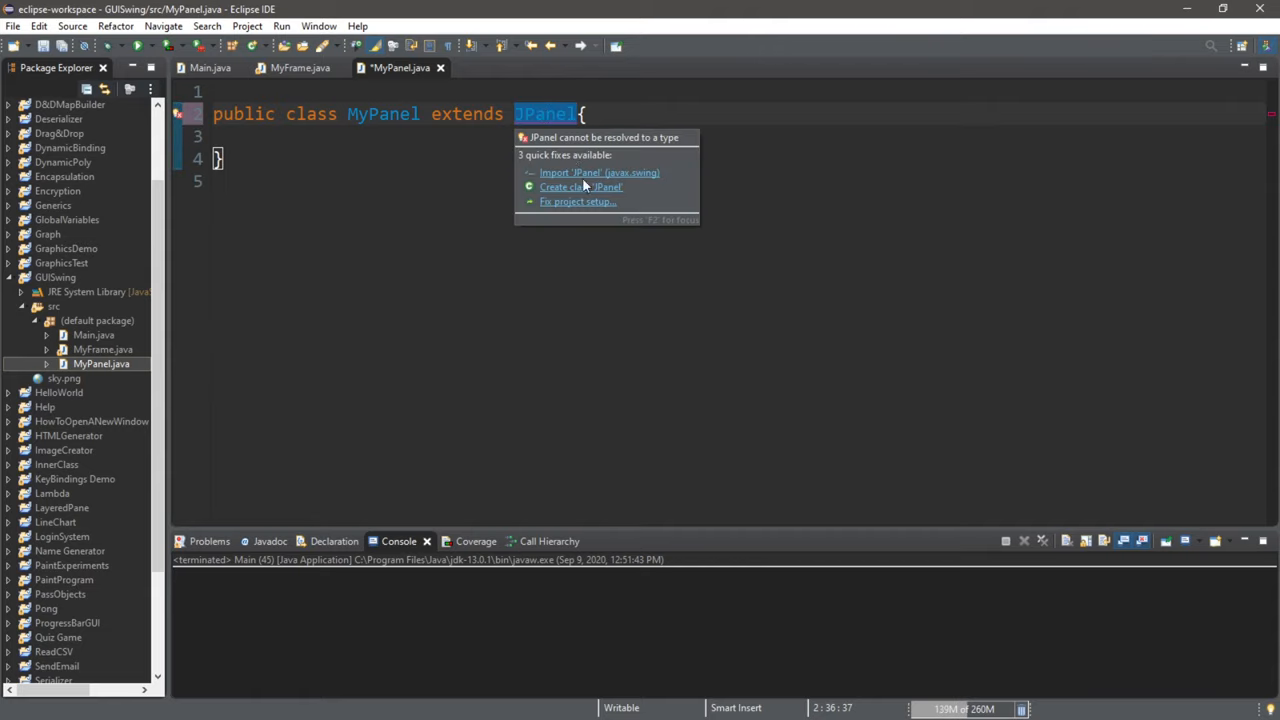
pyautogui.click(599, 172)
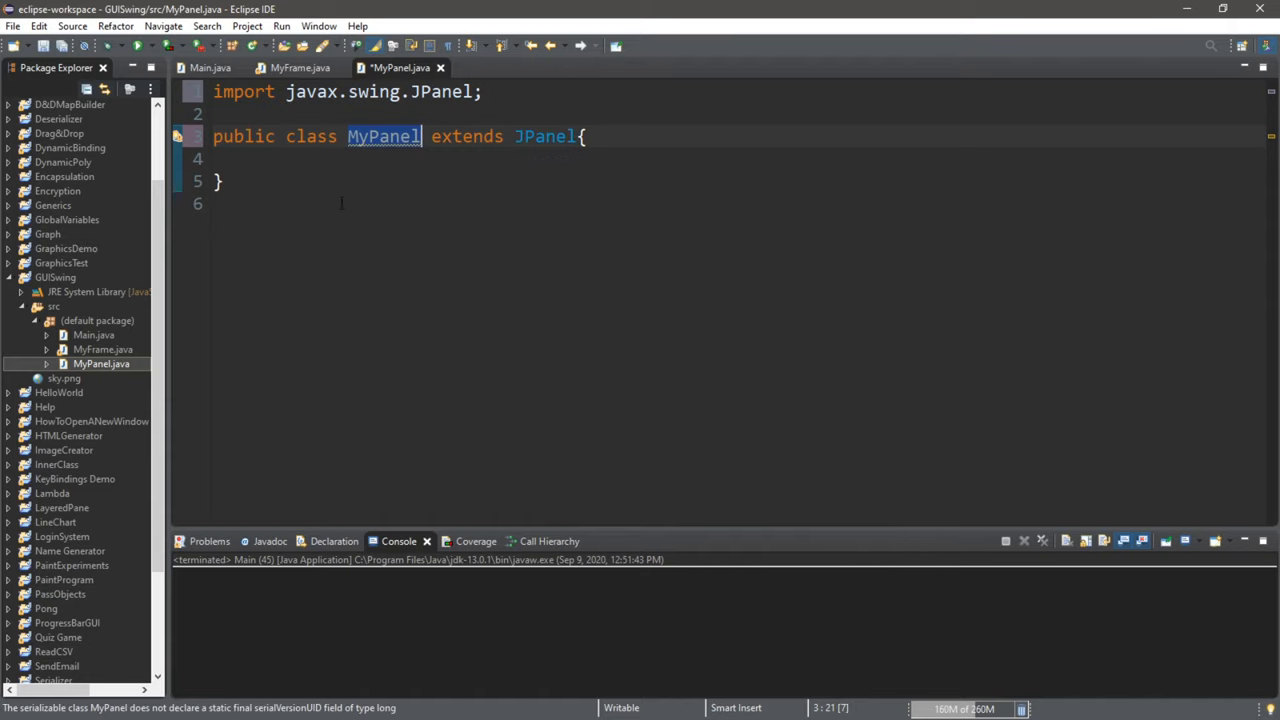
pyautogui.write('MyPanel()')
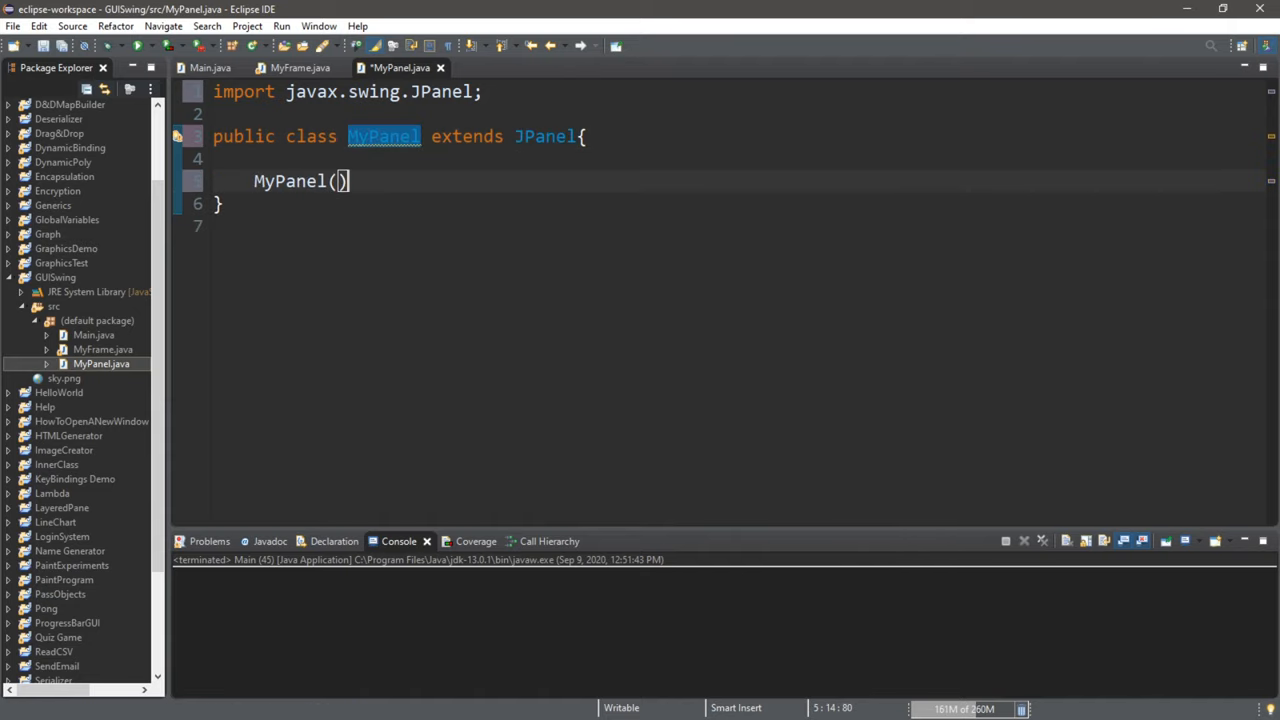
pyautogui.write('{')
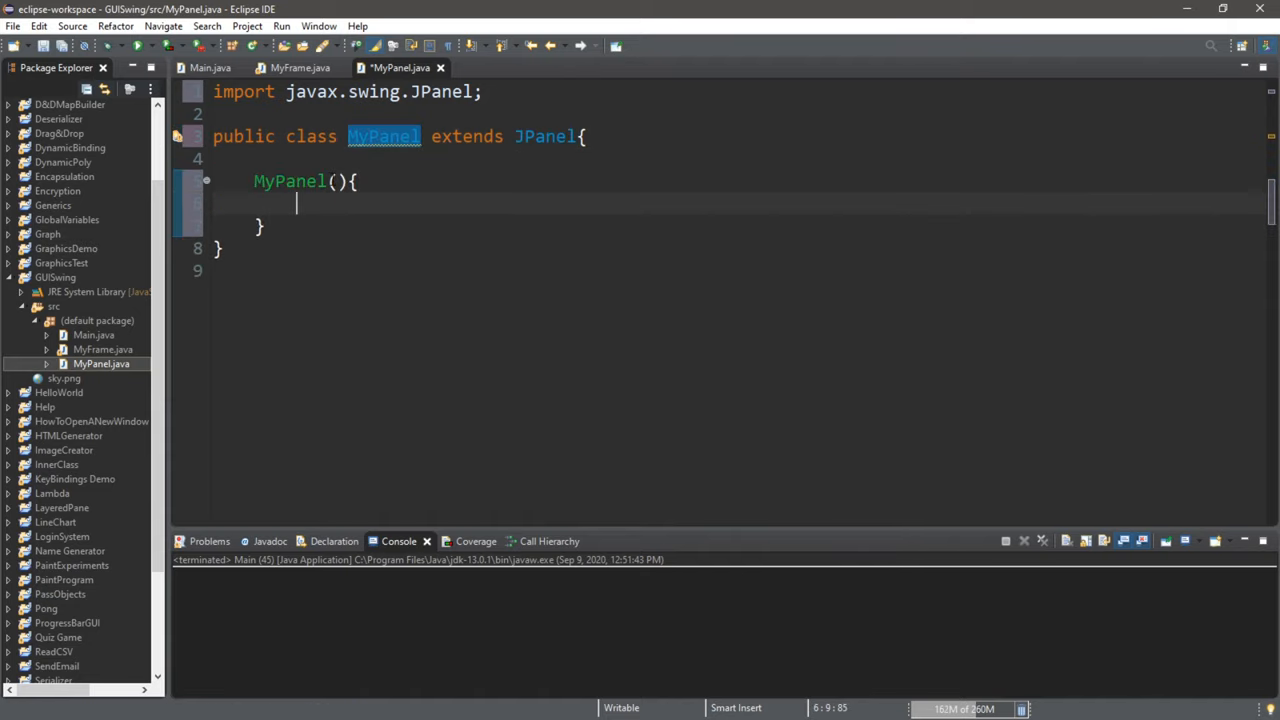
pyautogui.click(300, 67)
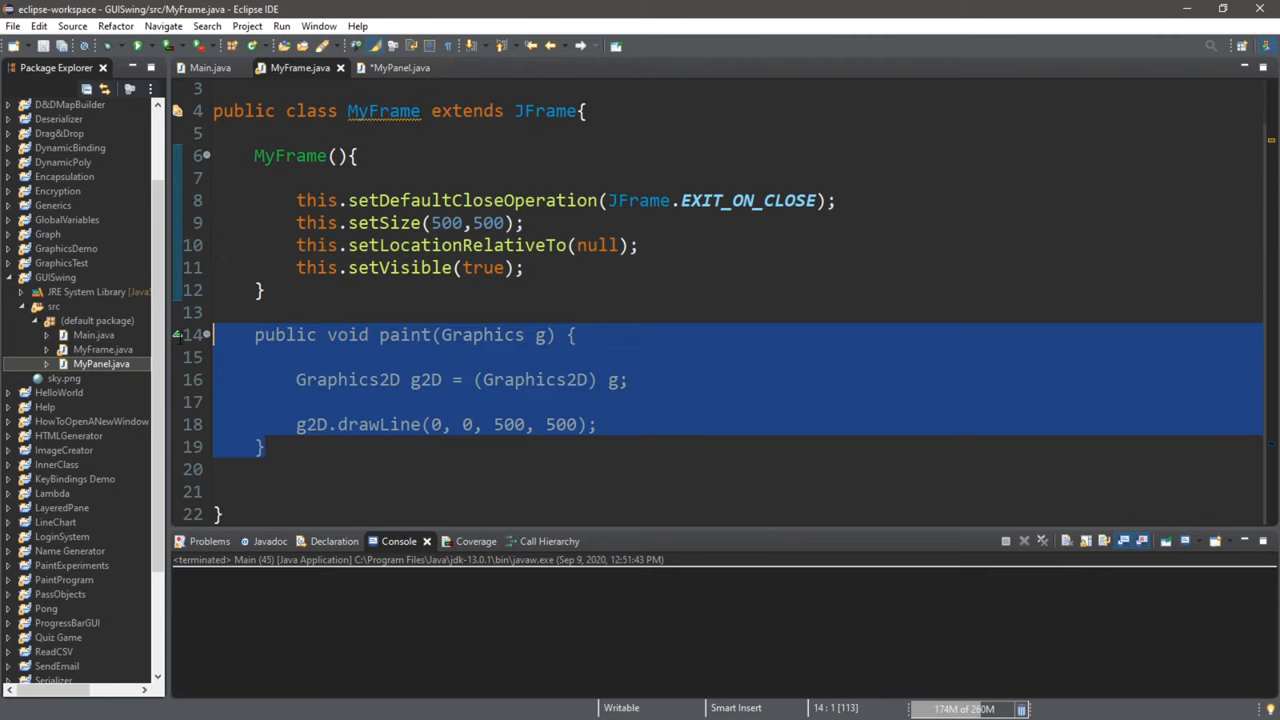
# - Delete the paint method from MyFrame, leaving only its constructor
pyautogui.press('Delete')
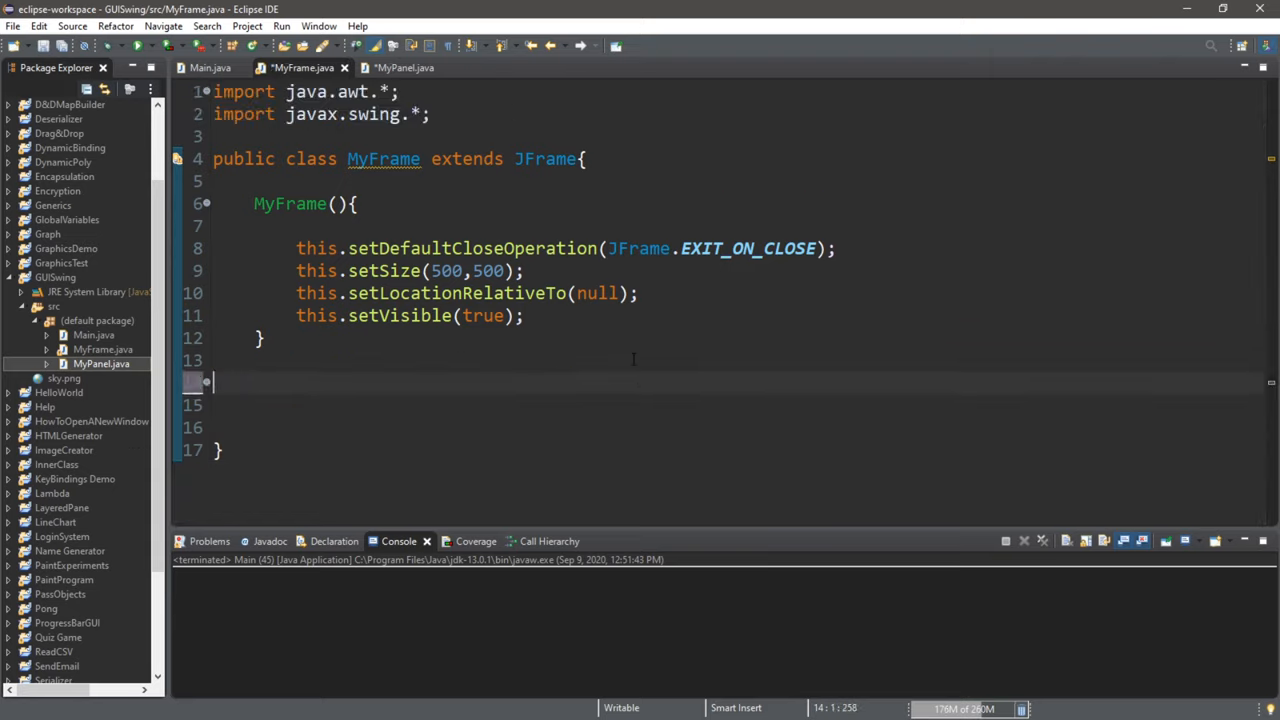
pyautogui.click(404, 67)
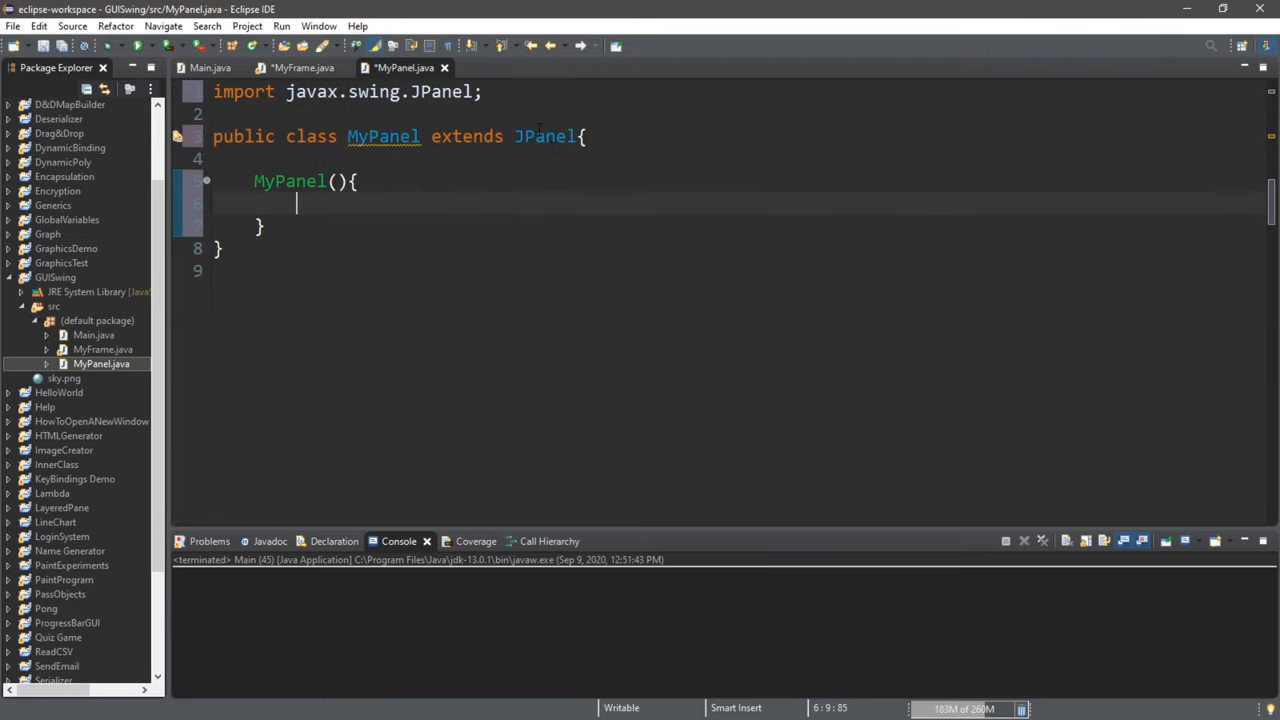
pyautogui.doubleClick(544, 136)
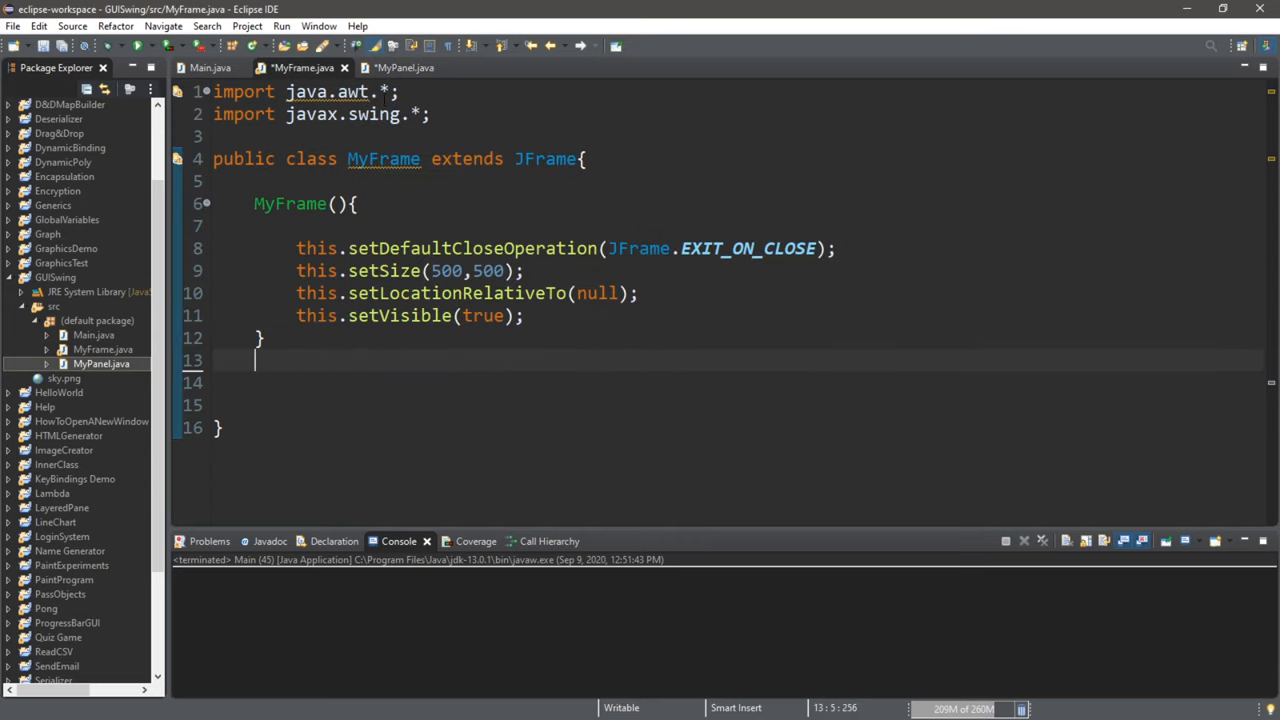
pyautogui.click(404, 67)
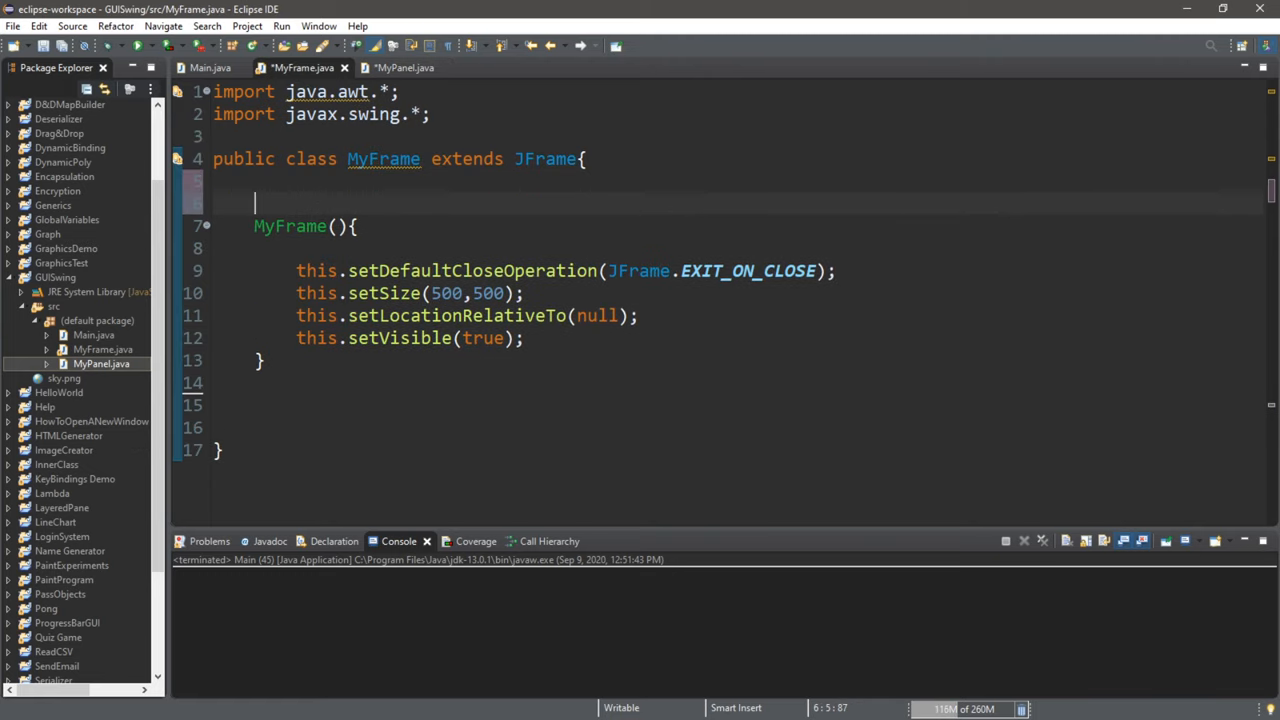
# - Declare a MyPanel panel field and initialize it with new MyPanel()
pyautogui.write('MyPanel')
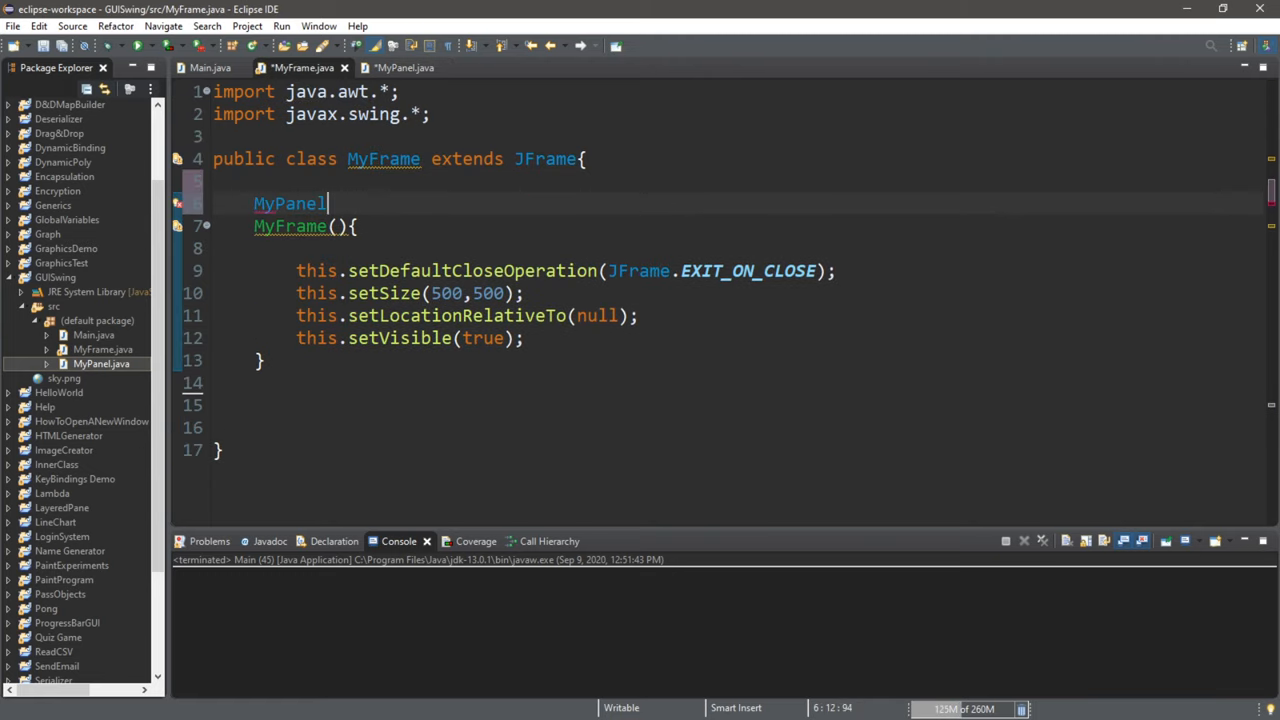
pyautogui.write('panel;')
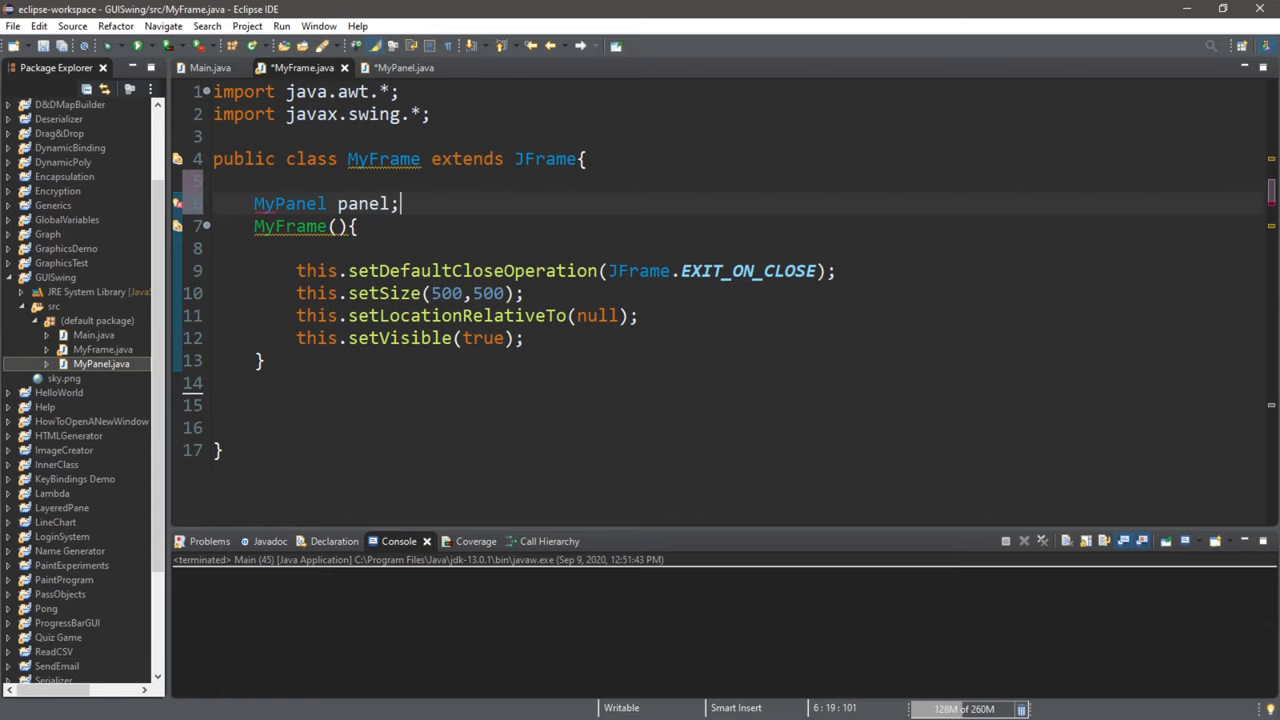
pyautogui.press('Return')
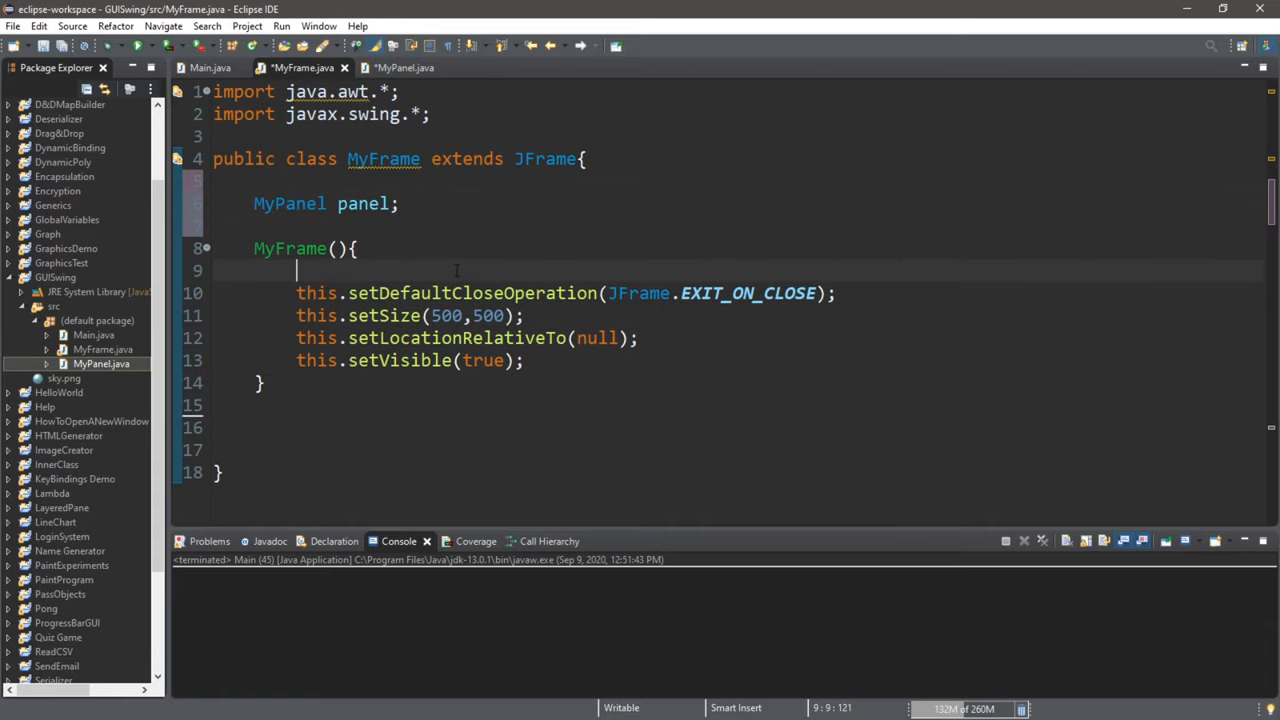
pyautogui.write('panel =')
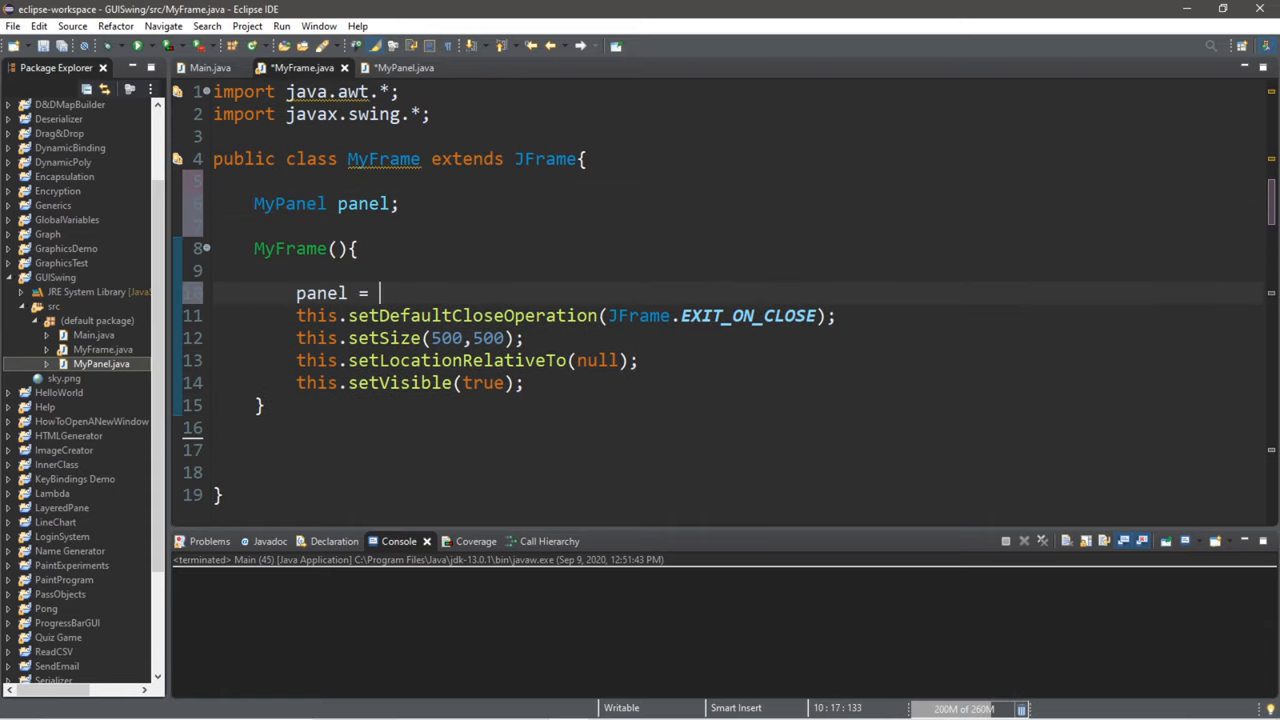
pyautogui.write('new My')
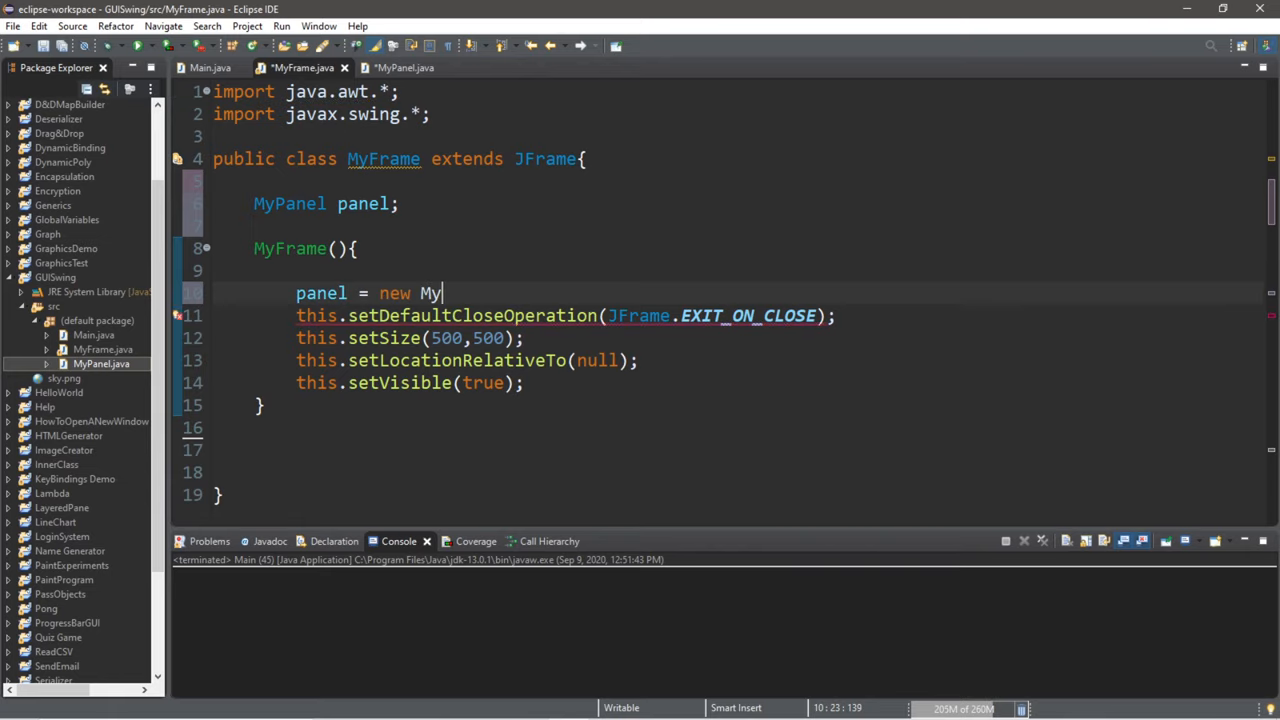
pyautogui.write('Panel();')
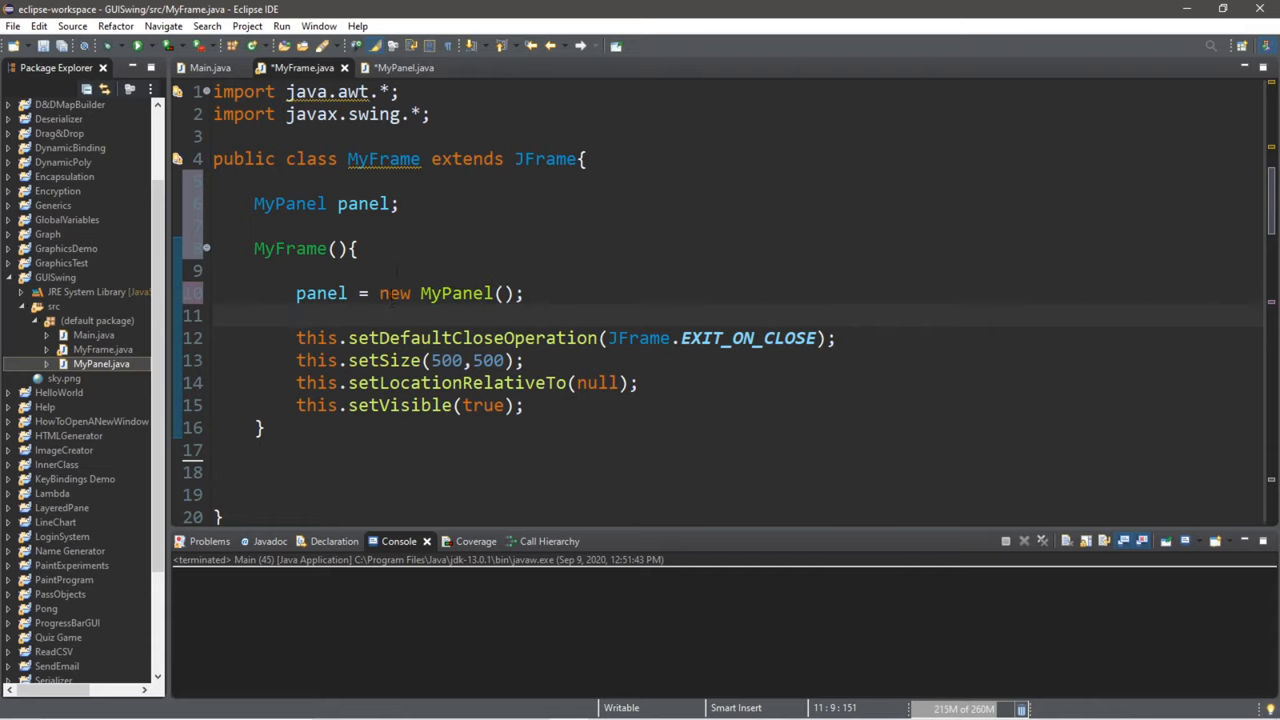
# - Add panel to the frame and call this.pack() in the constructor
pyautogui.click(640, 382)
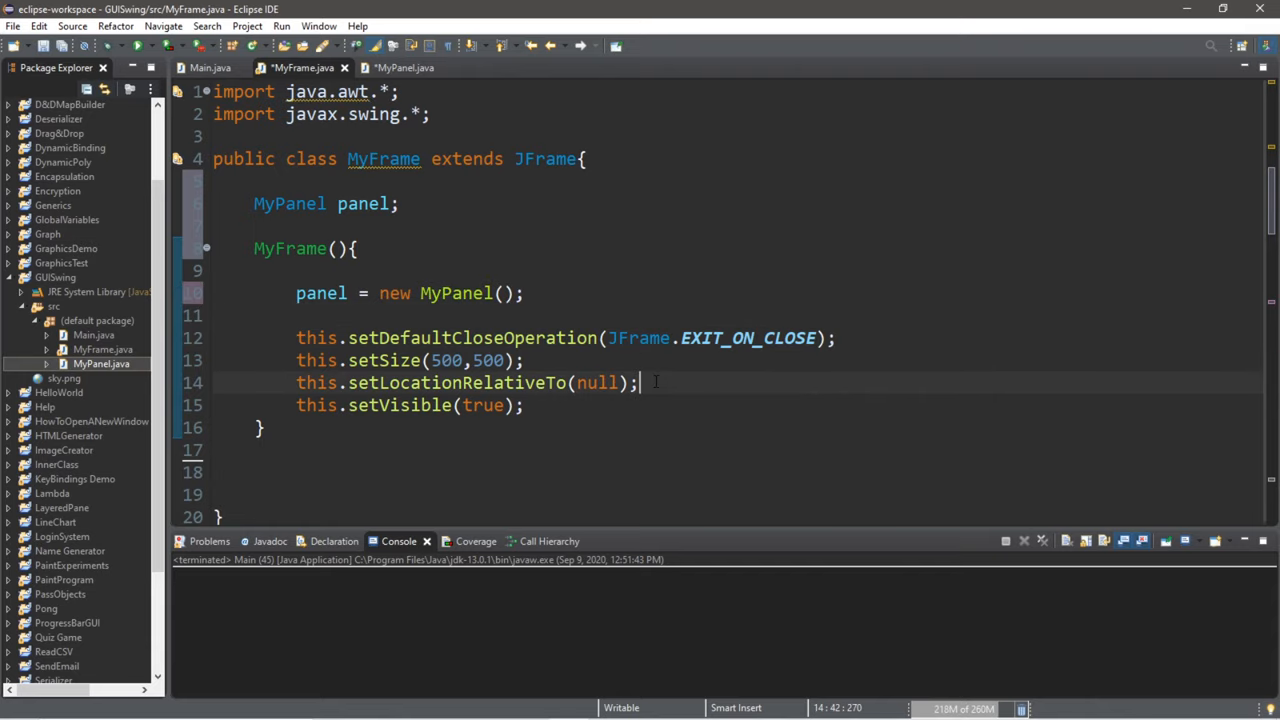
pyautogui.click(620, 360)
pyautogui.write('this.add(comp)')
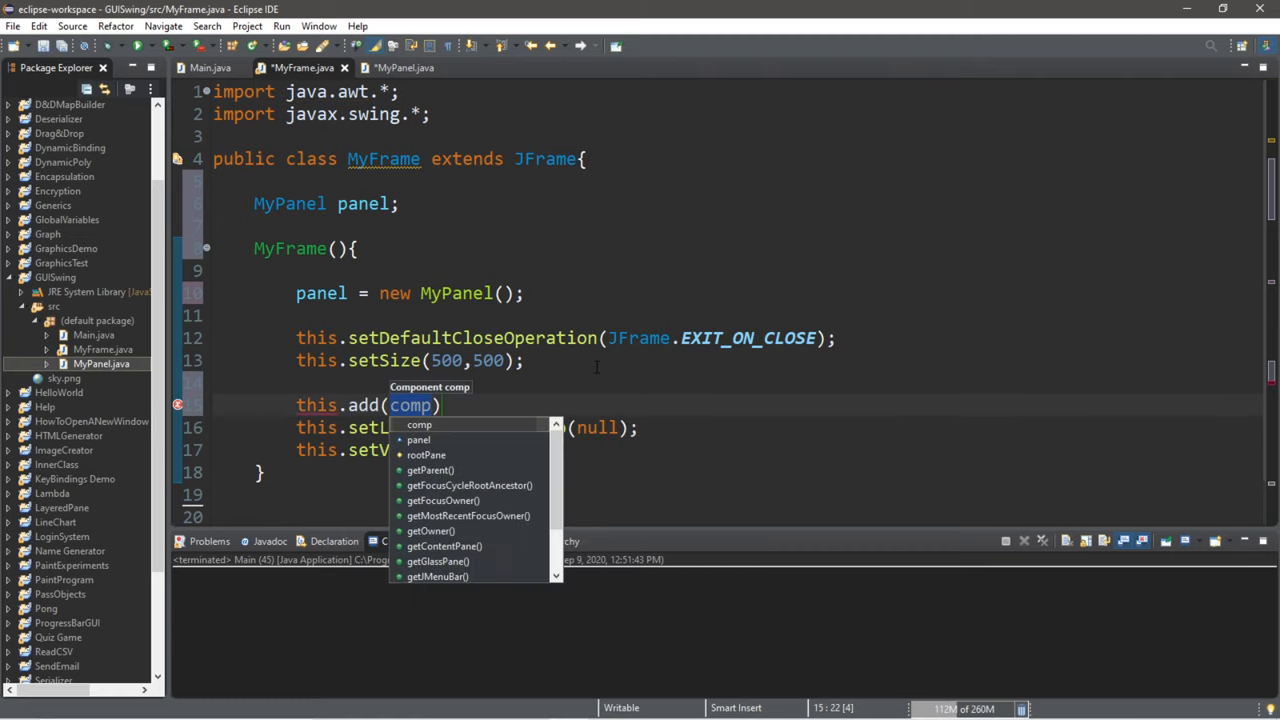
pyautogui.click(418, 440)
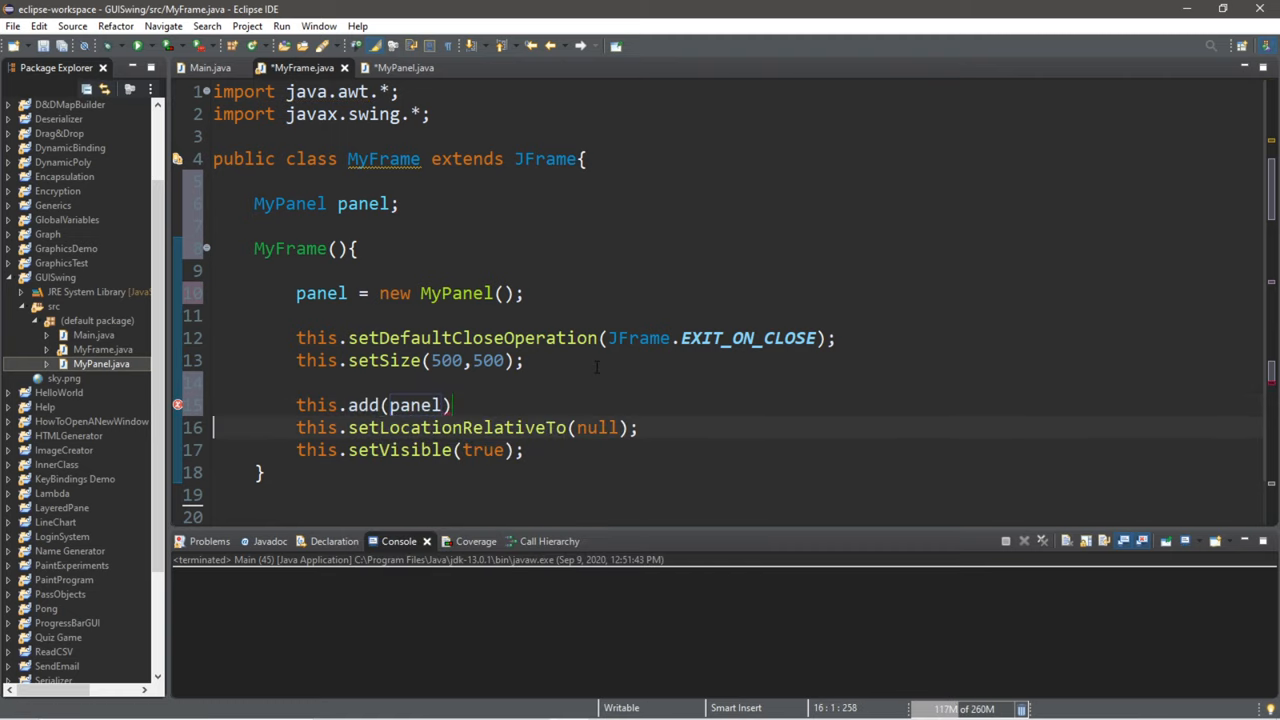
pyautogui.write(';')
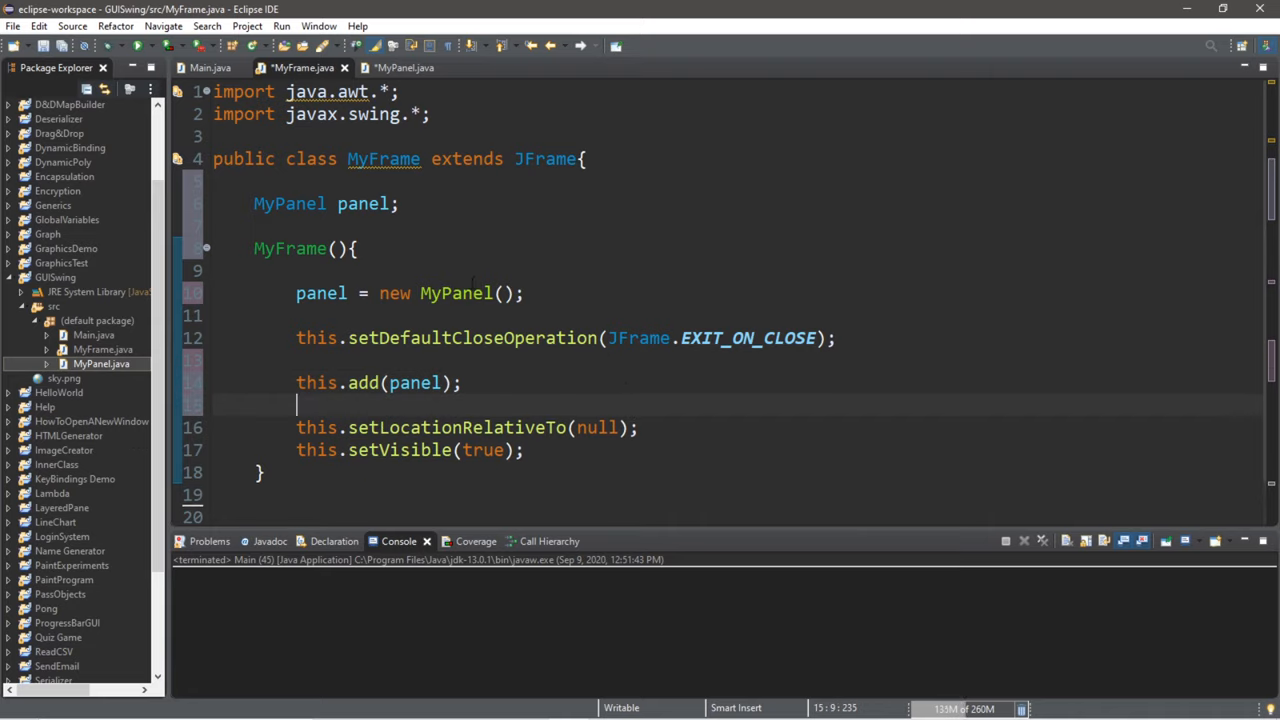
pyautogui.write('this')
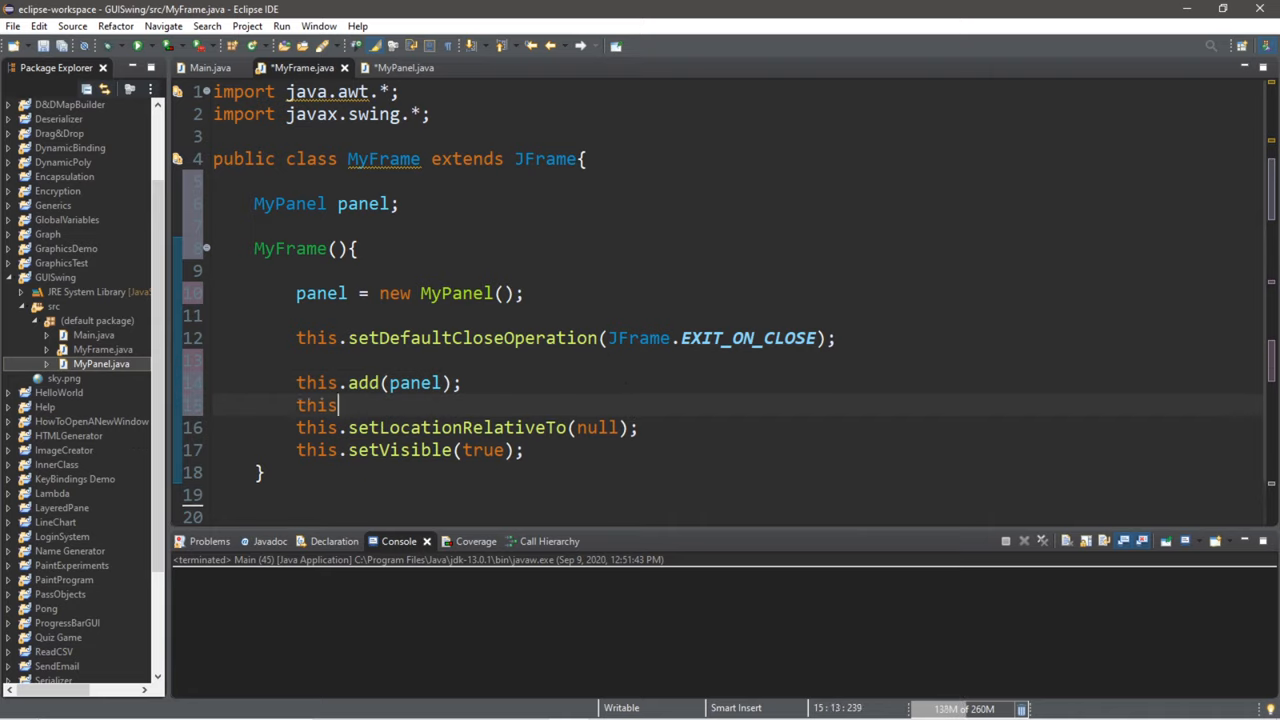
pyautogui.write('.pack();')
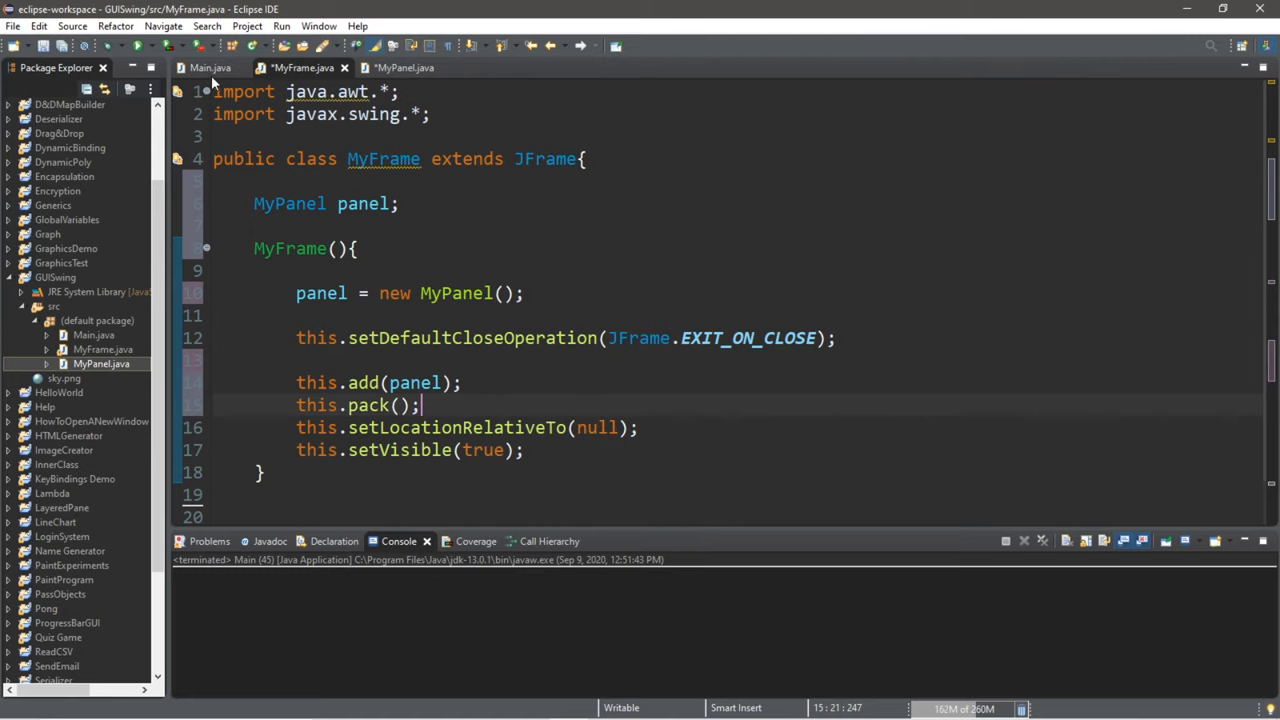
# - In MyPanel's constructor, call setPreferredSize(new Dimension(500,500)) and import Dimension
pyautogui.click(398, 67)
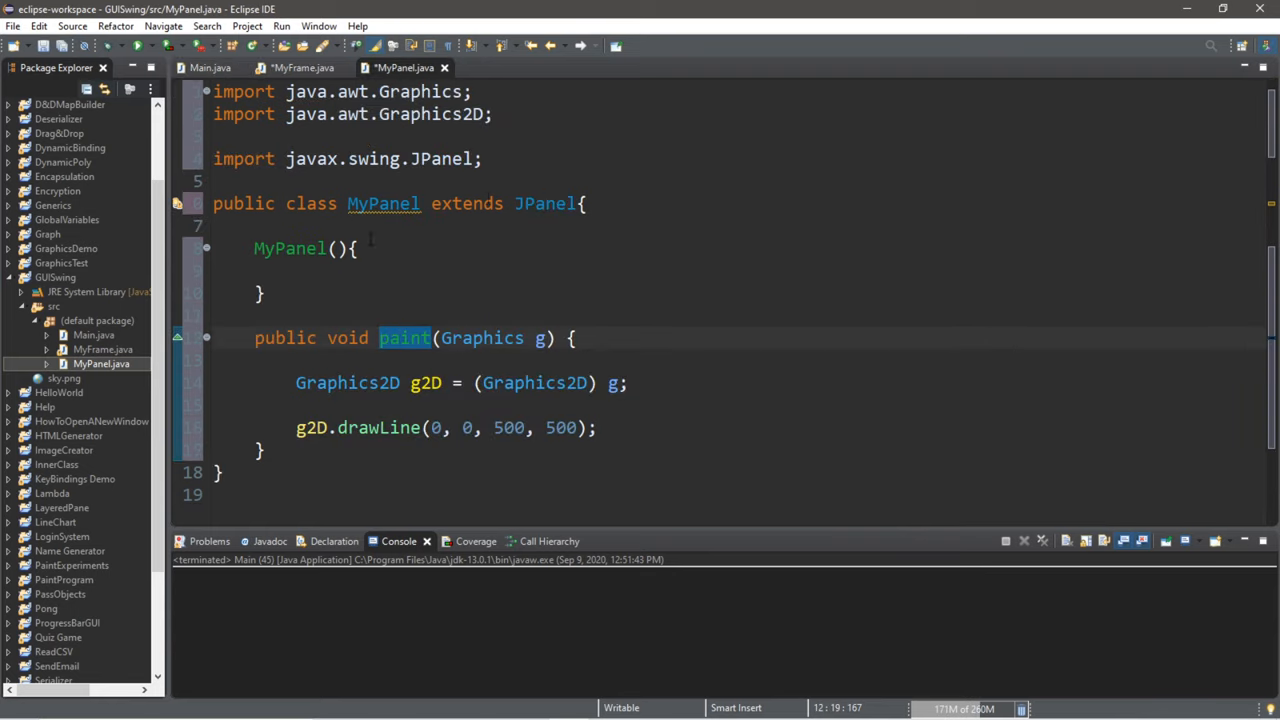
pyautogui.click(340, 272)
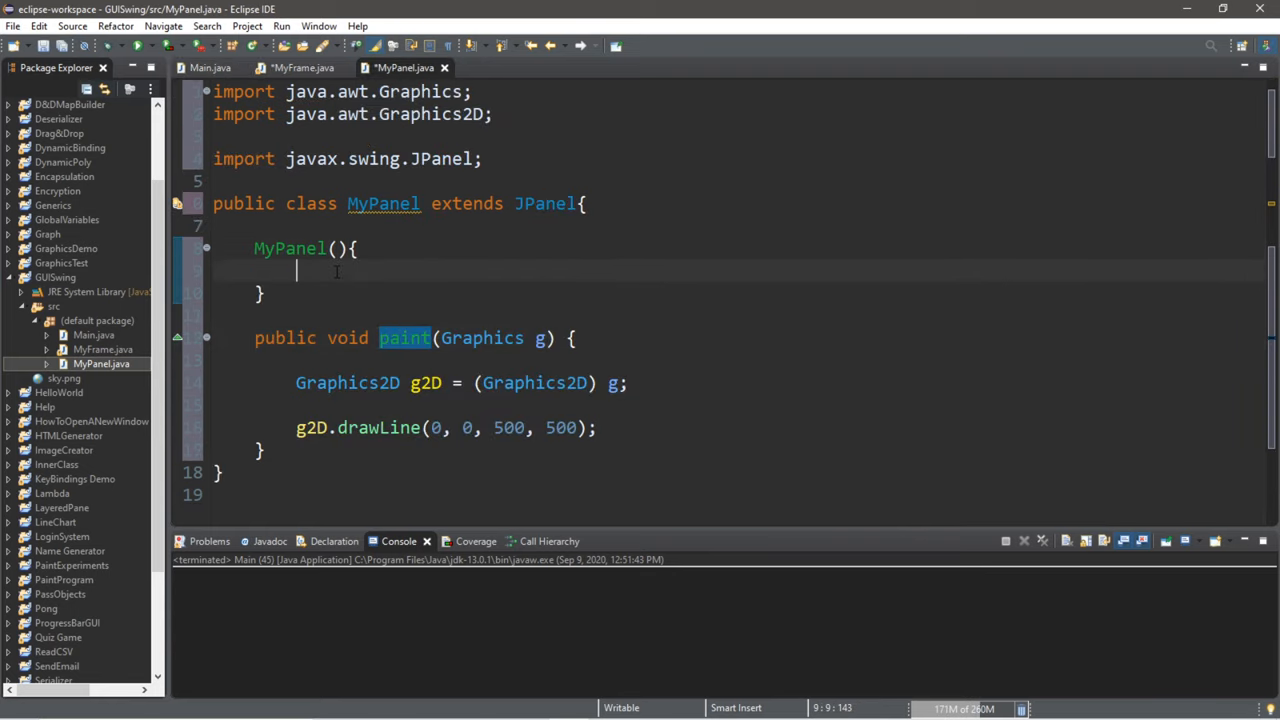
pyautogui.write('this')
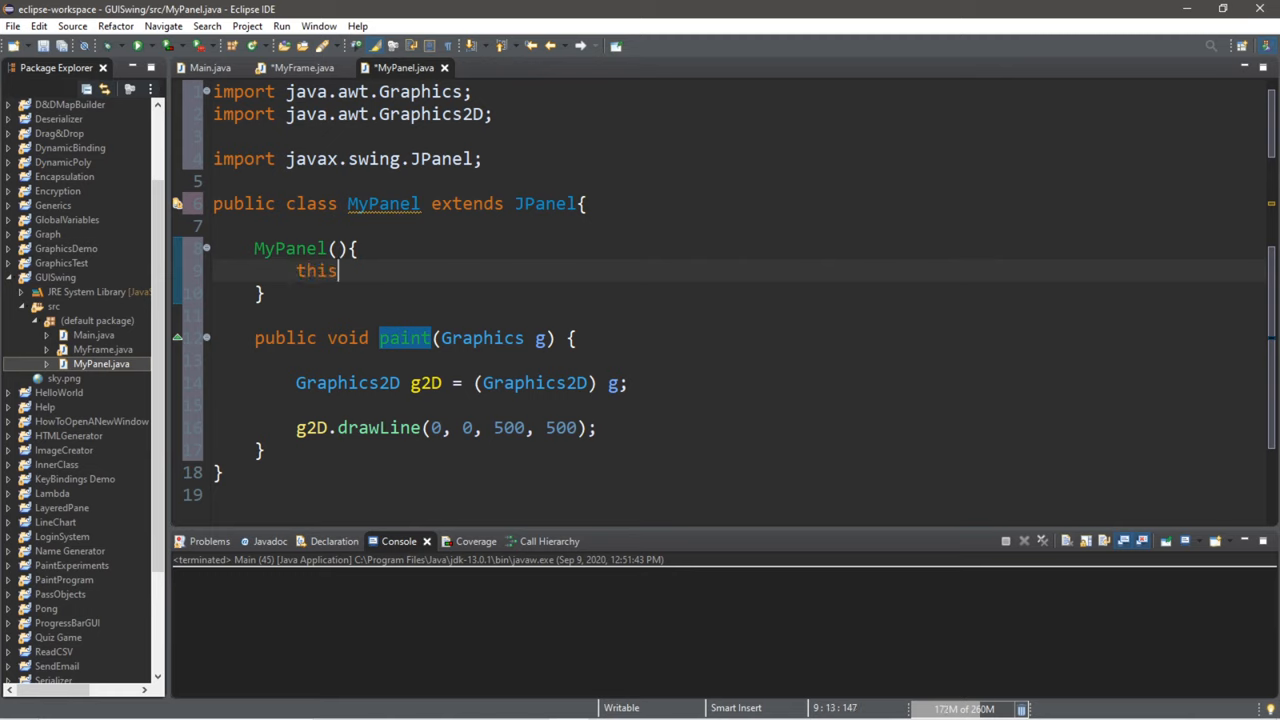
pyautogui.write('.')
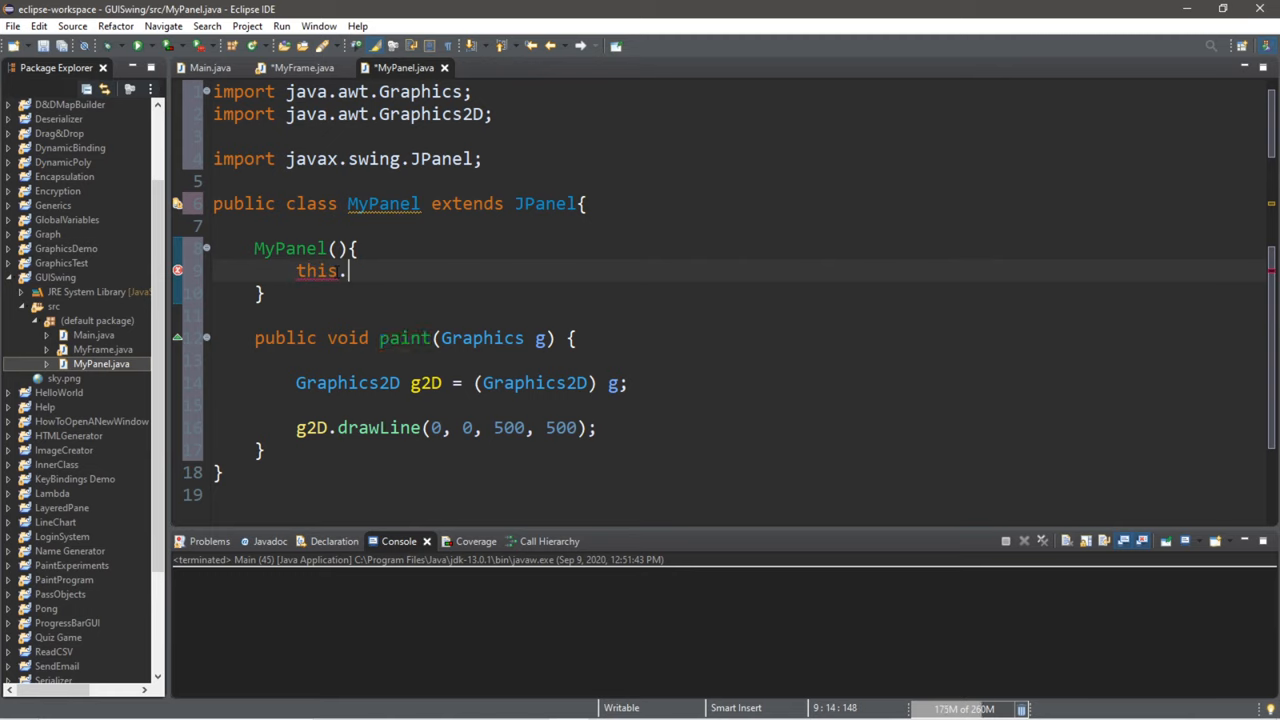
pyautogui.write('setPreferredSize(preferredSize);')
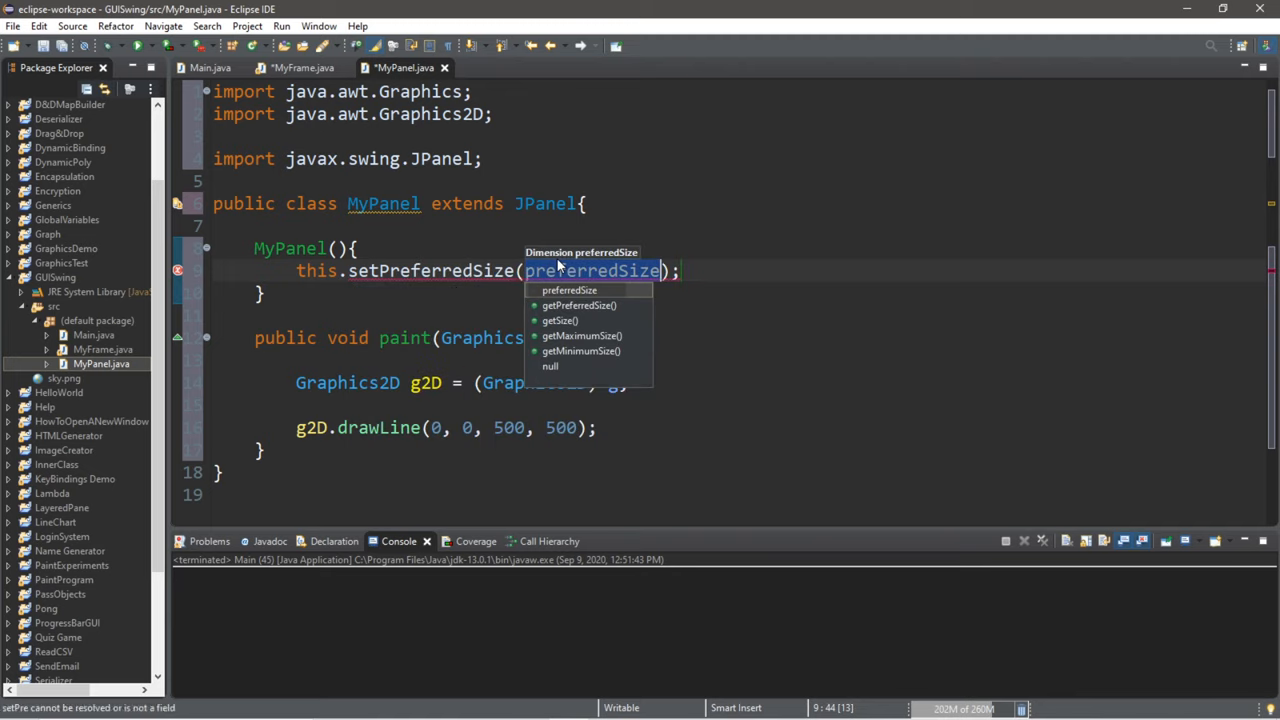
pyautogui.write('new Dimension(5')
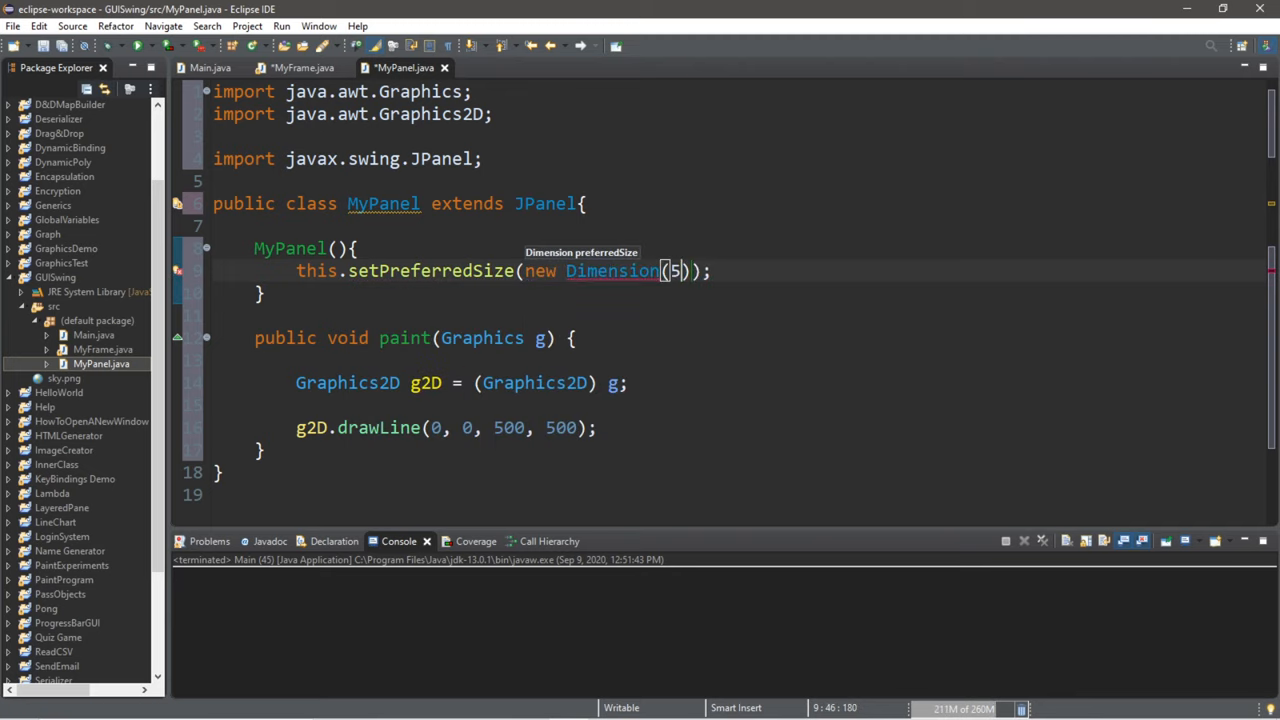
pyautogui.write('00,500')
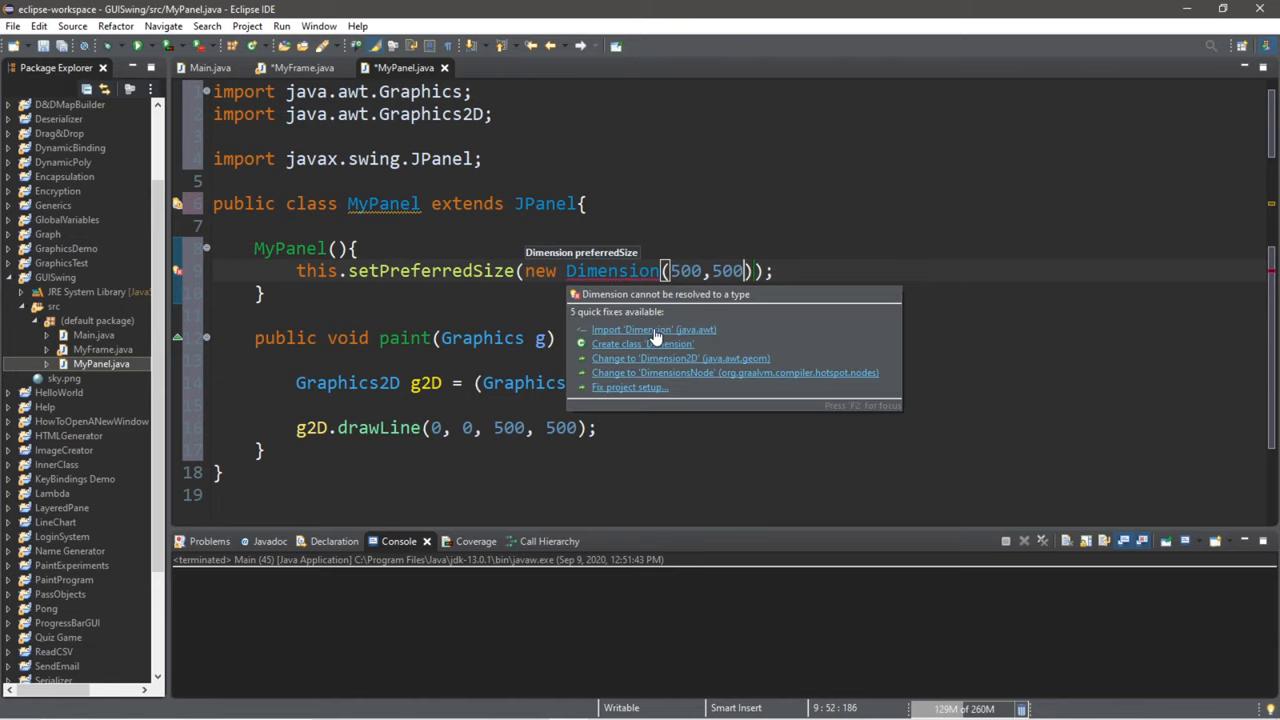
pyautogui.click(653, 329)
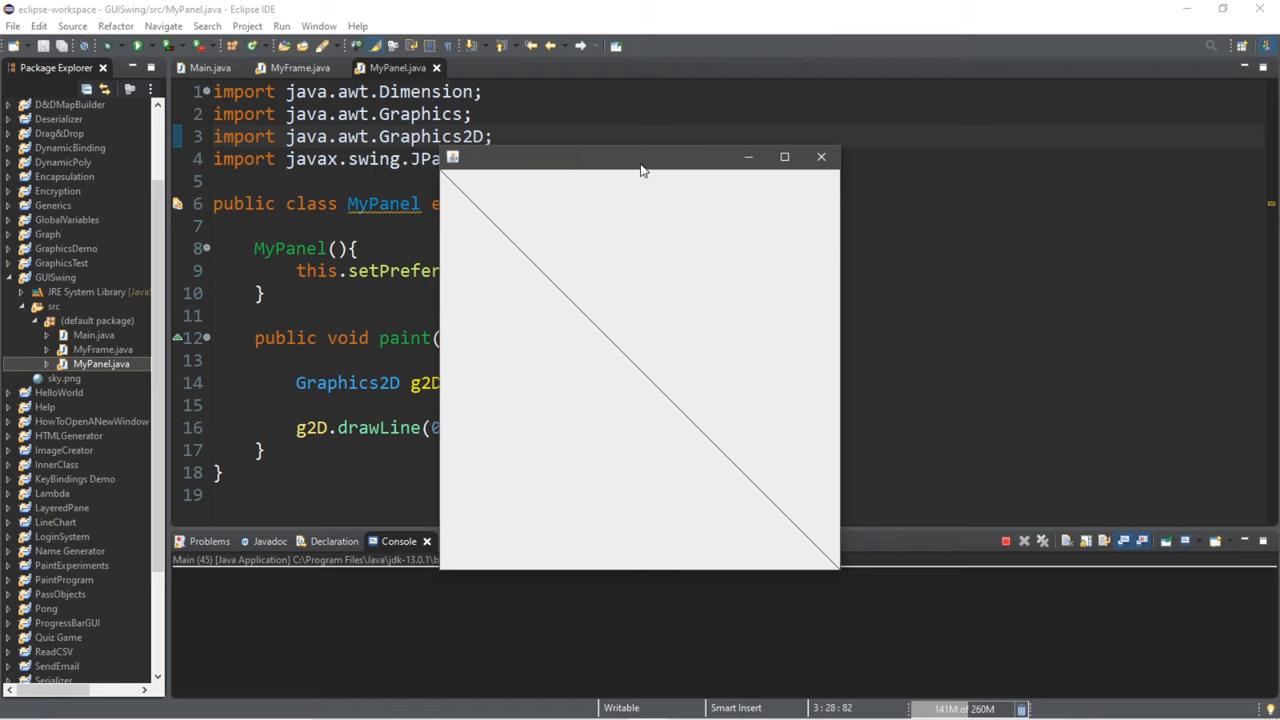
pyautogui.moveTo(563, 171)
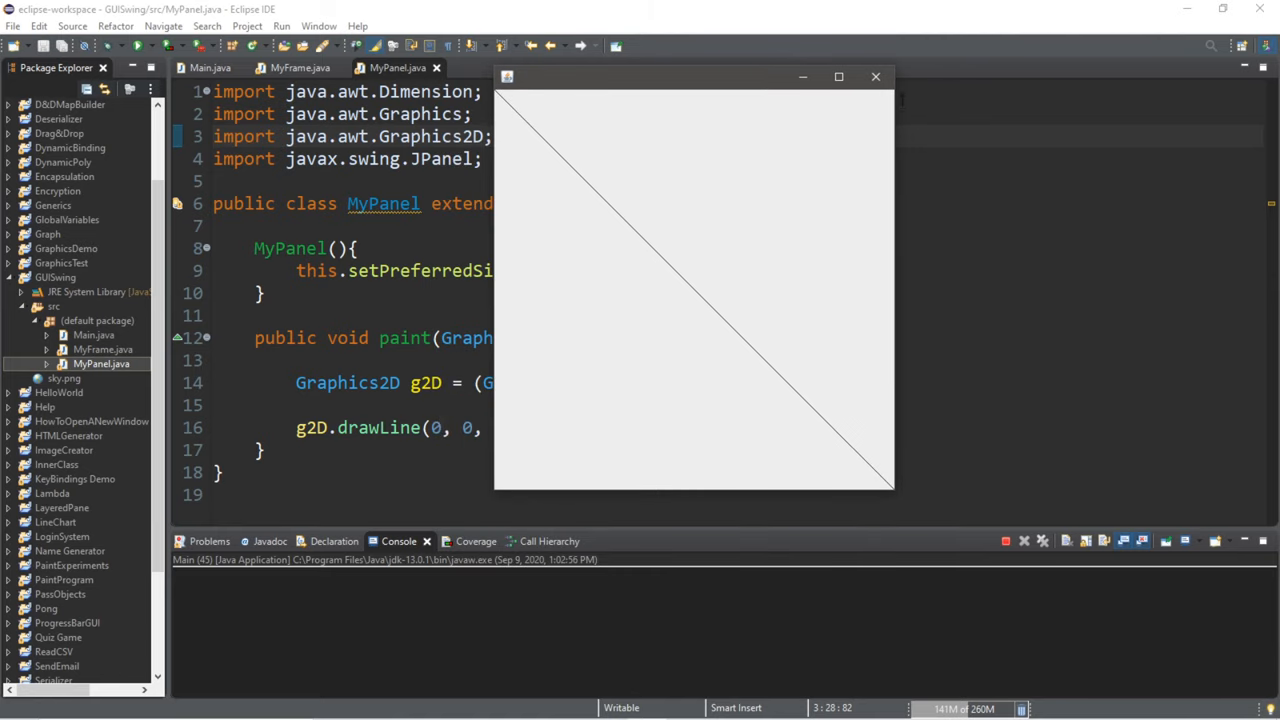
# - Close the running window and add g2D.setStroke(new BasicStroke(5)) before drawLine
pyautogui.click(875, 76)
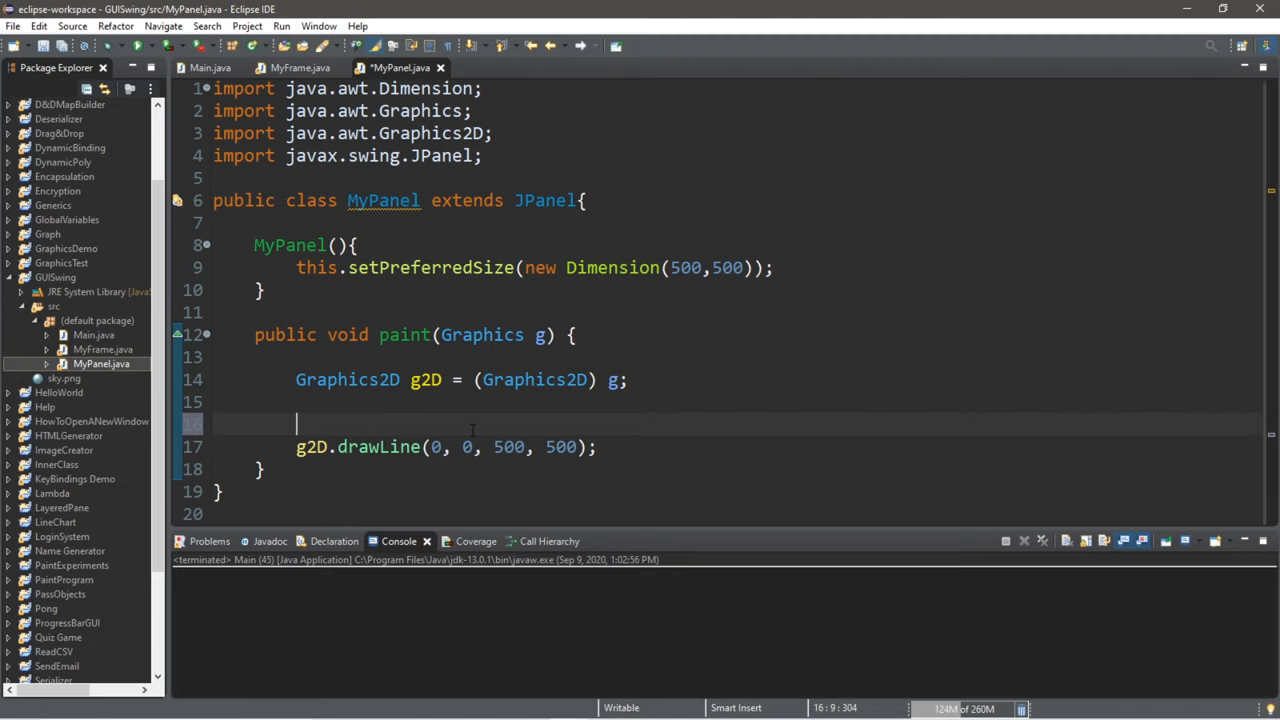
pyautogui.write('g2D.s')
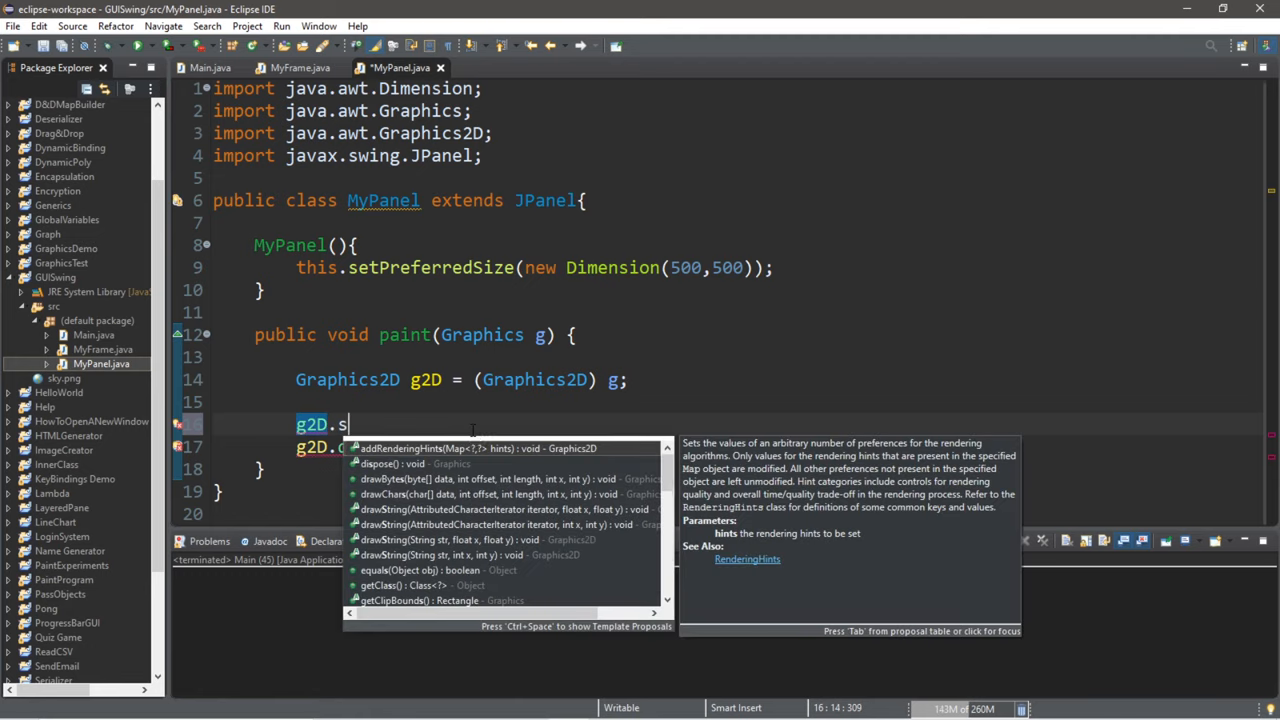
pyautogui.write('et')
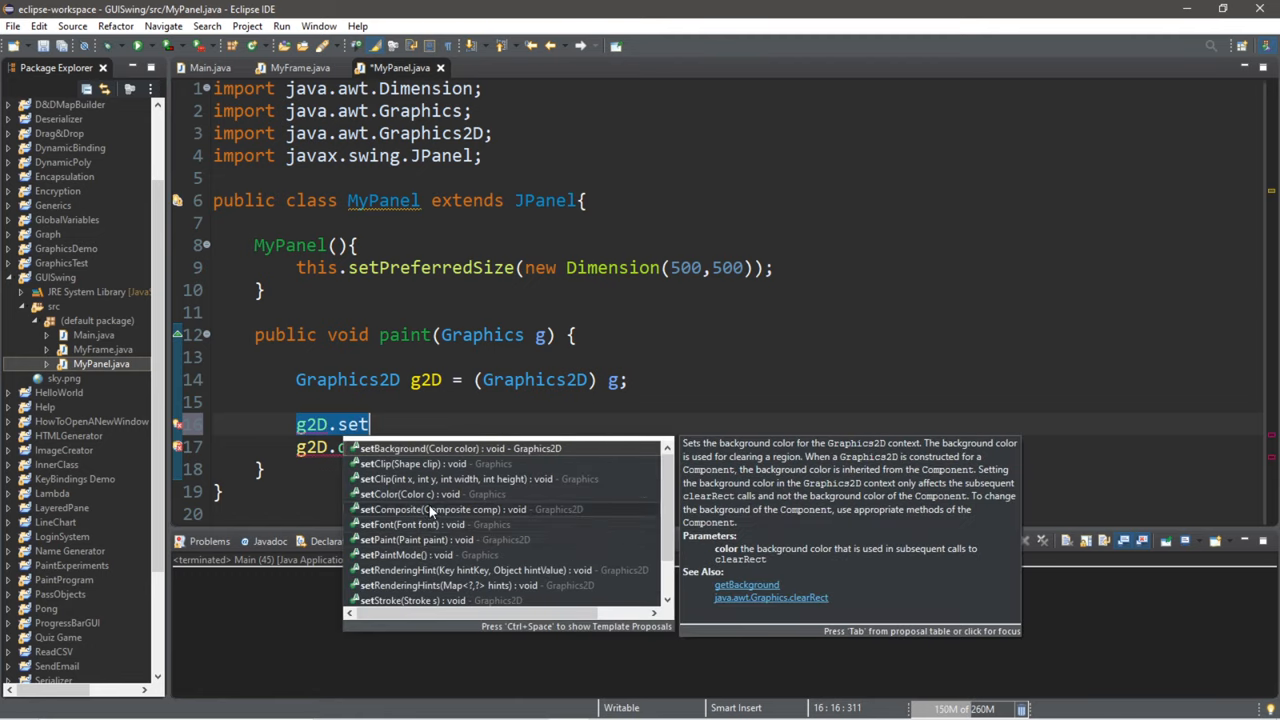
pyautogui.scroll(-3)
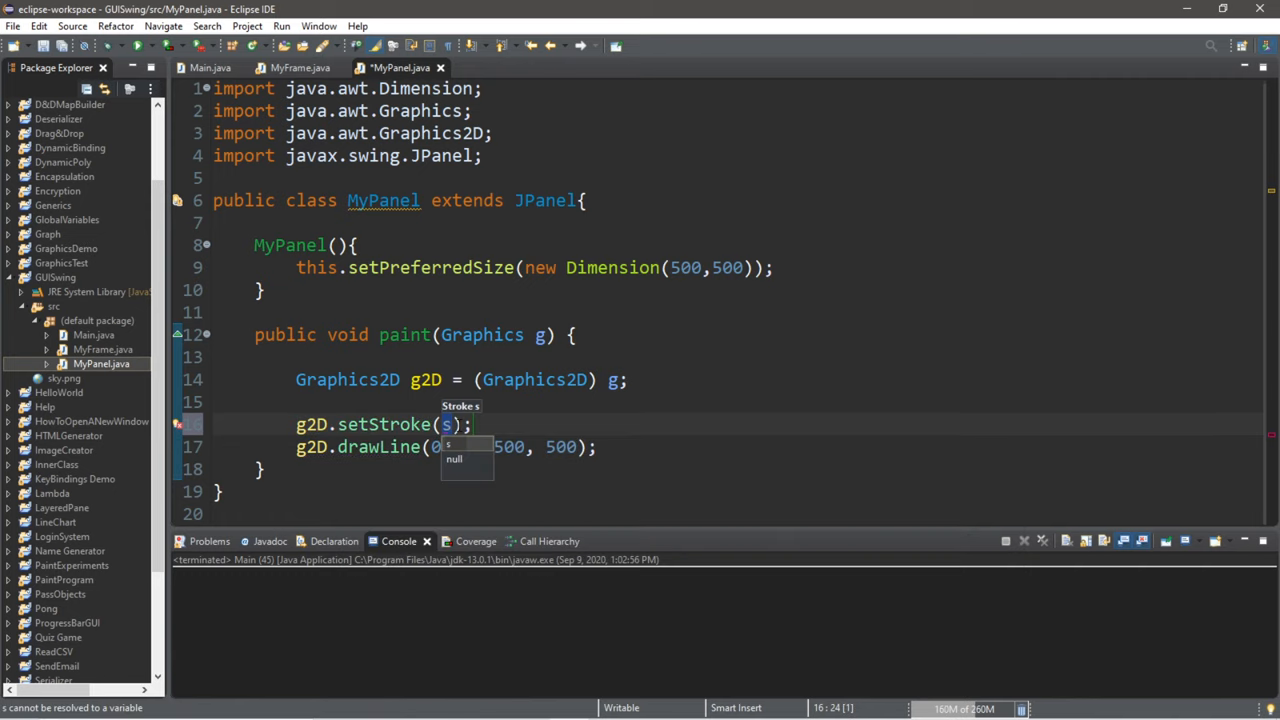
pyautogui.write('new BasicStroke(')
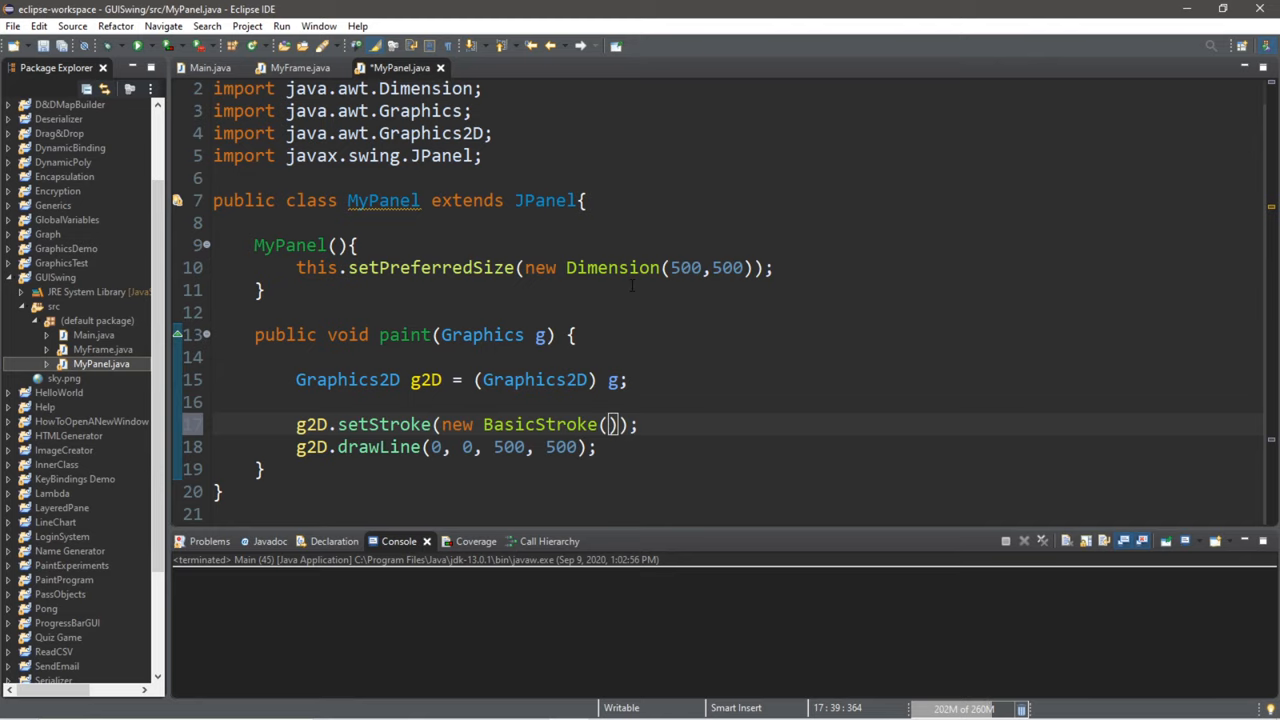
pyautogui.write('5')
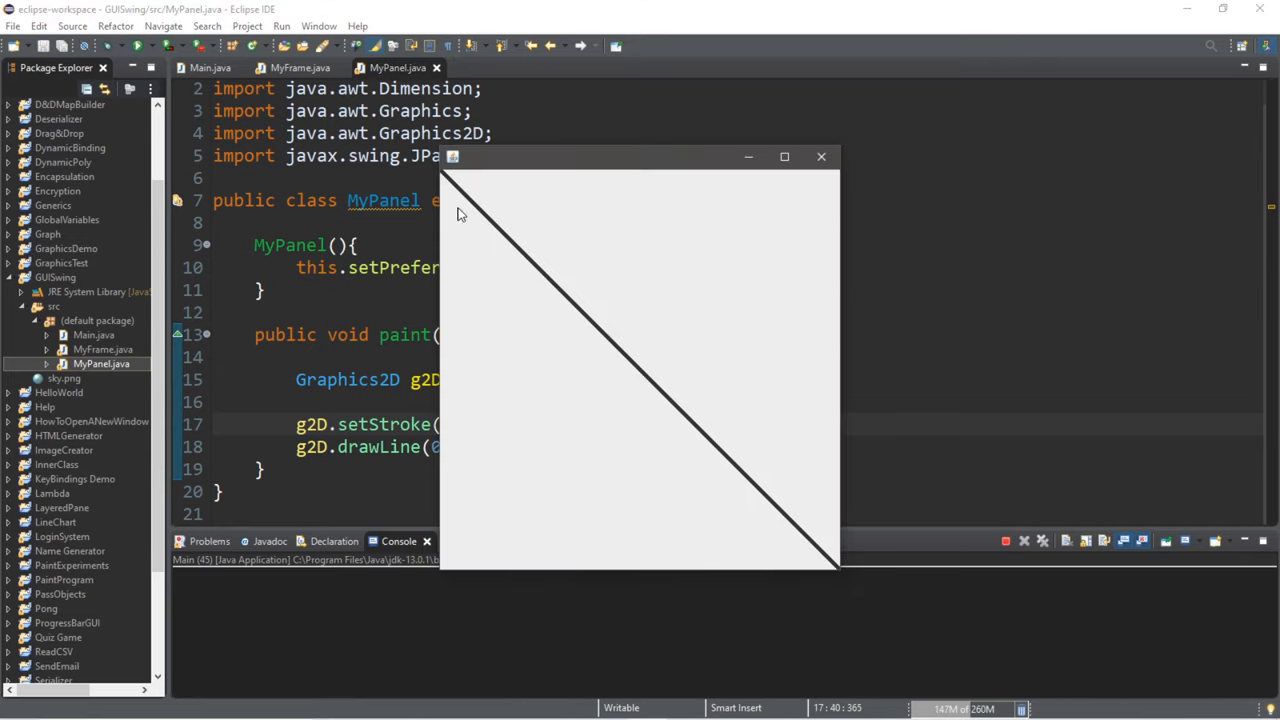
pyautogui.moveTo(448, 192)
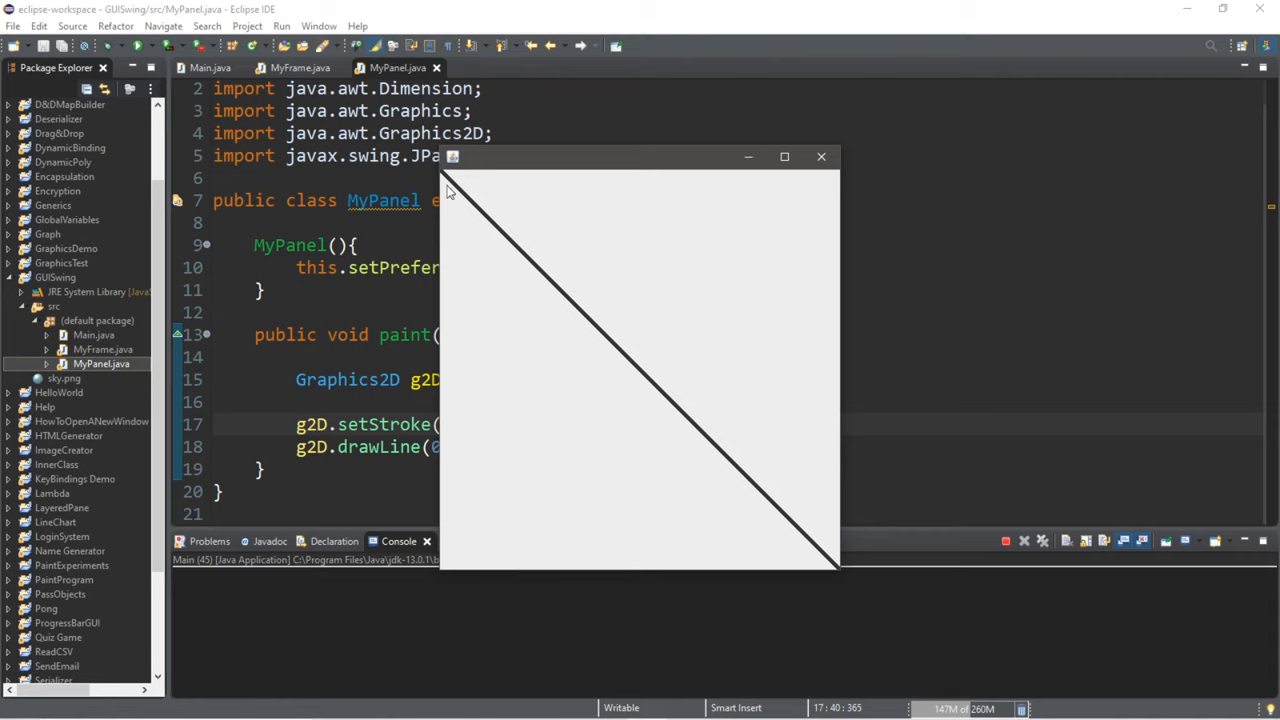
pyautogui.moveTo(830, 238)
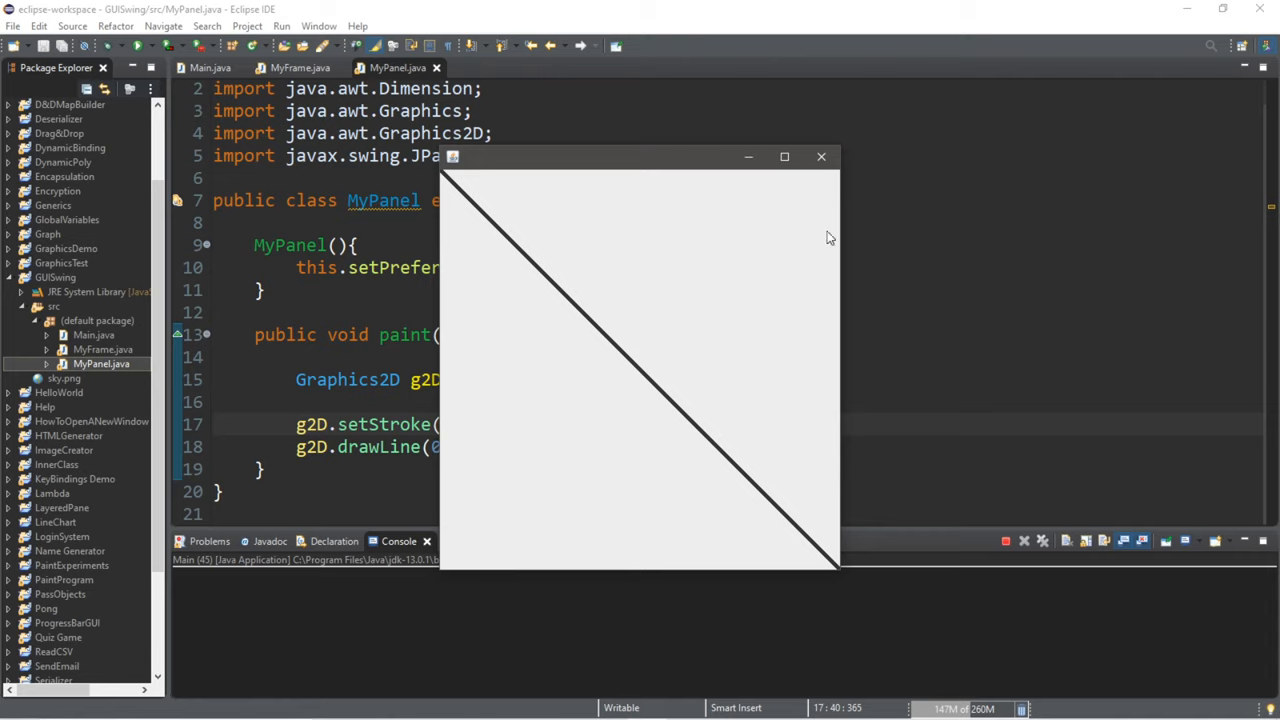
# - Add g2D.setPaint(Color.blue) above setStroke with Color imported, then run the program
pyautogui.click(821, 156)
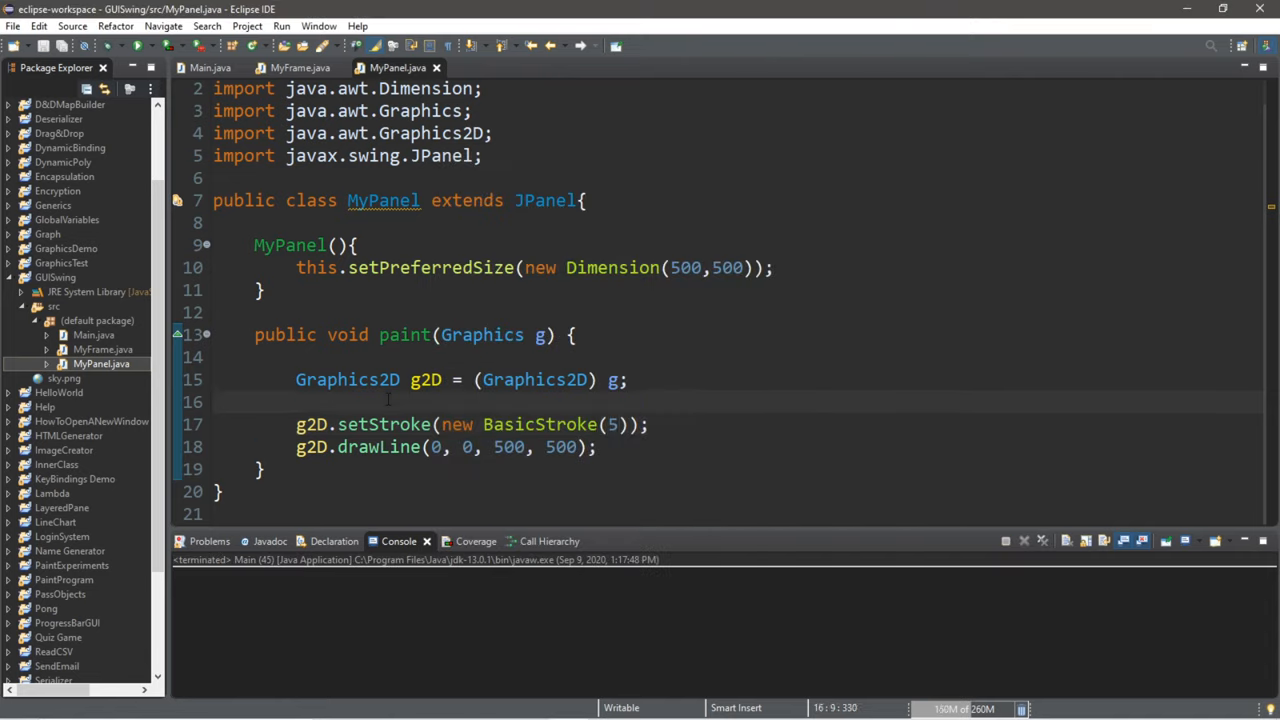
pyautogui.write('g2D')
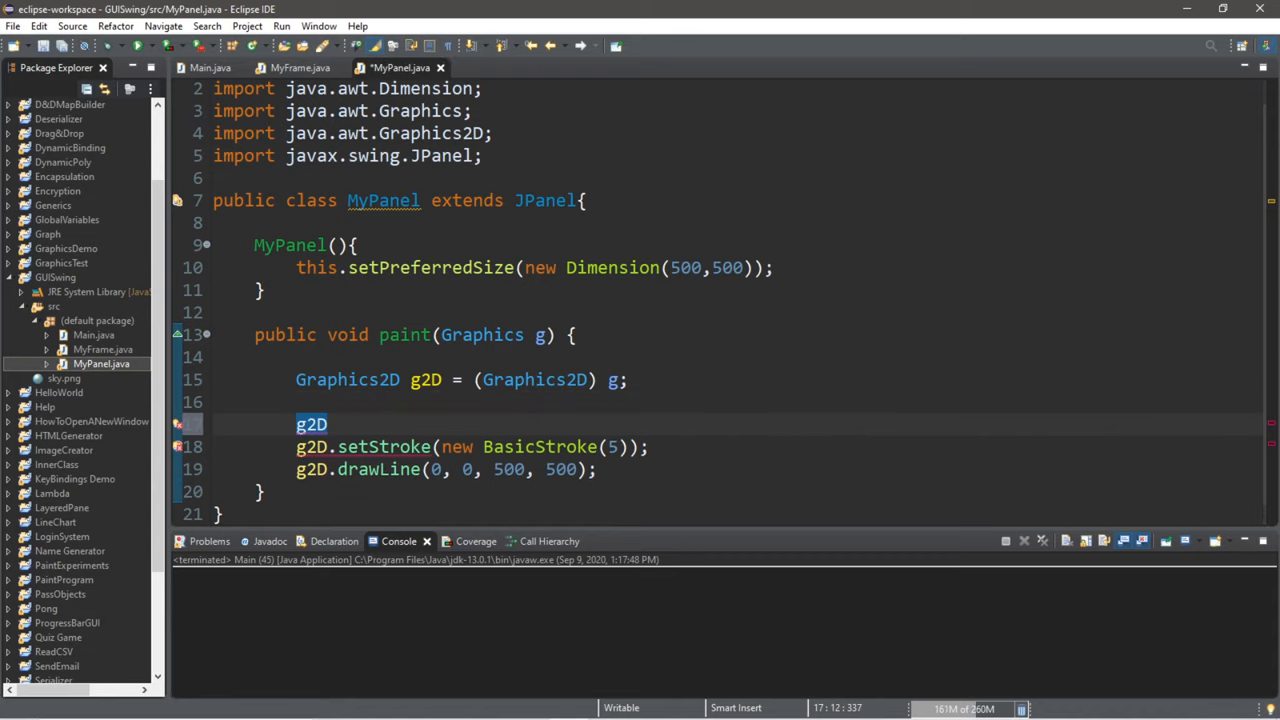
pyautogui.write('.setPaint')
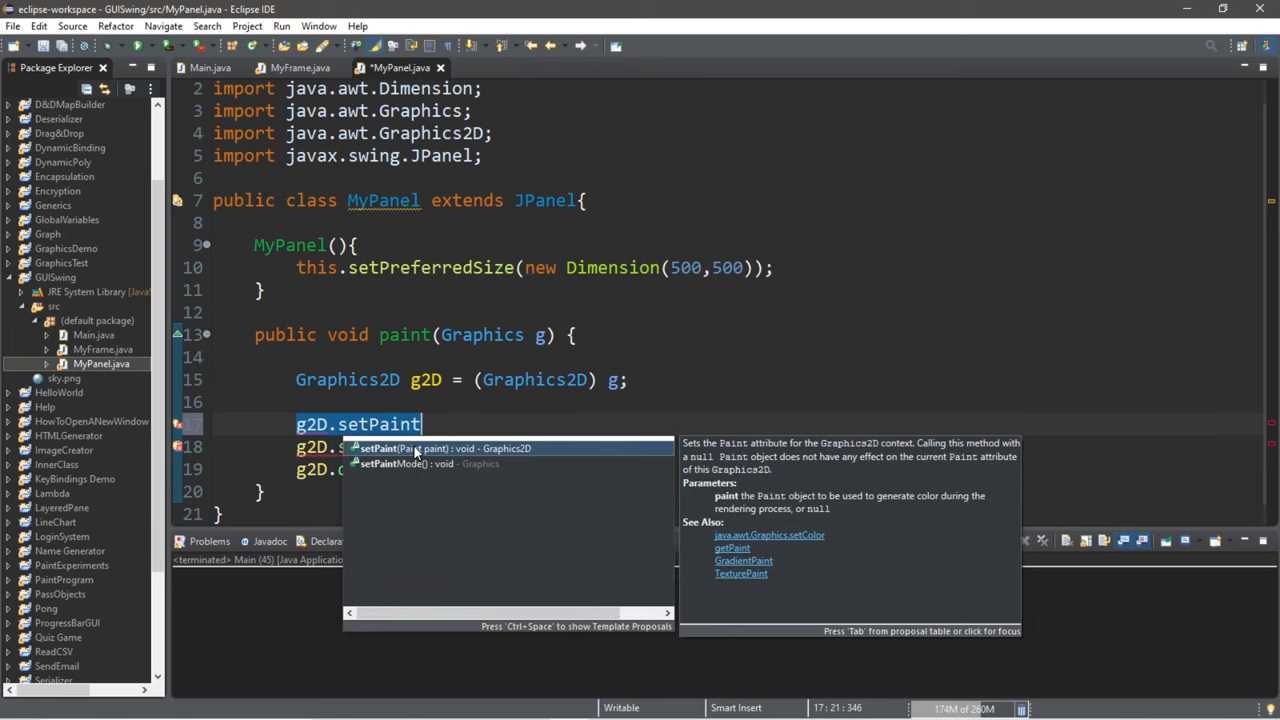
pyautogui.click(440, 448)
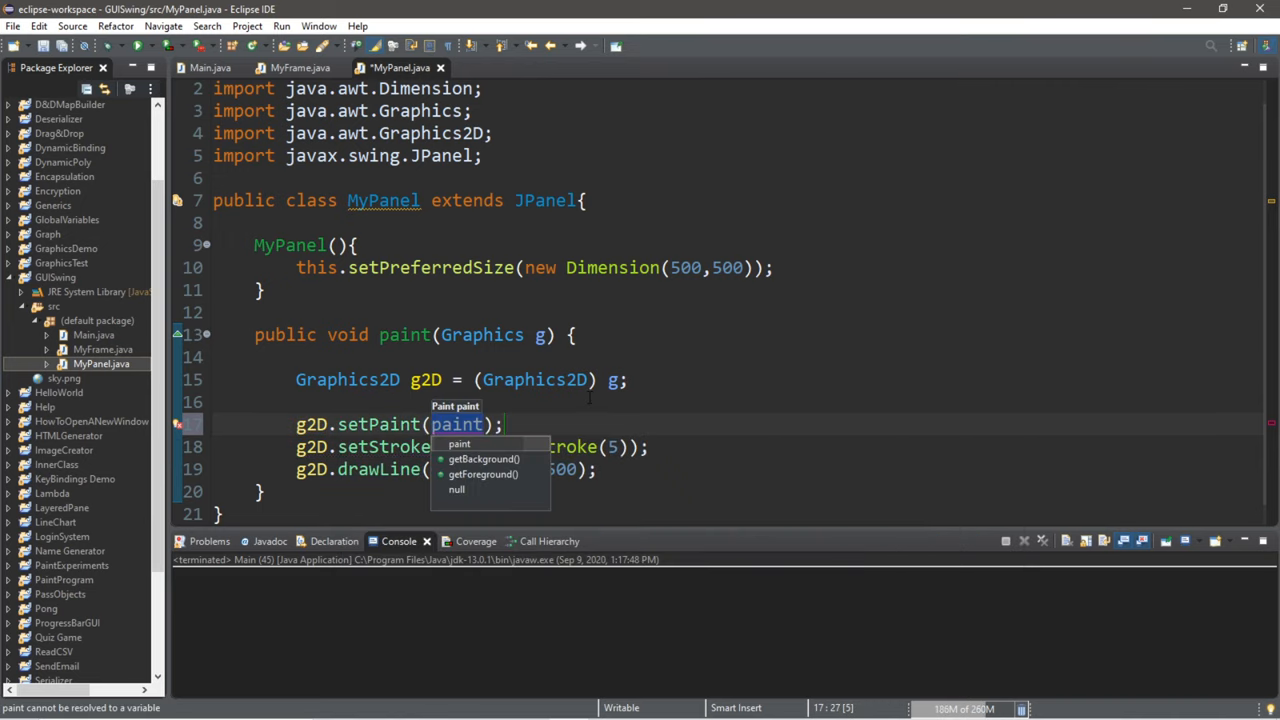
pyautogui.write('Color.blue')
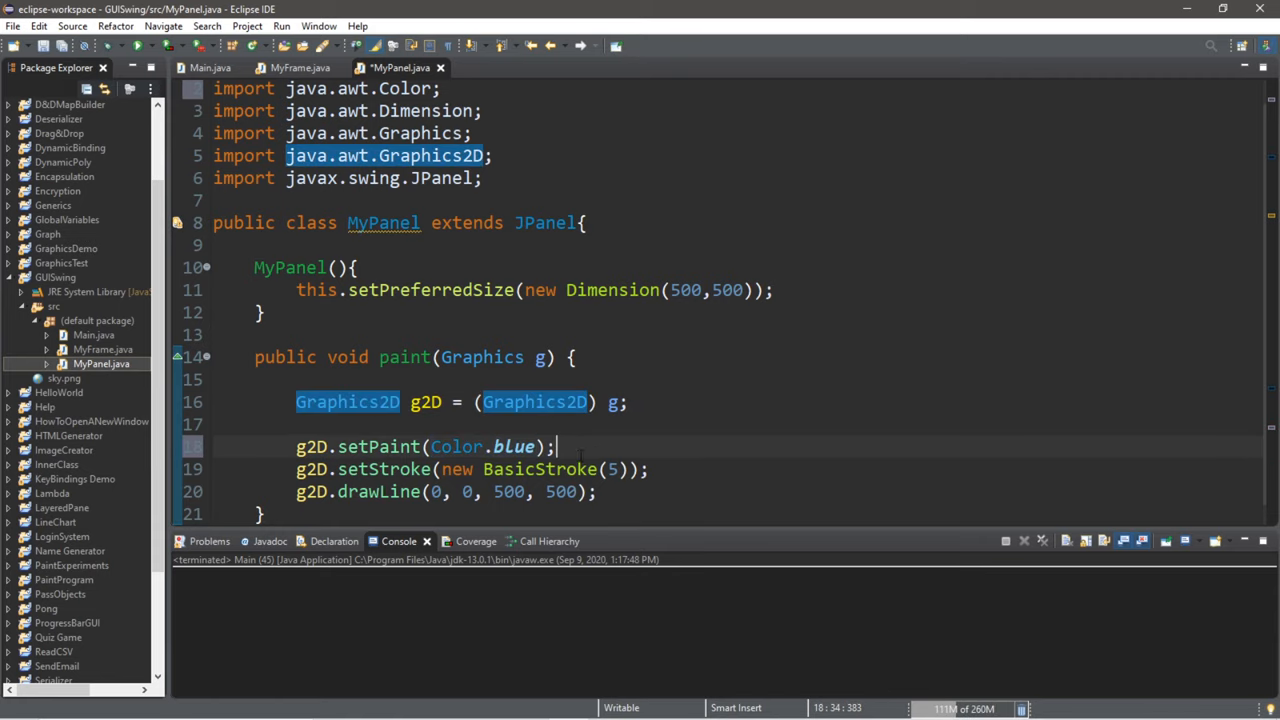
pyautogui.scroll(-3)
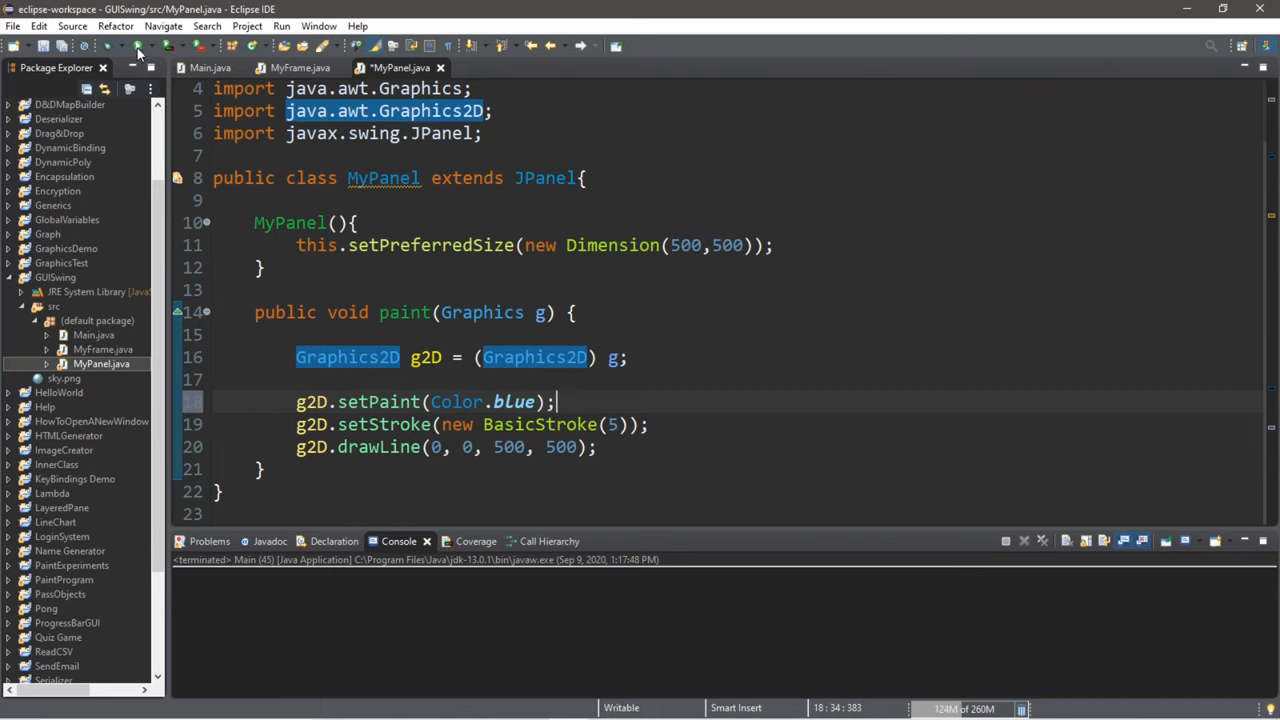
pyautogui.click(139, 46)
pyautogui.write('//')
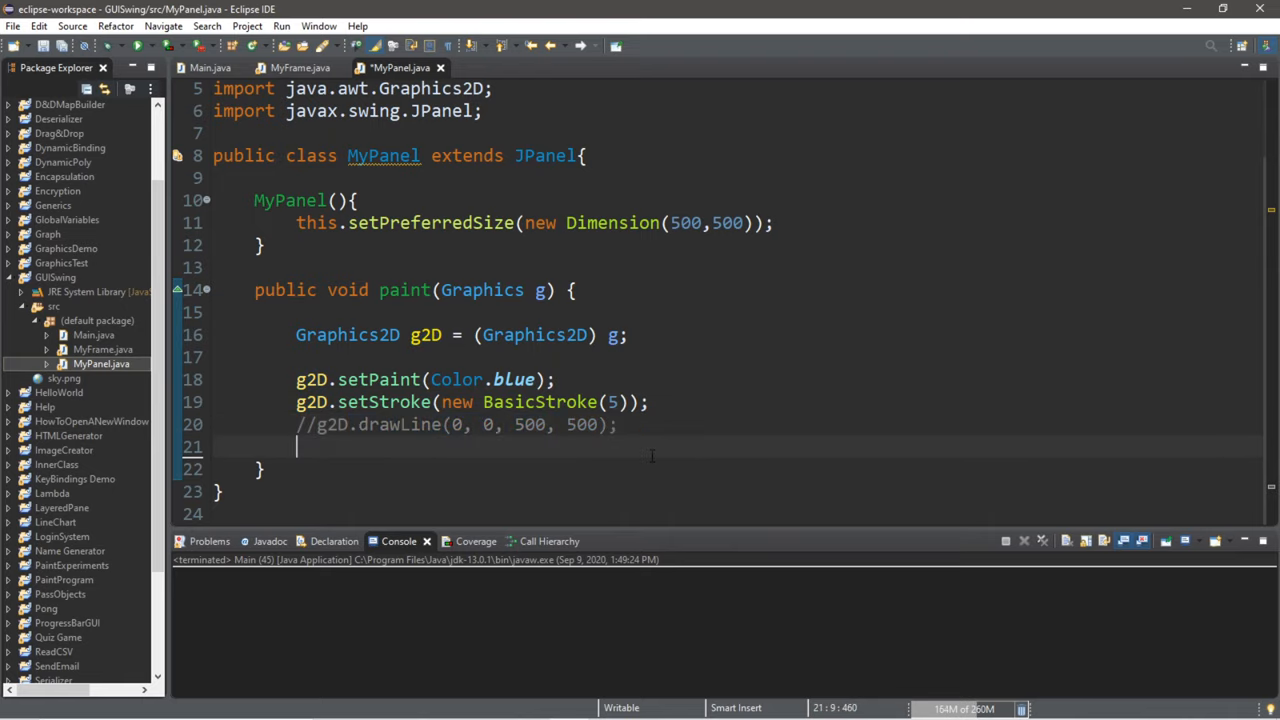
# - Comment out drawLine, add g2D.drawRect(0, 0, 100, 200), and run to see the outline
pyautogui.write('g')
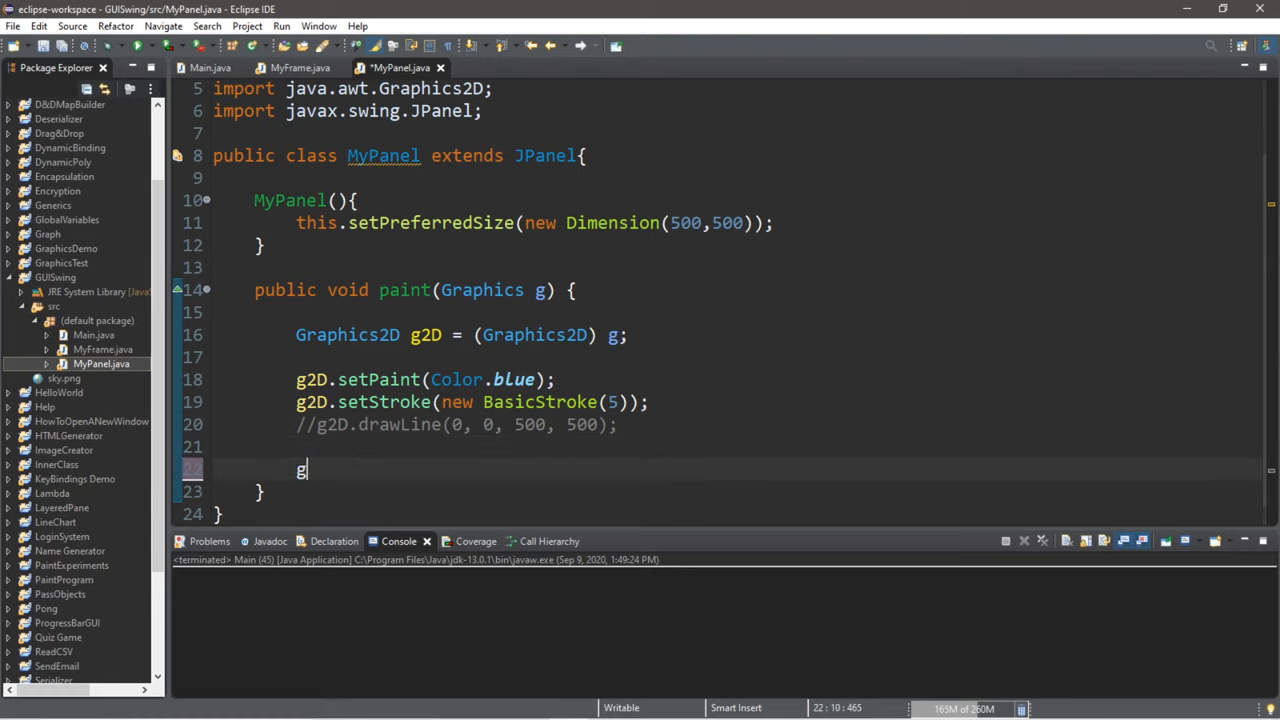
pyautogui.write('2D')
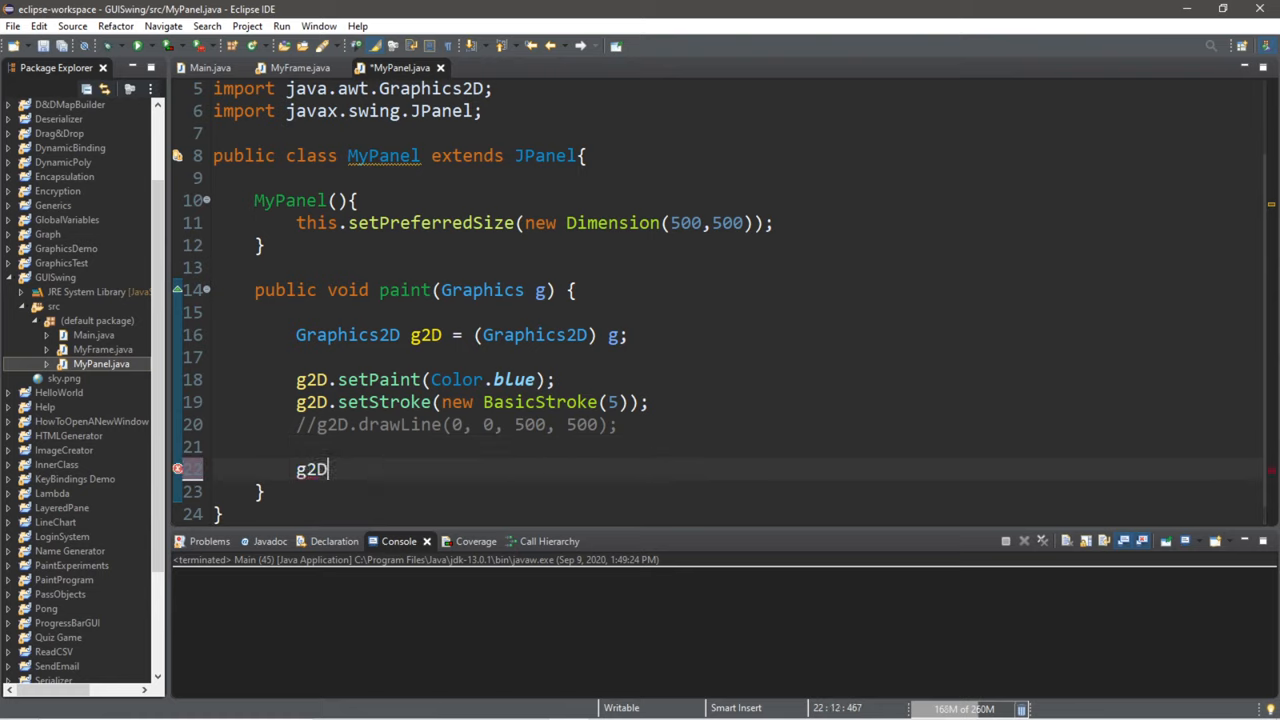
pyautogui.write('.')
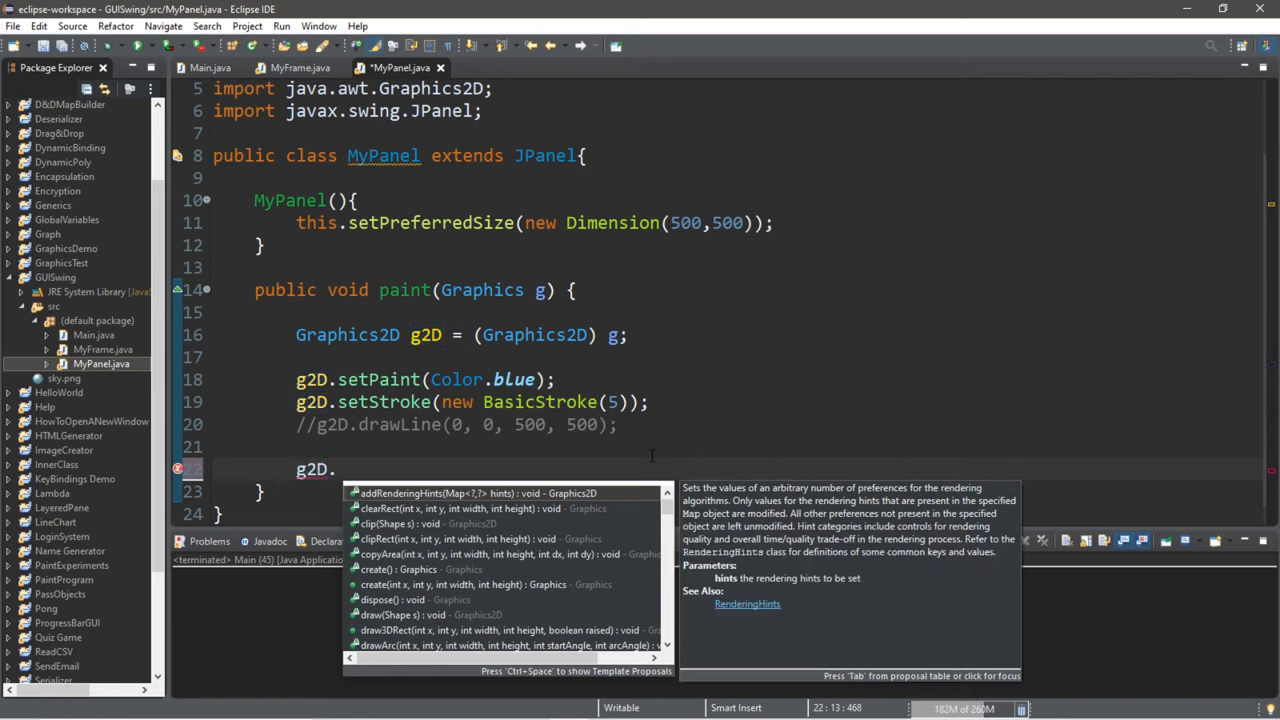
pyautogui.write('drawRect(x, y, width, height);')
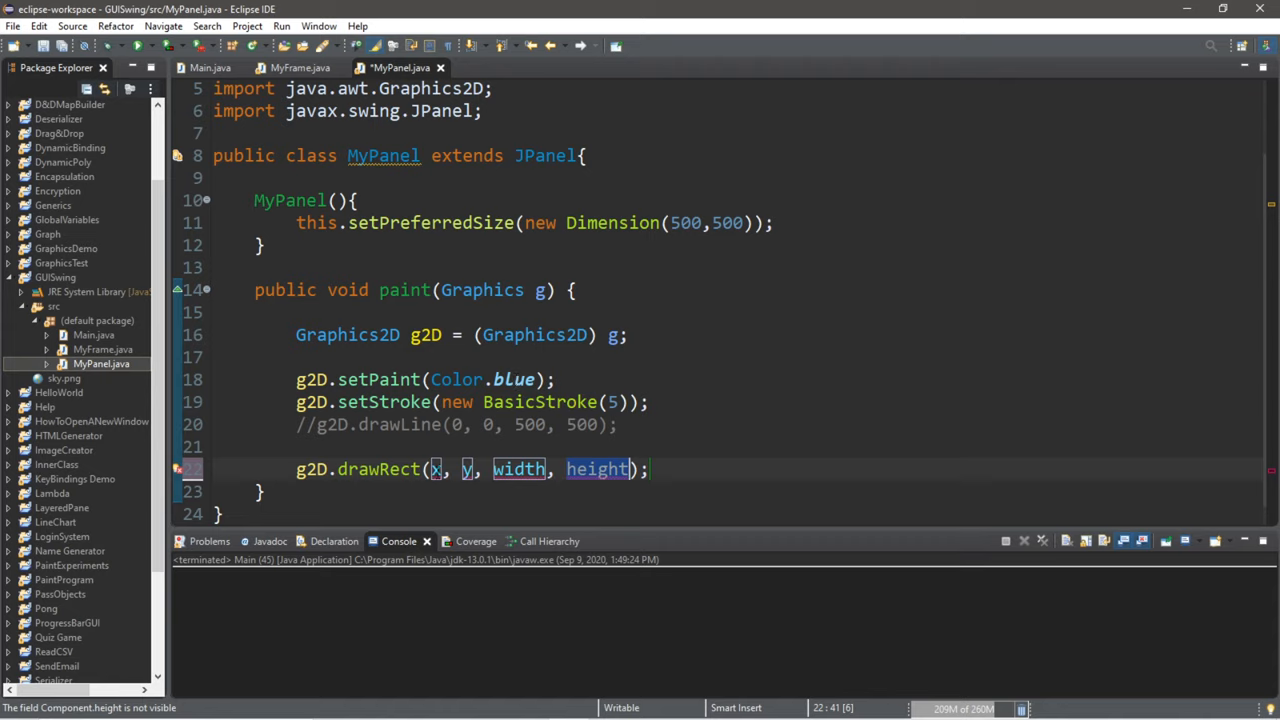
pyautogui.write('0')
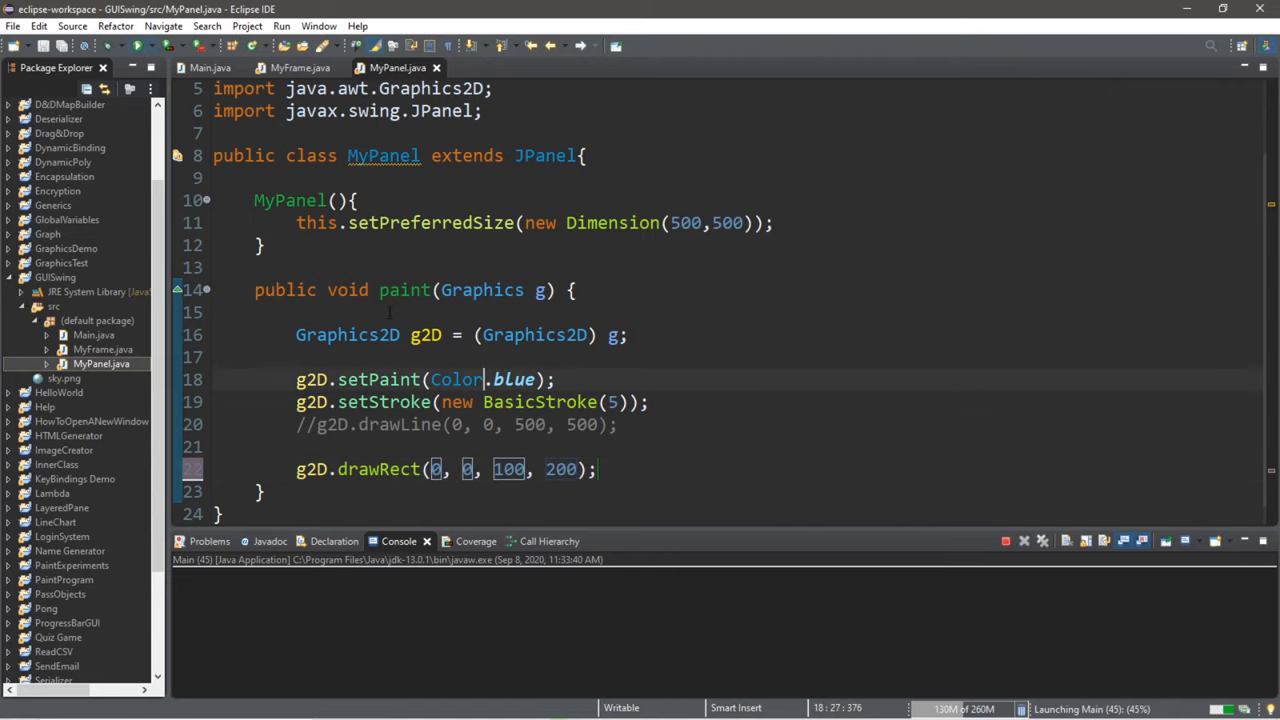
pyautogui.click(131, 46)
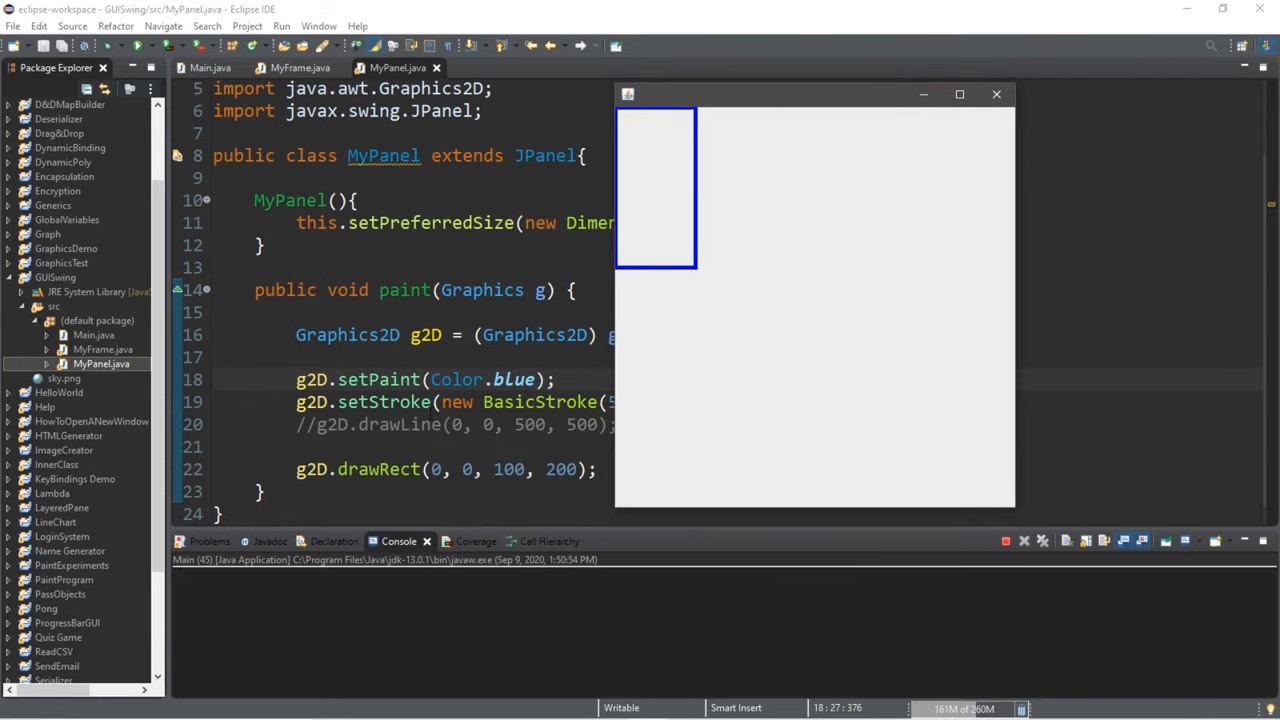
pyautogui.moveTo(694, 167)
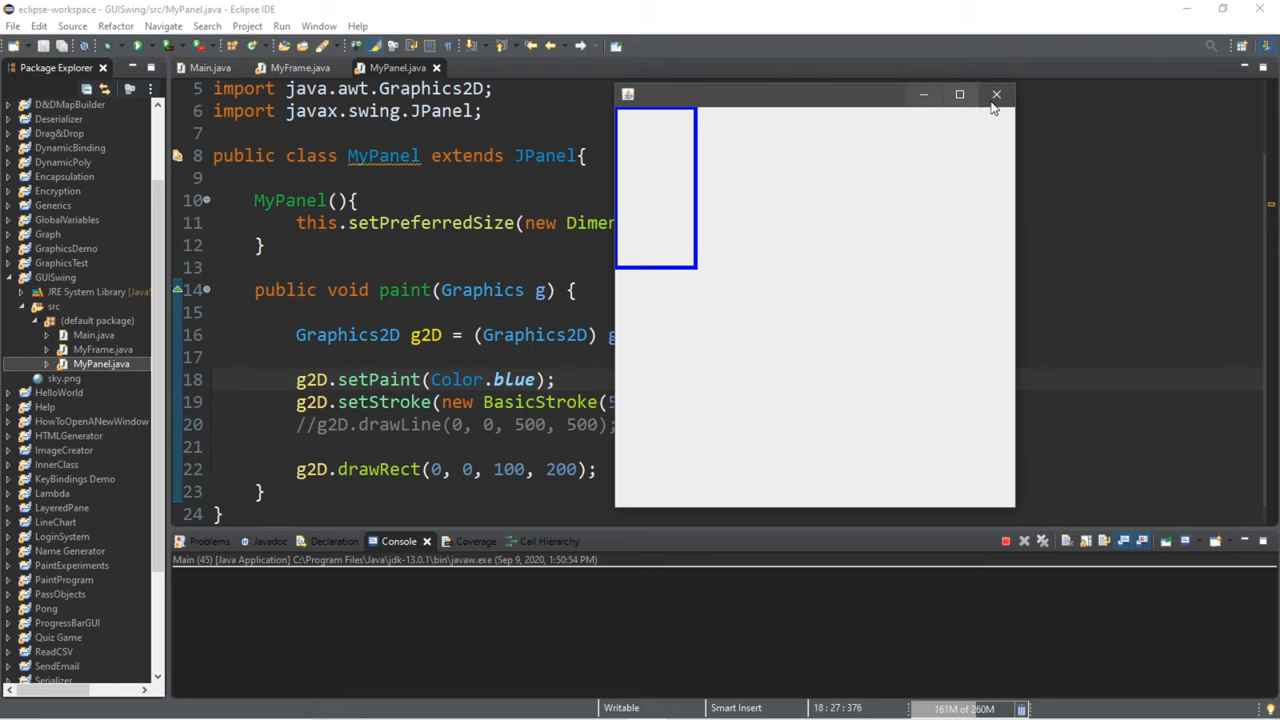
# - Change the paint colour to Color.pink, run to see the pink rectangle, and close it
pyautogui.click(996, 94)
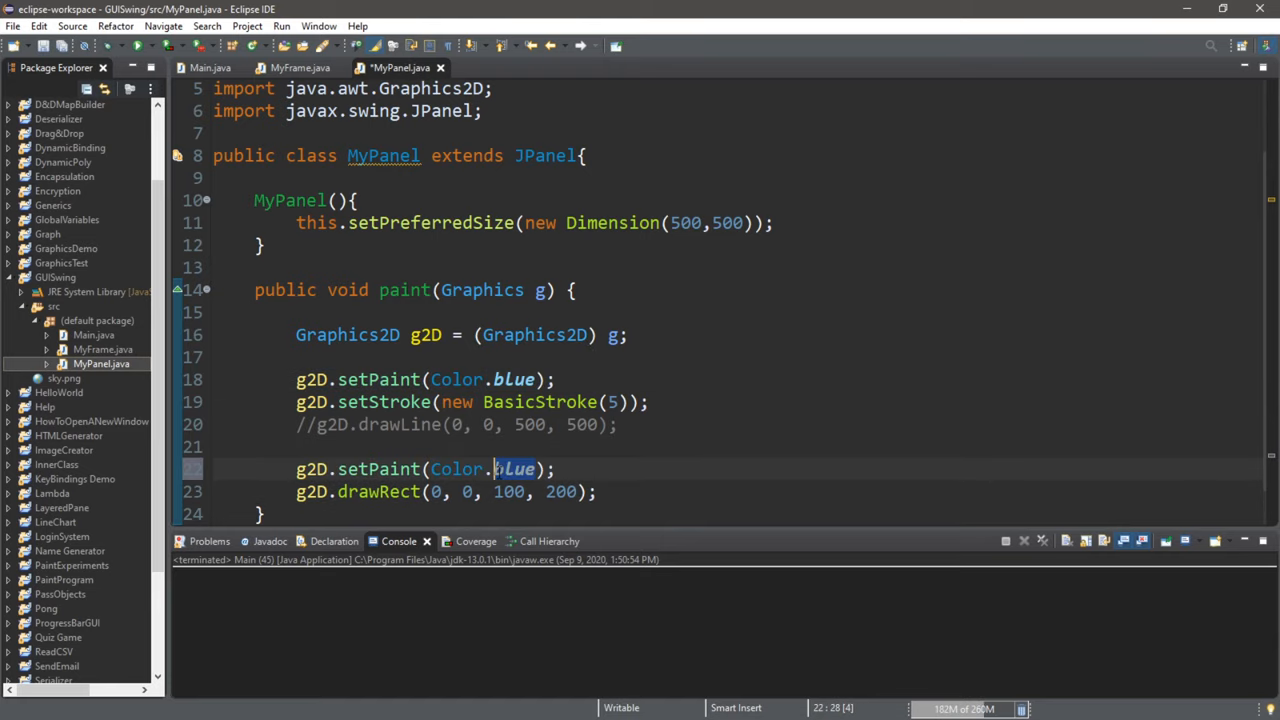
pyautogui.write('pink')
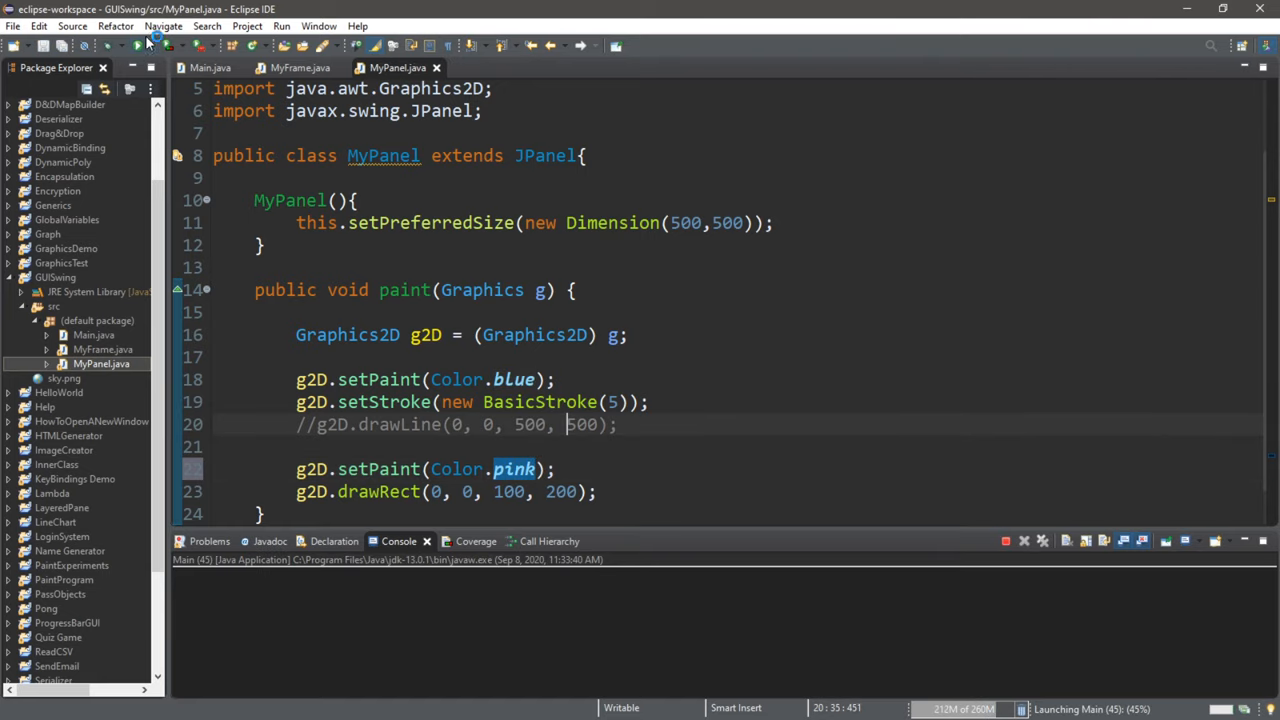
pyautogui.click(139, 46)
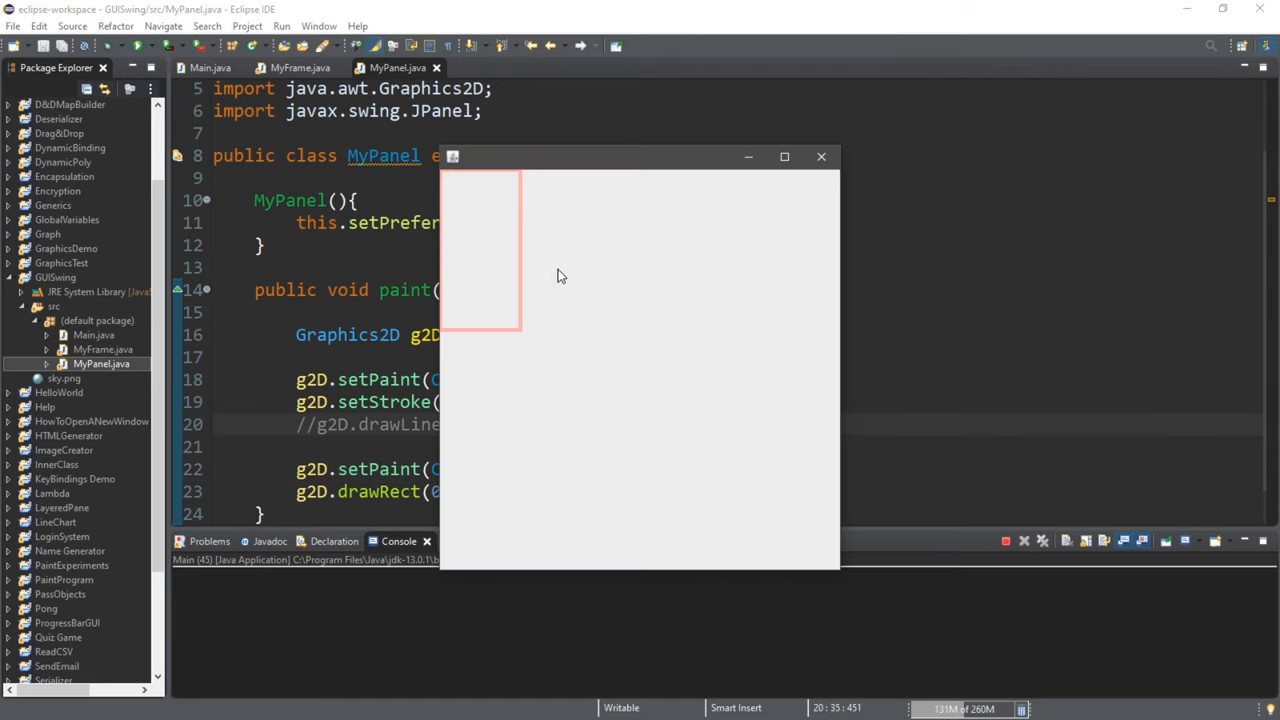
pyautogui.click(821, 157)
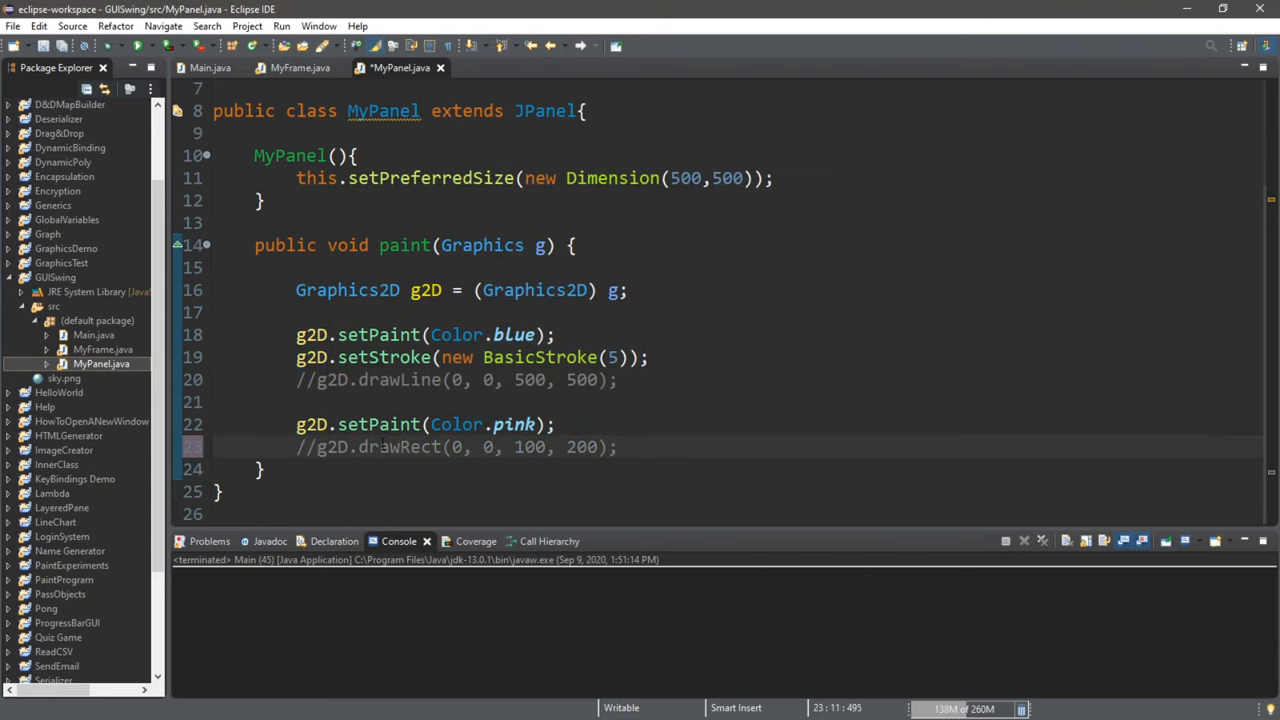
# - Add g2D.fillRect(0, 0, 100, 200) below the commented line and view the solid pink rectangle
pyautogui.click(620, 447)
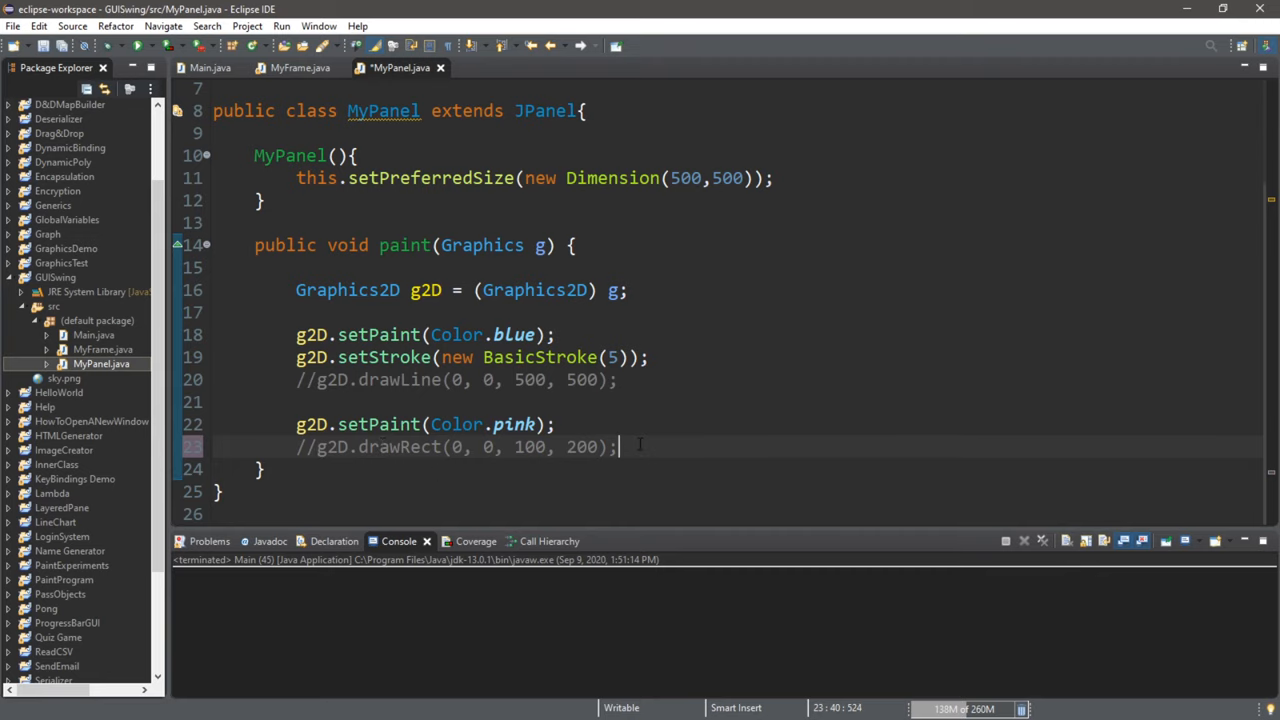
pyautogui.write('g2D.f')
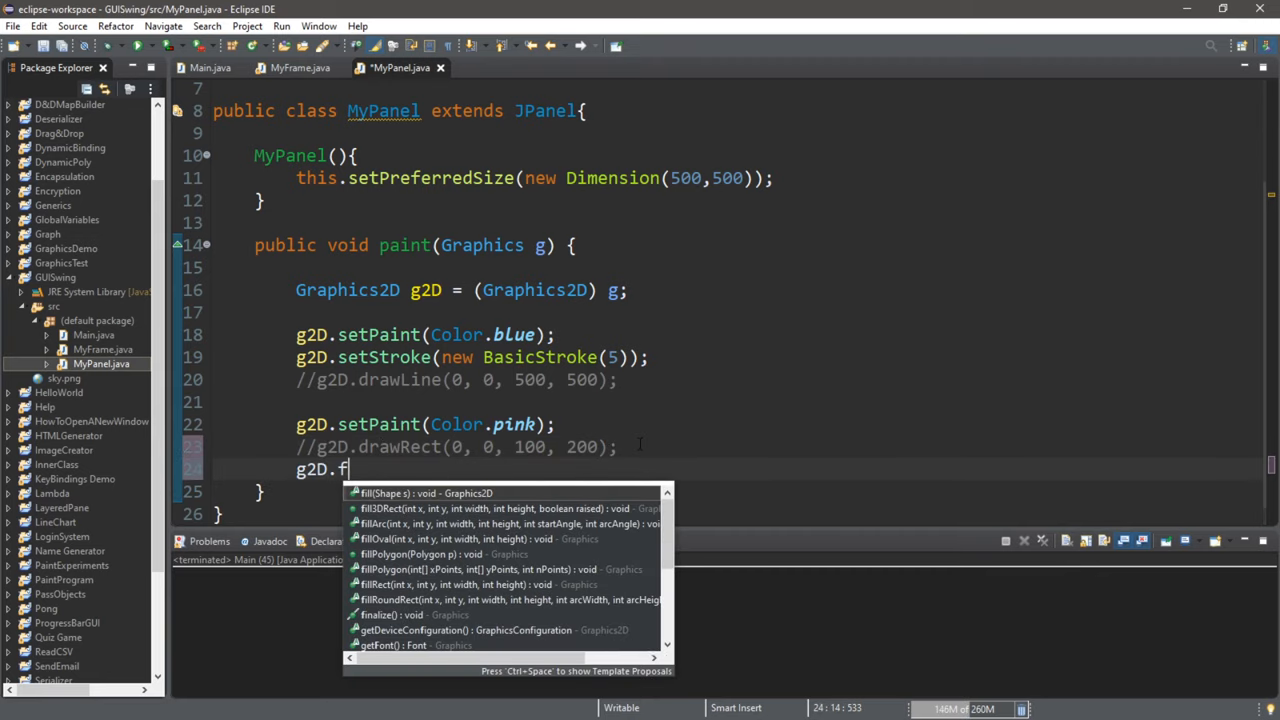
pyautogui.write('illRect(x, y, width, height);')
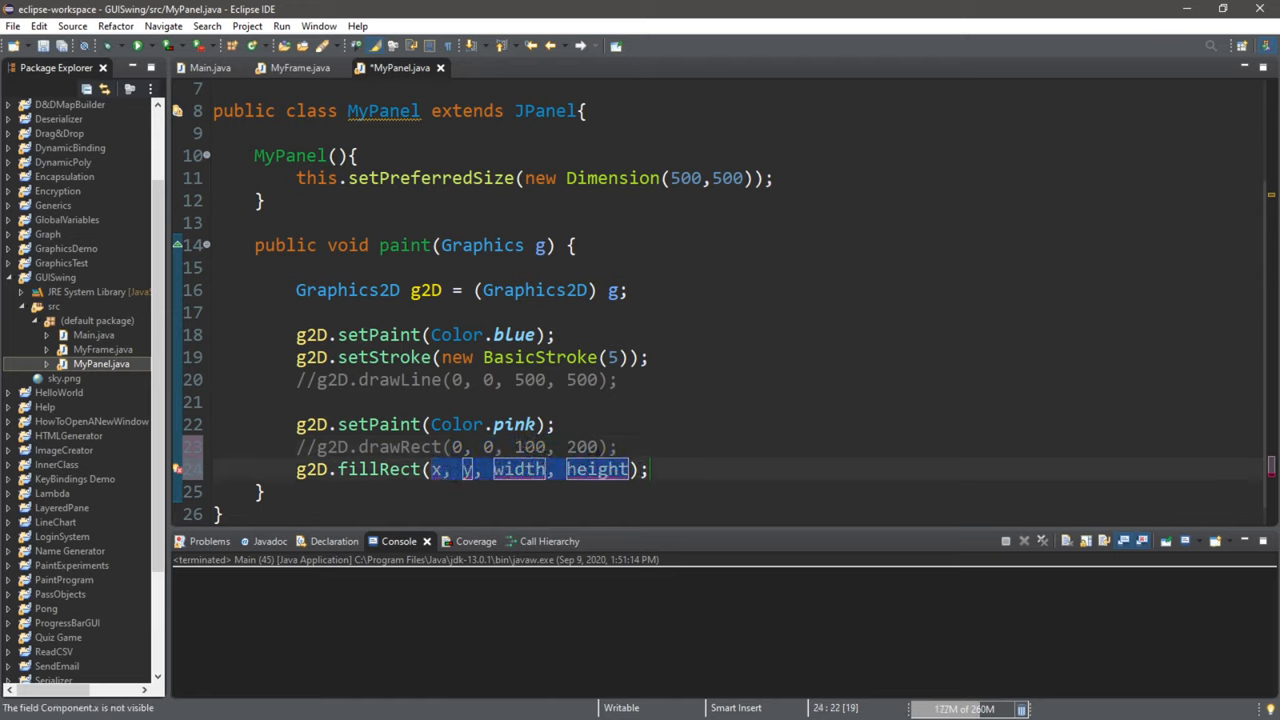
pyautogui.write('0, 0, 100, 200')
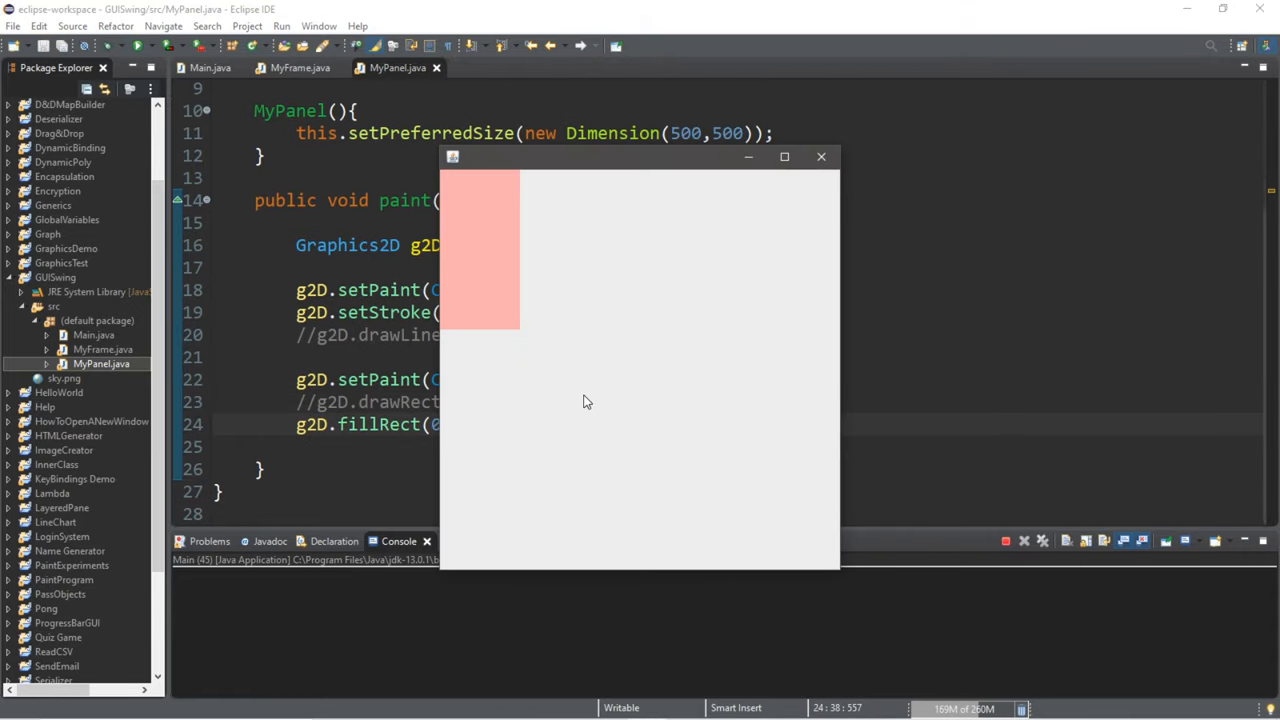
pyautogui.moveTo(537, 192)
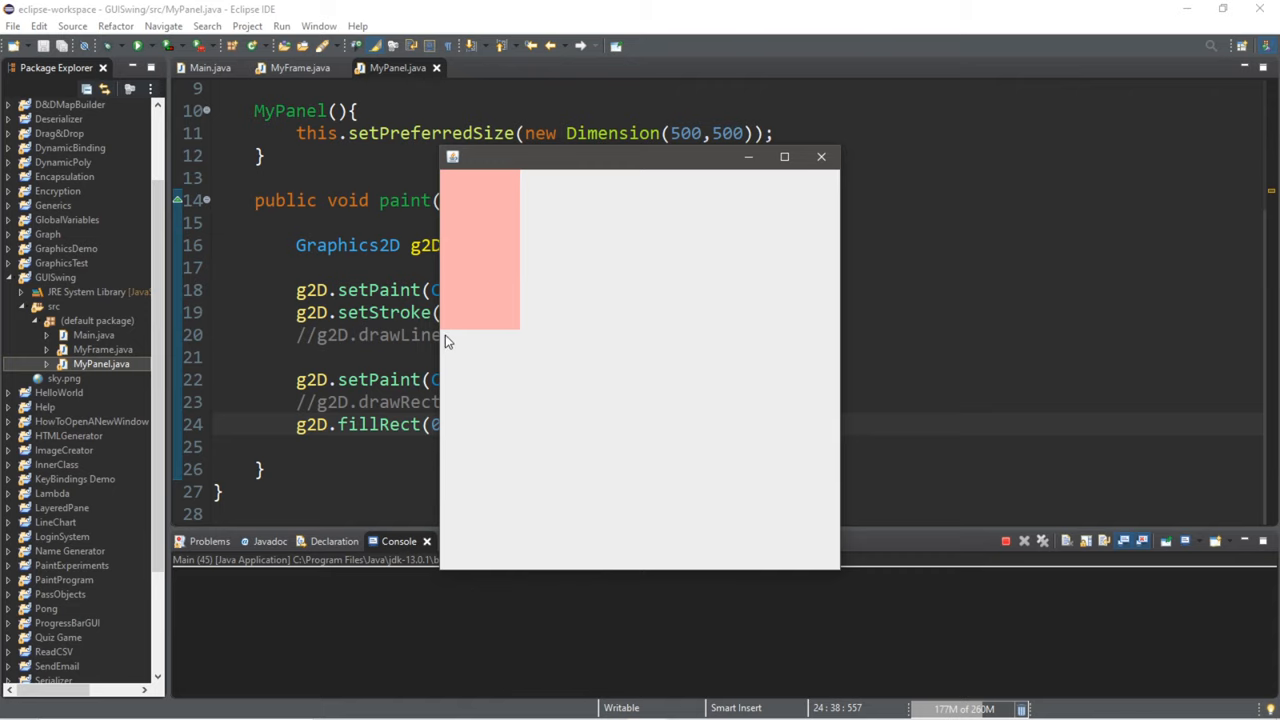
pyautogui.click(821, 157)
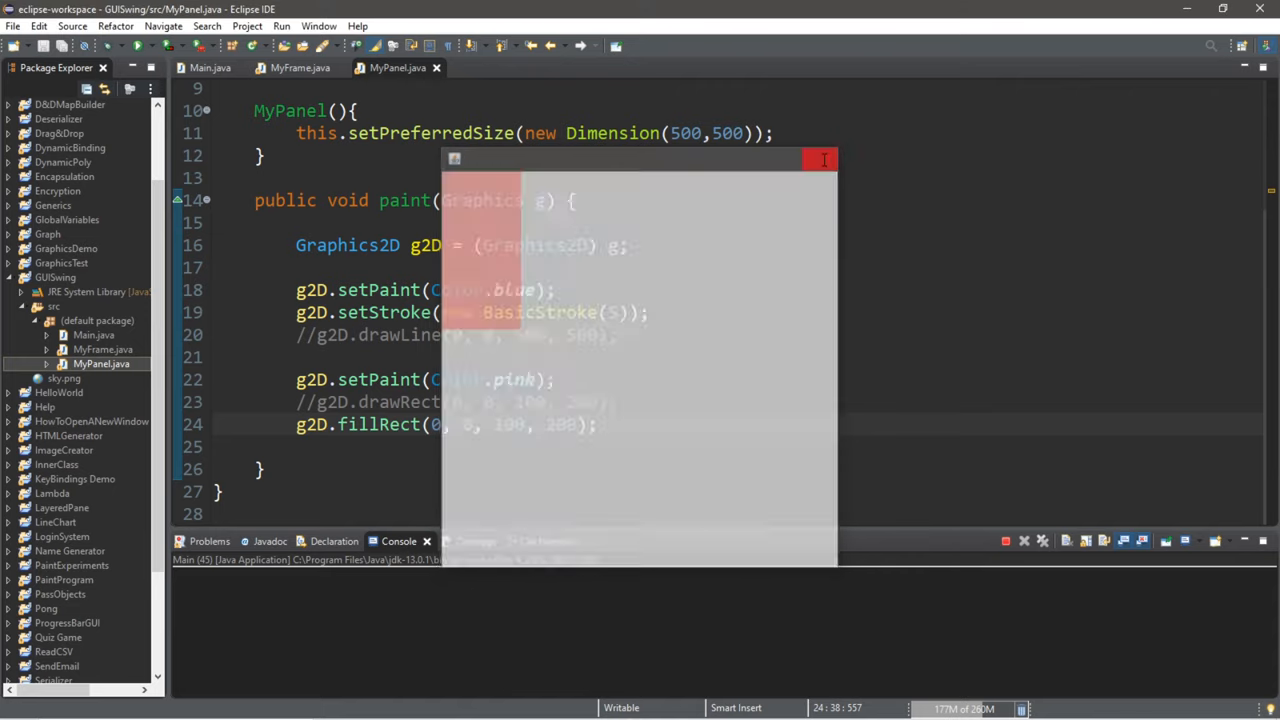
# - Run with the diagonal line beside the pink rectangle, then comment out the line and rectangle code
pyautogui.click(822, 159)
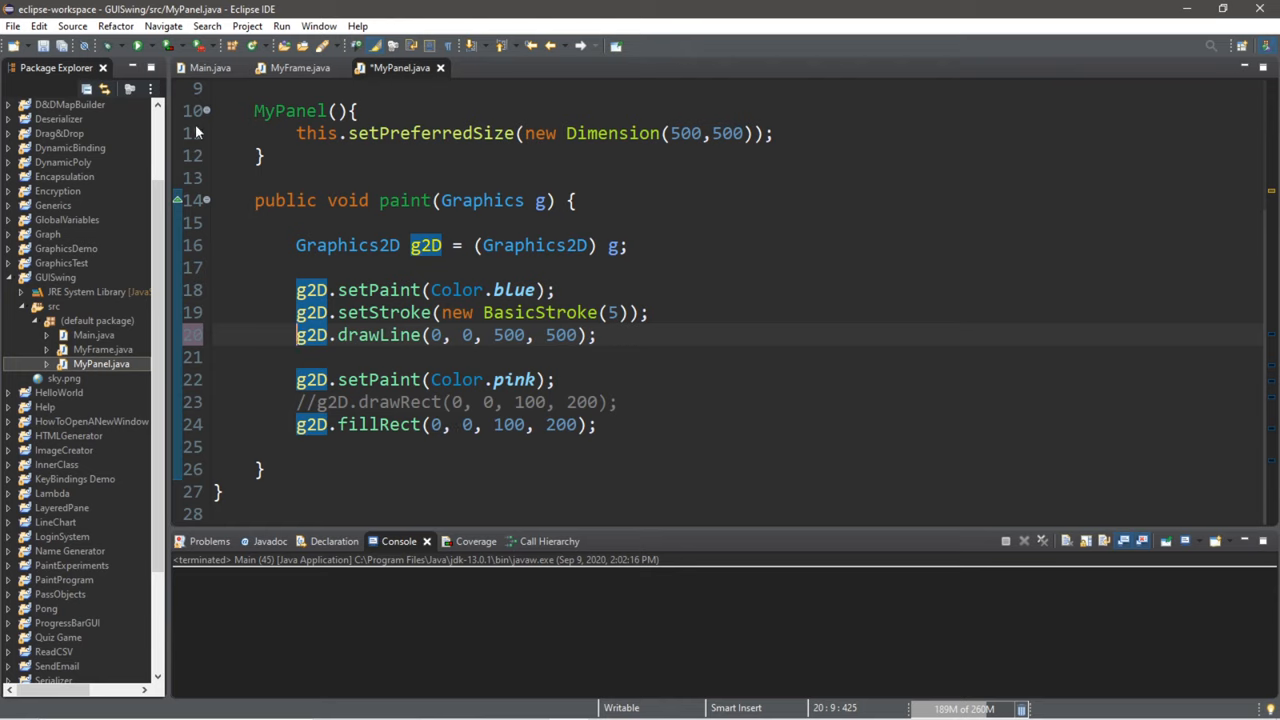
pyautogui.click(279, 26)
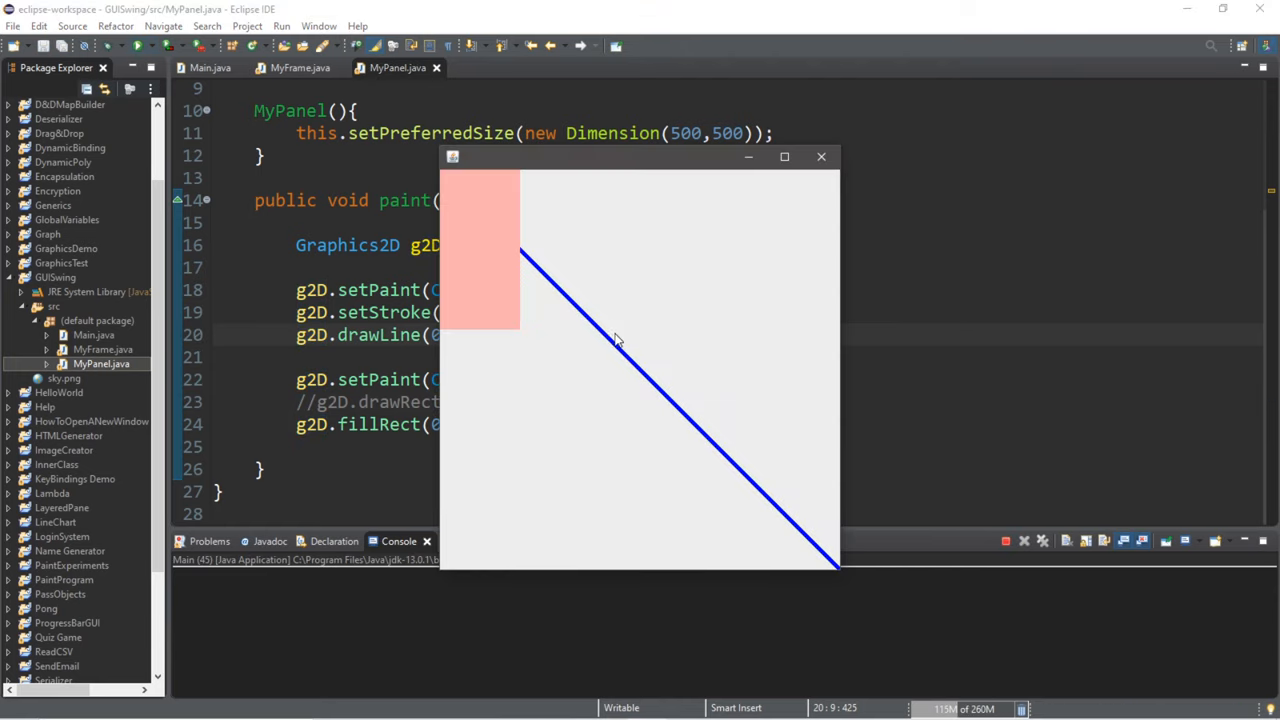
pyautogui.moveTo(535, 280)
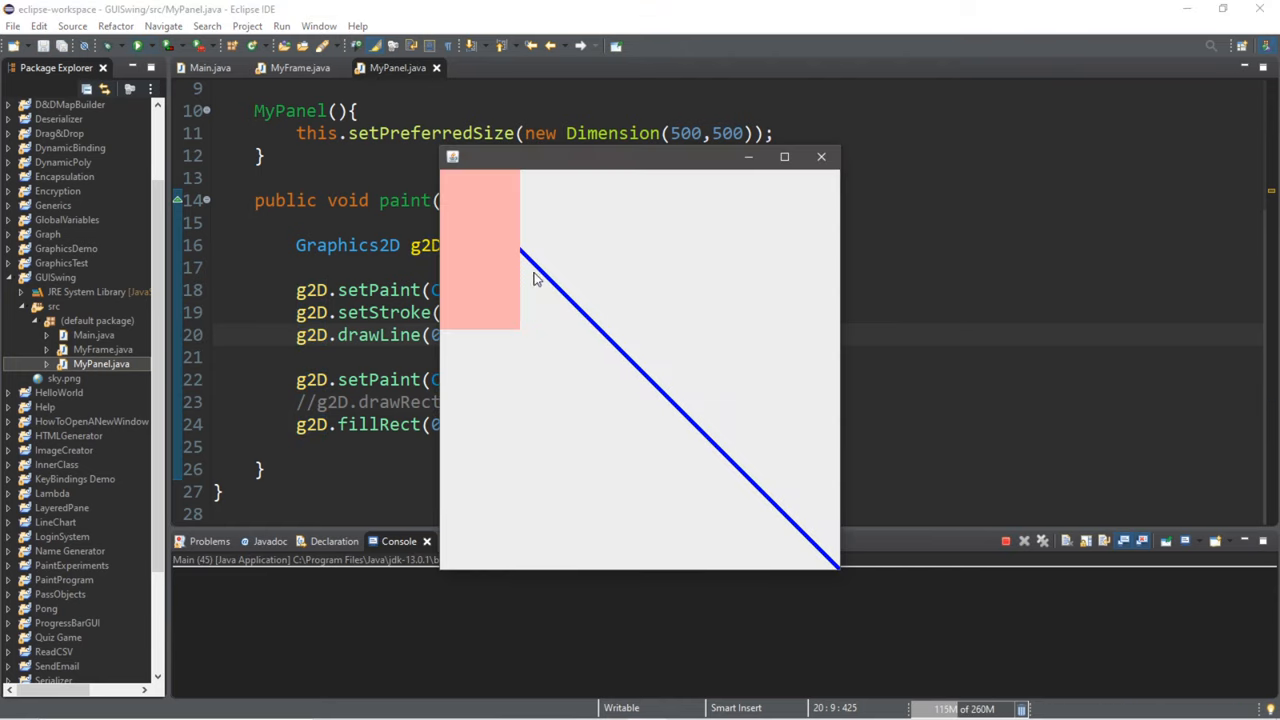
pyautogui.moveTo(568, 288)
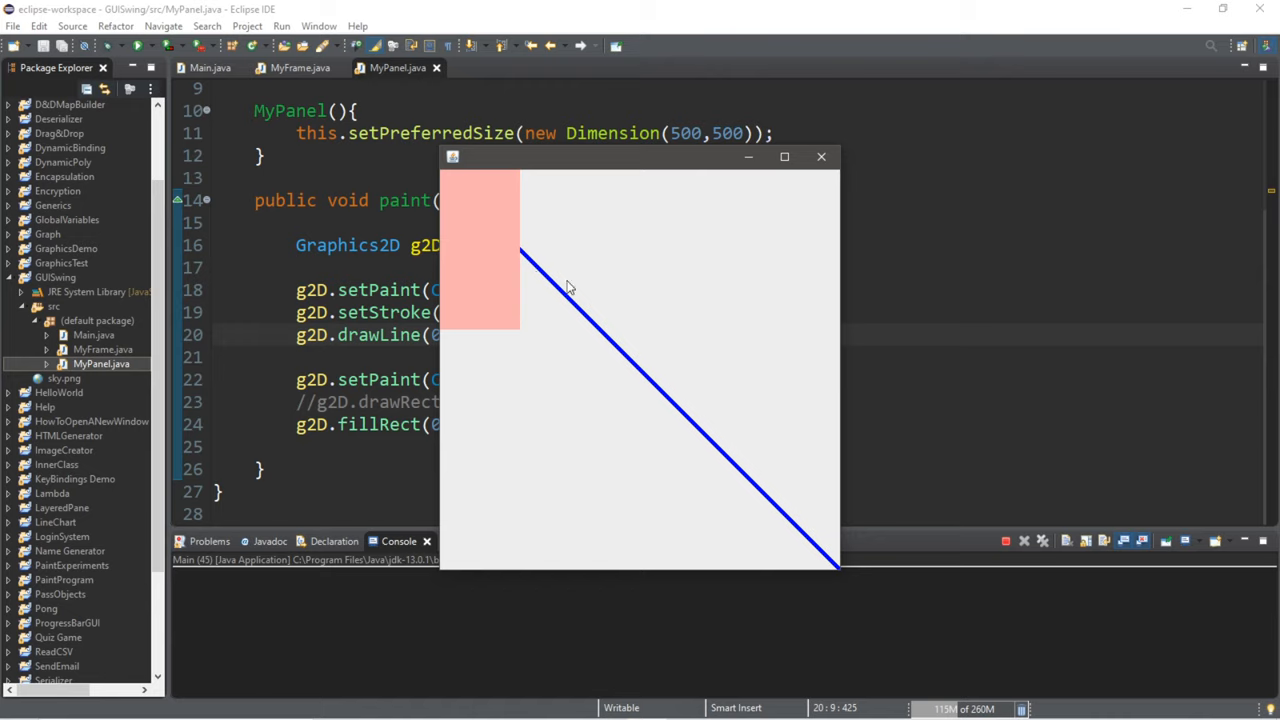
pyautogui.moveTo(510, 240)
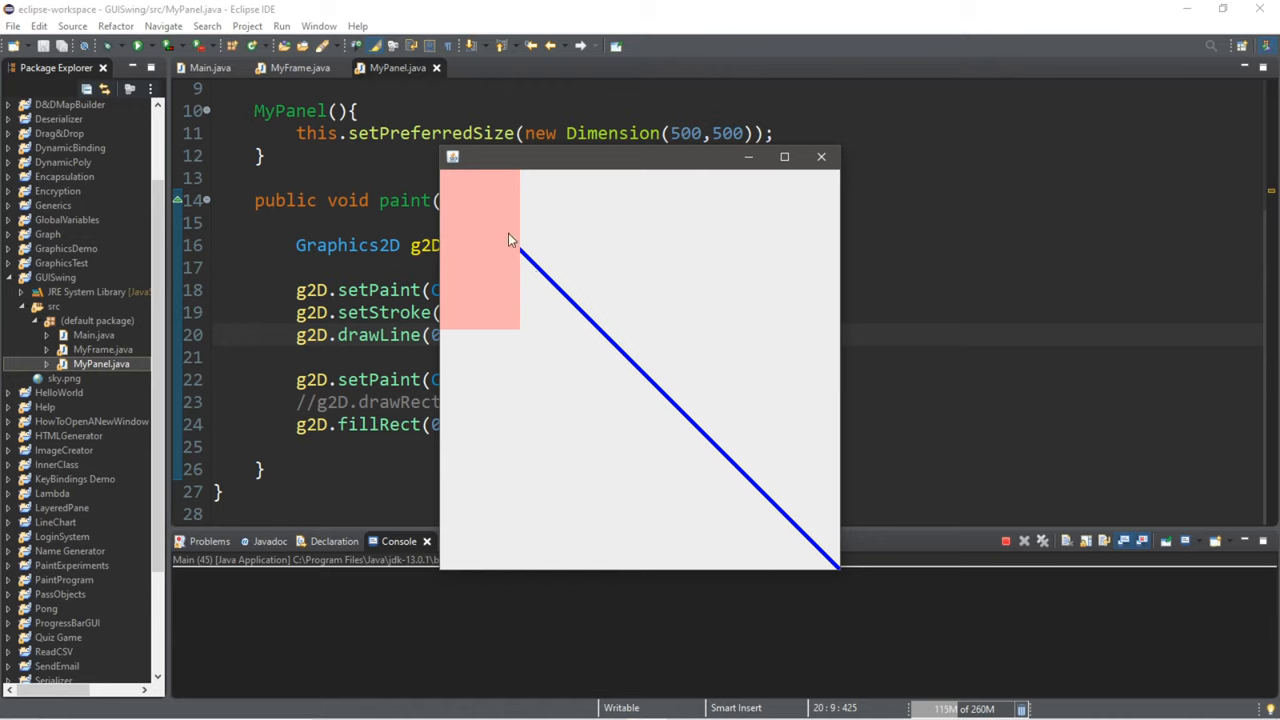
pyautogui.moveTo(557, 358)
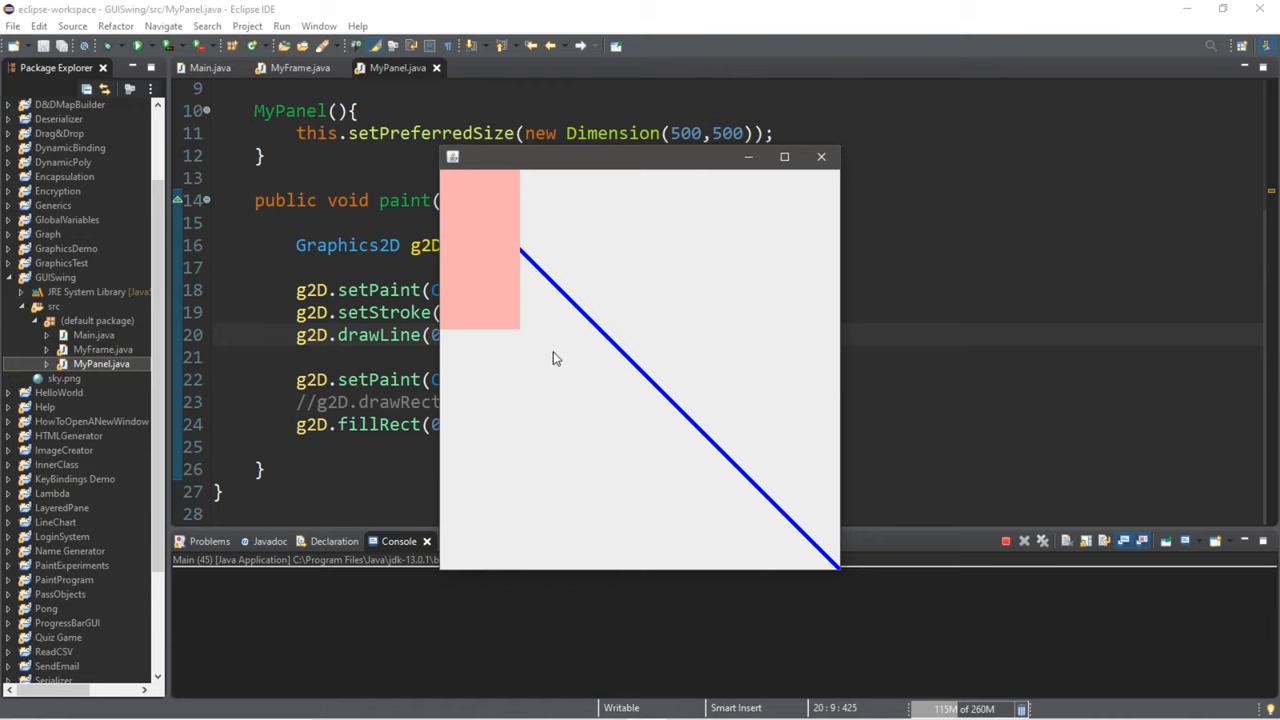
pyautogui.click(821, 156)
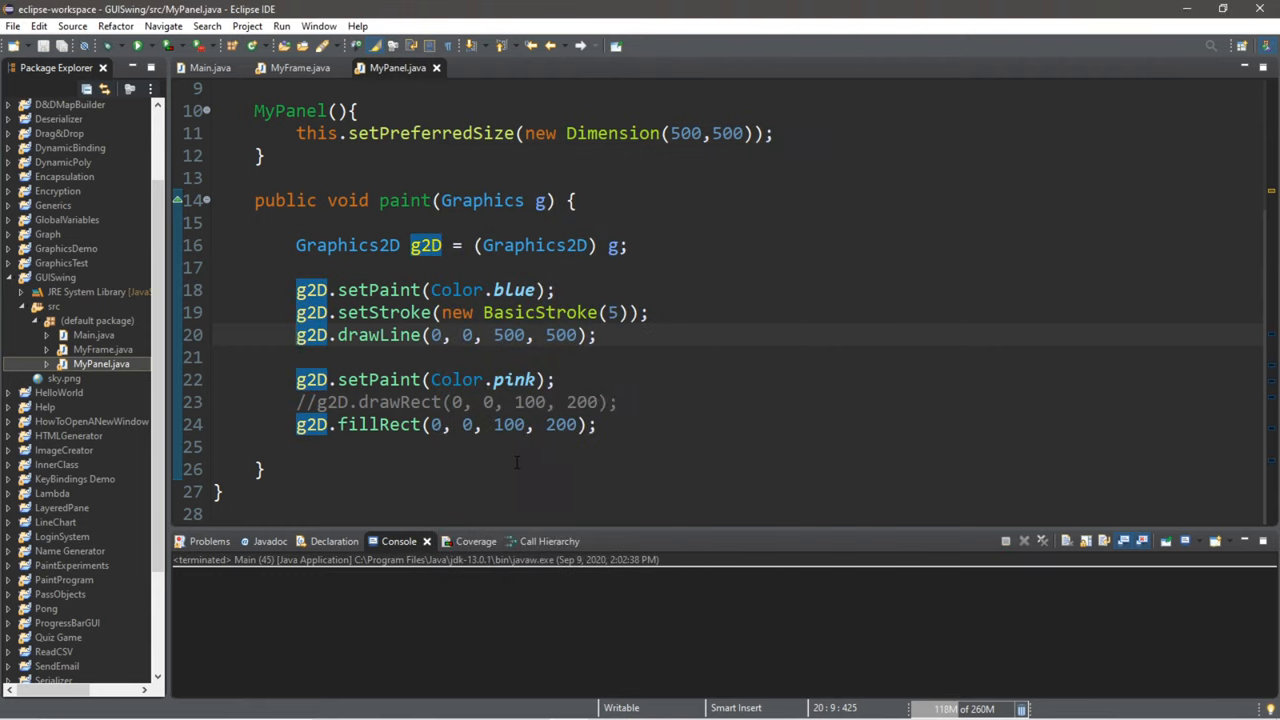
pyautogui.click(595, 424)
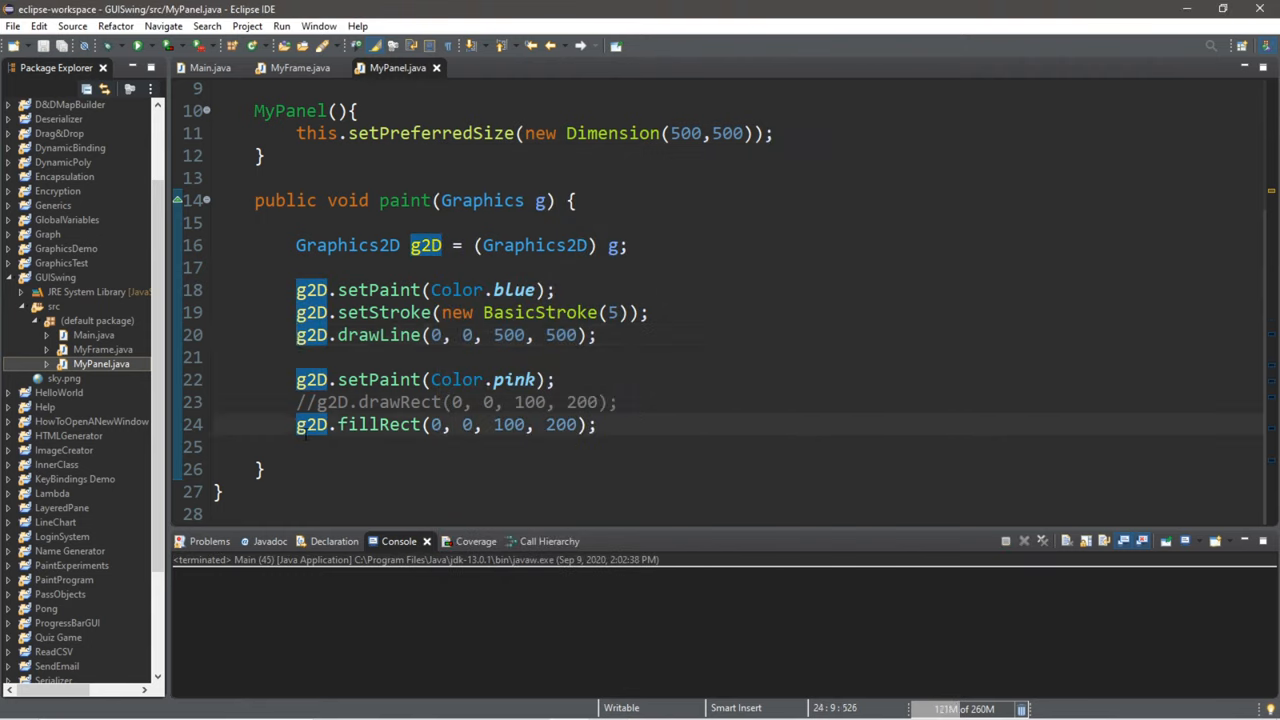
pyautogui.press('Ctrl+/')
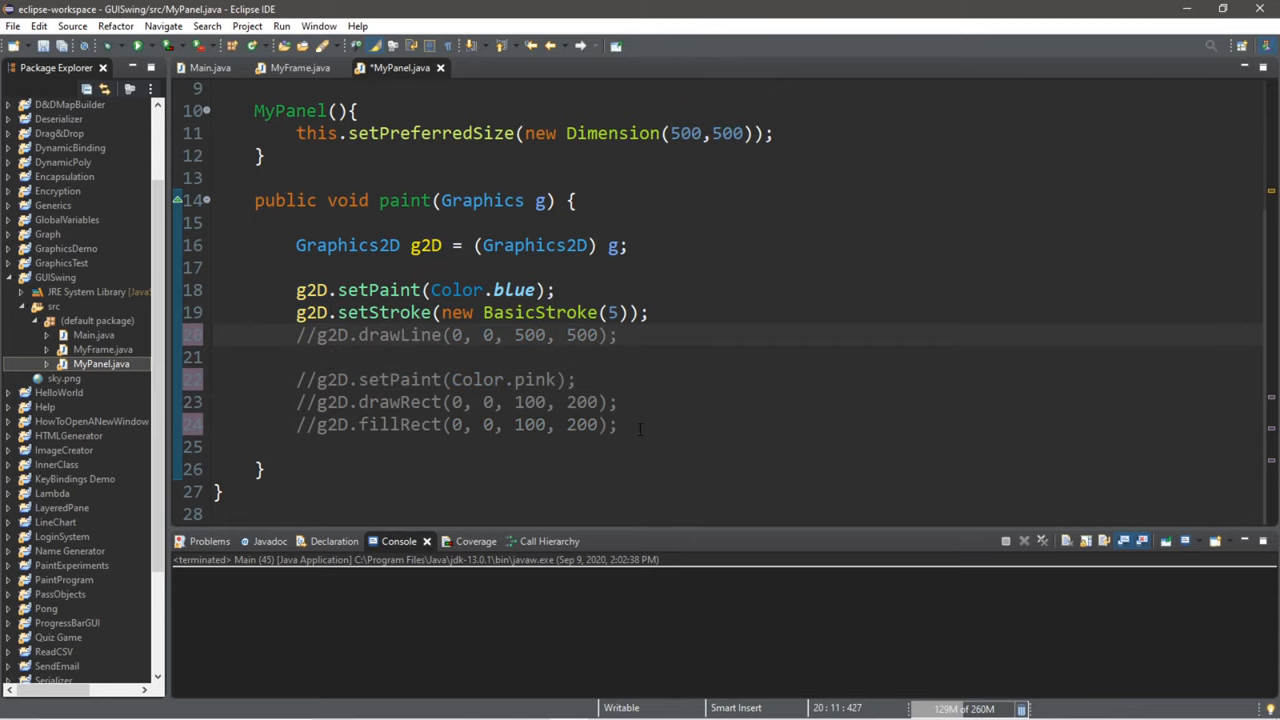
# - Add g2D.drawOval(0, 0, 100, 100) below the commented fillRect line
pyautogui.click(640, 424)
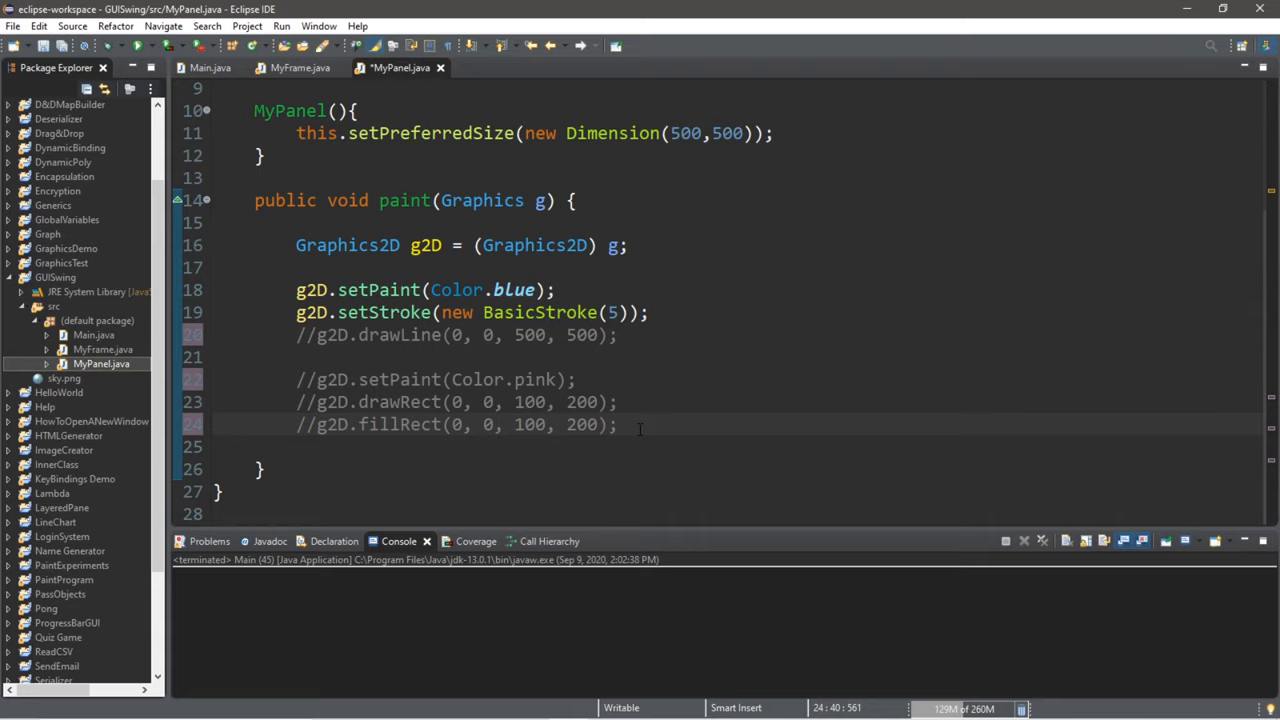
pyautogui.write('g')
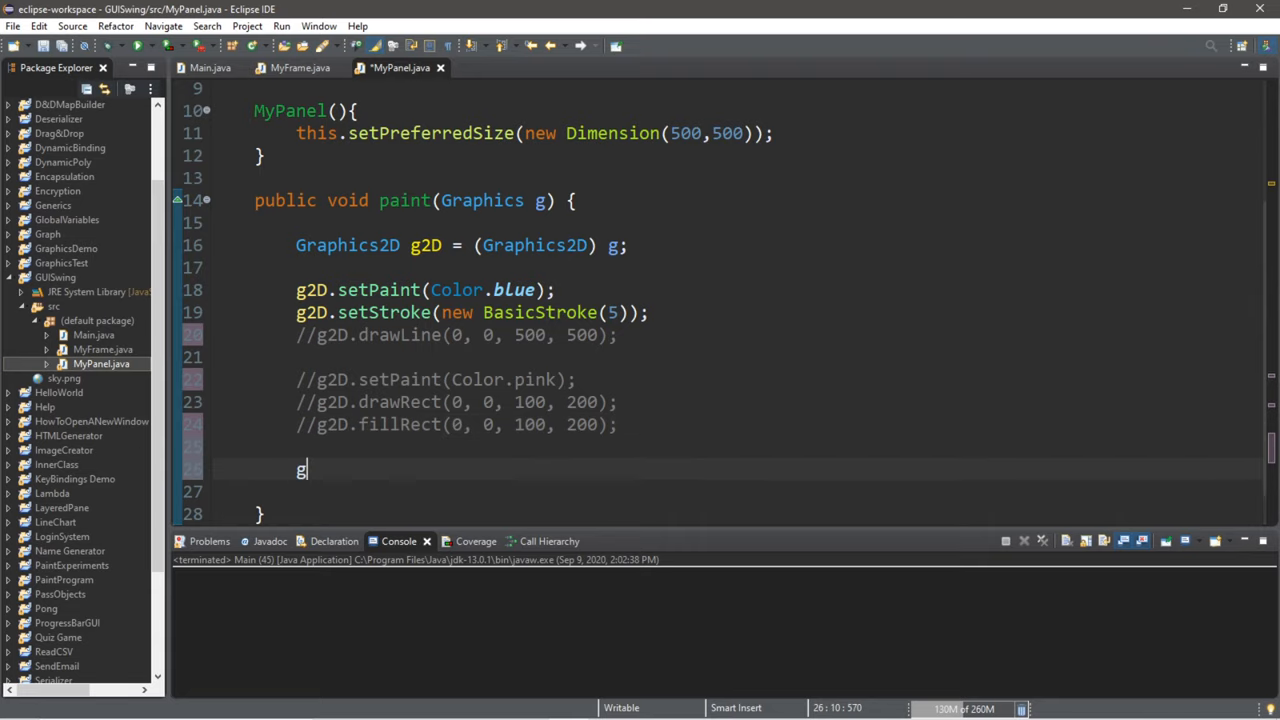
pyautogui.write('2D.')
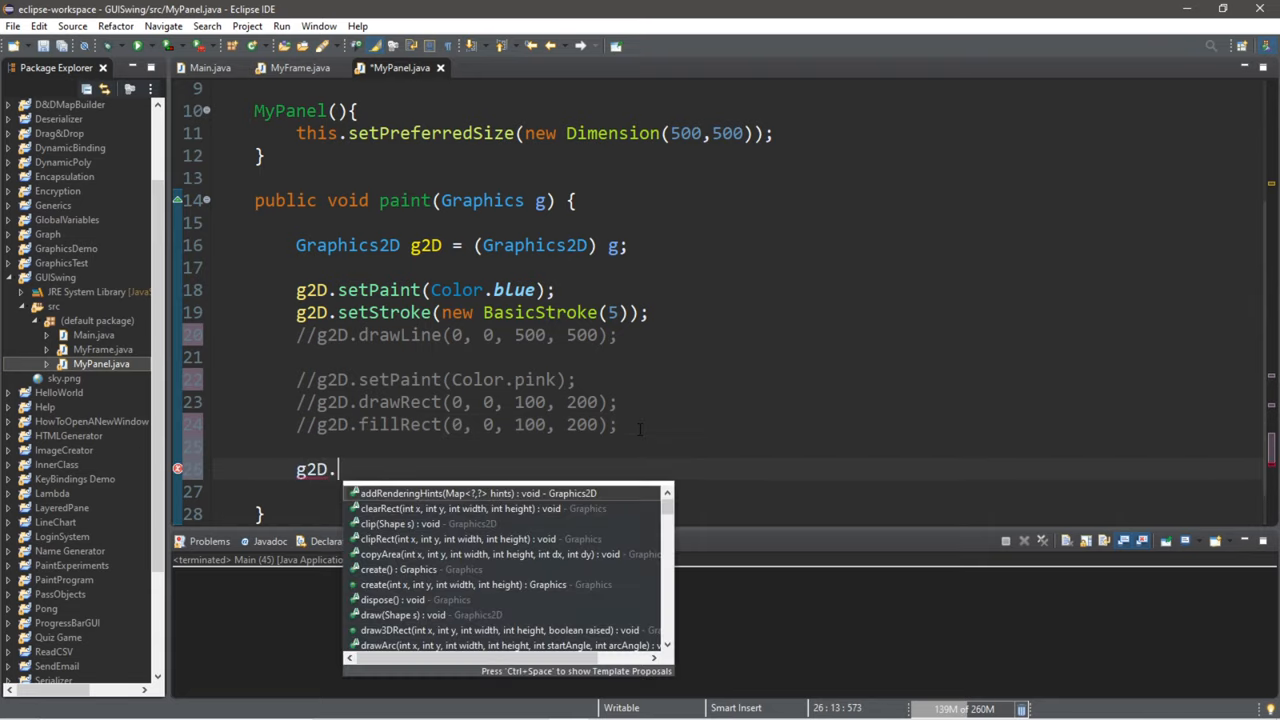
pyautogui.write('drawOval(0, 0, width, height);')
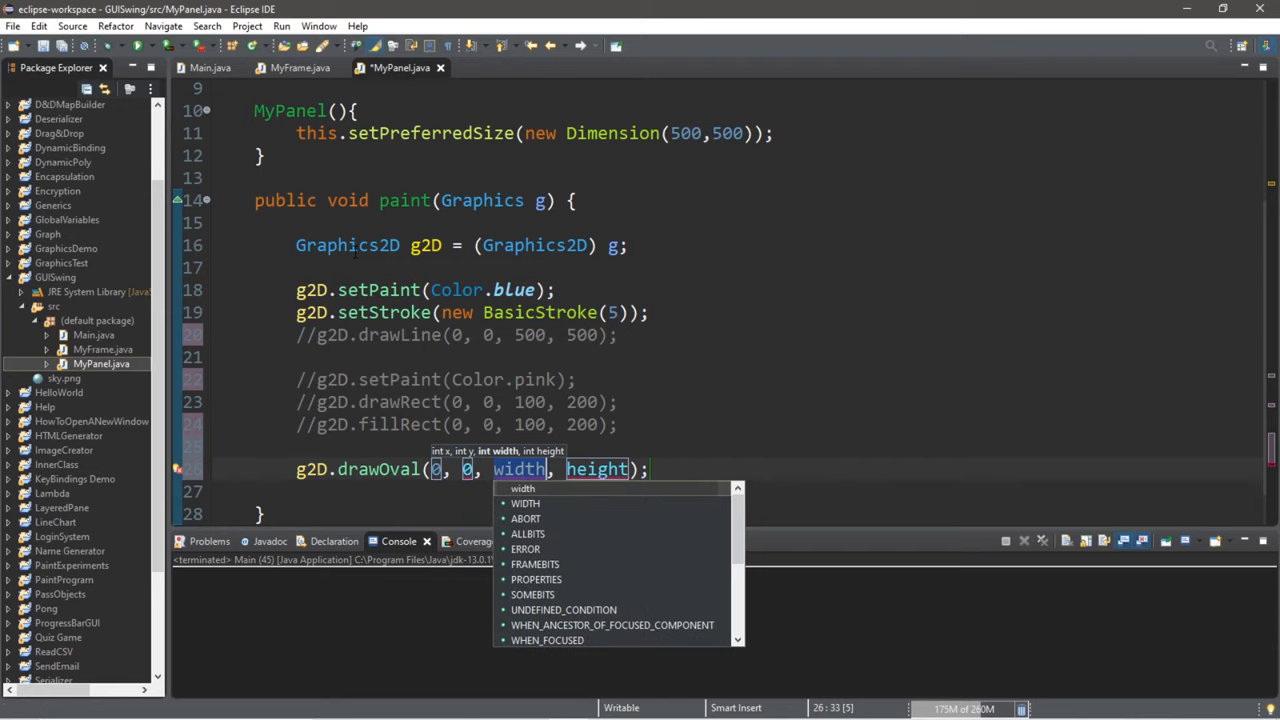
pyautogui.write('100, 100')
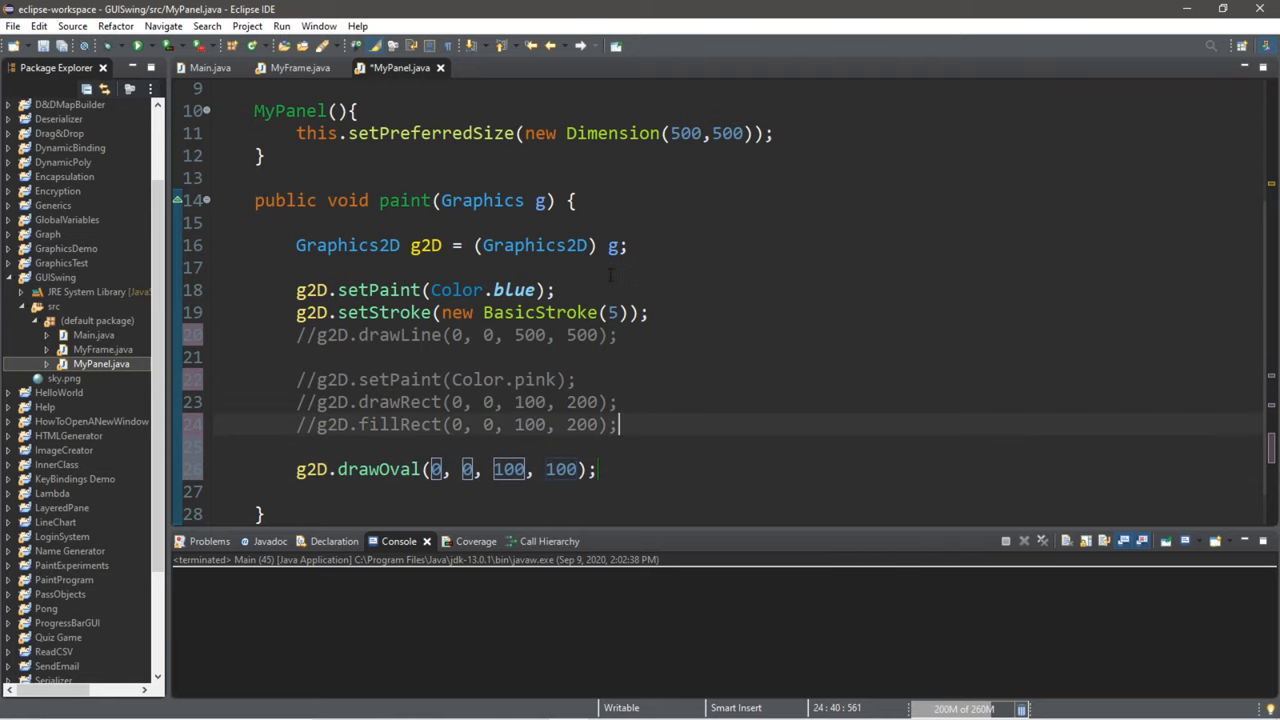
# - Set the paint to Color.orange before the oval and run to show the orange circle
pyautogui.write('g2D.')
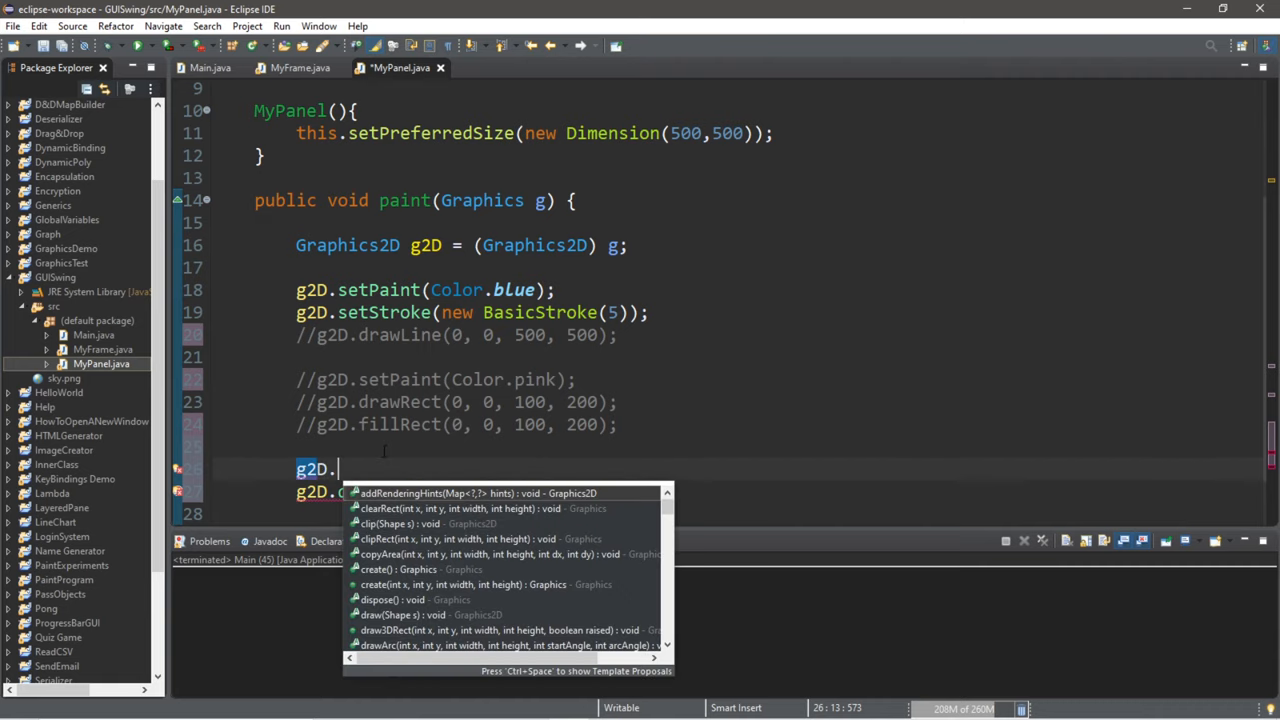
pyautogui.write('setPaint(Co);')
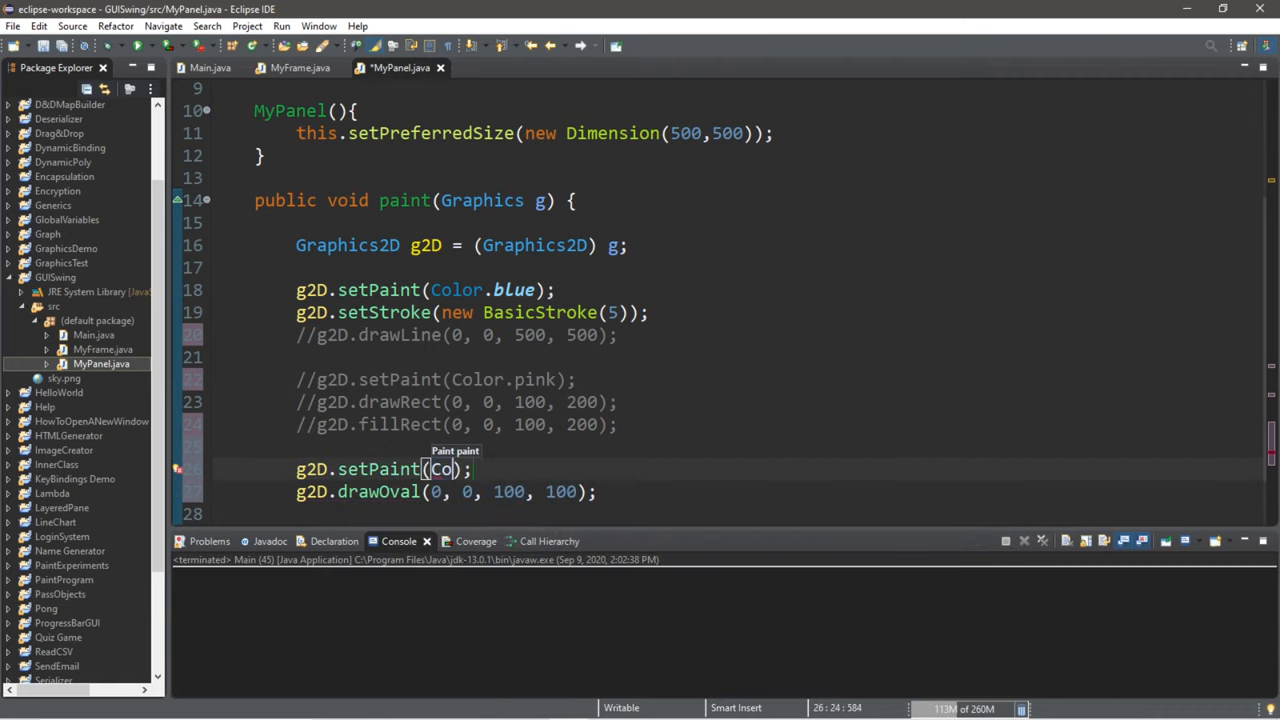
pyautogui.write('Color.orange')
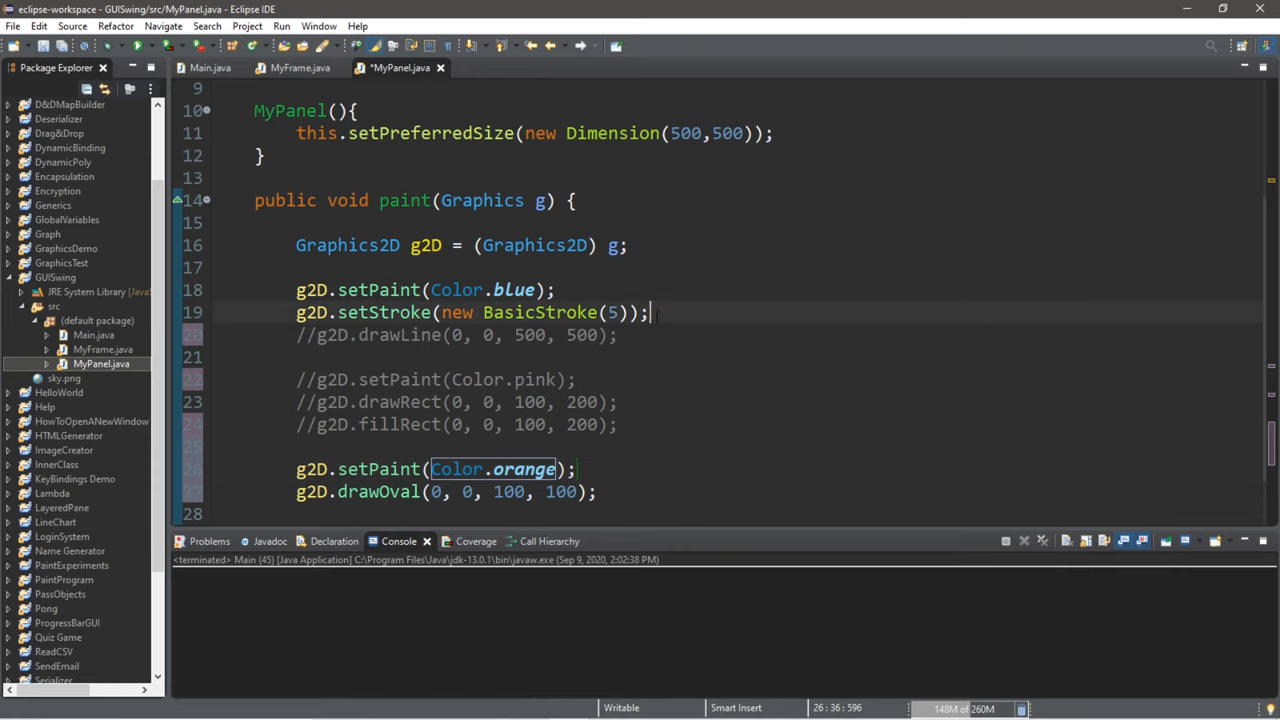
pyautogui.click(435, 312)
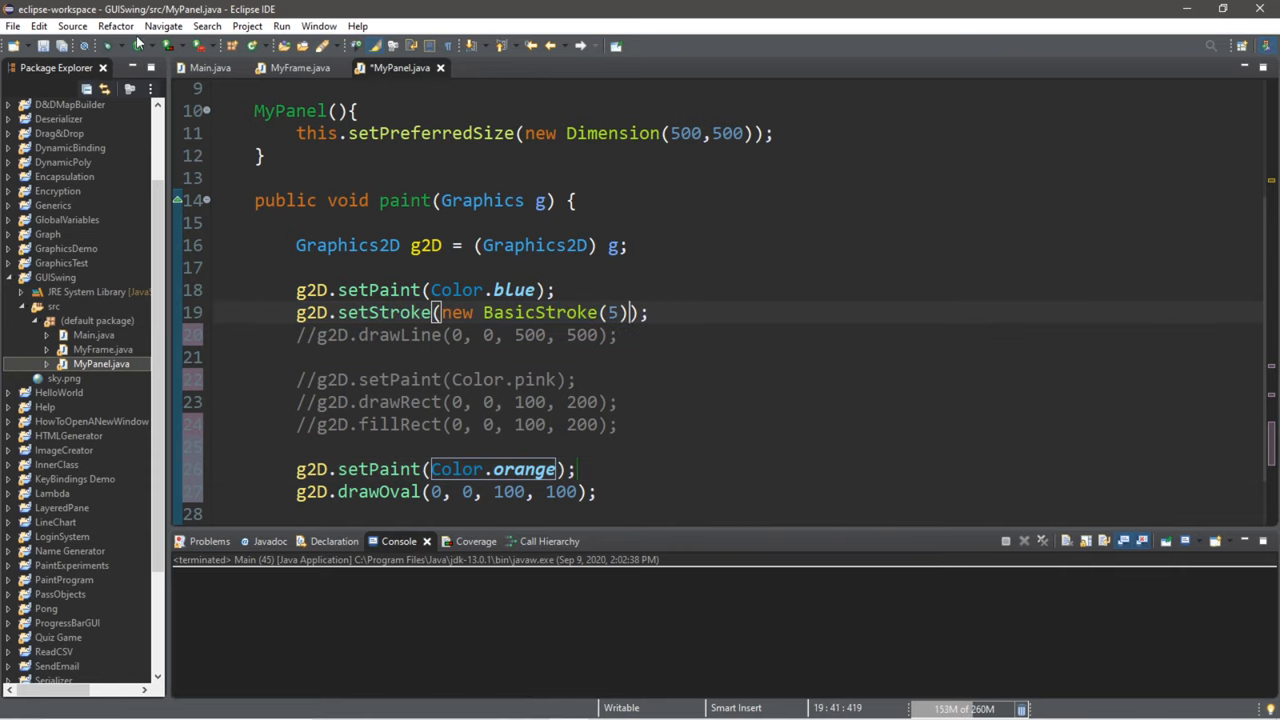
pyautogui.click(131, 46)
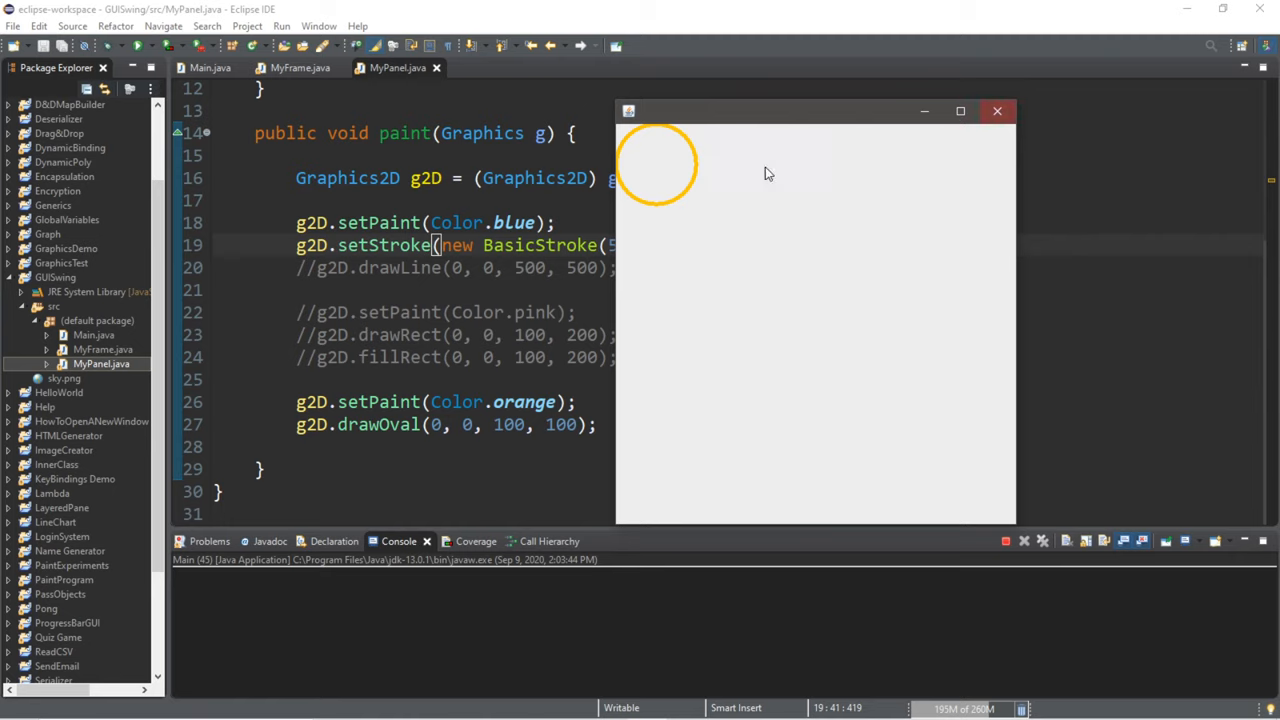
pyautogui.moveTo(668, 163)
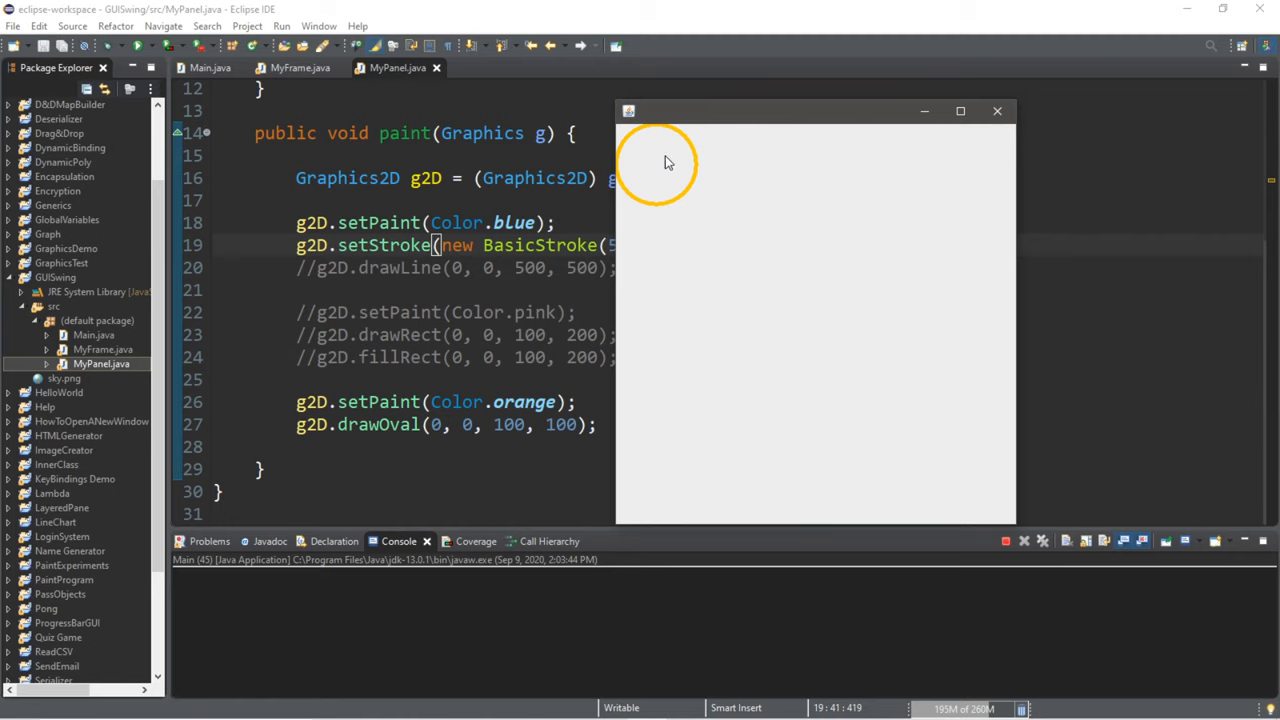
# - Add g2D.fillOval(0, 0, 100, 100), run to view the solid orange circle, then close the window
pyautogui.click(996, 111)
pyautogui.write('//')
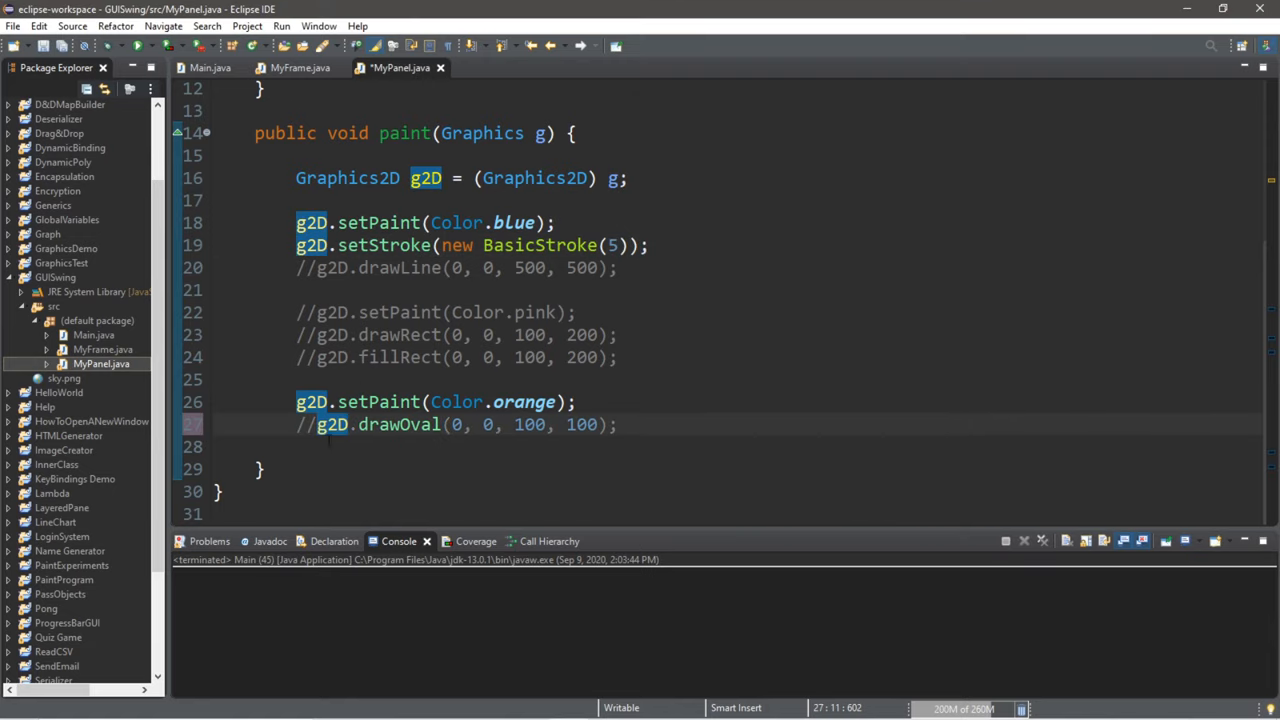
pyautogui.write('g2D.')
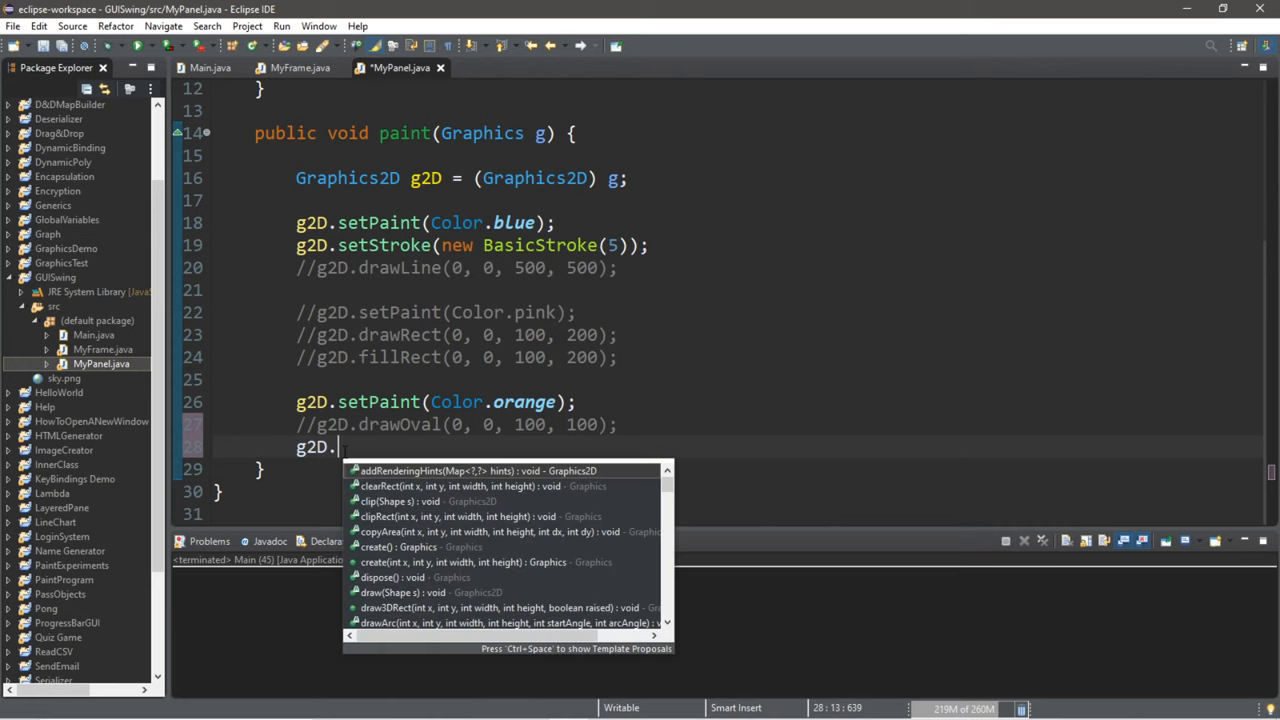
pyautogui.write('fillOval(0, 0, 100, 100);')
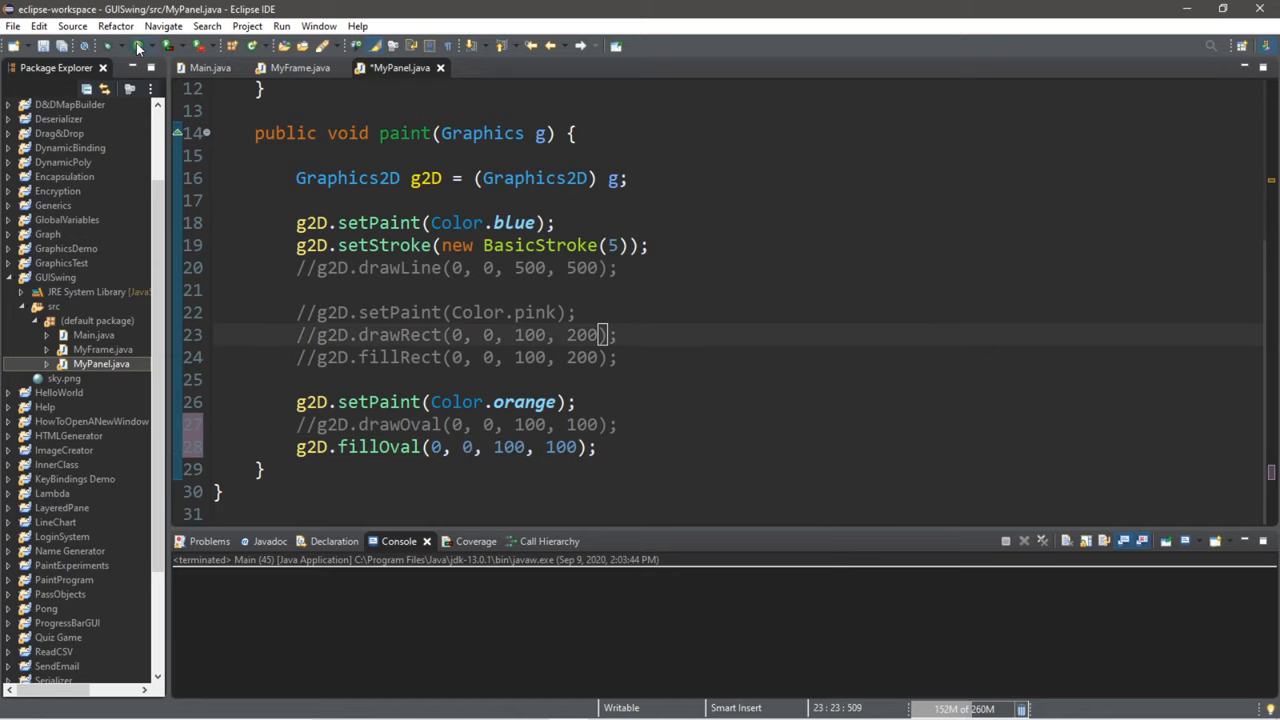
pyautogui.click(139, 46)
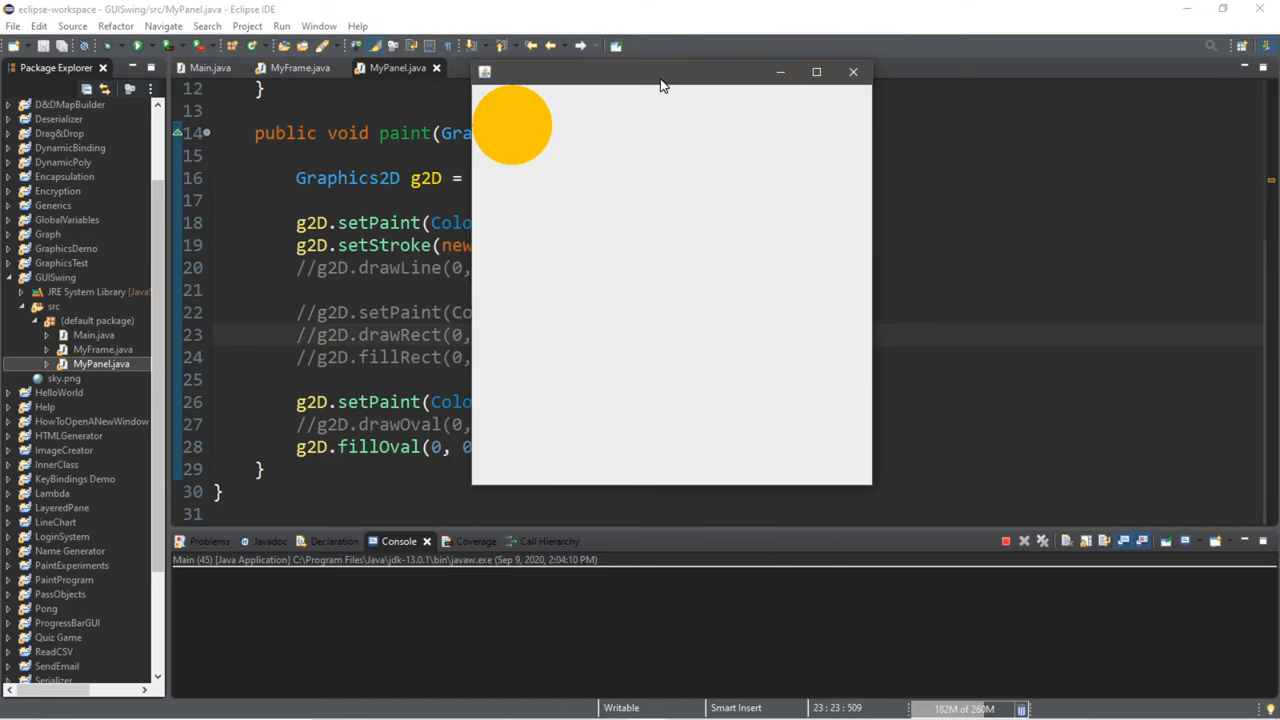
pyautogui.moveTo(508, 164)
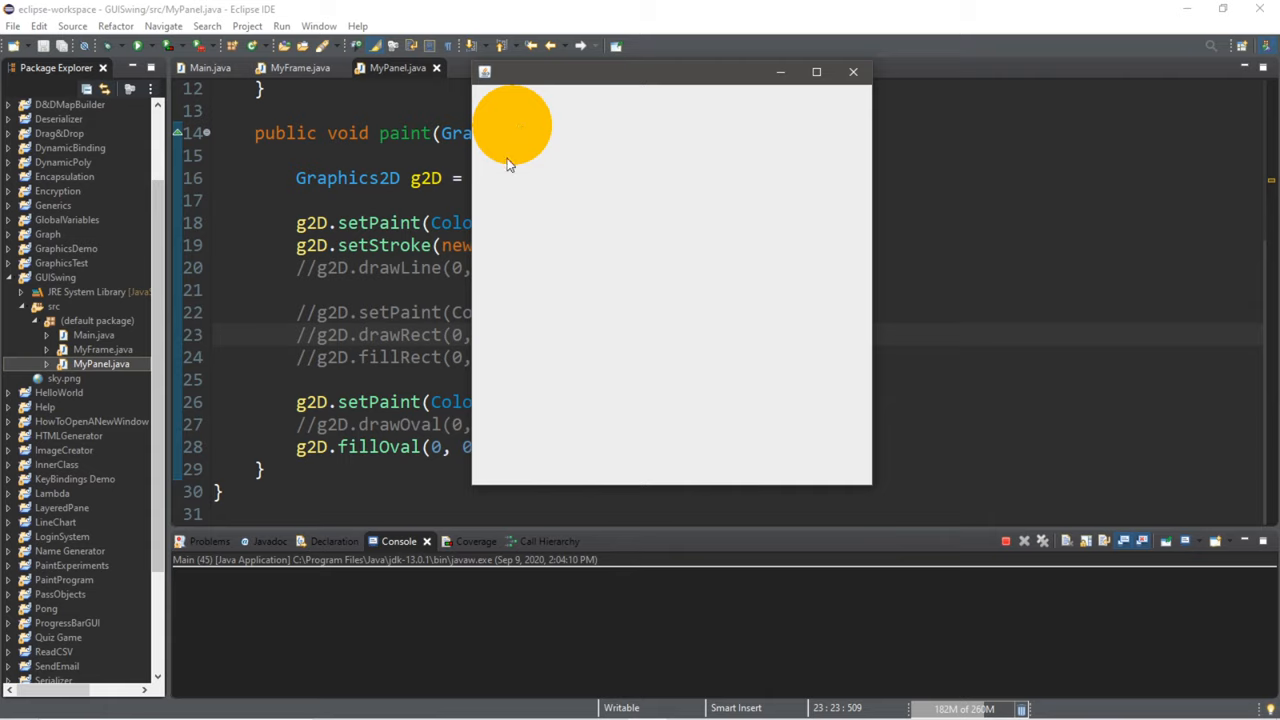
pyautogui.moveTo(670, 71); pyautogui.dragTo(670, 169)
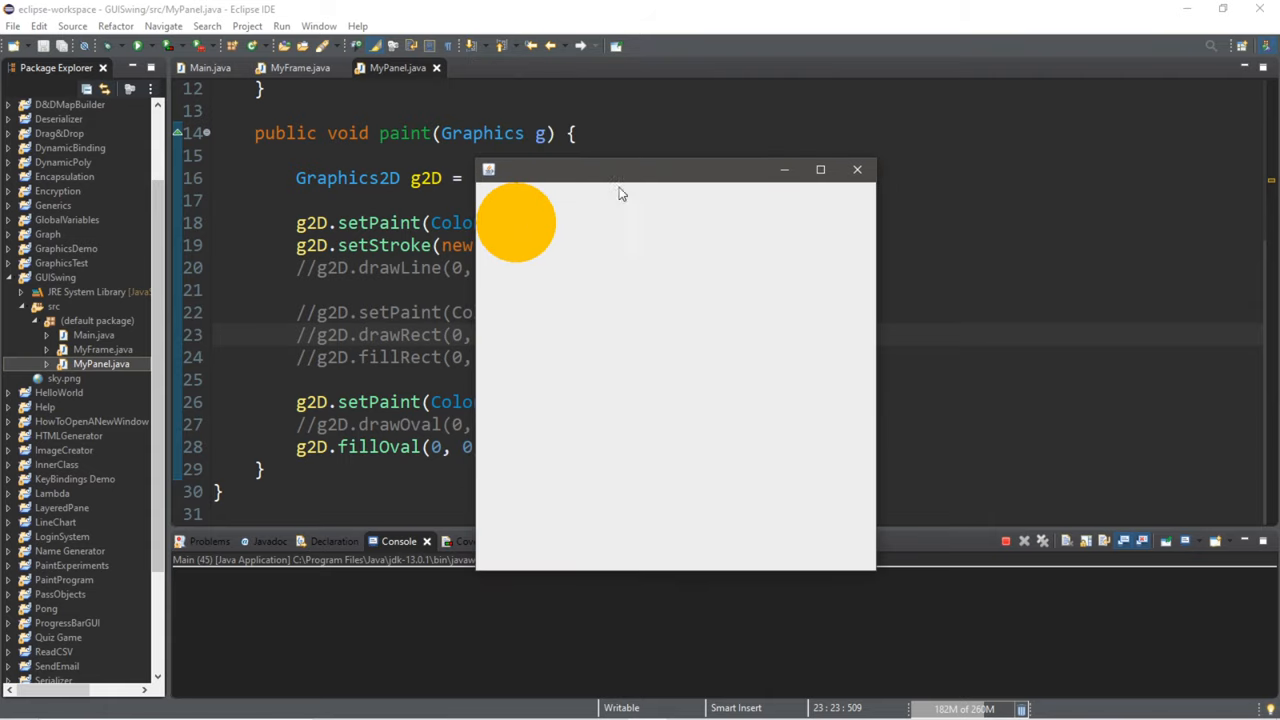
pyautogui.moveTo(857, 169)
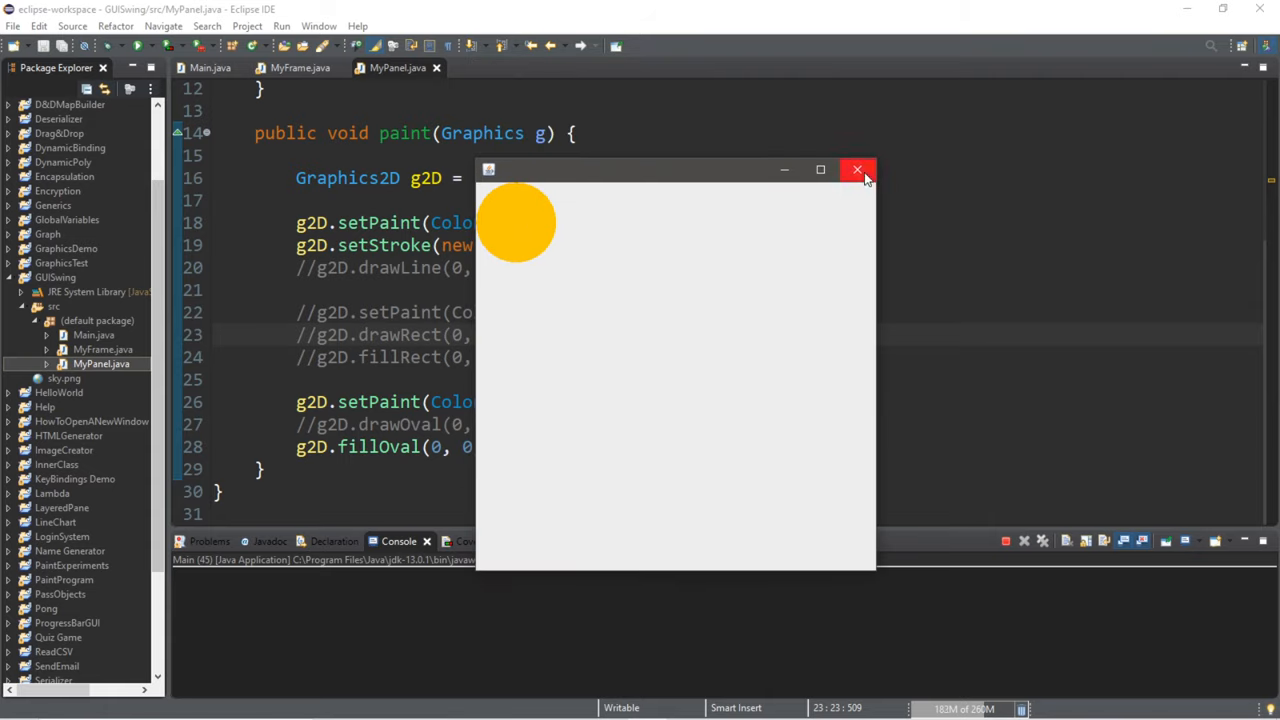
pyautogui.click(857, 170)
pyautogui.write('//')
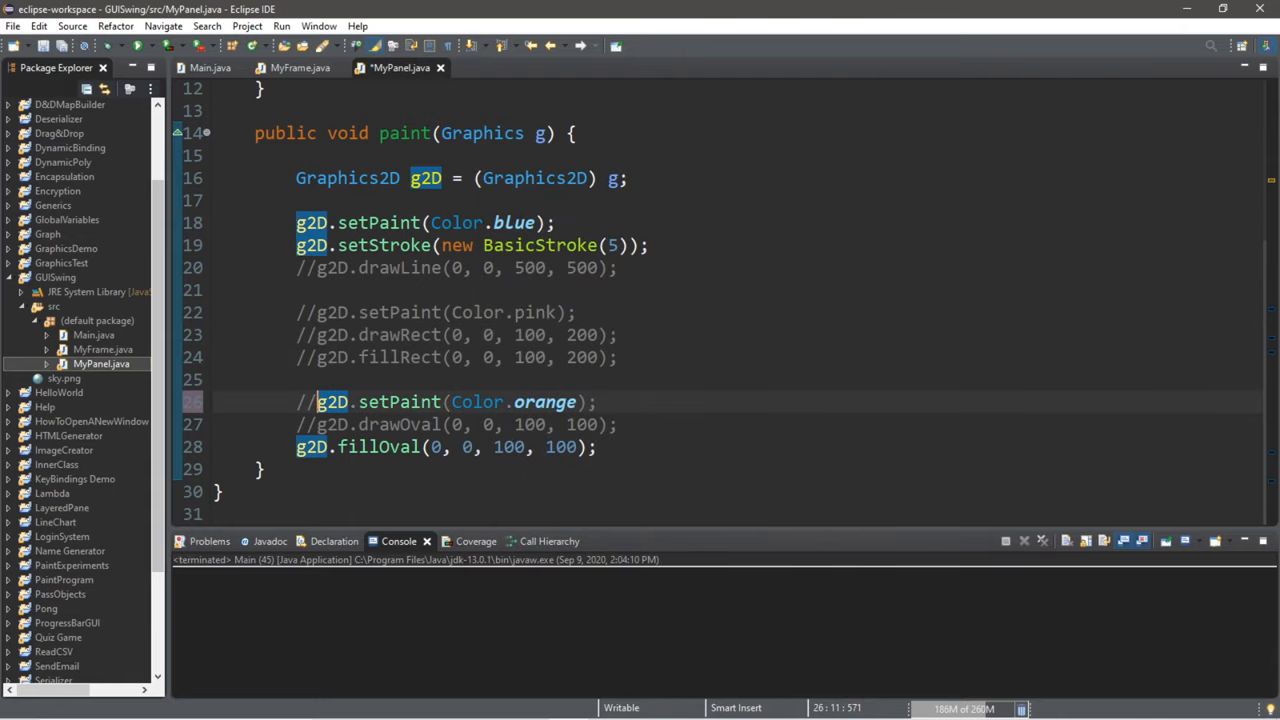
# - Add g2D.drawArc(0, 0, 100, 100, 0, 180) among the commented oval lines
pyautogui.click(310, 447)
pyautogui.write('//')
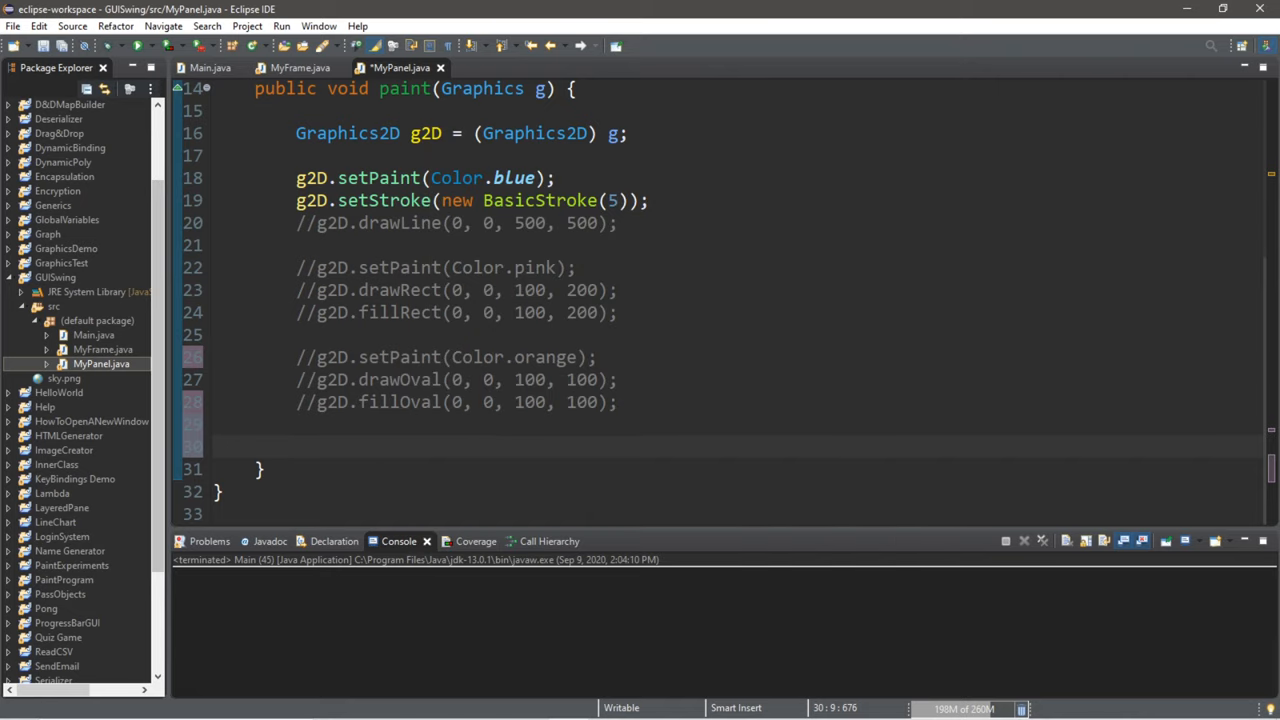
pyautogui.write('g2D')
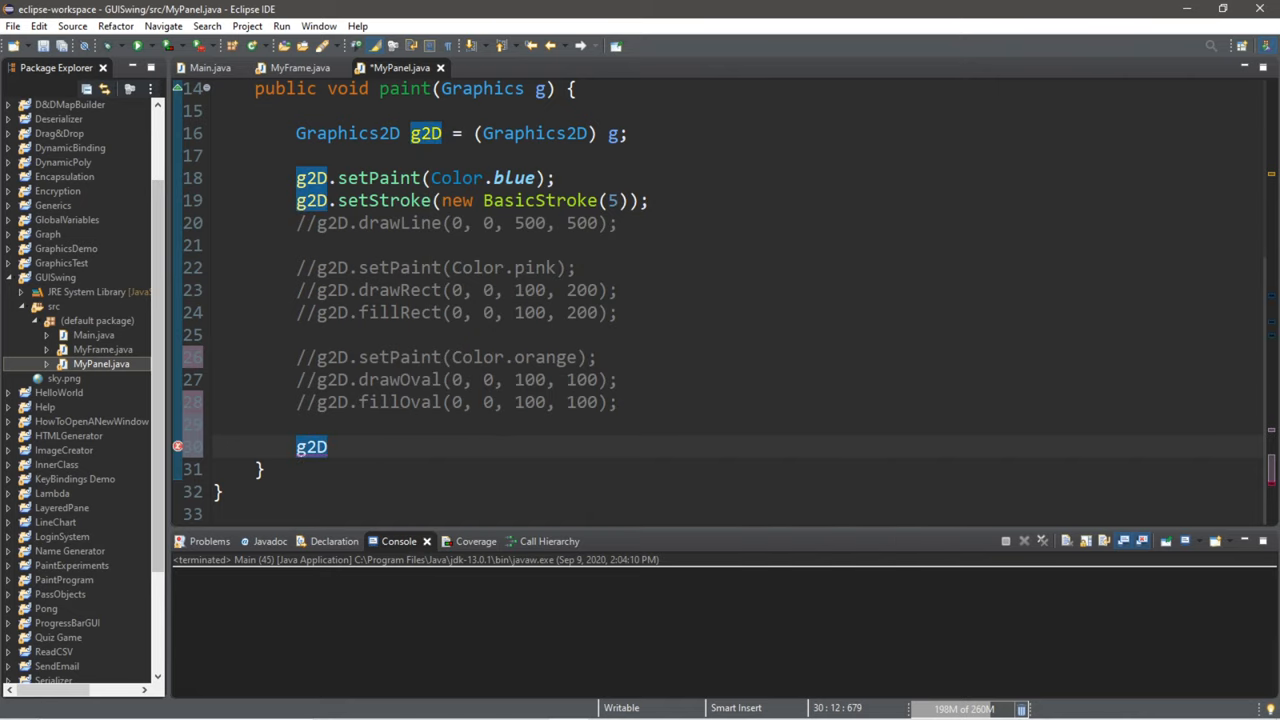
pyautogui.write('.draw')
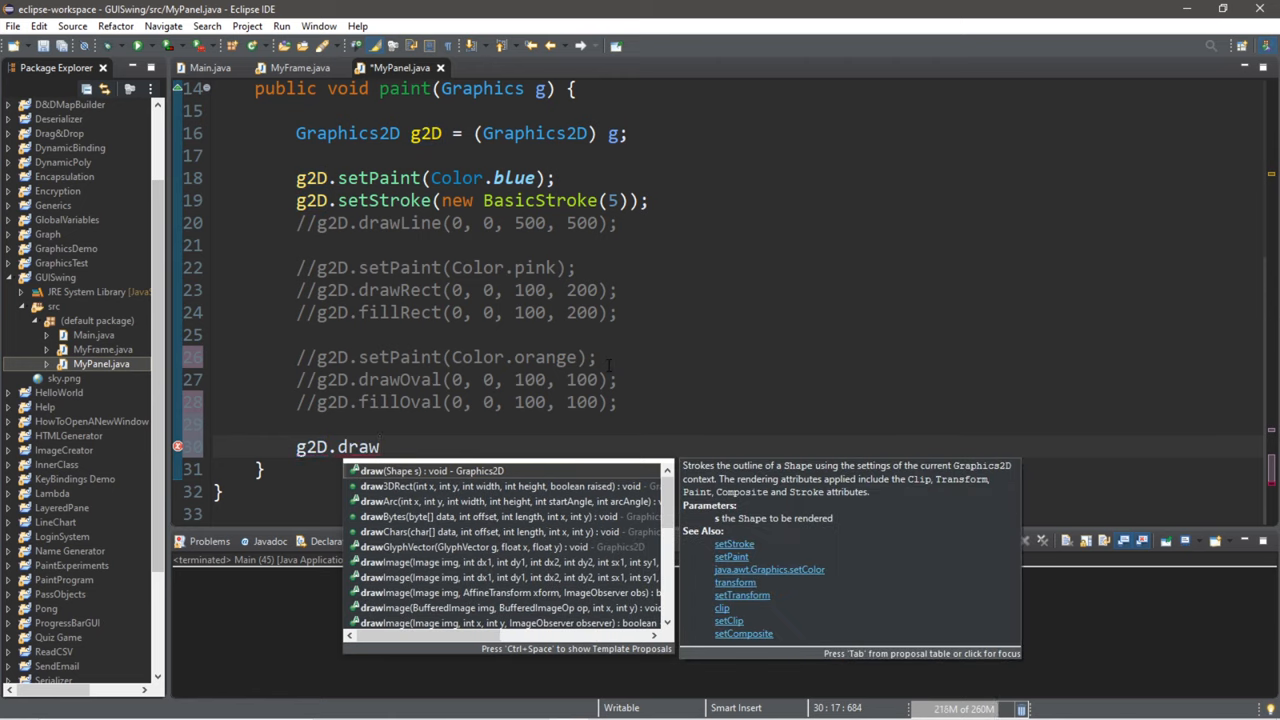
pyautogui.write('A')
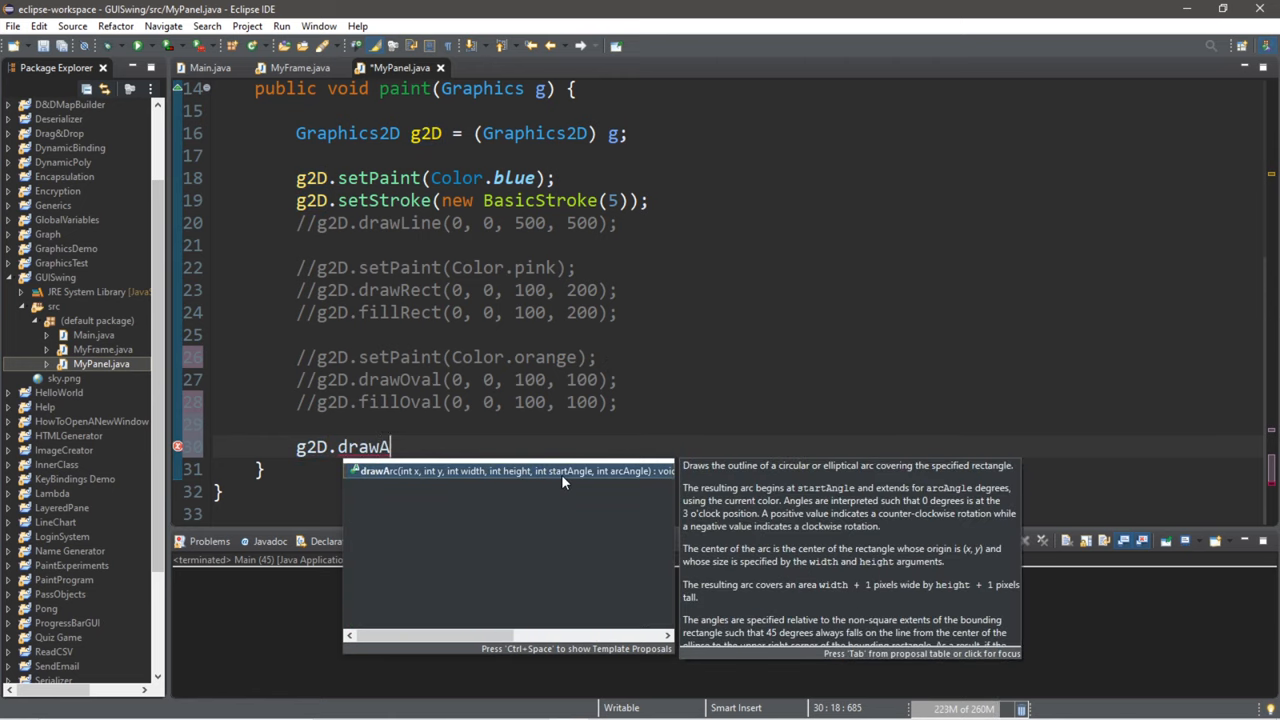
pyautogui.click(510, 470)
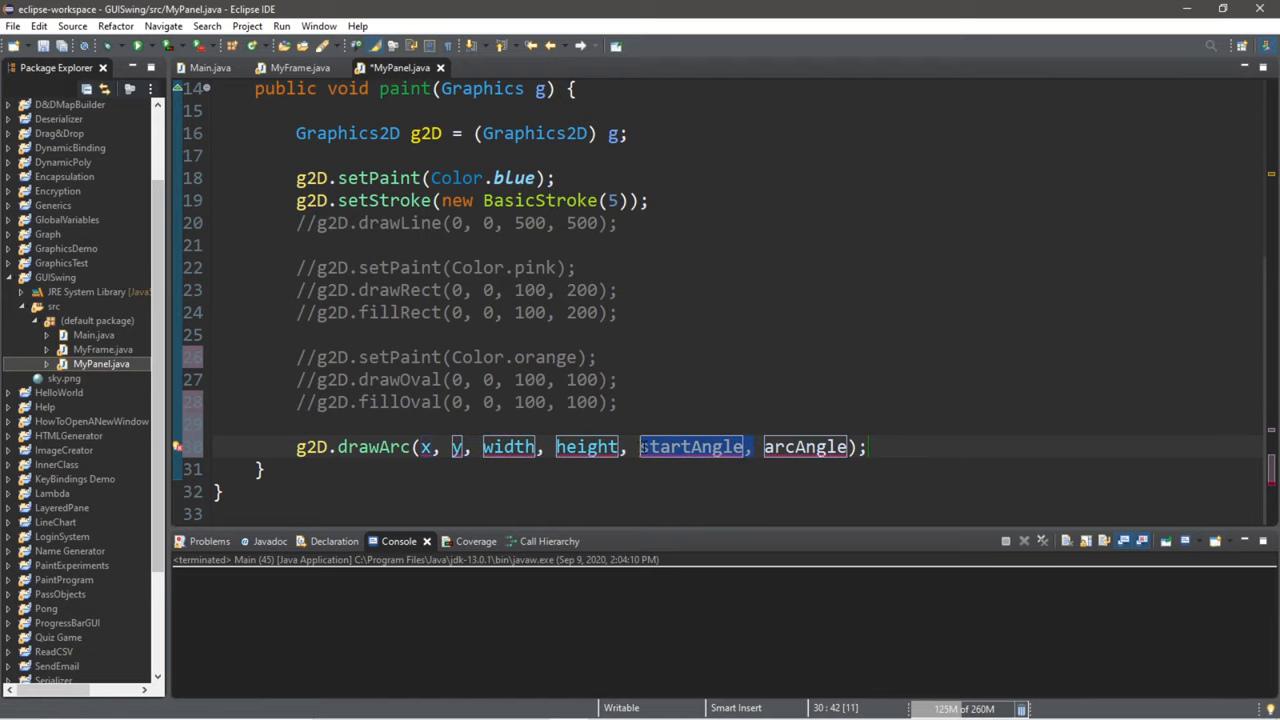
pyautogui.click(810, 447)
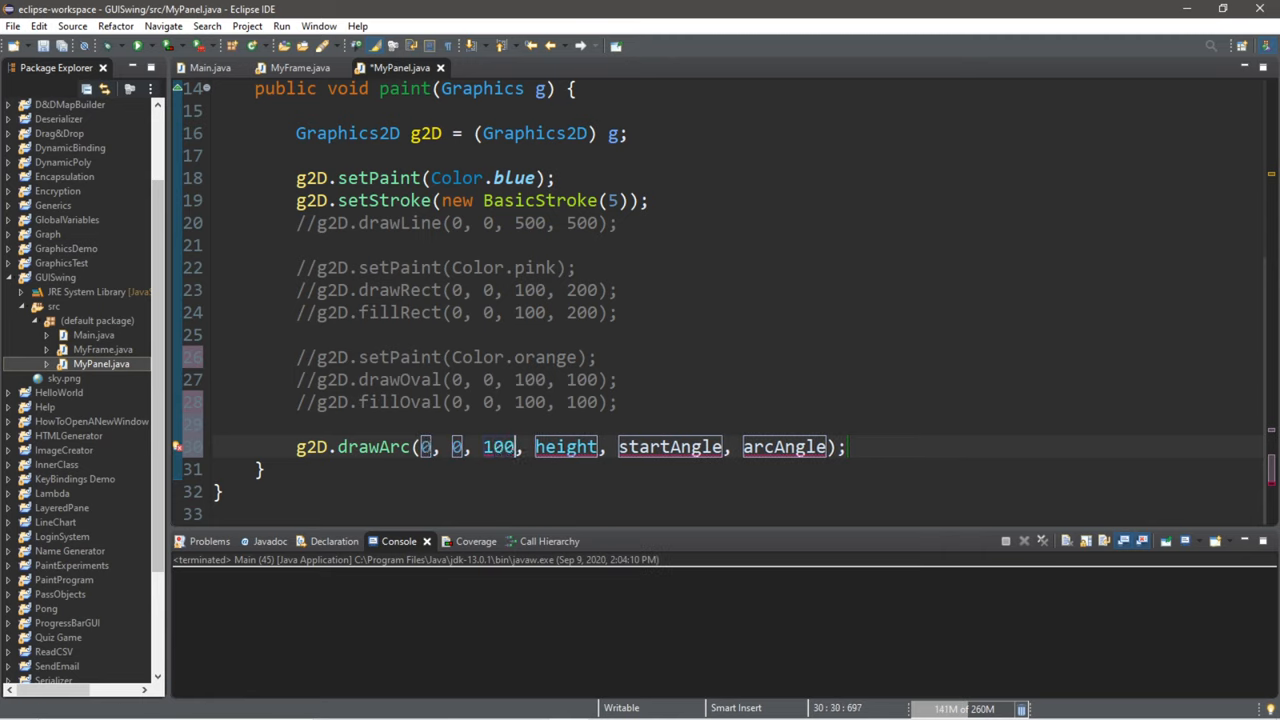
pyautogui.write('100,')
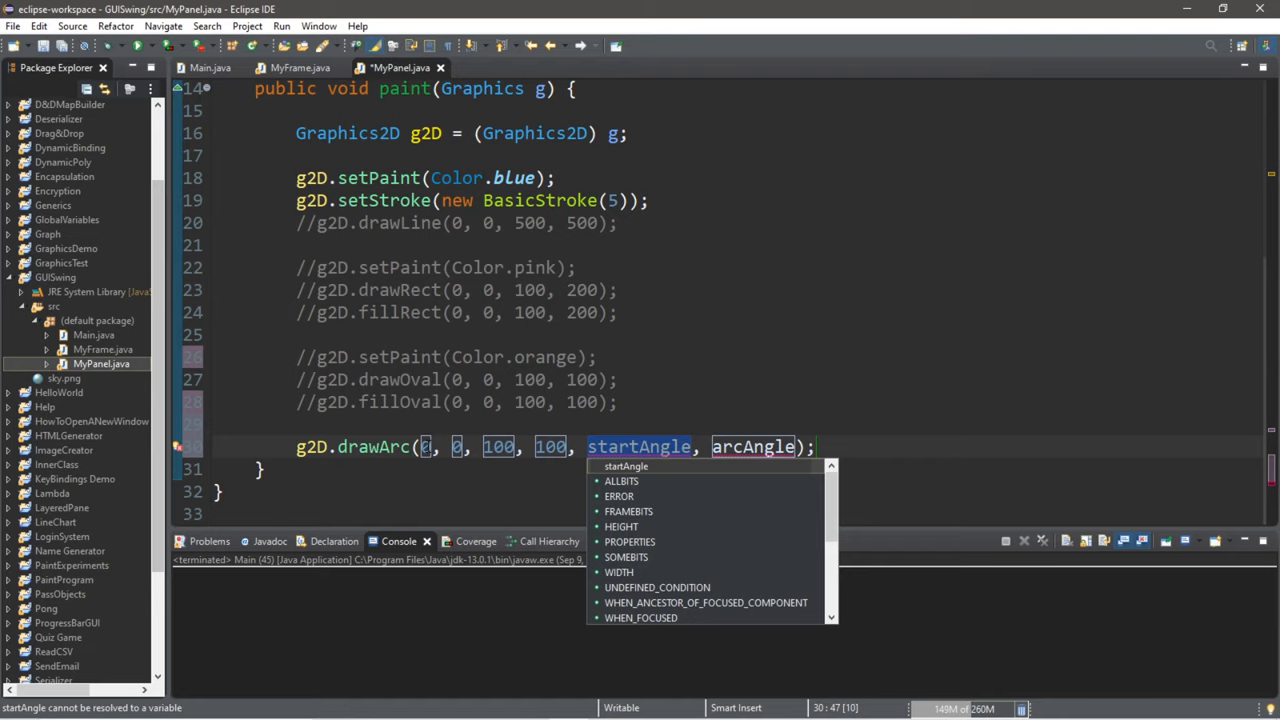
pyautogui.write('0')
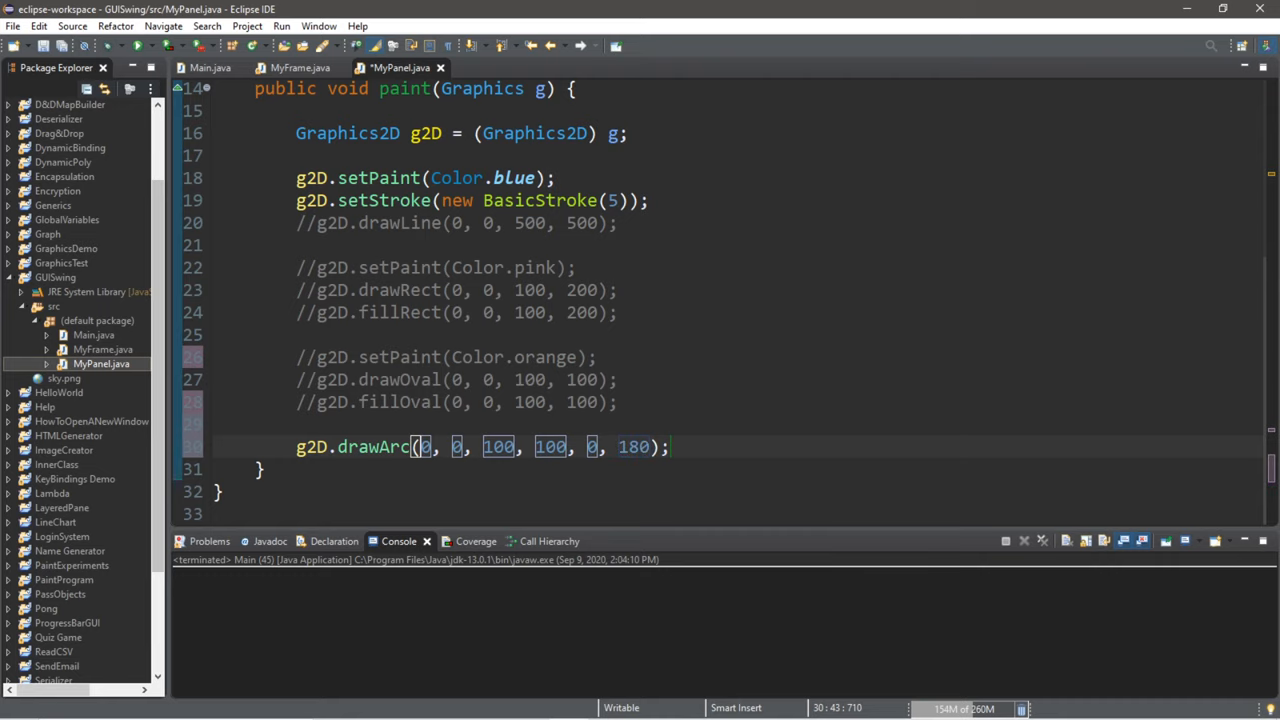
# - Run the top arc, then change startAngle to 180 and rerun to show the lower half-arc
pyautogui.click(136, 46)
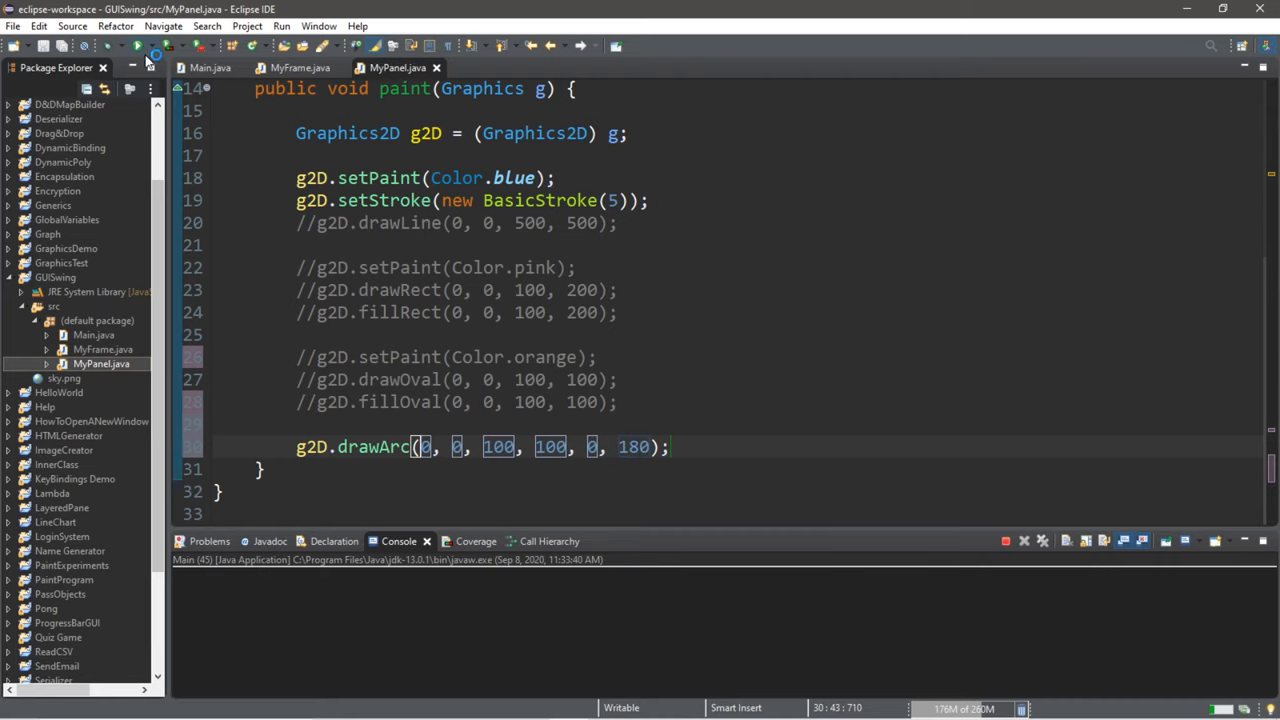
pyautogui.click(135, 46)
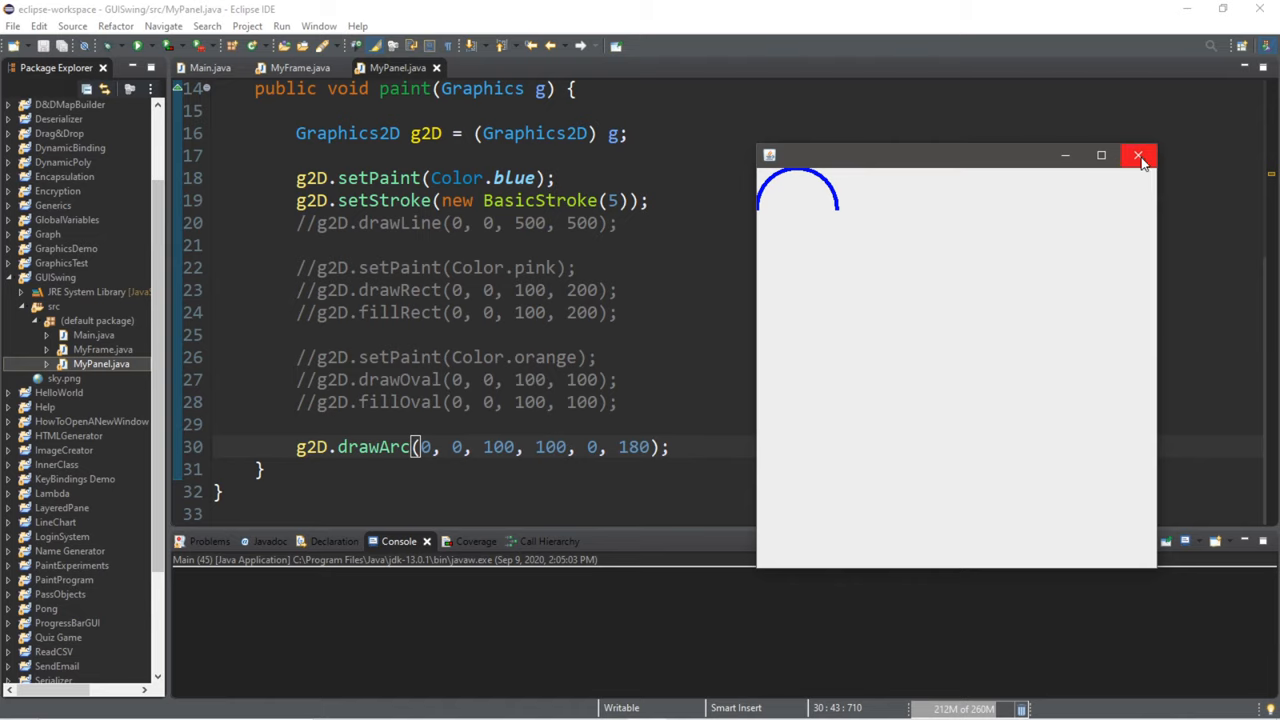
pyautogui.click(1138, 156)
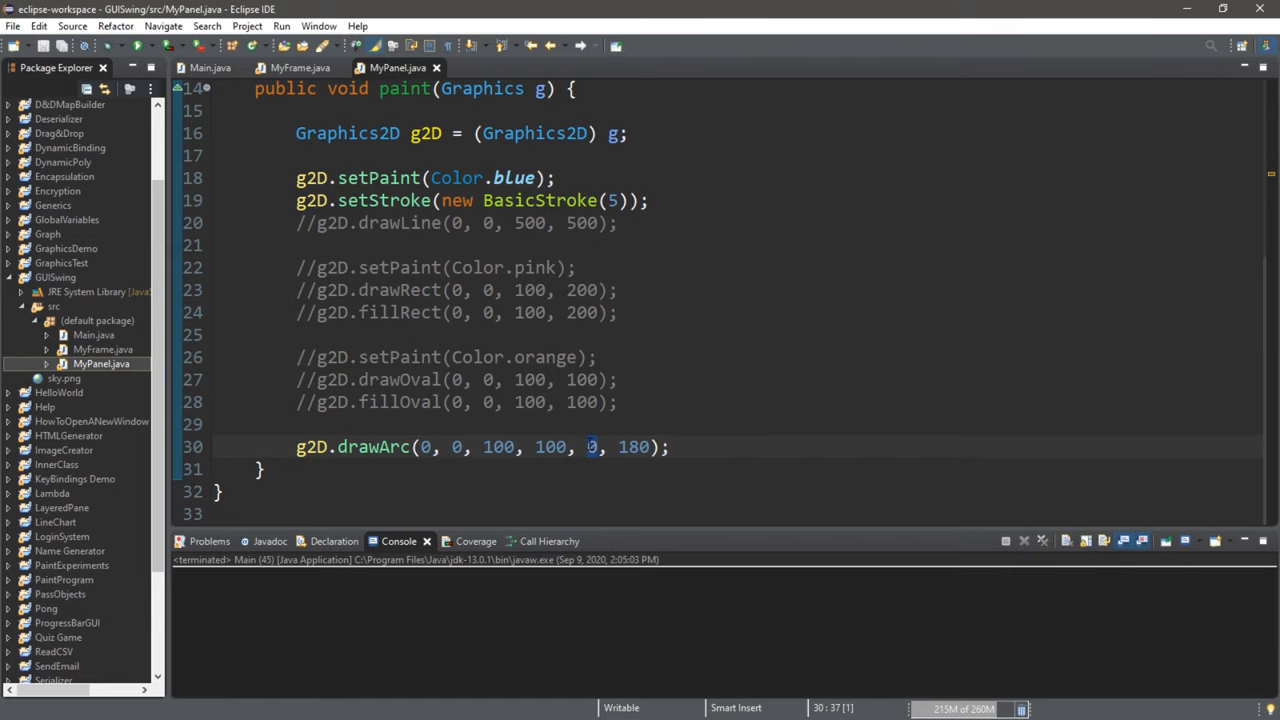
pyautogui.write('18')
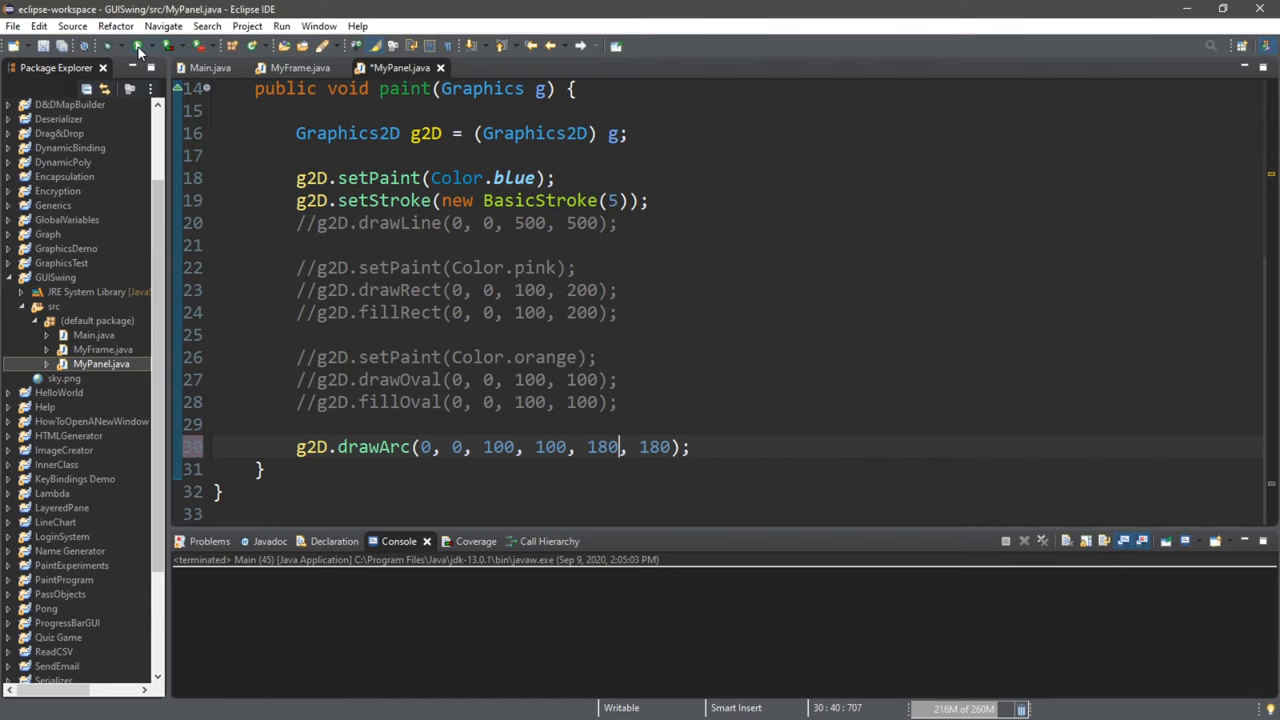
pyautogui.click(138, 46)
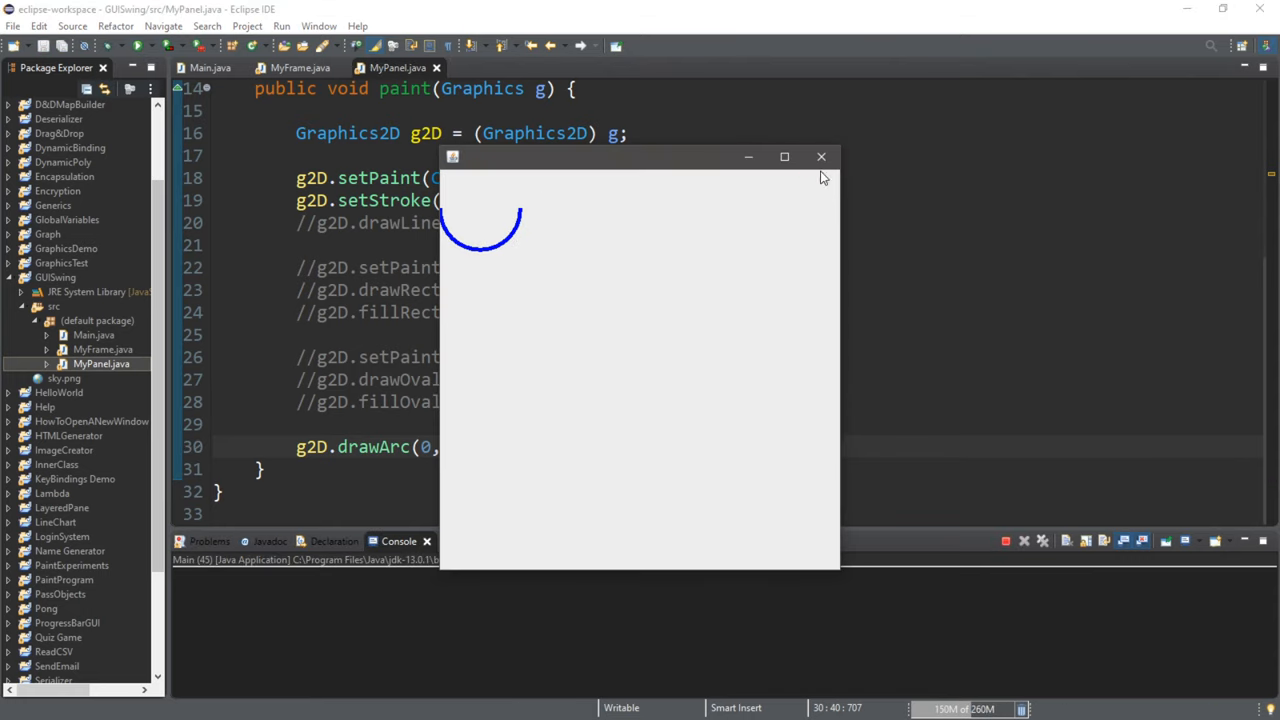
pyautogui.click(821, 156)
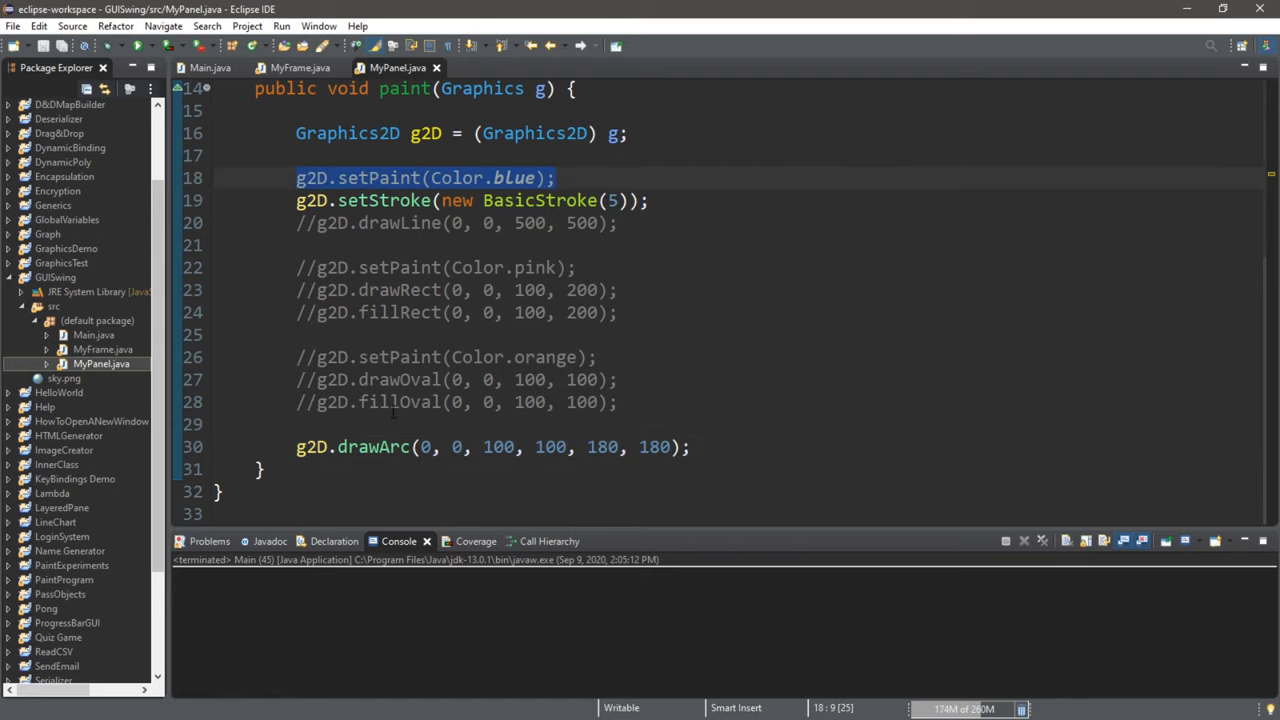
# - Duplicate setPaint as Color.red, fill the arc with fillArc(0, 0, 100, 100, 0, 180), and run
pyautogui.write('g2D.setPaint(Color.blue);')
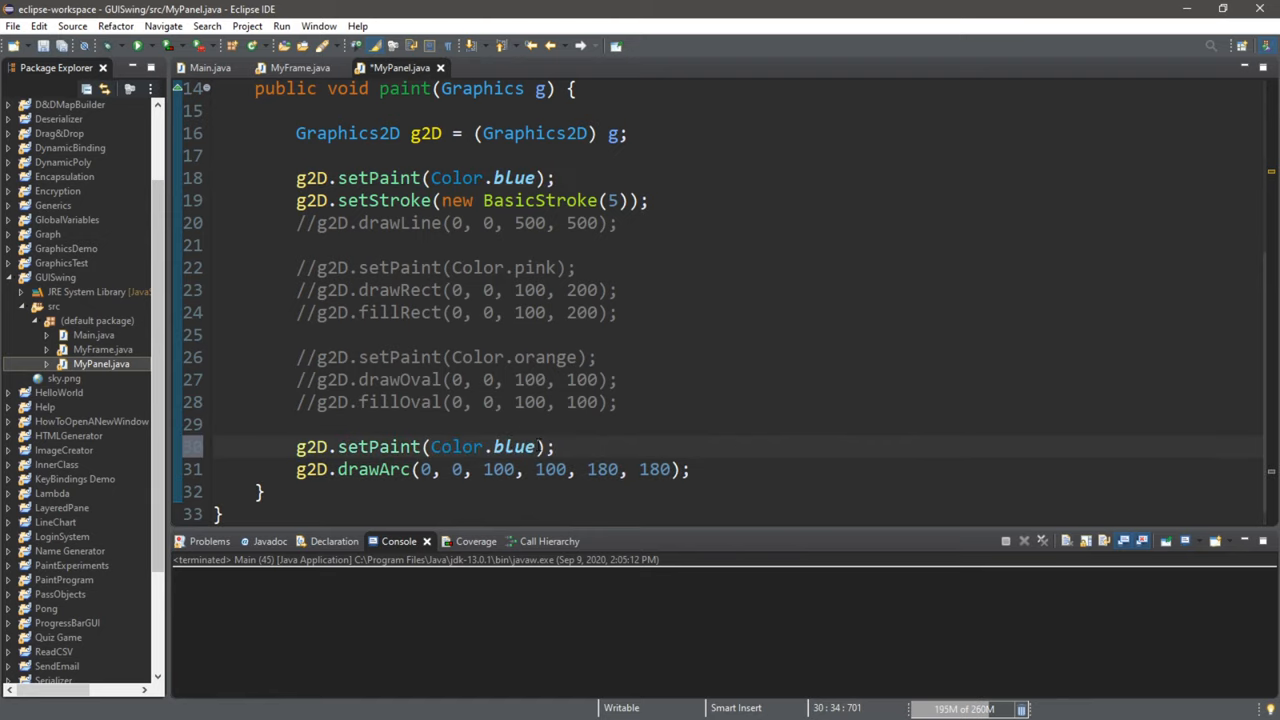
pyautogui.write('red')
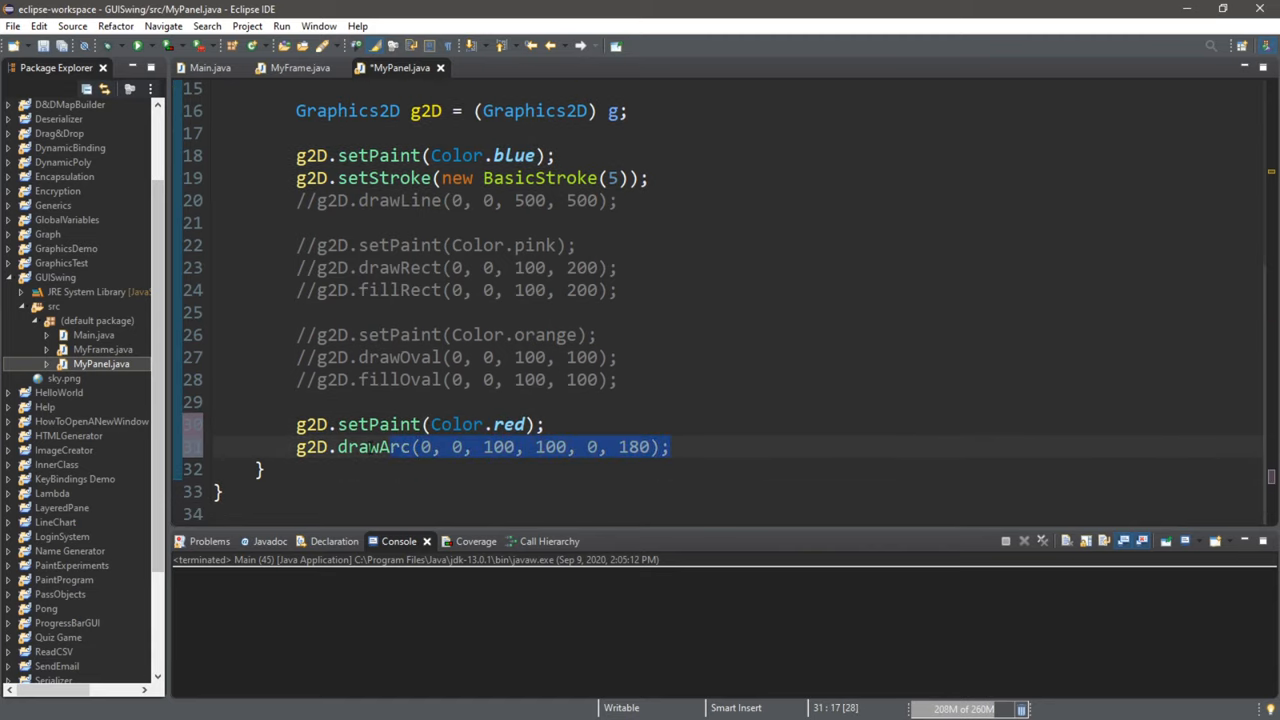
pyautogui.write('fill')
pyautogui.press('Return')
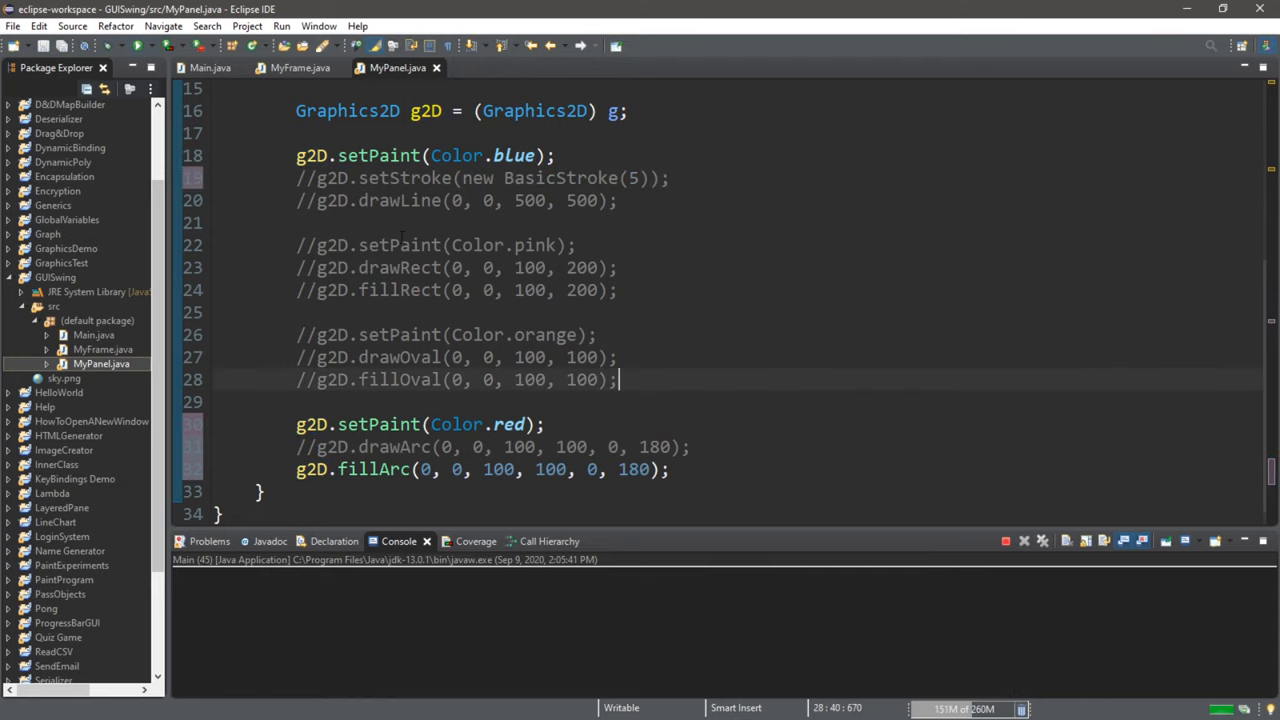
pyautogui.click(132, 46)
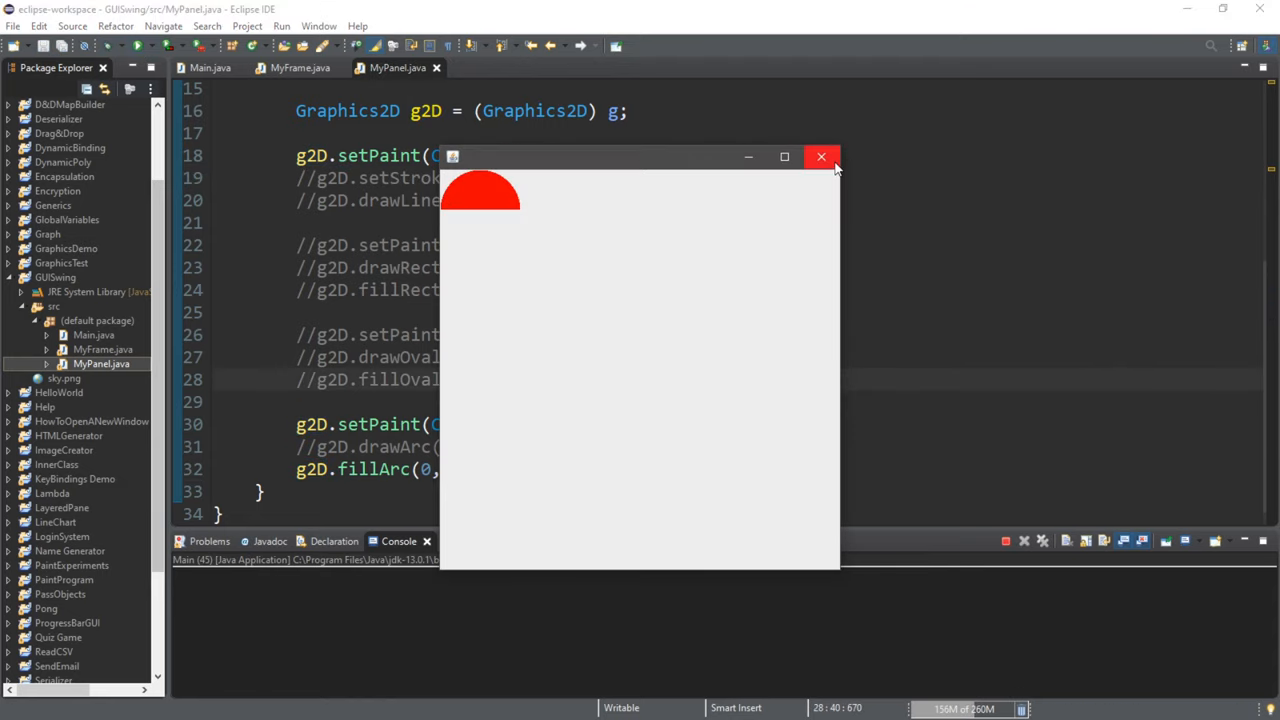
pyautogui.click(821, 157)
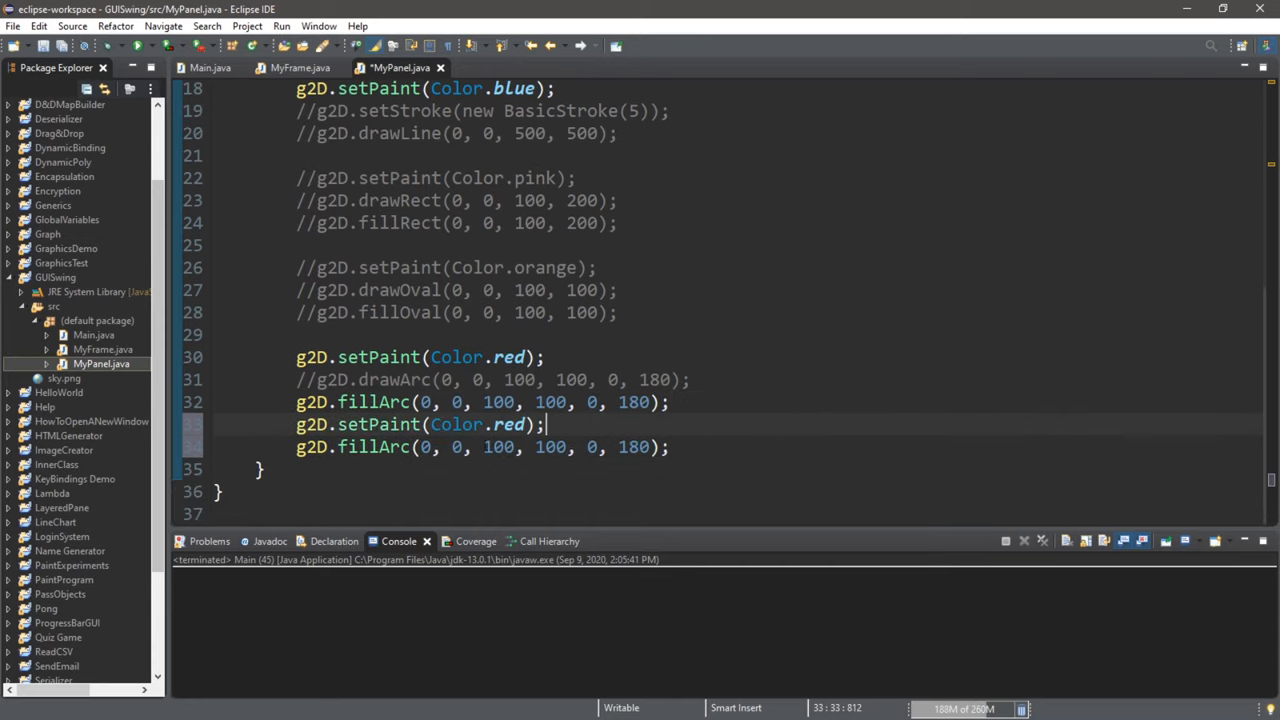
# - Set the duplicated lines to Color.white with startAngle 180, then view the red-and-white circle
pyautogui.write('wh')
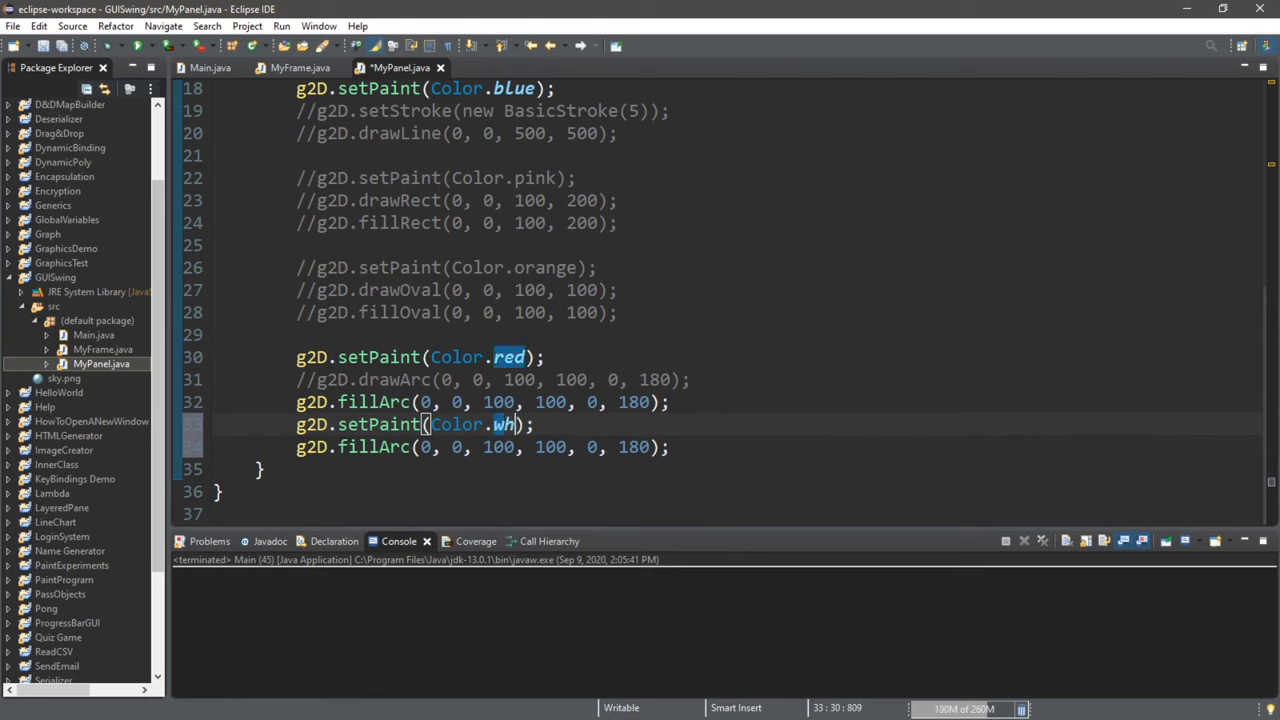
pyautogui.write('ite')
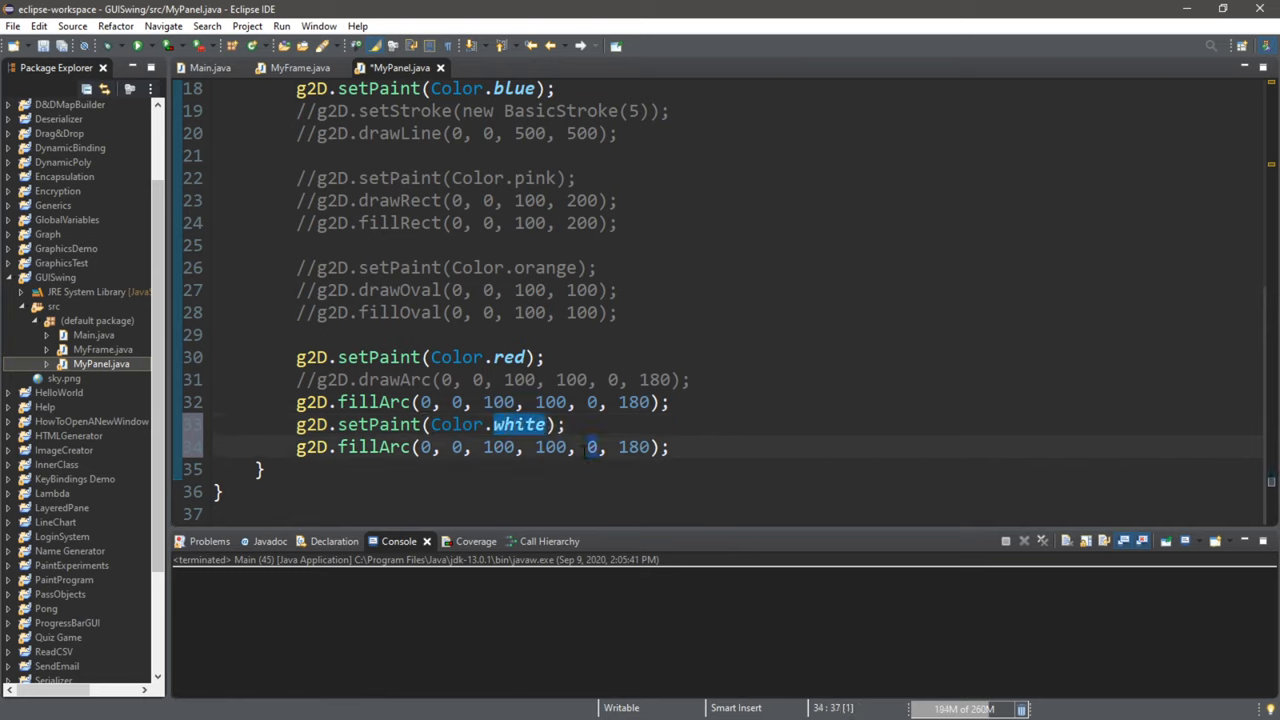
pyautogui.write('180')
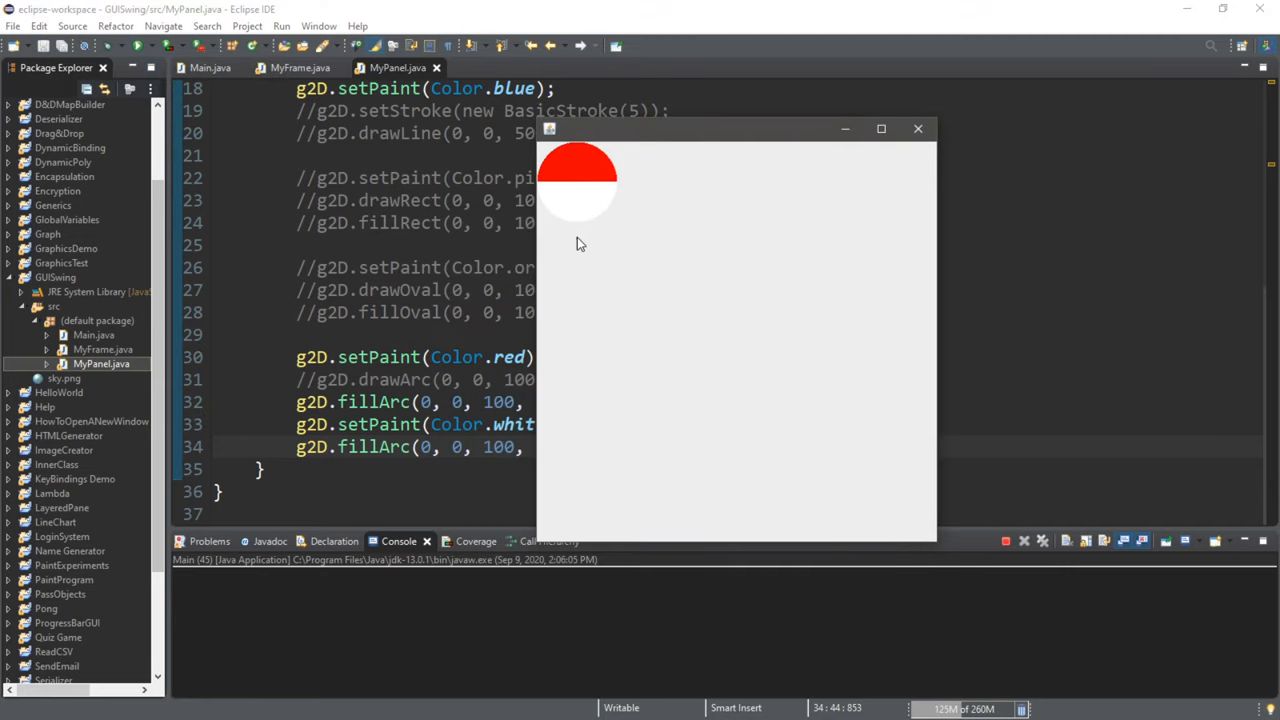
pyautogui.moveTo(547, 165)
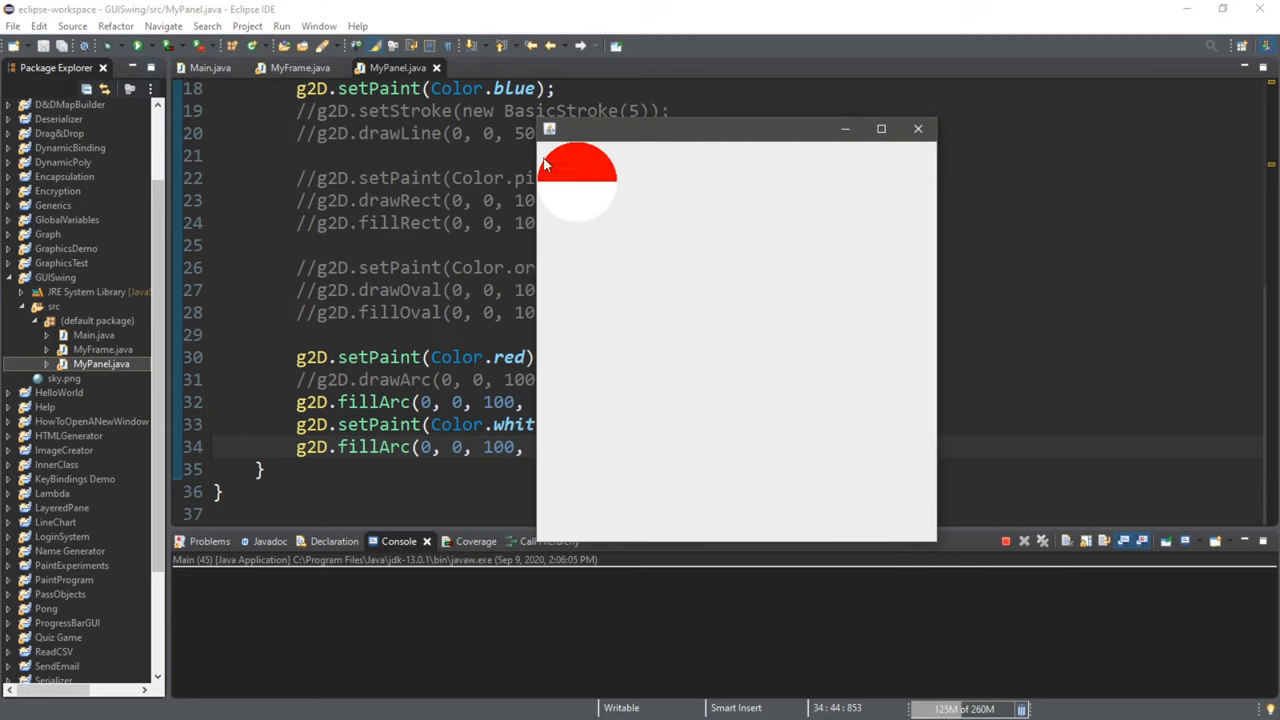
pyautogui.moveTo(917, 129)
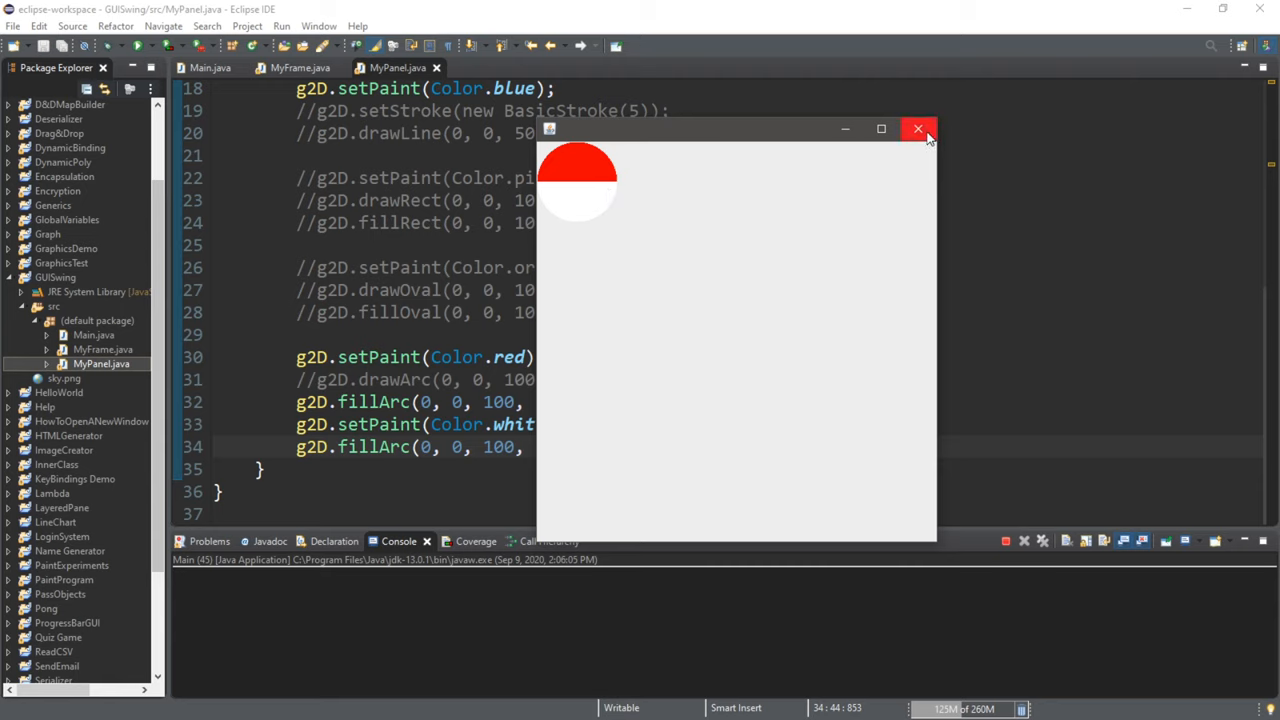
pyautogui.click(917, 129)
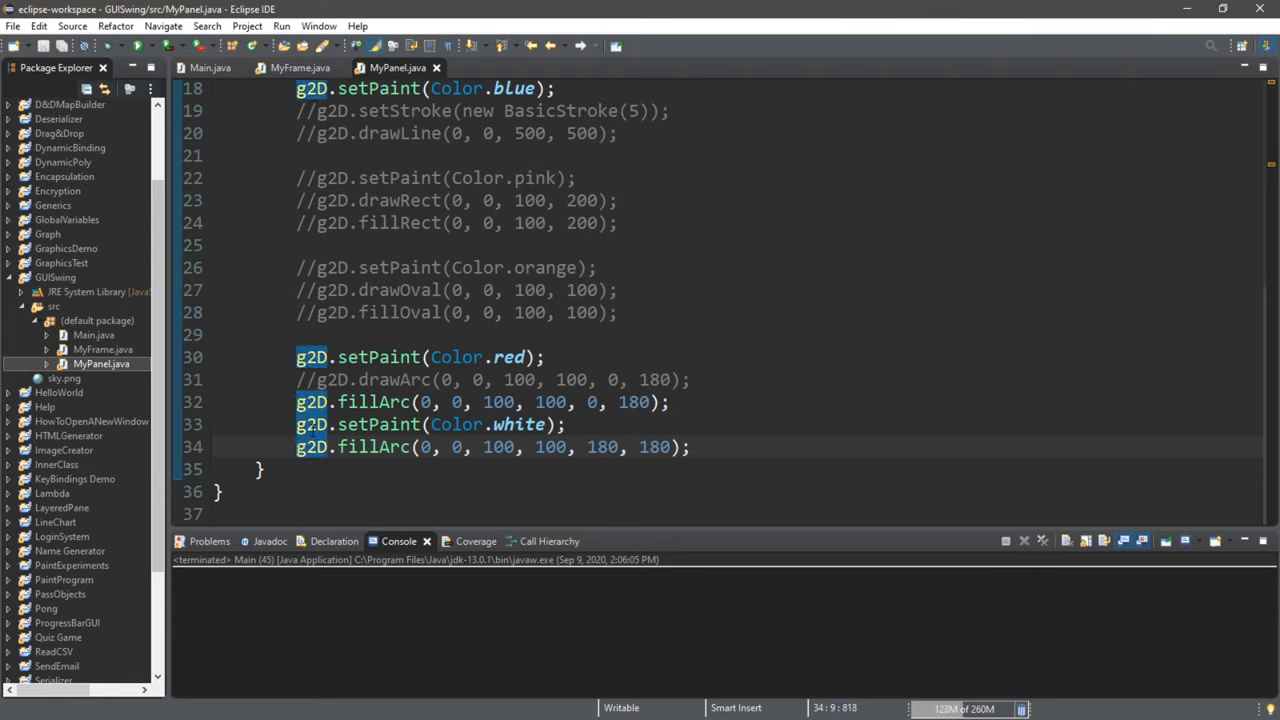
pyautogui.moveTo(312, 447)
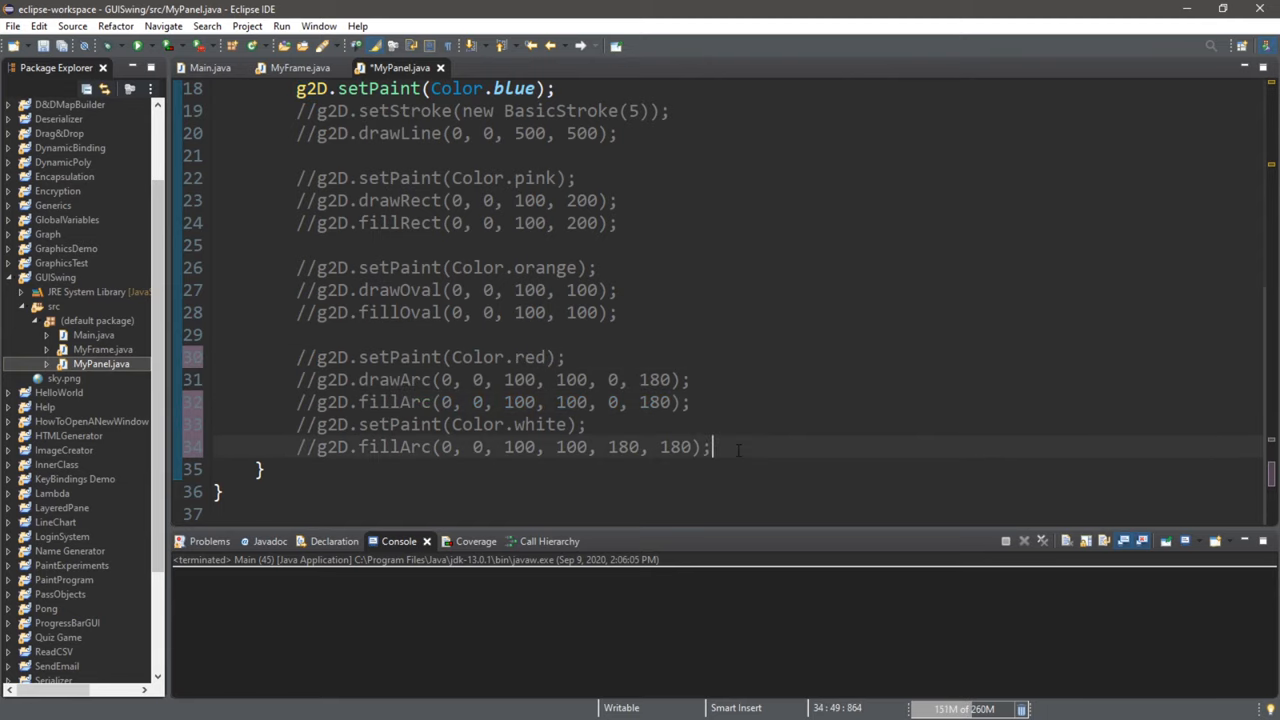
# - Add g2D.drawPolygon(xPoints, yPoints, 3) on a new line below the commented-out arc code
pyautogui.press('Return')
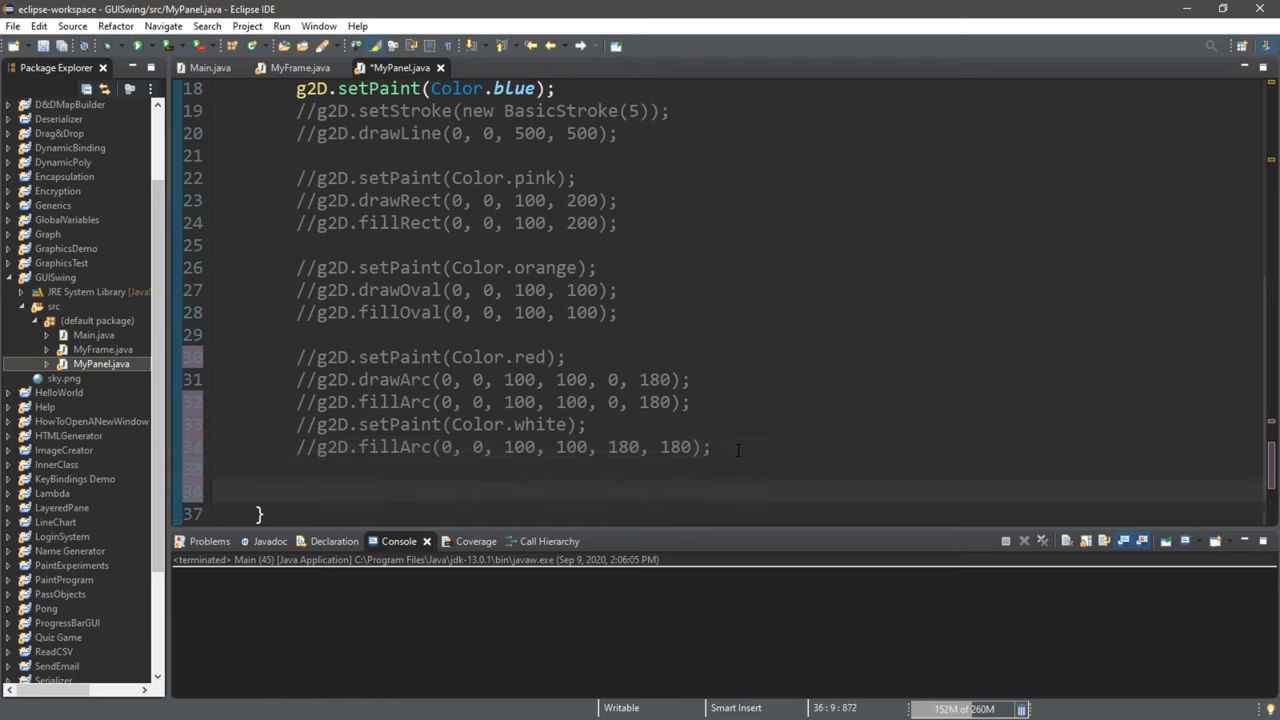
pyautogui.write('g2')
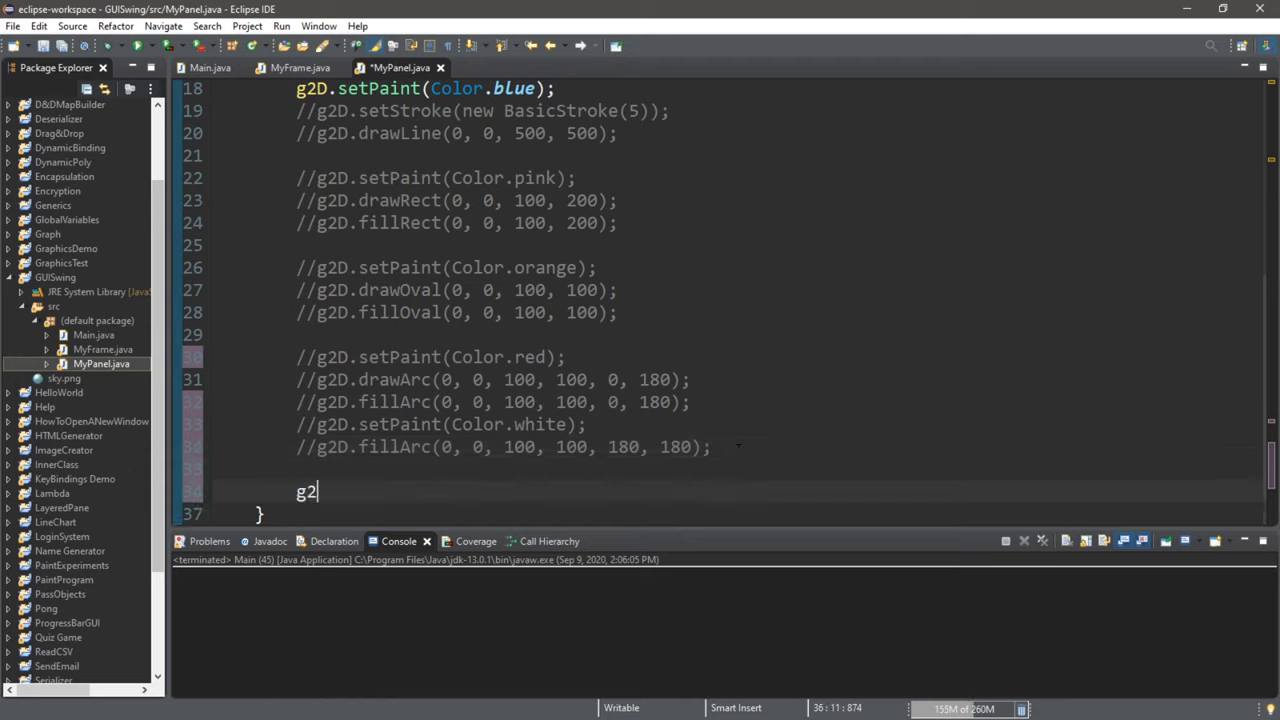
pyautogui.write('.')
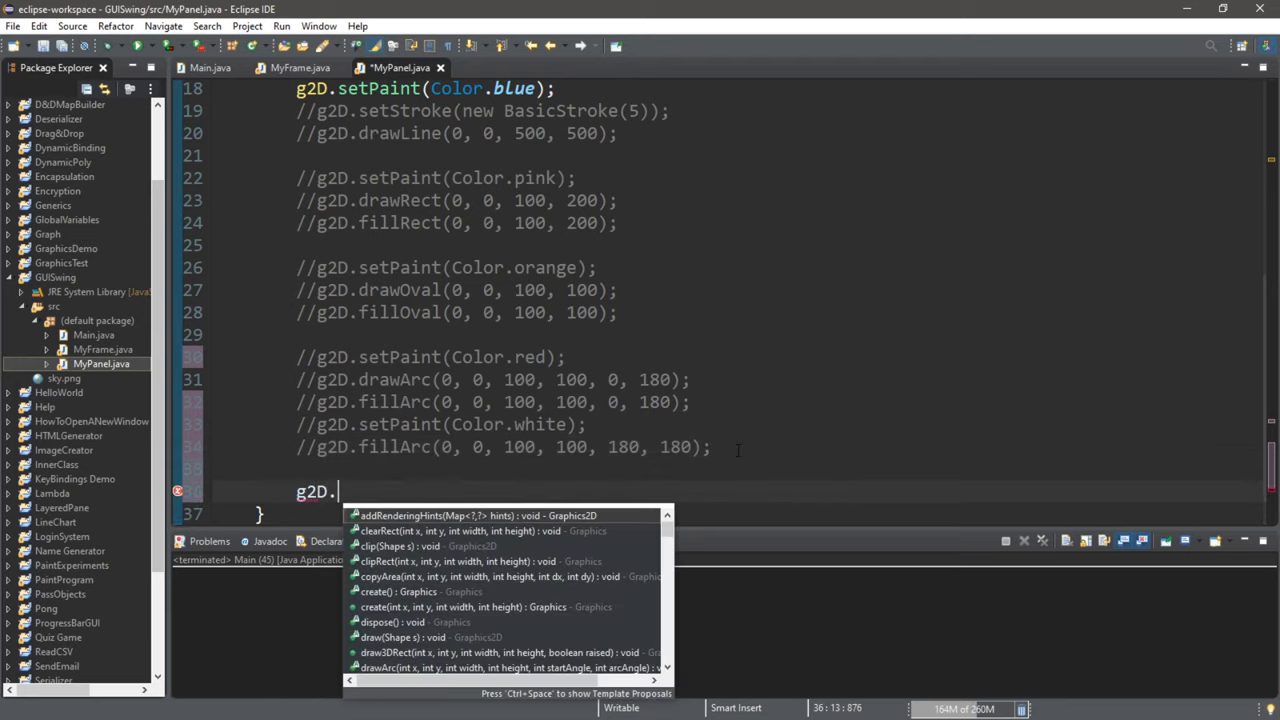
pyautogui.write('drawPolygon(xPoints, yPoints, nPoints);')
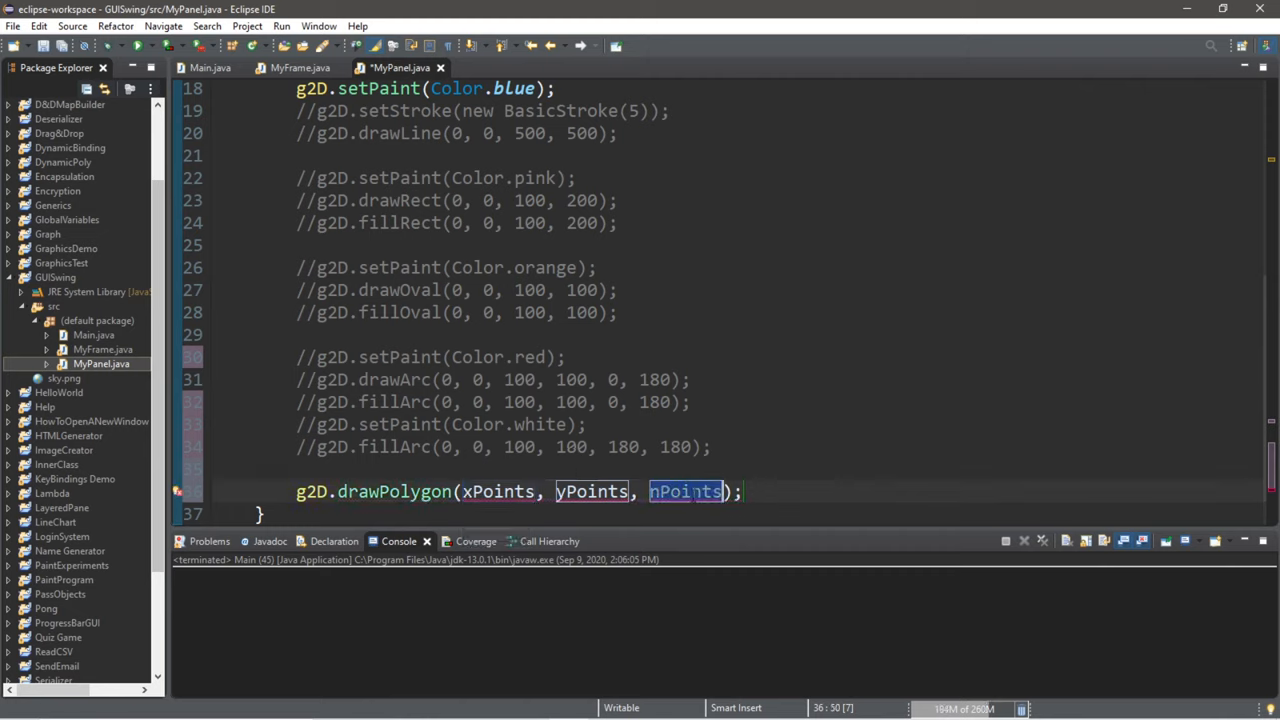
pyautogui.write('3')
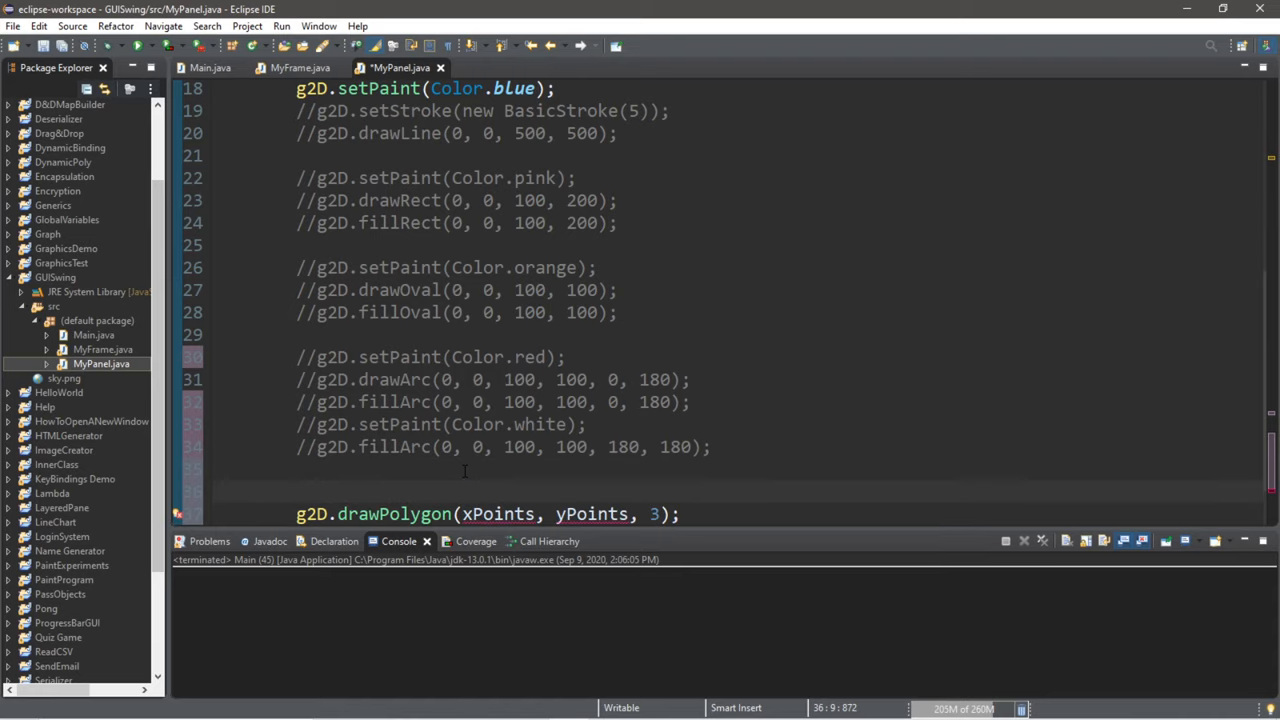
pyautogui.scroll(-3)
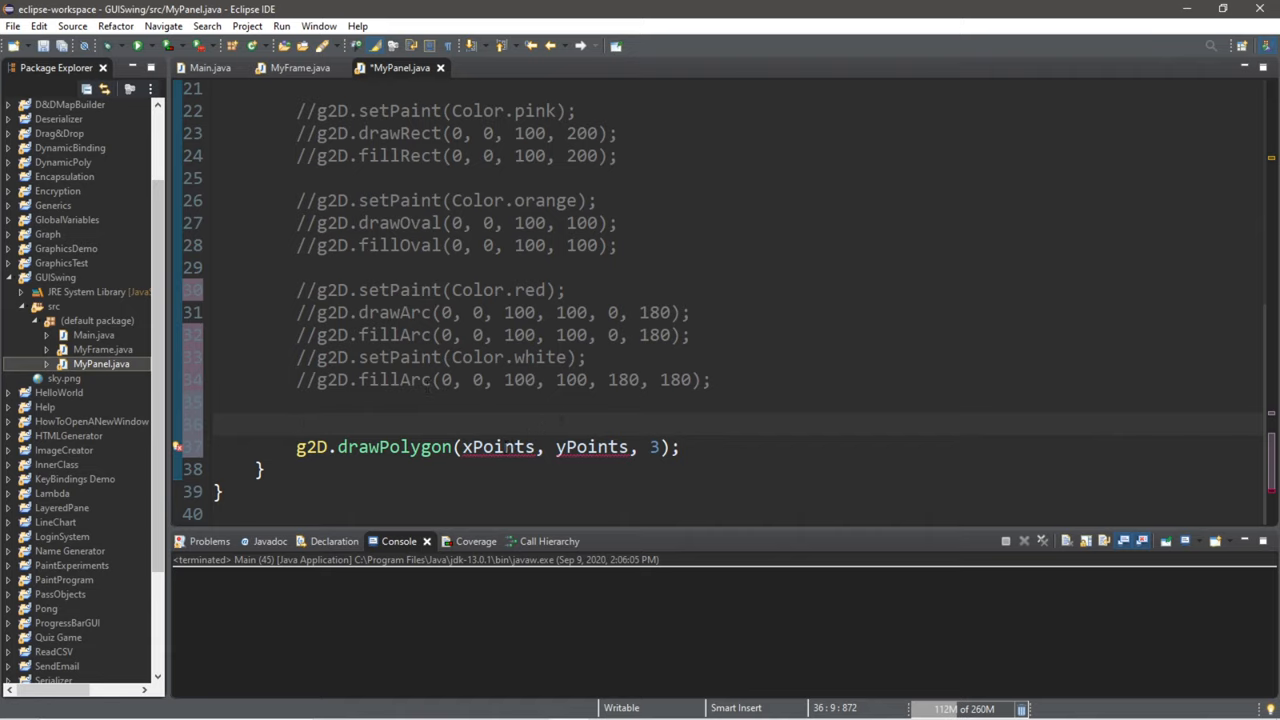
# - Declare int[] xPoints {150, 250, 350} and yPoints {300, 150, 300} above drawPolygon
pyautogui.write('int')
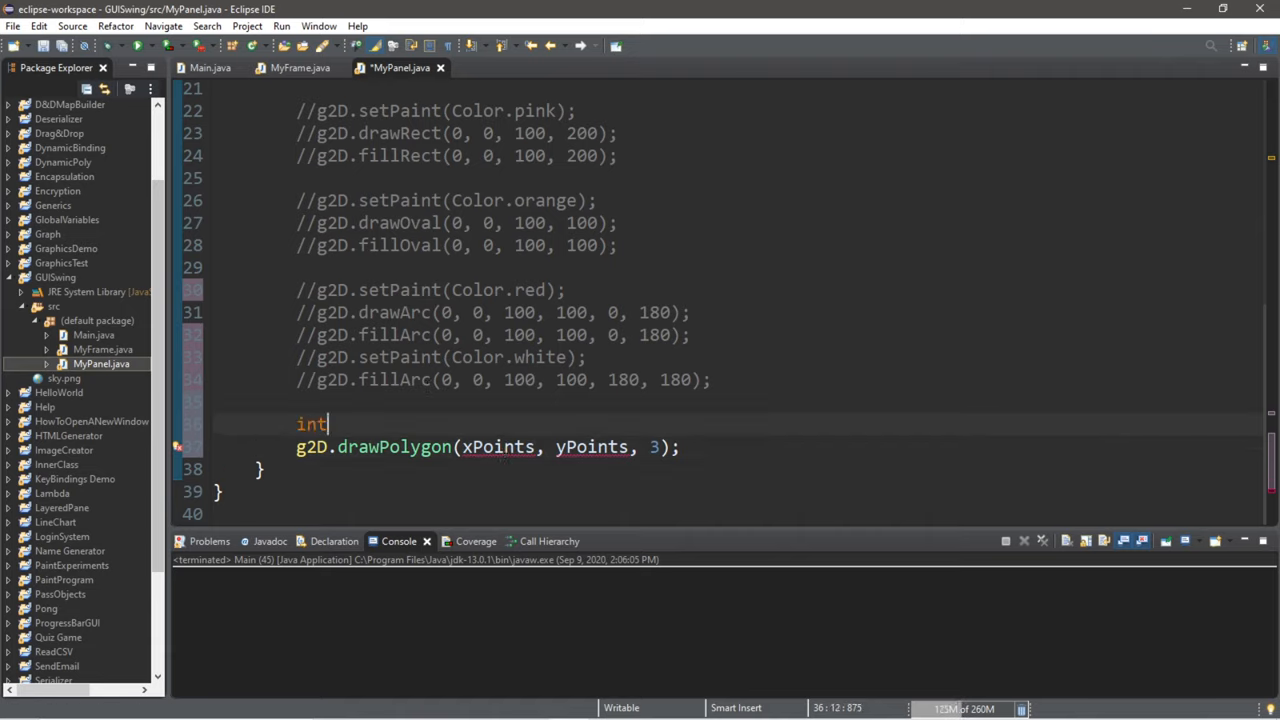
pyautogui.write('[]')
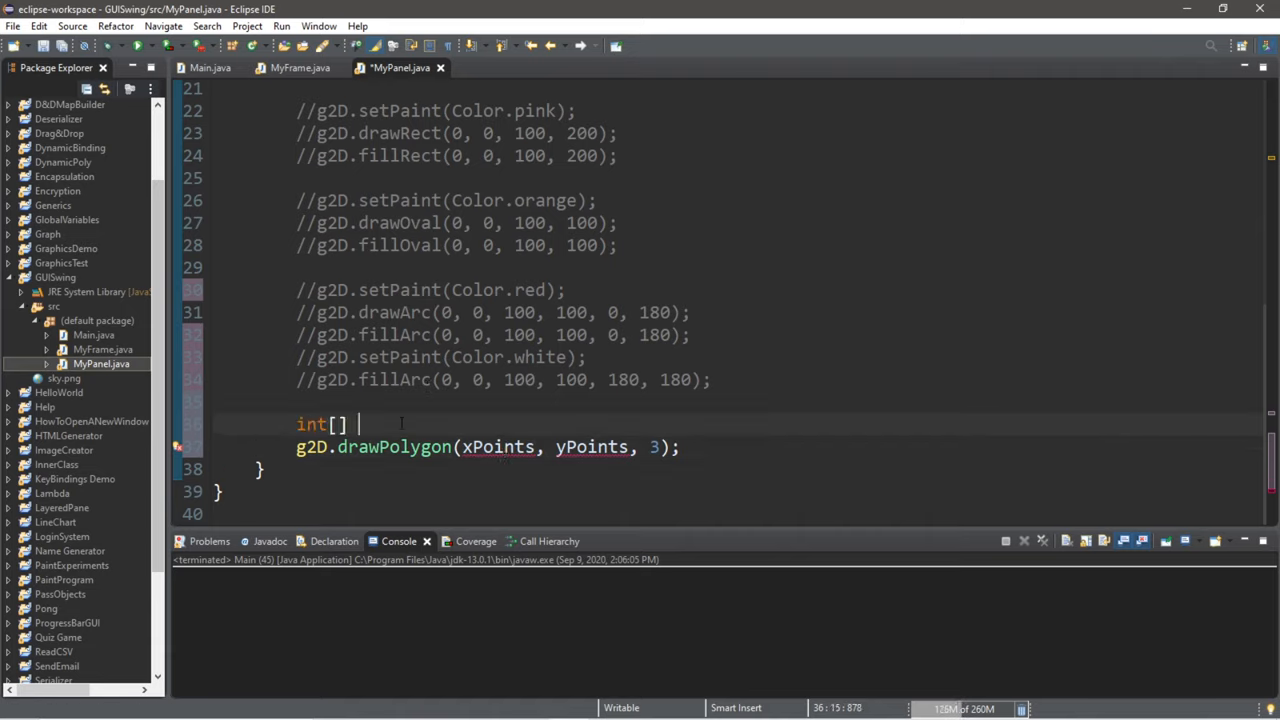
pyautogui.write('xPoints =')
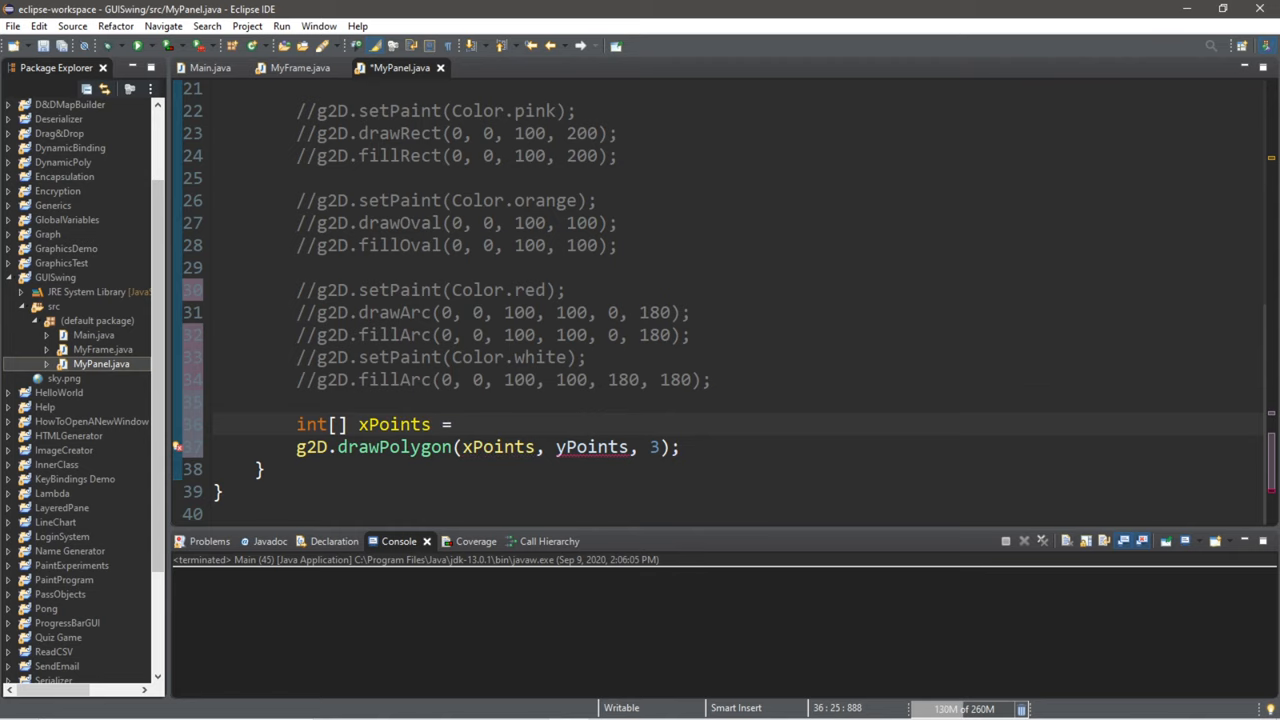
pyautogui.write('{}')
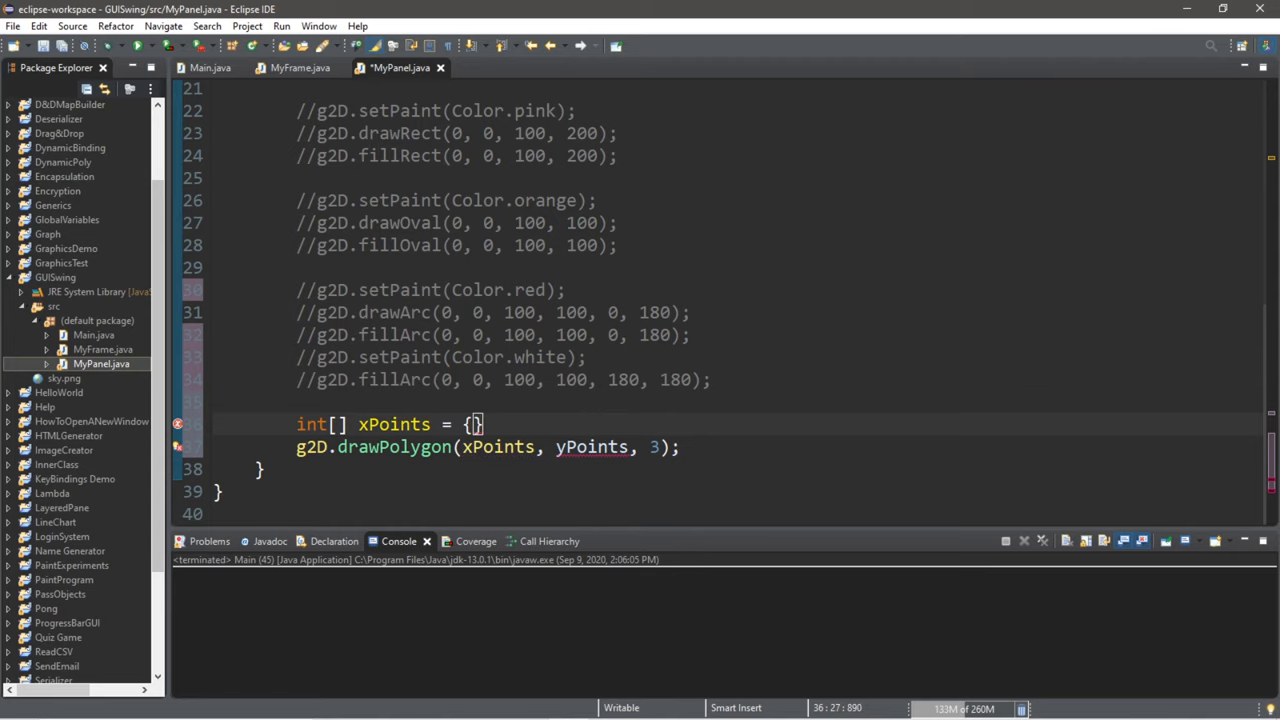
pyautogui.write('150')
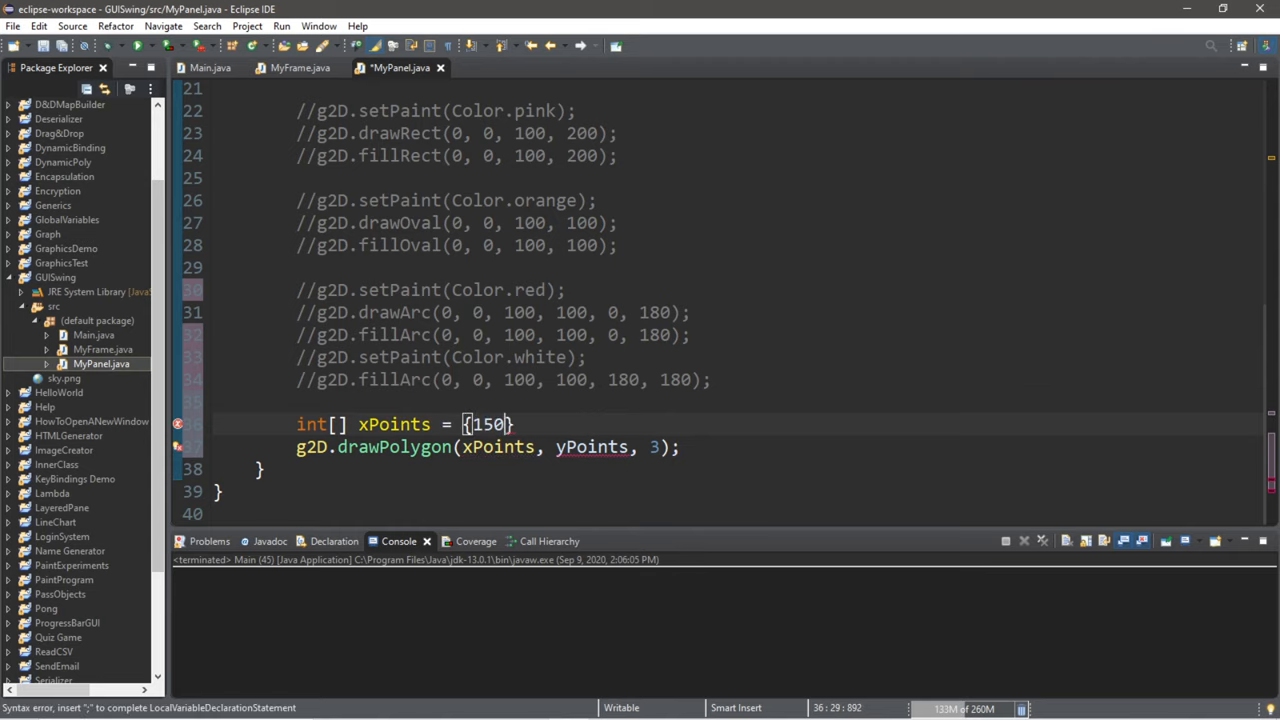
pyautogui.write('250,')
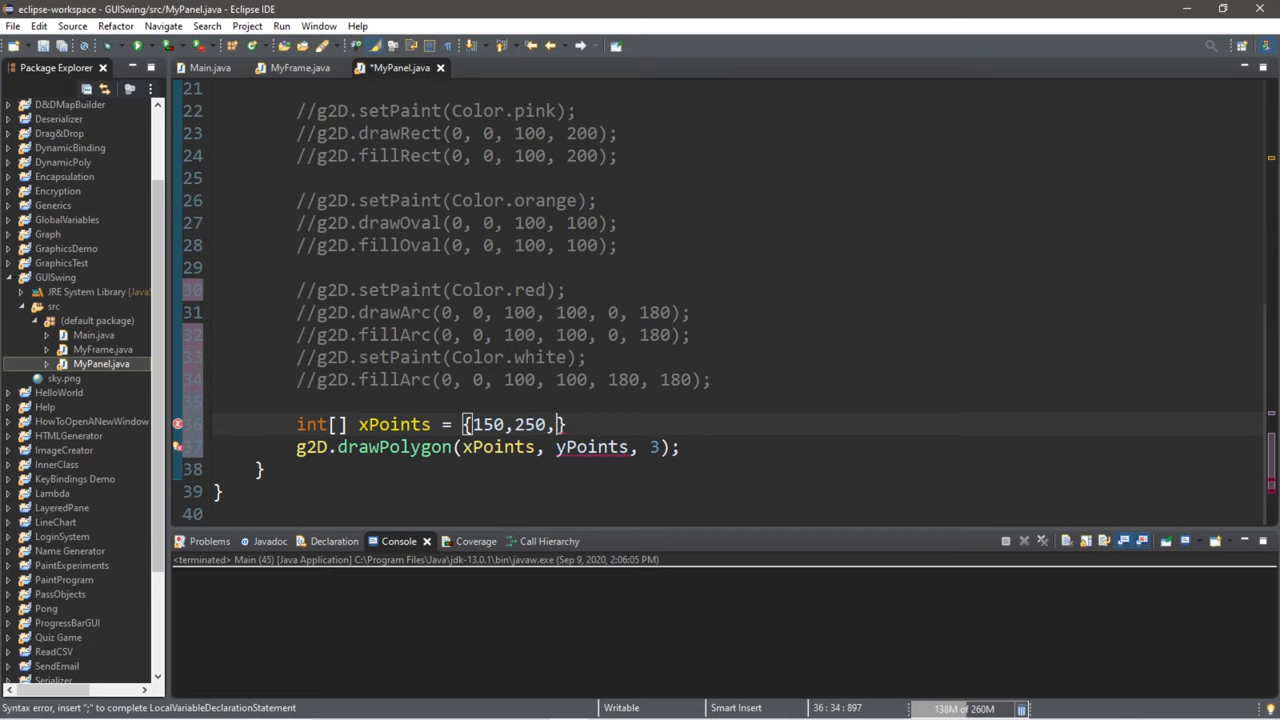
pyautogui.write('350')
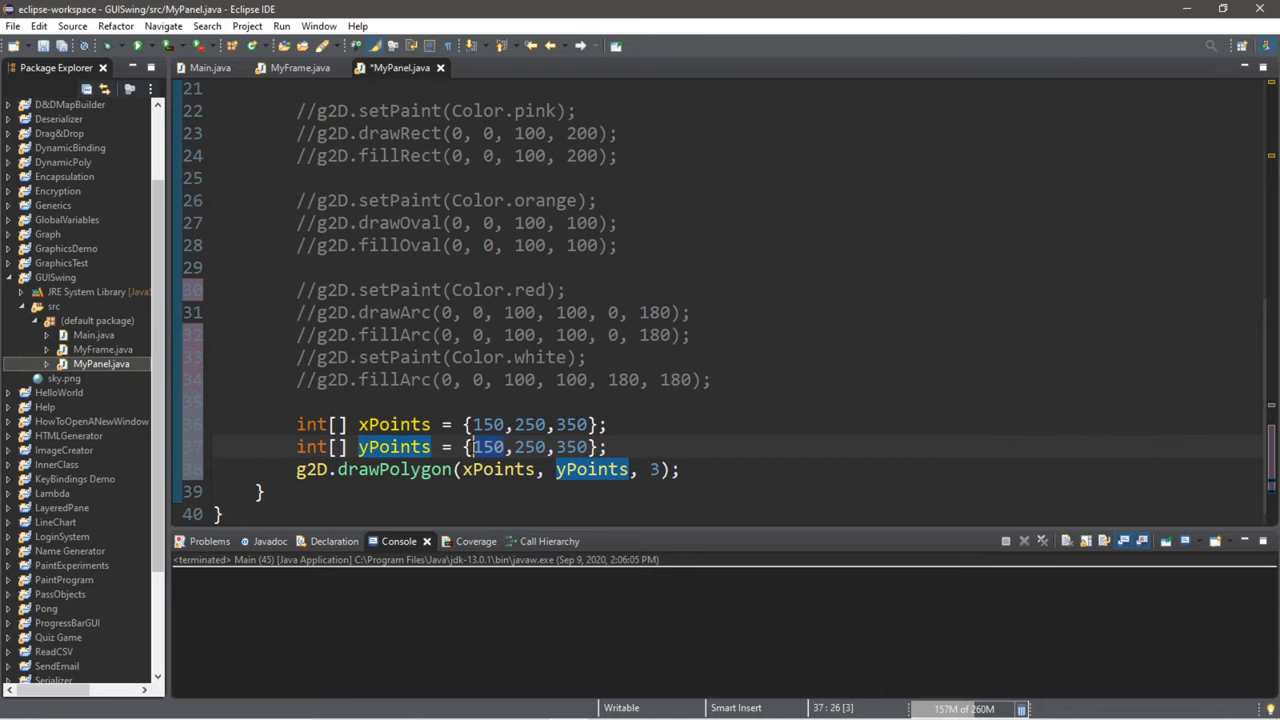
pyautogui.write('300')
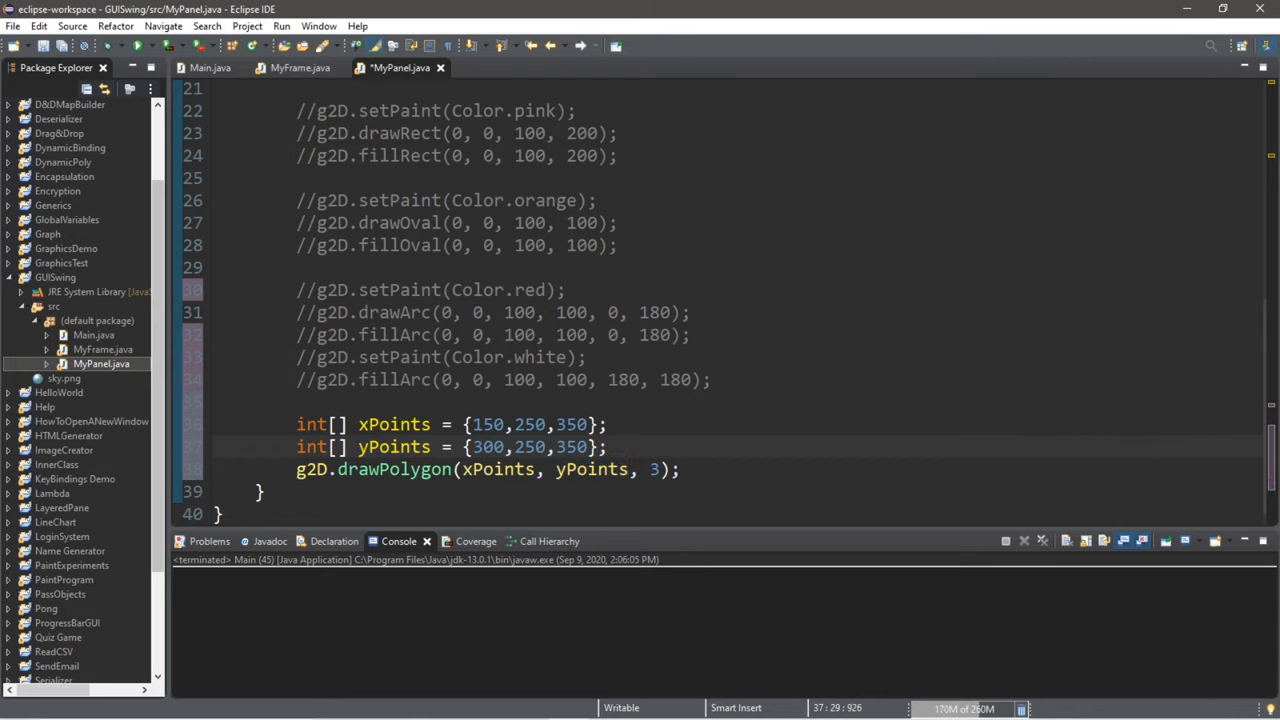
pyautogui.click(533, 447)
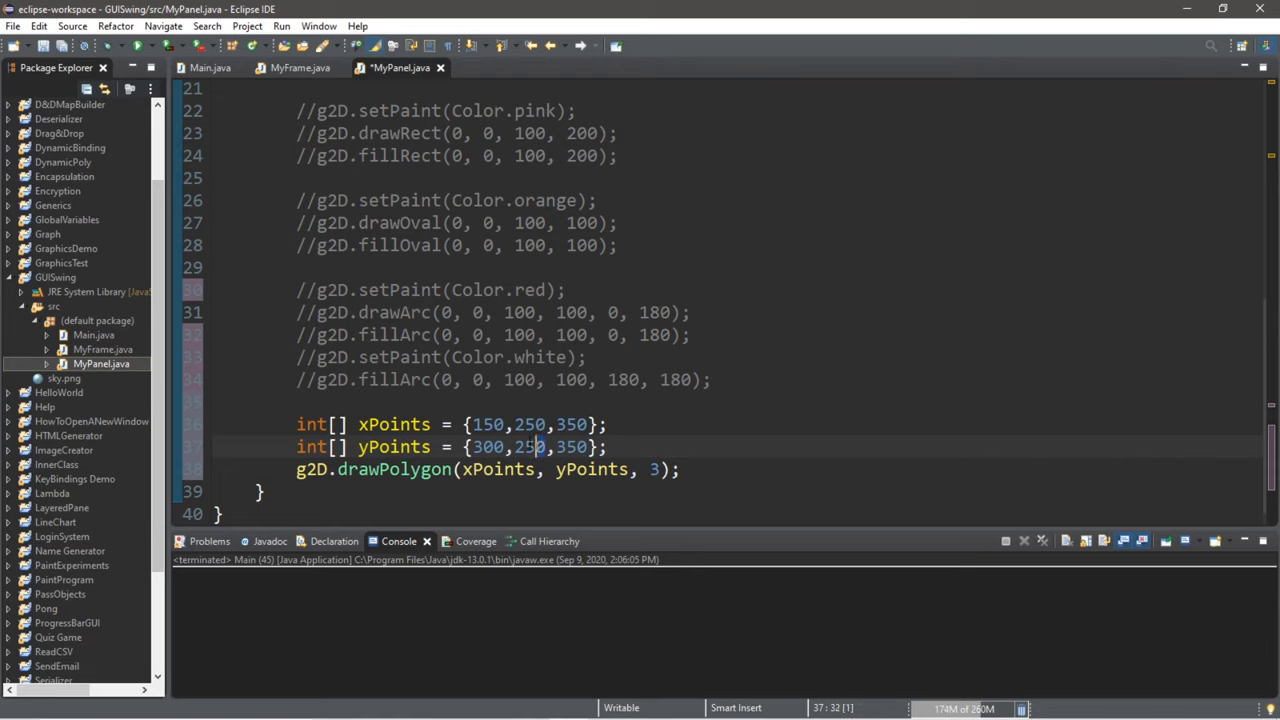
pyautogui.write('150')
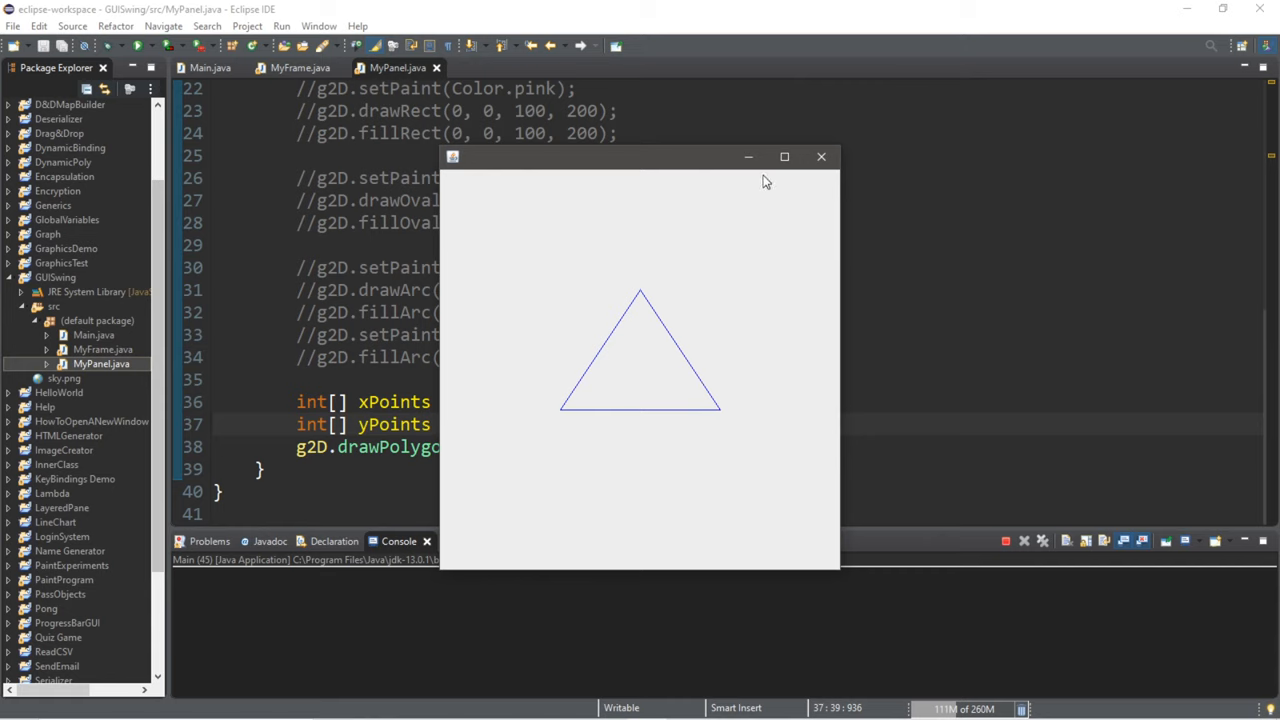
# - Close the triangle run and add g2D.setPaint(Color.yellow) above the polygon call
pyautogui.click(821, 157)
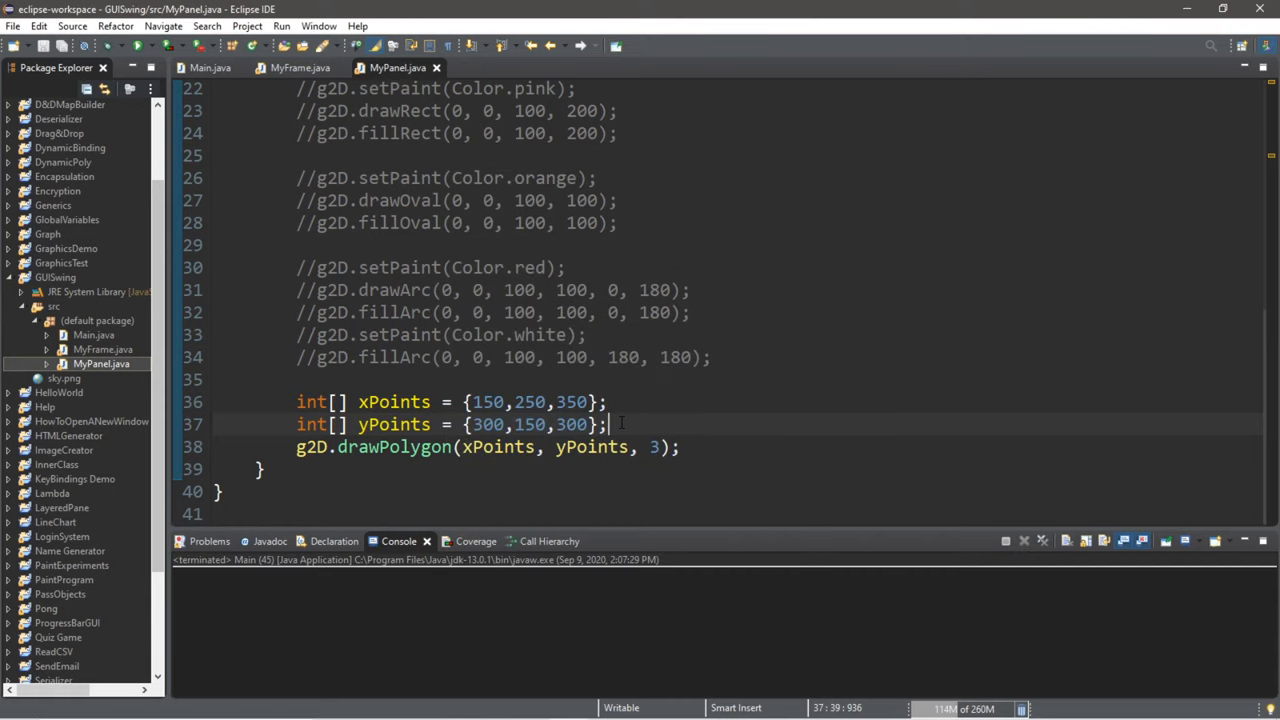
pyautogui.press('Return')
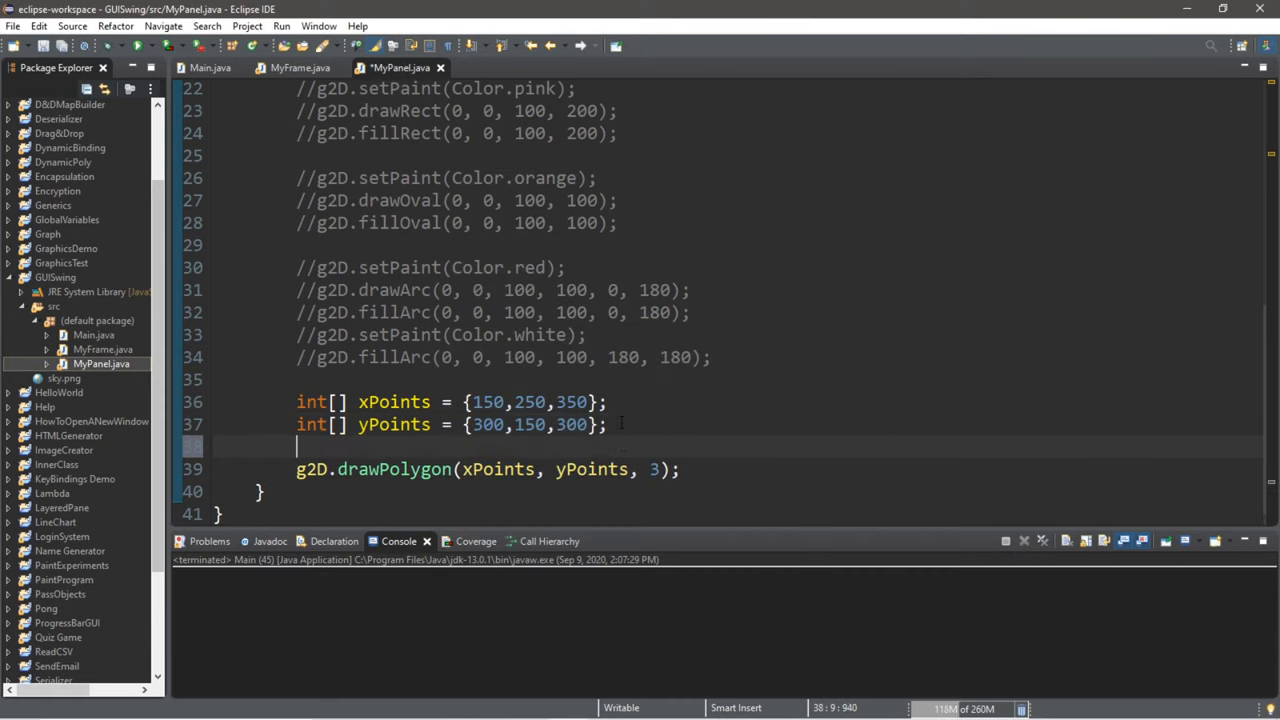
pyautogui.write('g2D.s')
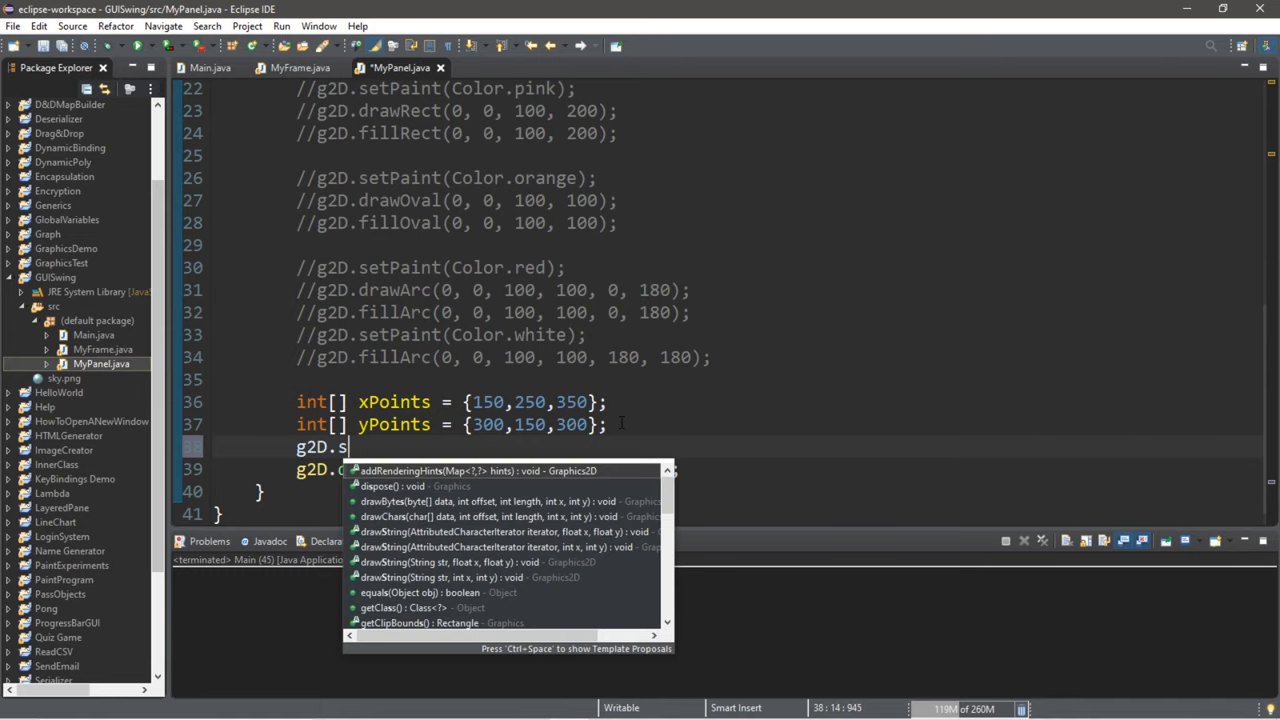
pyautogui.write('etPaint(Color.);')
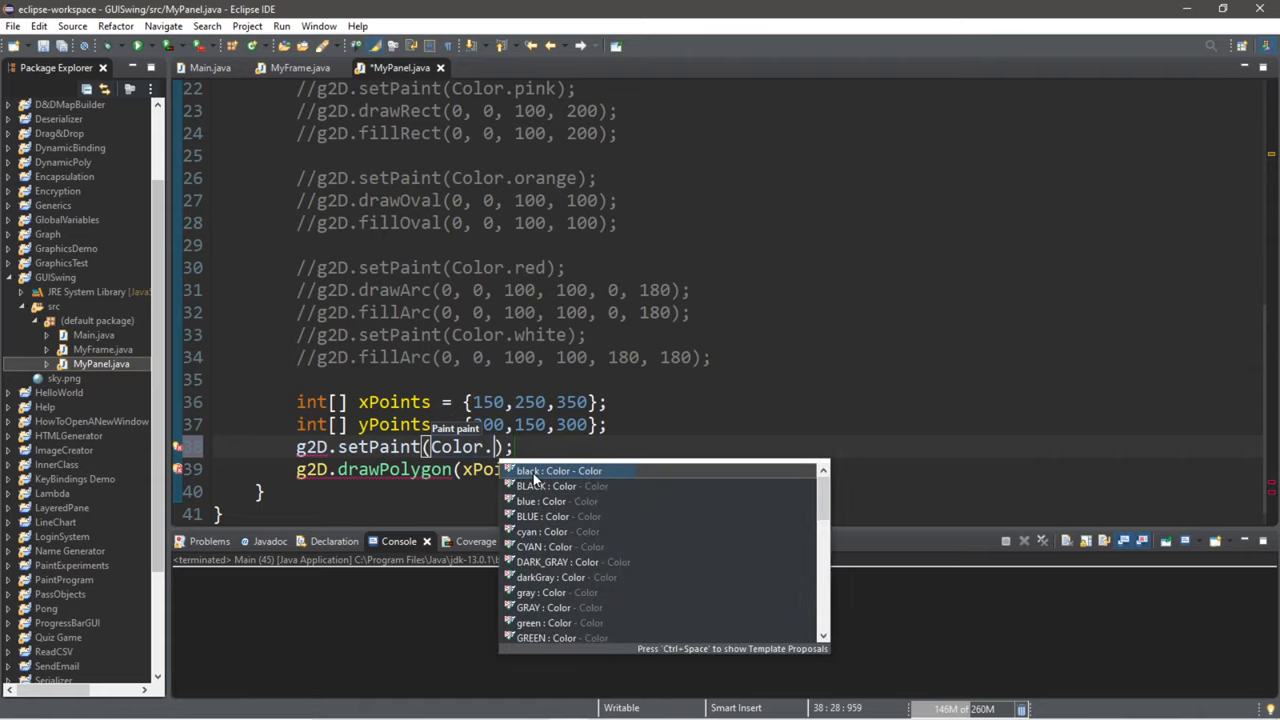
pyautogui.write('yellow')
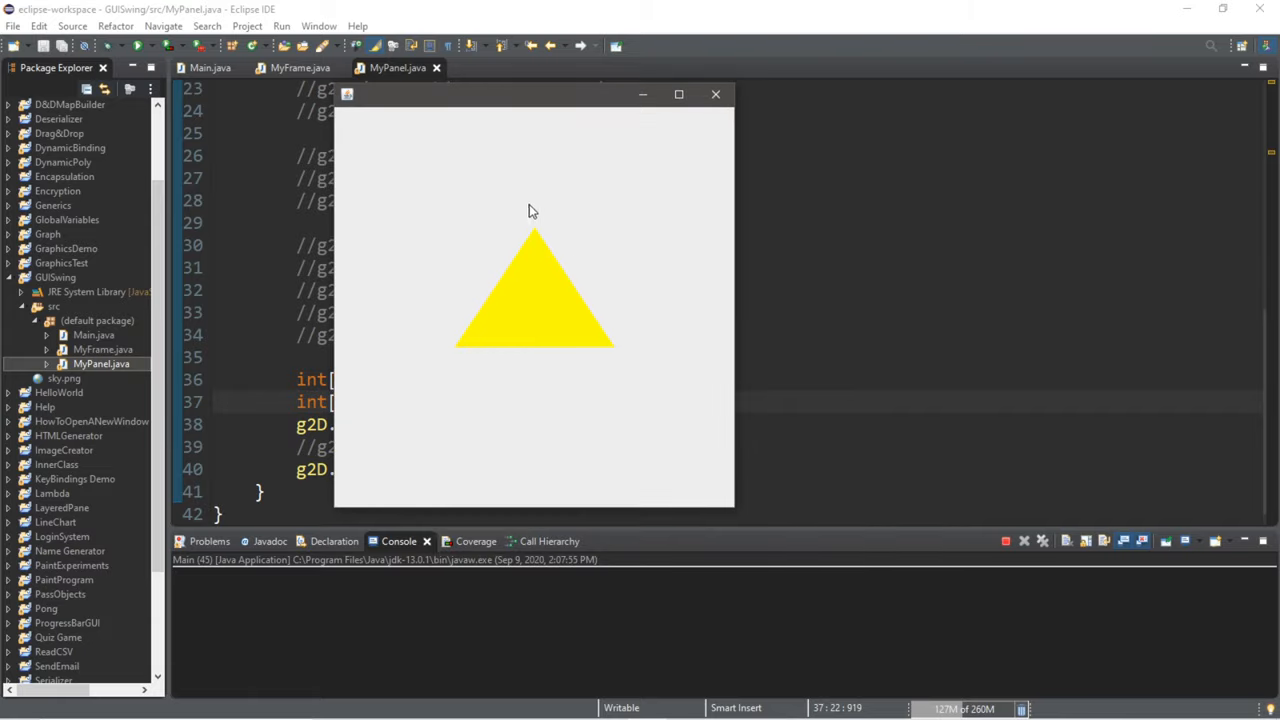
pyautogui.moveTo(671, 367)
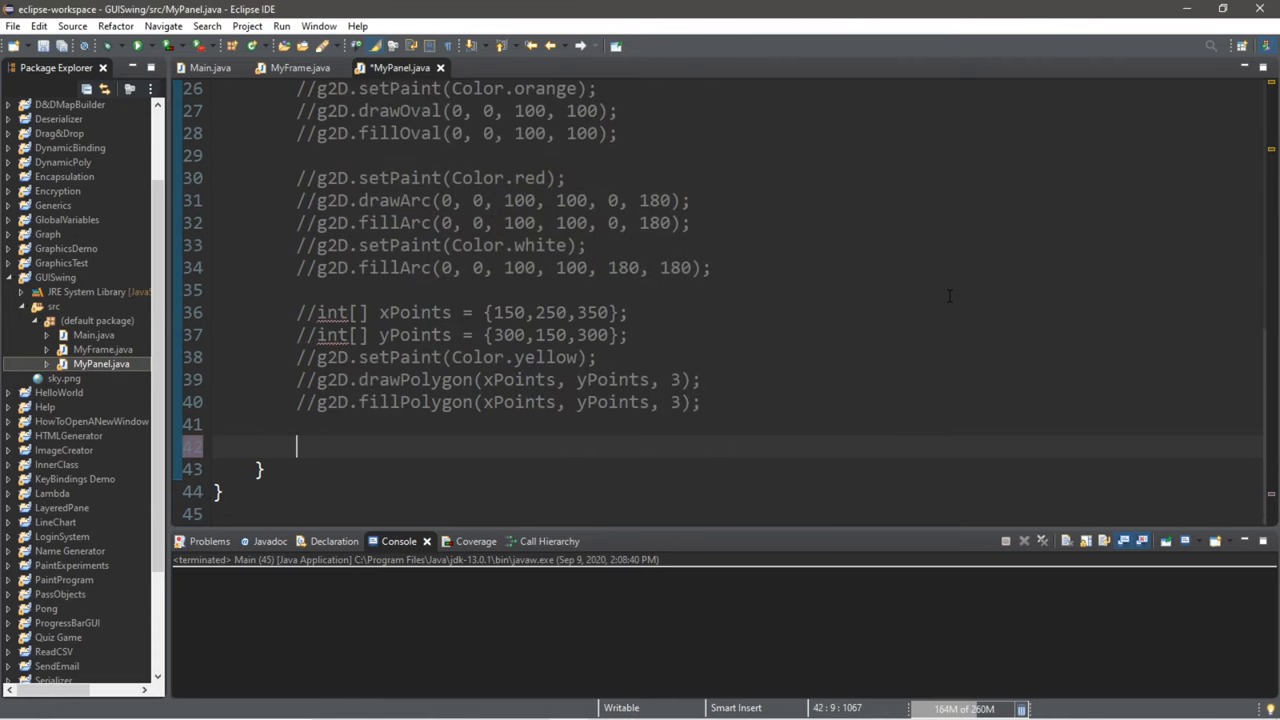
pyautogui.moveTo(975, 253)
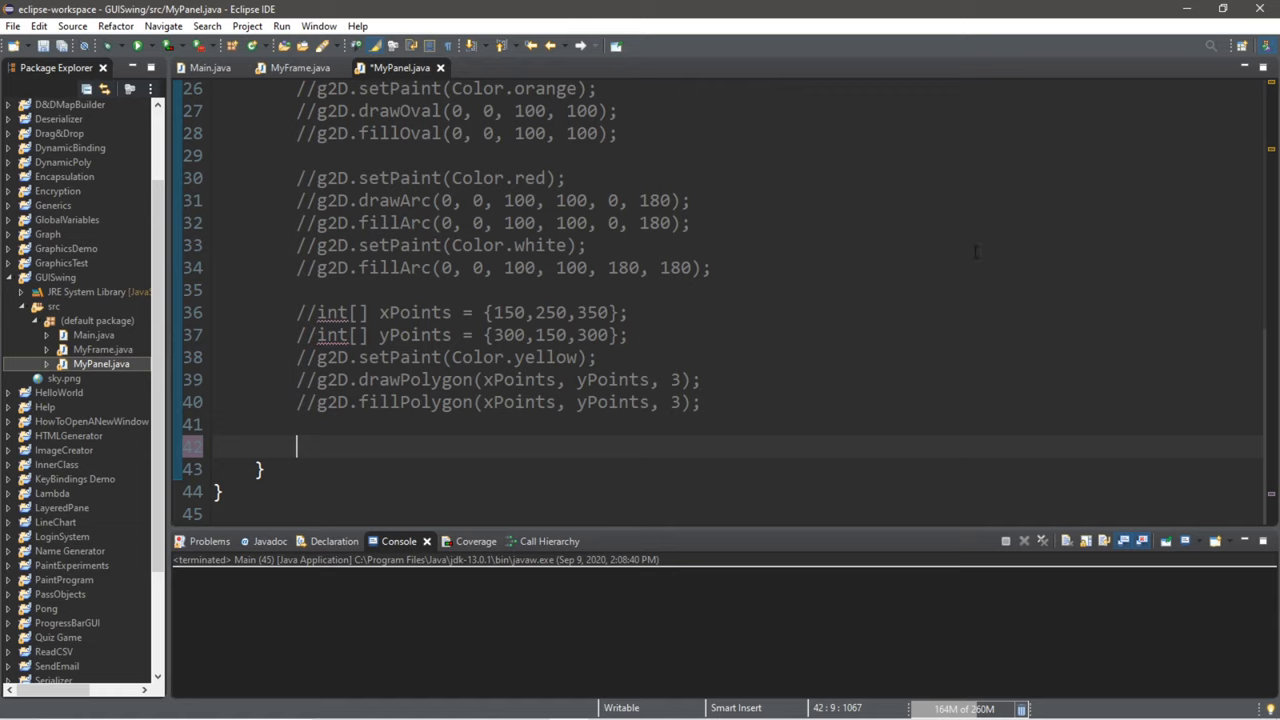
# - Add g2D.drawString("U R A WINNER! :D", 0, 0) to the paint method
pyautogui.write('g2D')
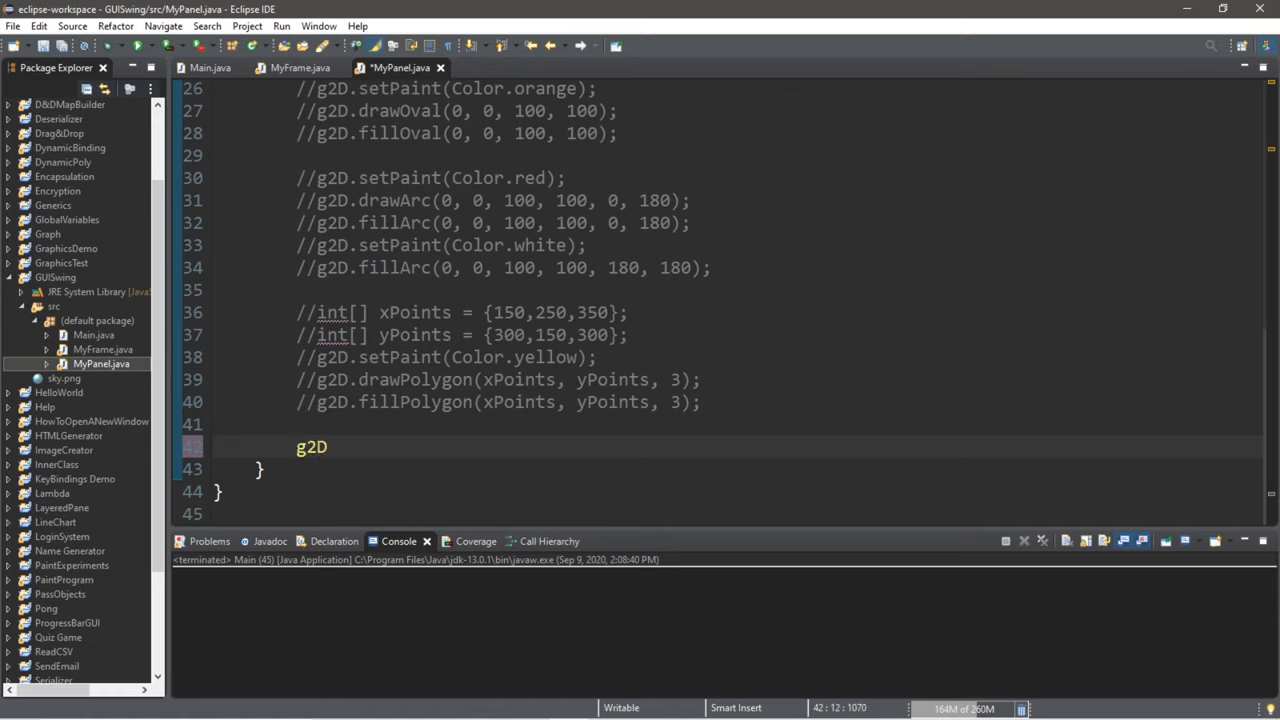
pyautogui.write('.drawString("", x, y);')
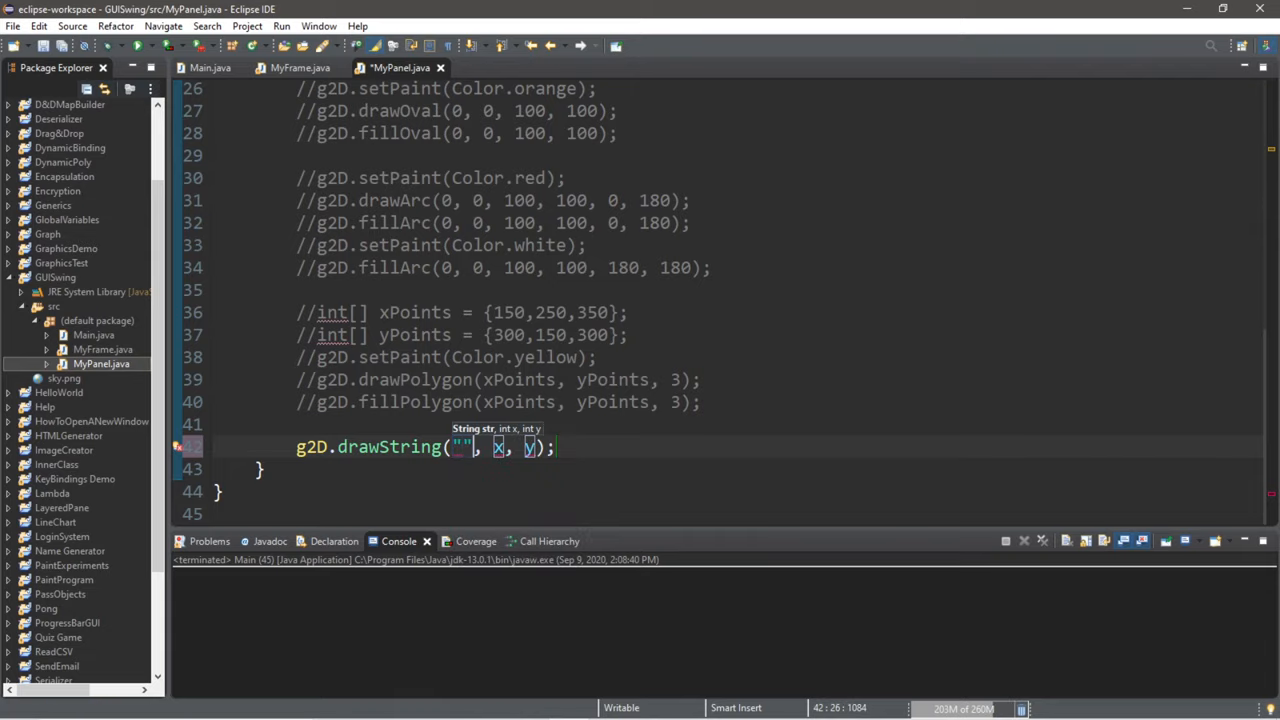
pyautogui.write('U')
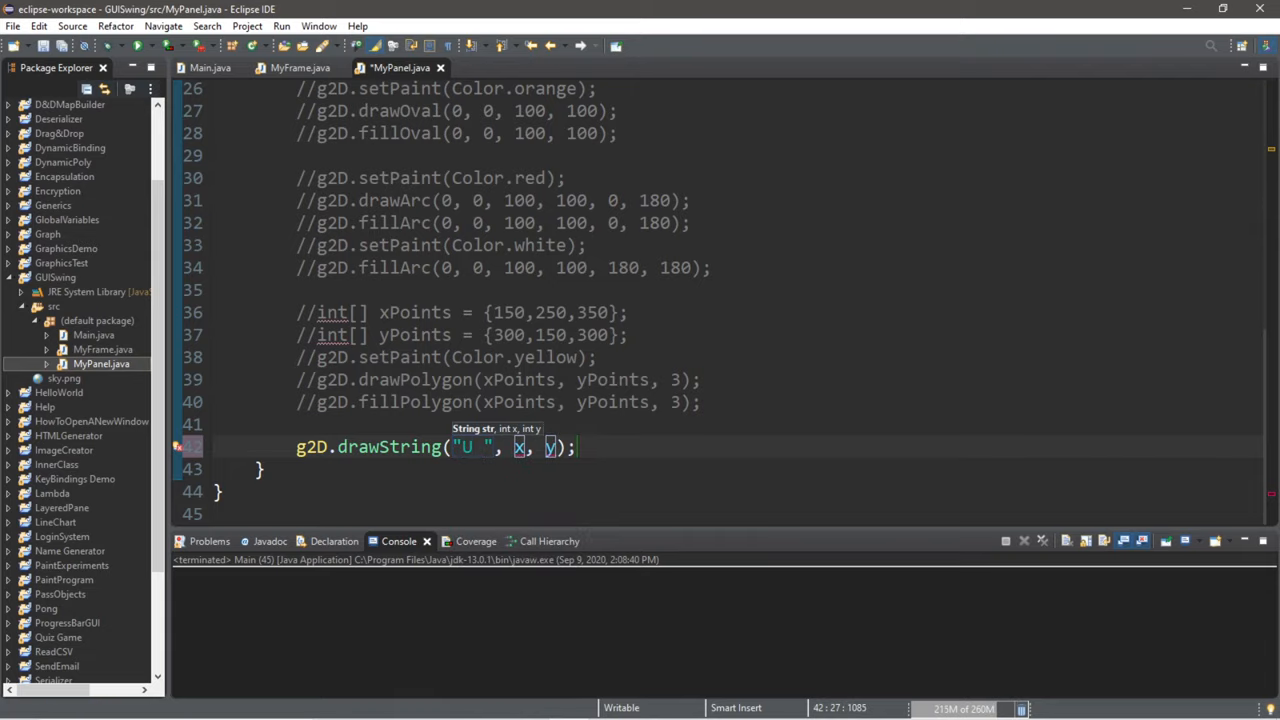
pyautogui.write('R A W')
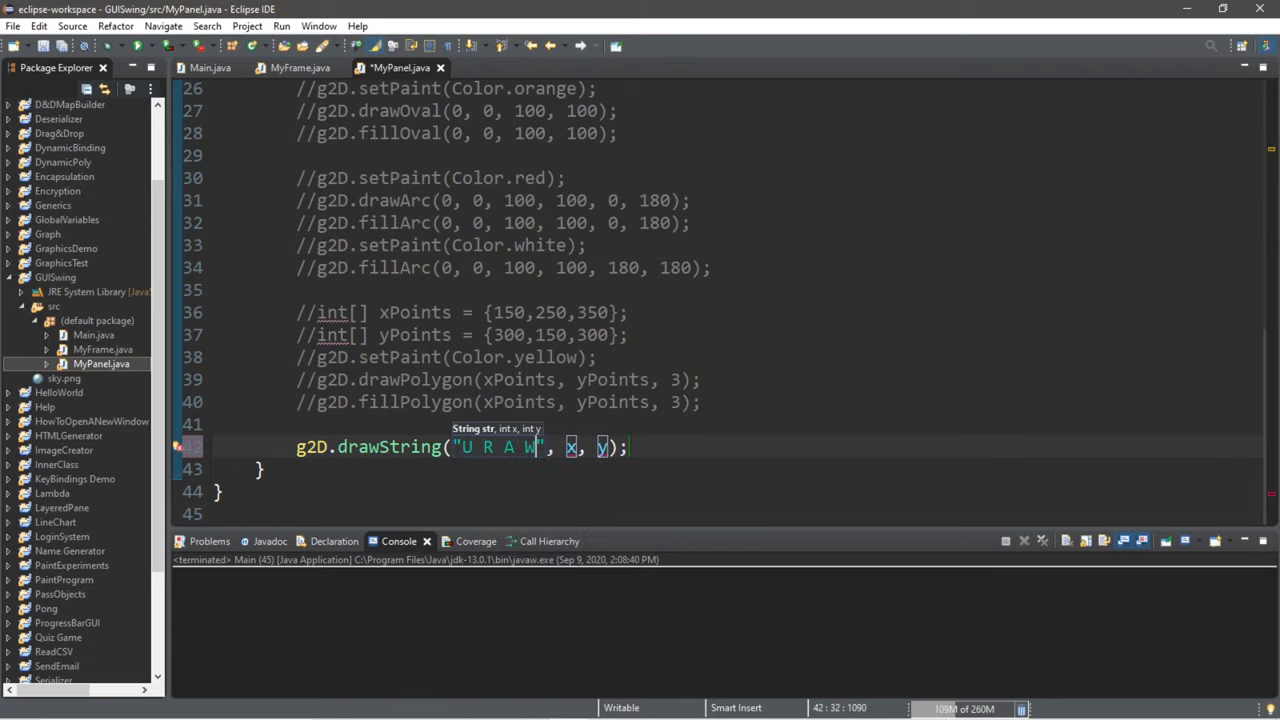
pyautogui.write('INNER!')
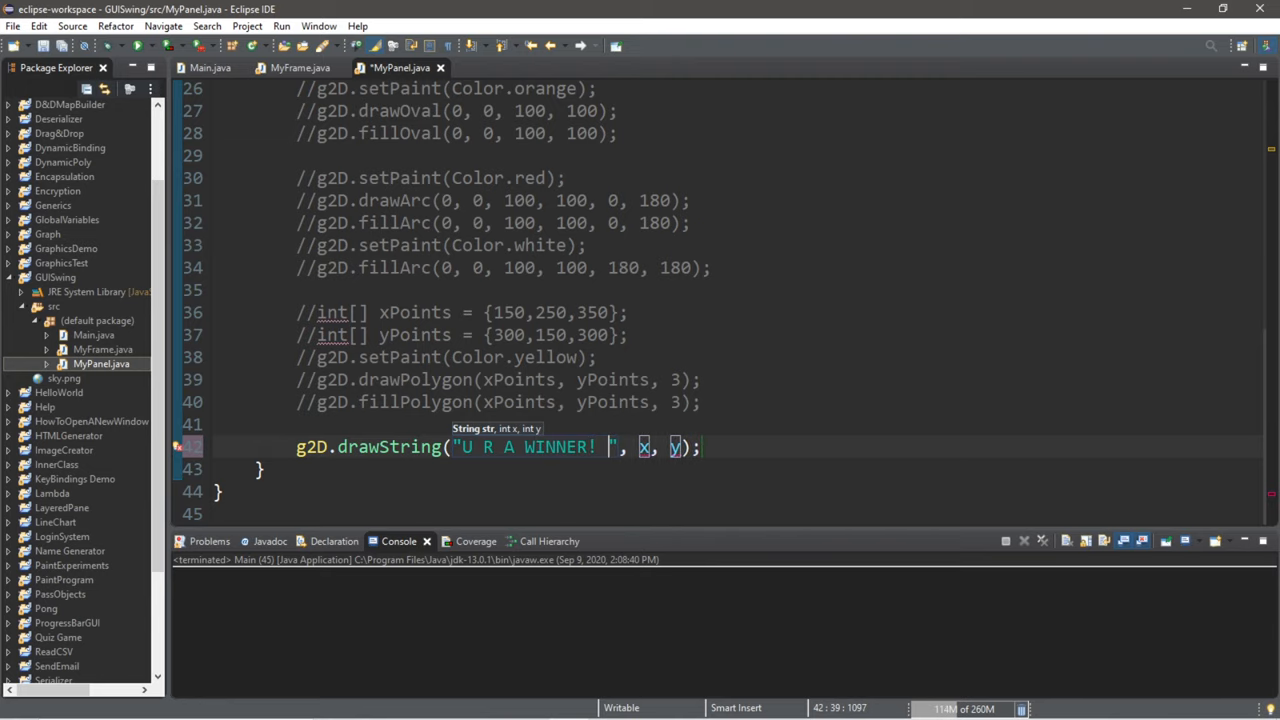
pyautogui.write(':D')
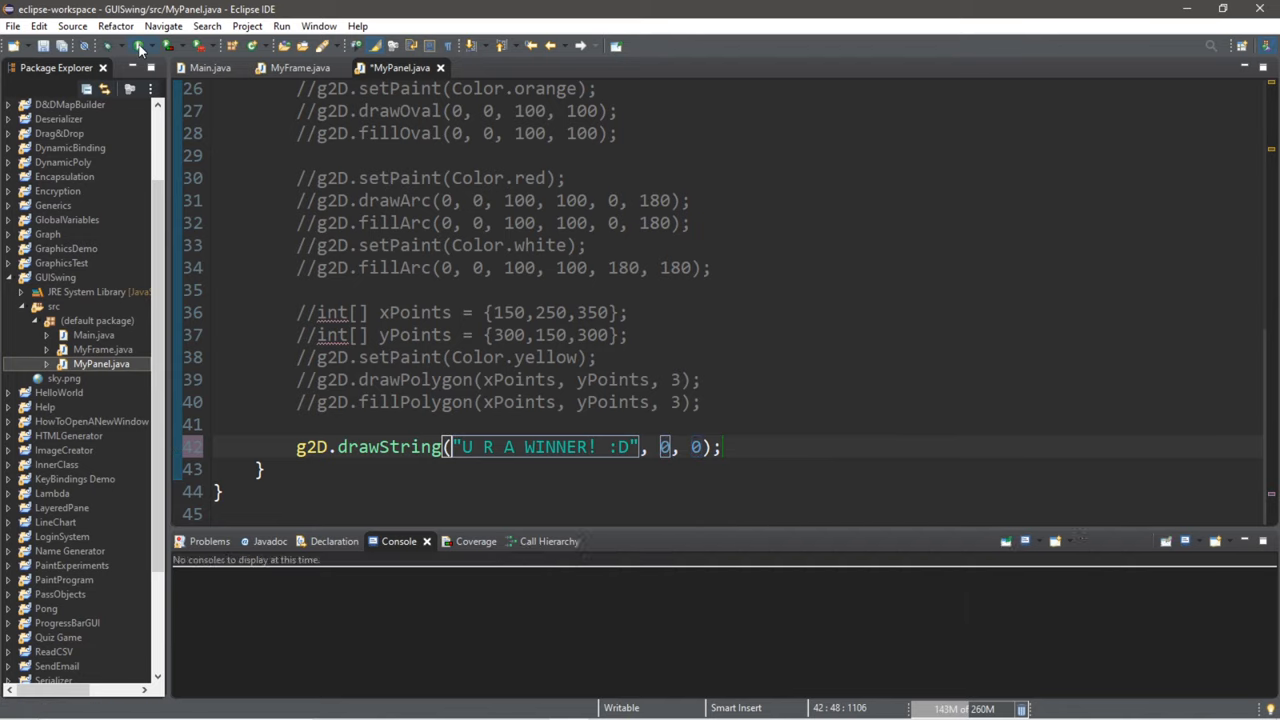
# - Run the program, move its window aside, and select drawString's x value
pyautogui.click(139, 46)
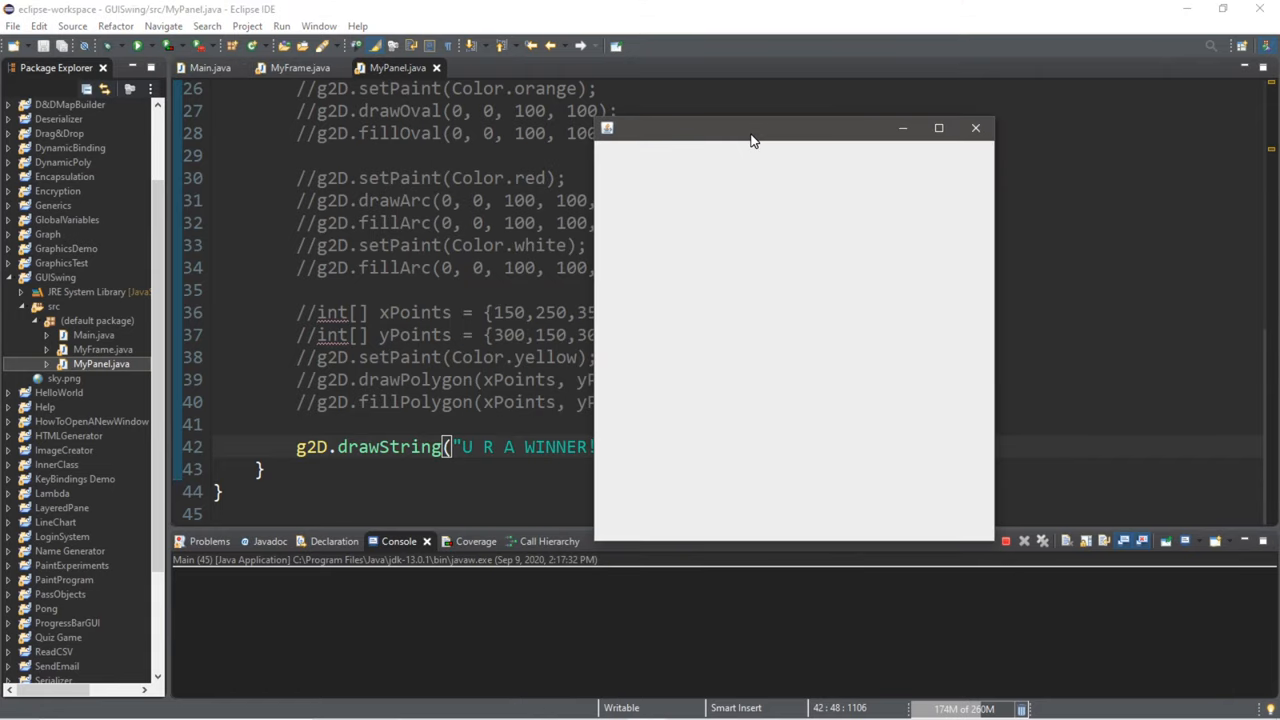
pyautogui.moveTo(750, 128); pyautogui.dragTo(720, 140)
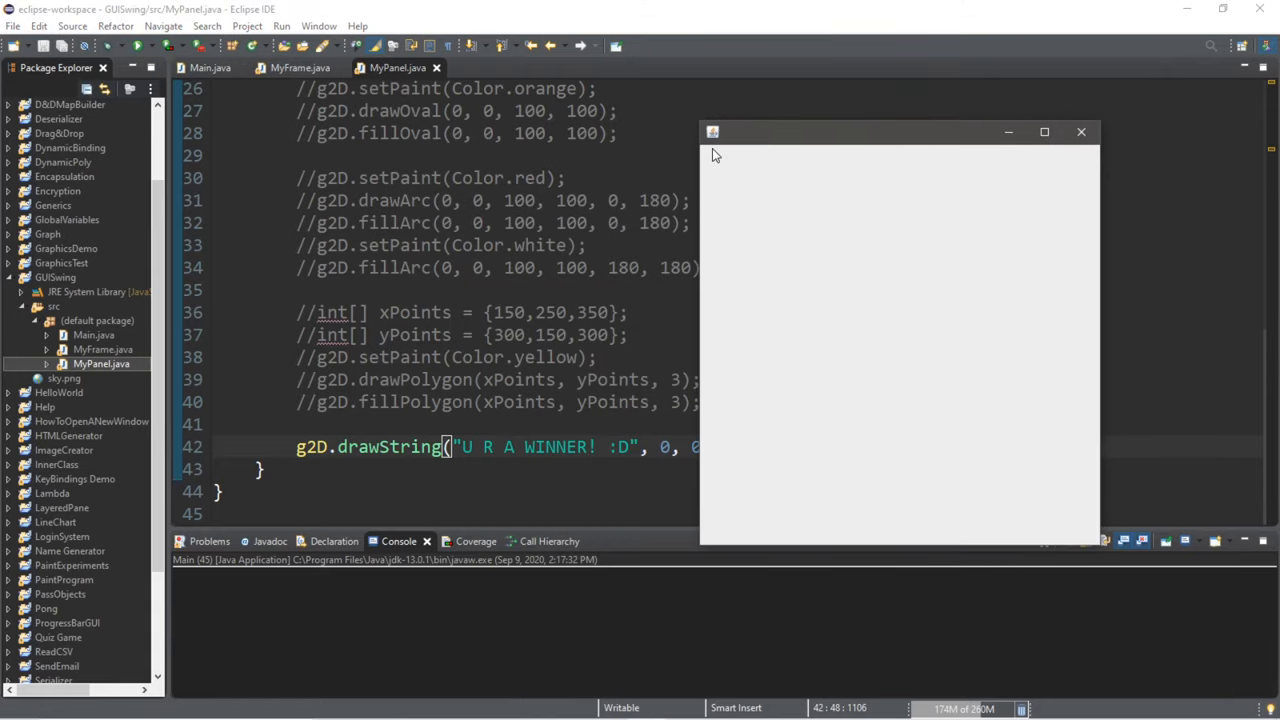
pyautogui.click(1081, 131)
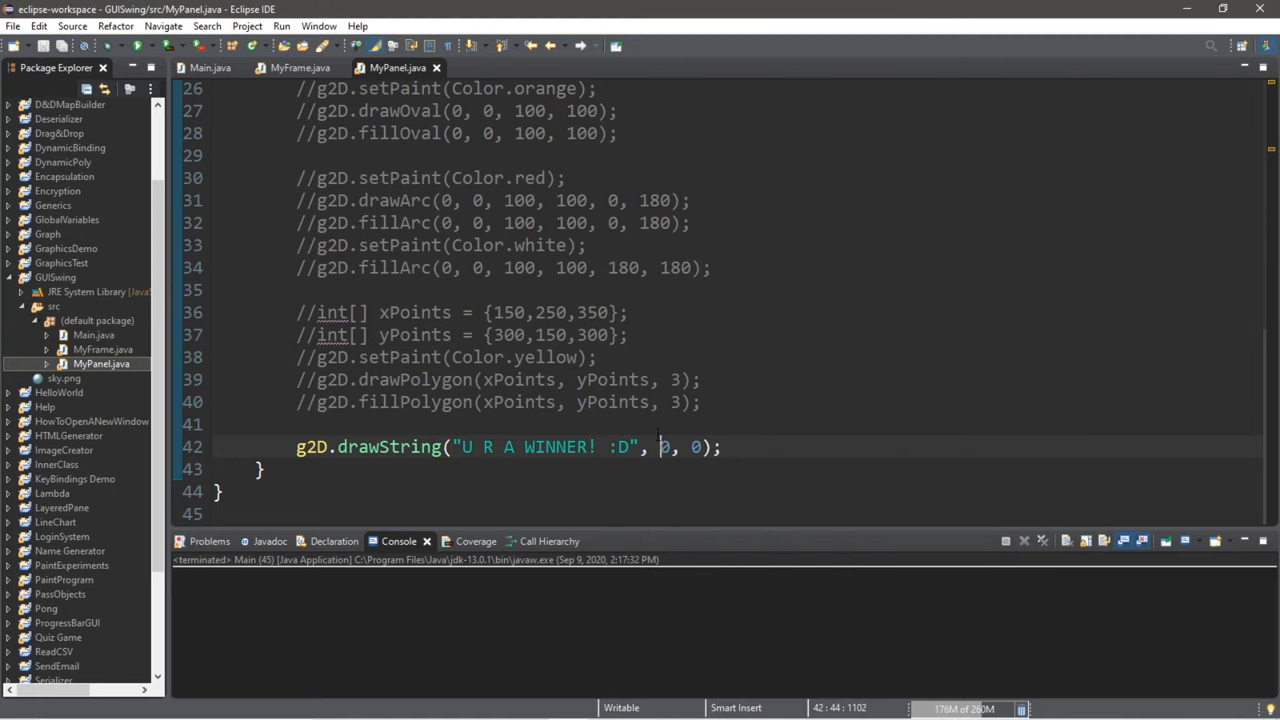
# - Change the drawString coordinates to 50, 50 and close the test run window
pyautogui.write('5')
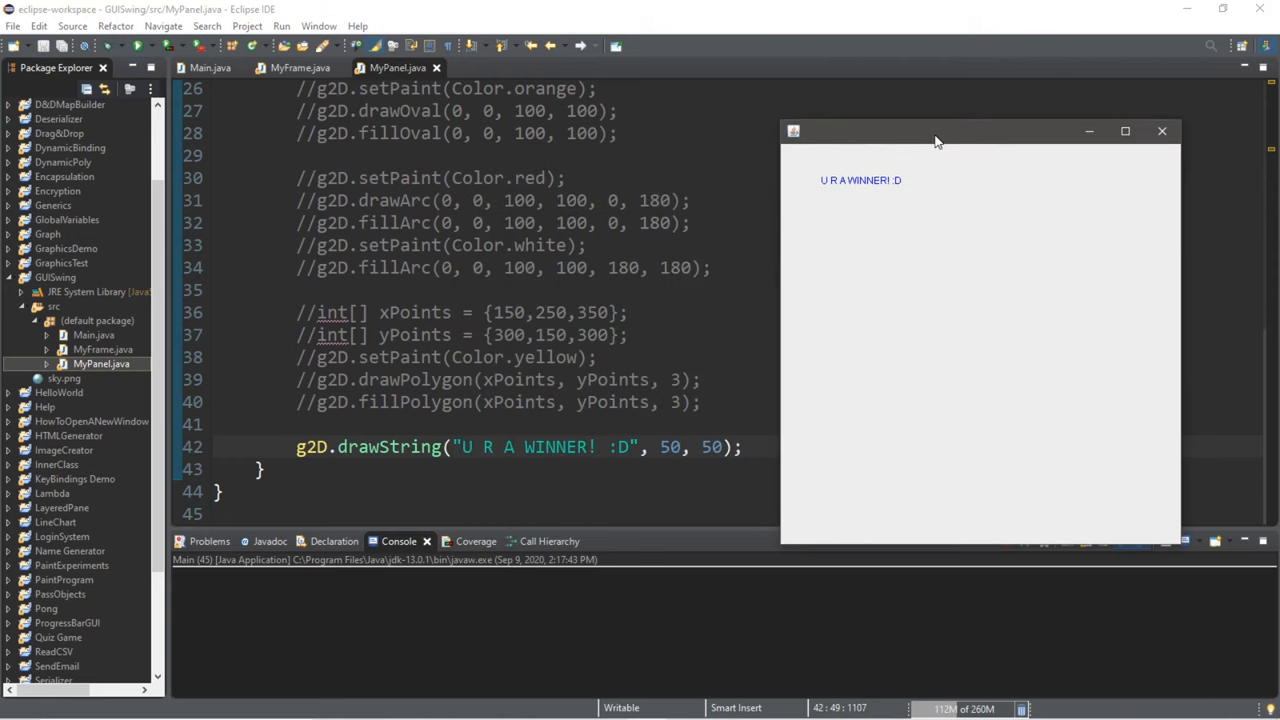
pyautogui.moveTo(824, 187)
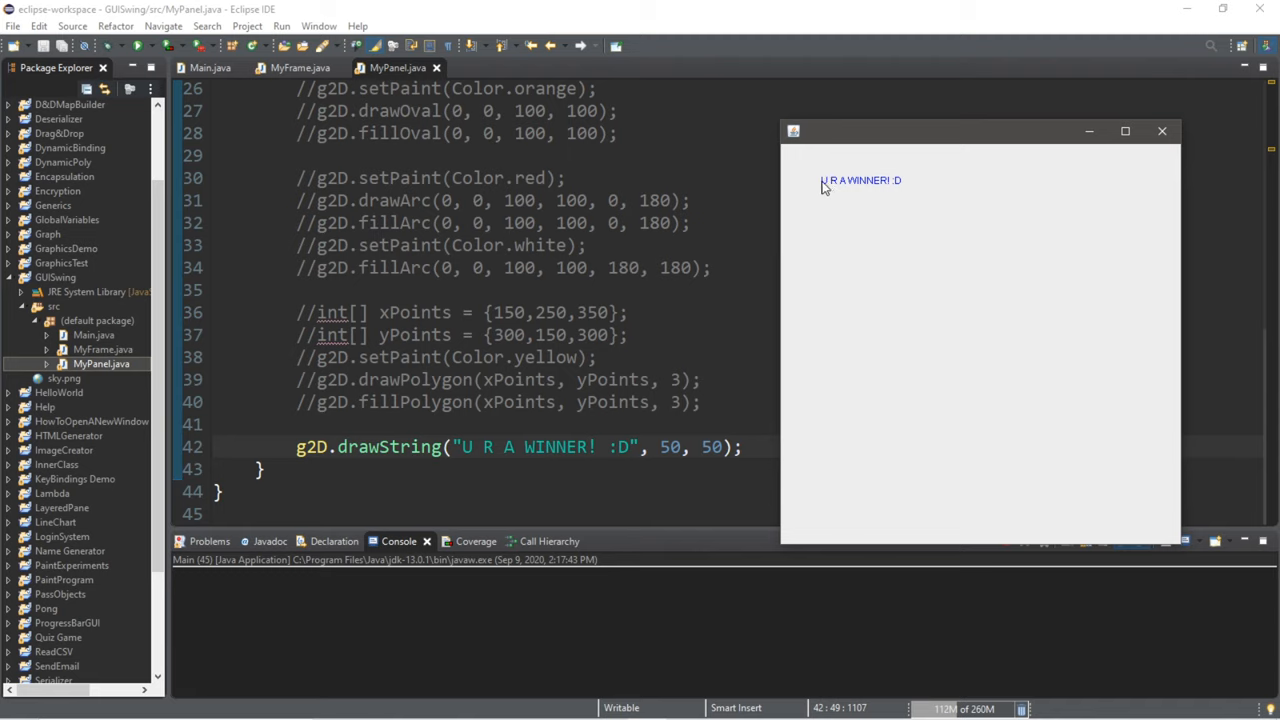
pyautogui.moveTo(822, 184)
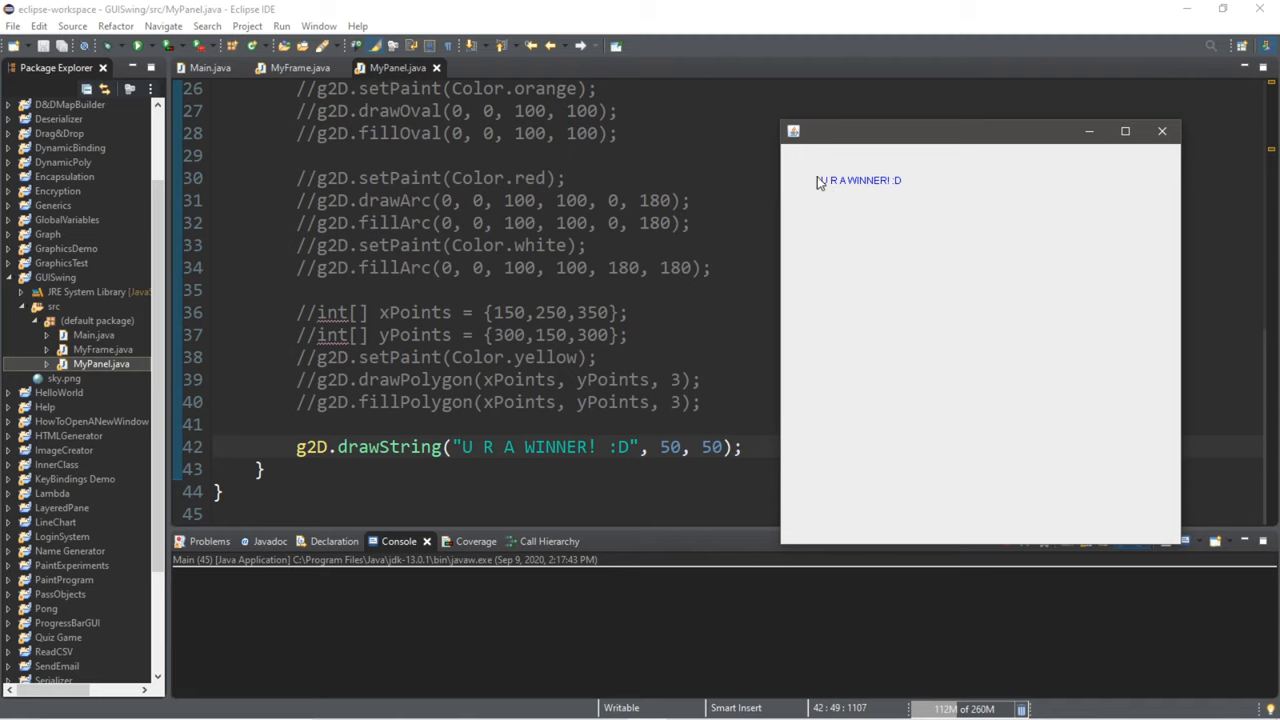
pyautogui.moveTo(841, 195)
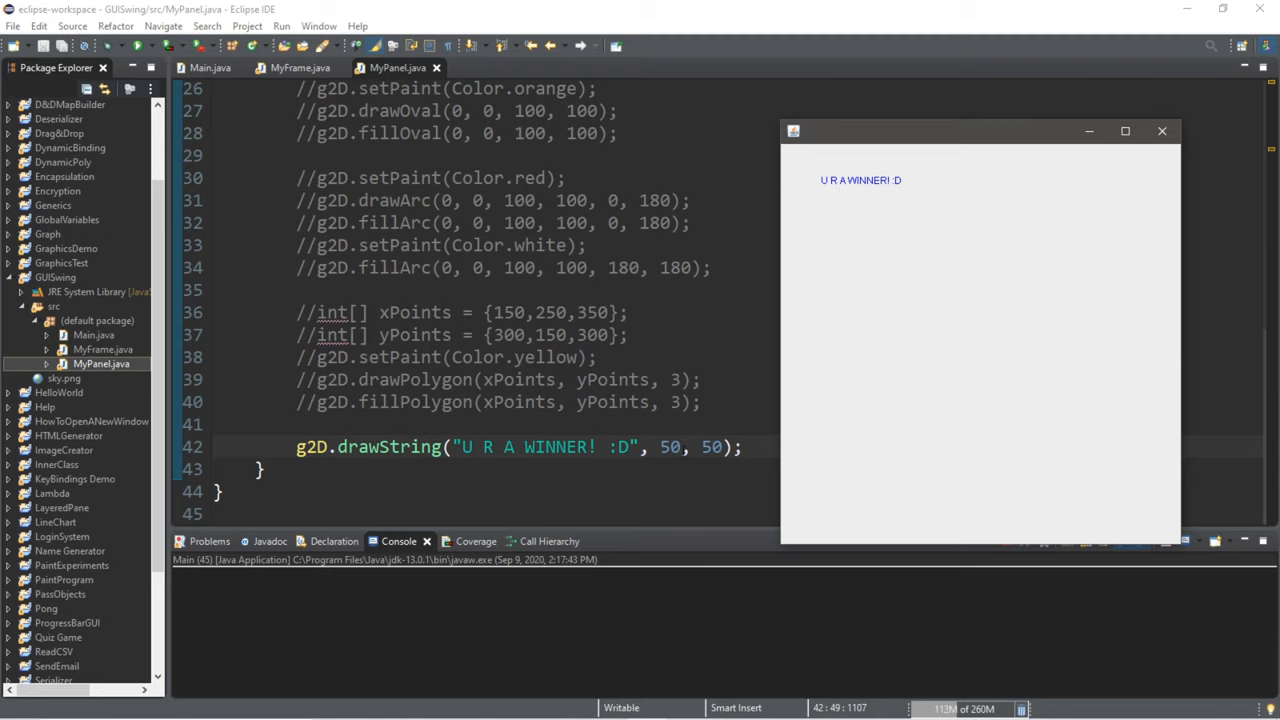
pyautogui.moveTo(810, 170)
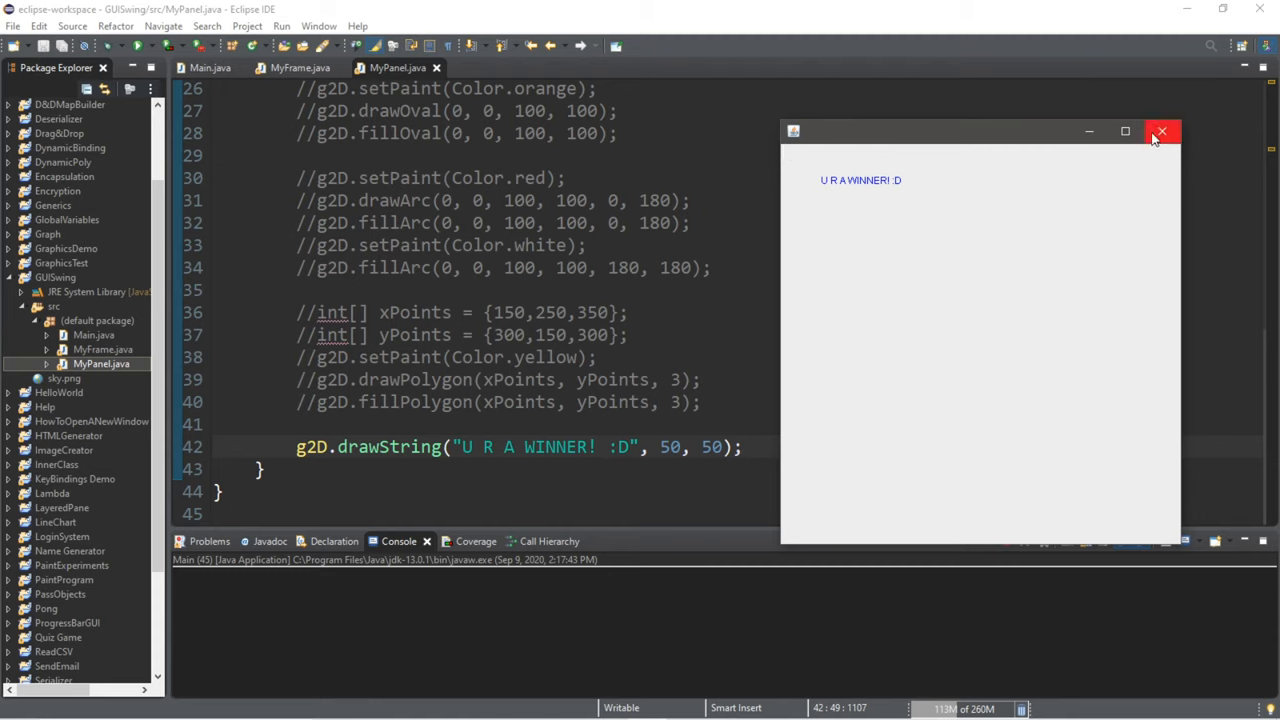
pyautogui.click(1162, 131)
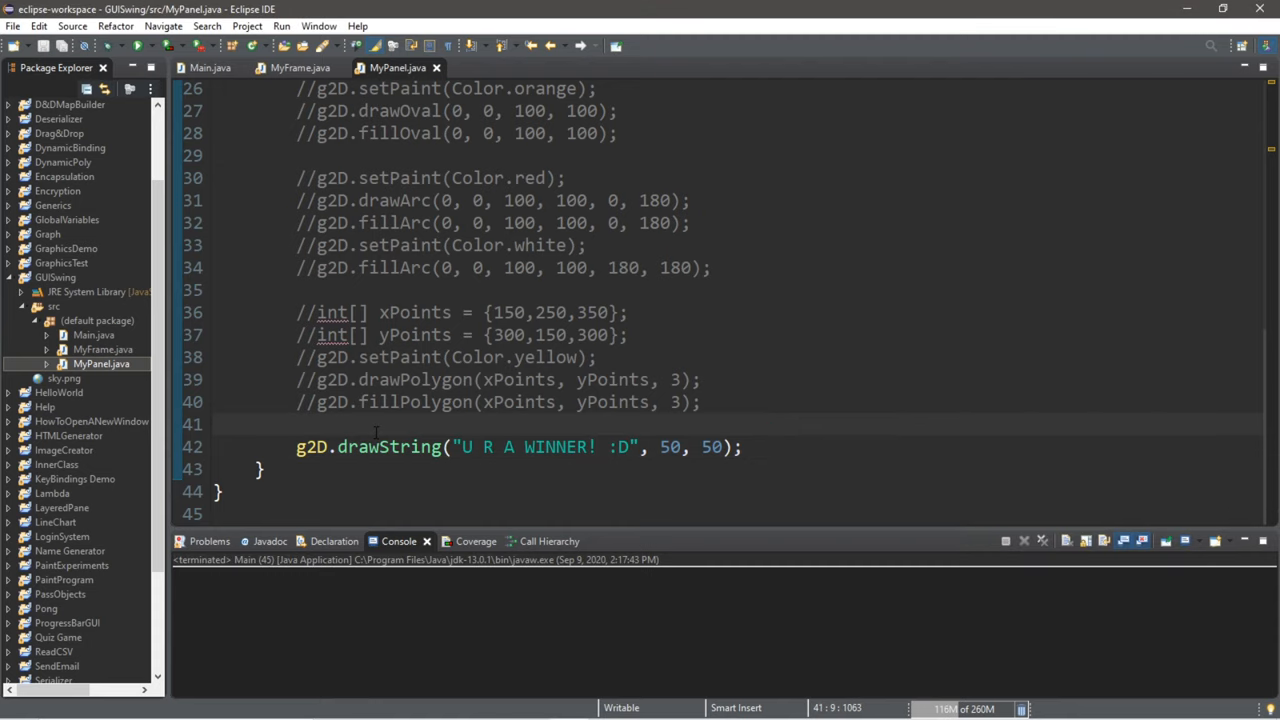
# - Add g2D.setFont(new Font("Ink Free", Font.BOLD, 50)) before drawString and run the program
pyautogui.write('g2D.')
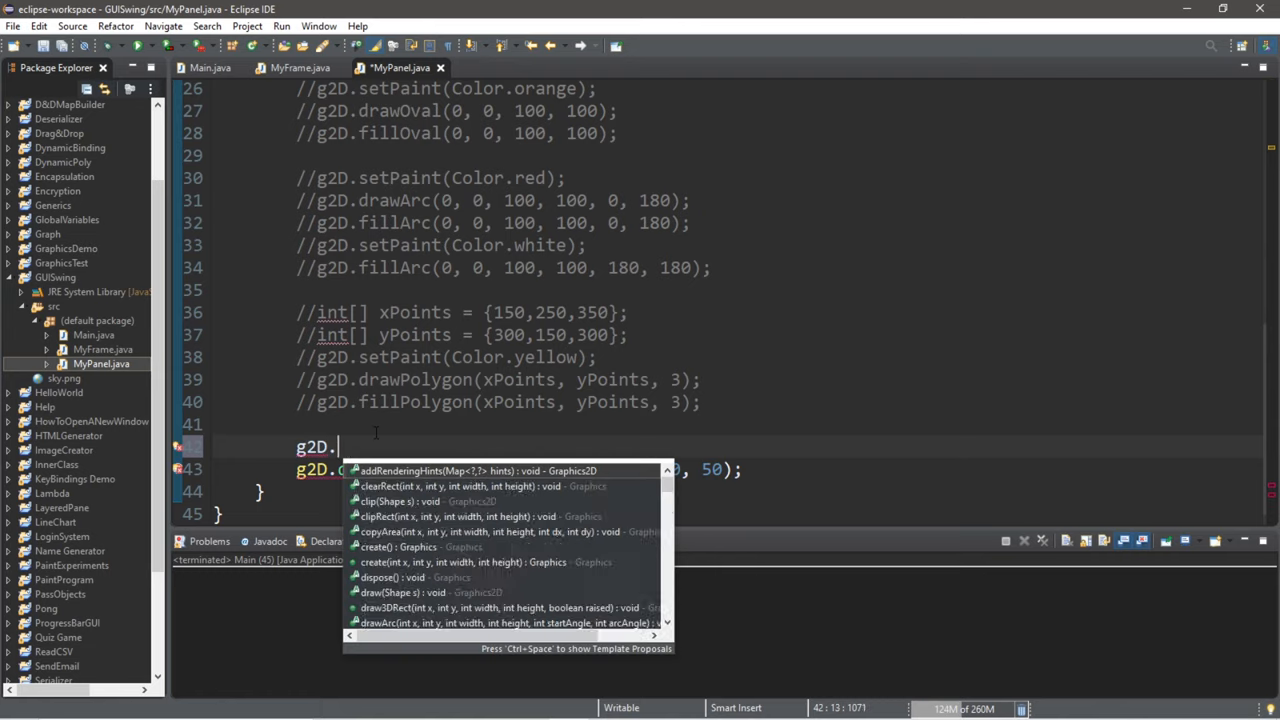
pyautogui.write('setFont(new FOn);')
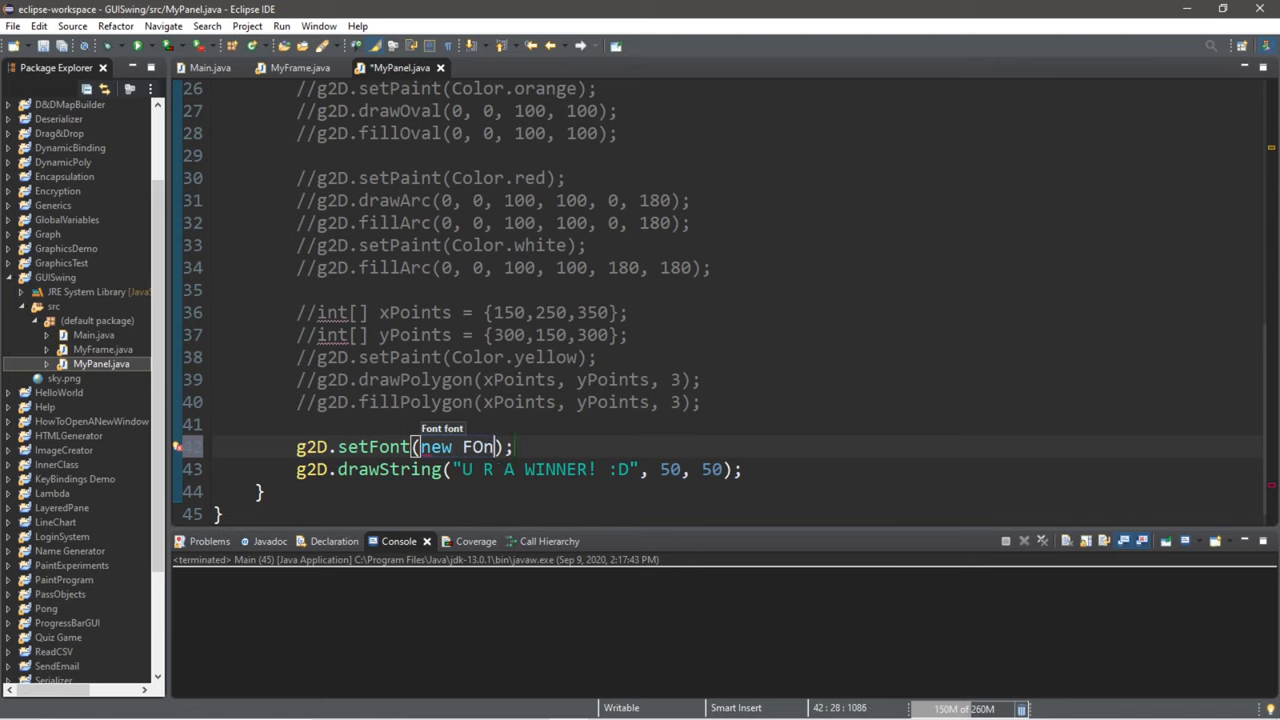
pyautogui.write('t')
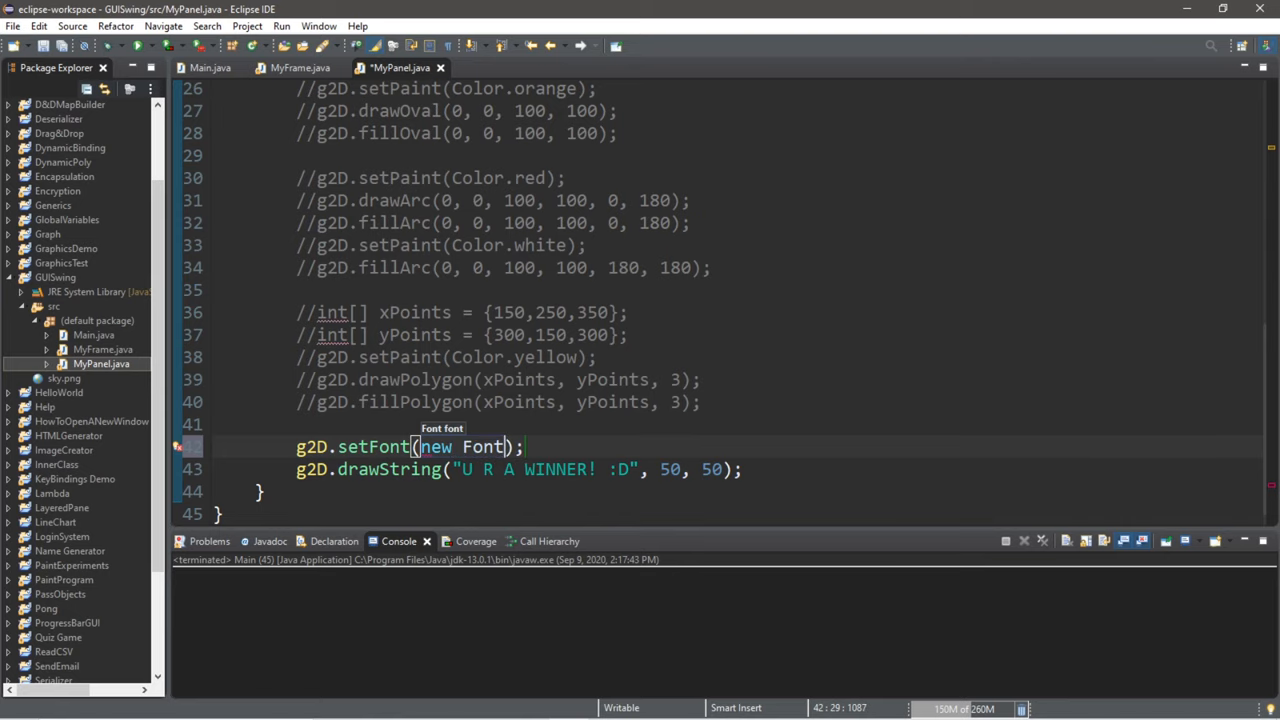
pyautogui.write('("Ink Free",')
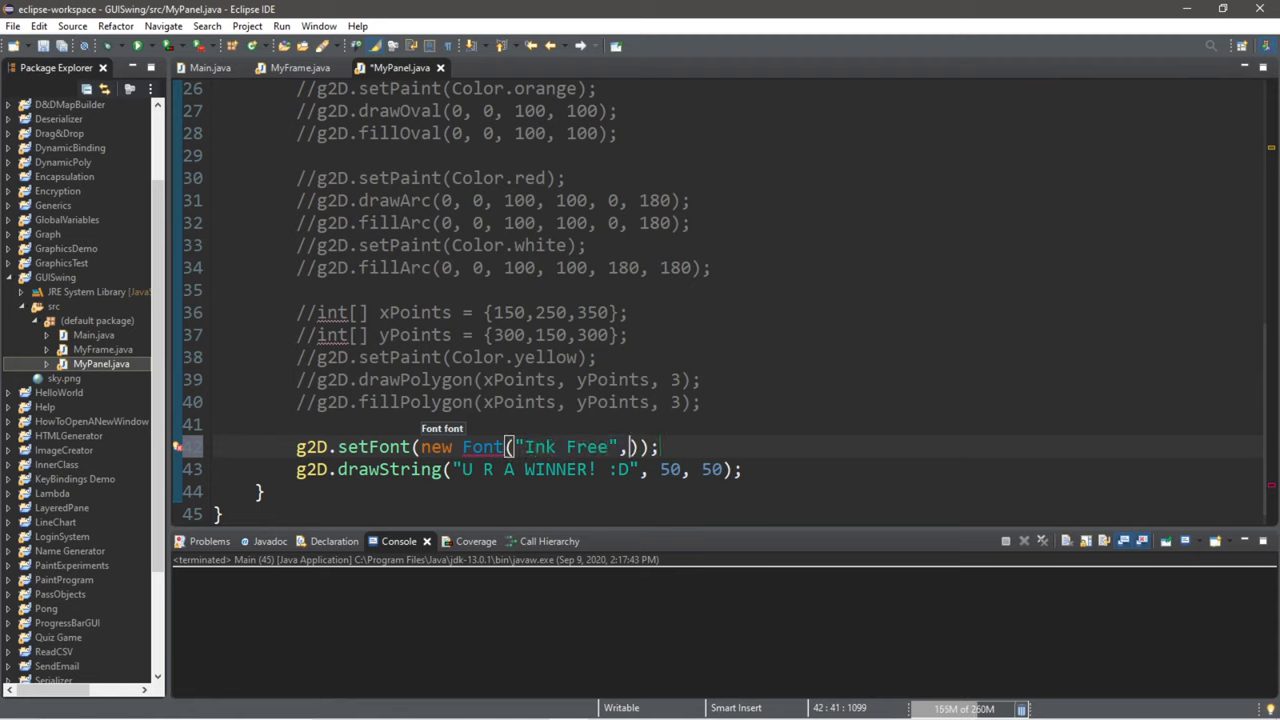
pyautogui.write('Font.BOLD')
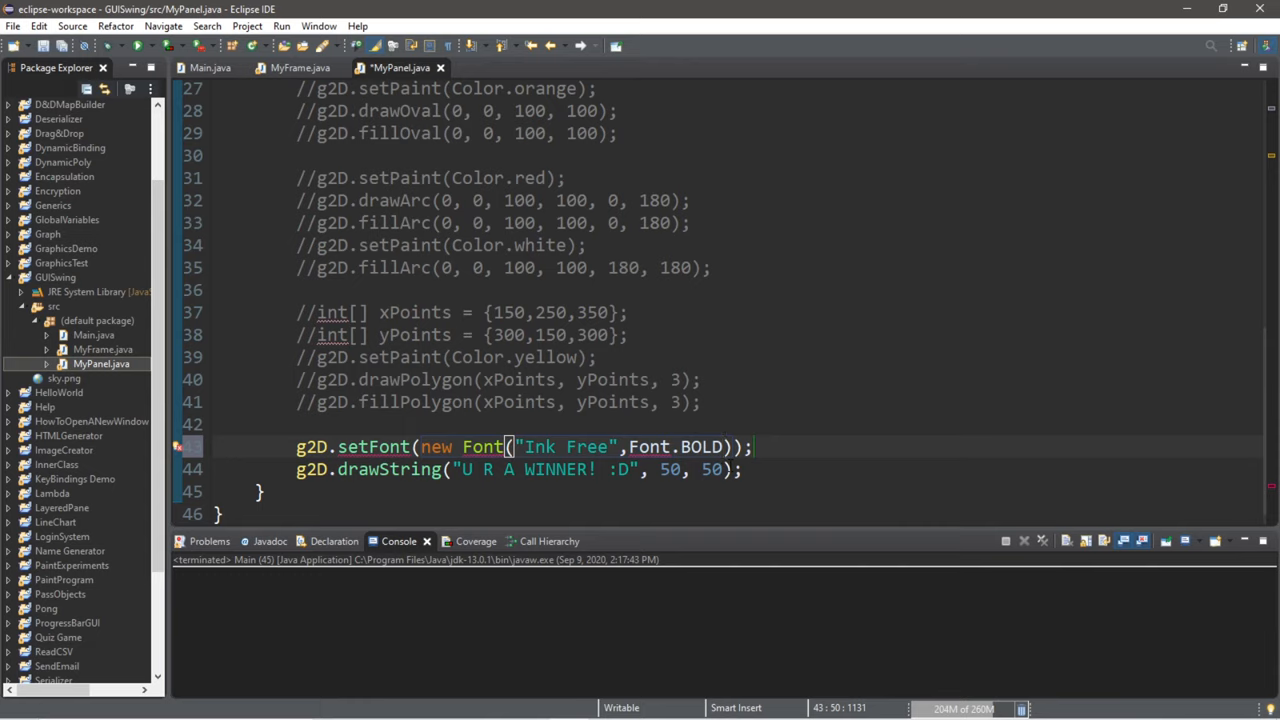
pyautogui.write(',50')
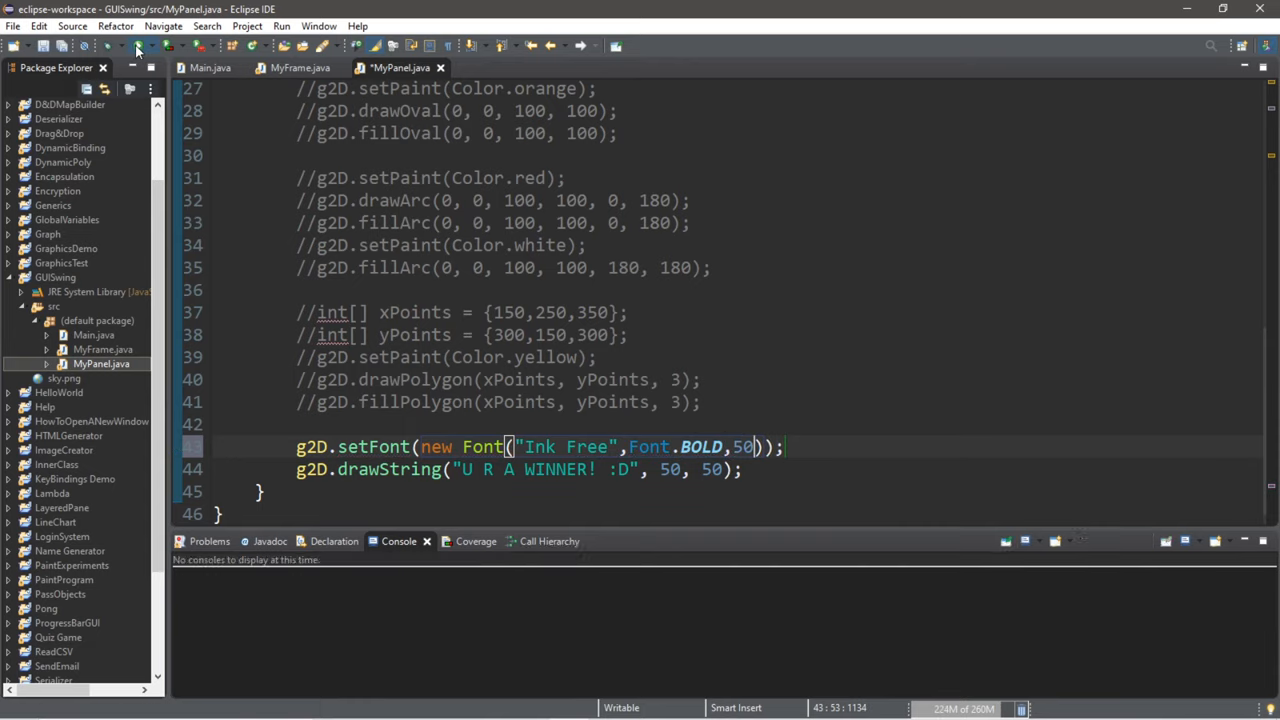
pyautogui.click(144, 46)
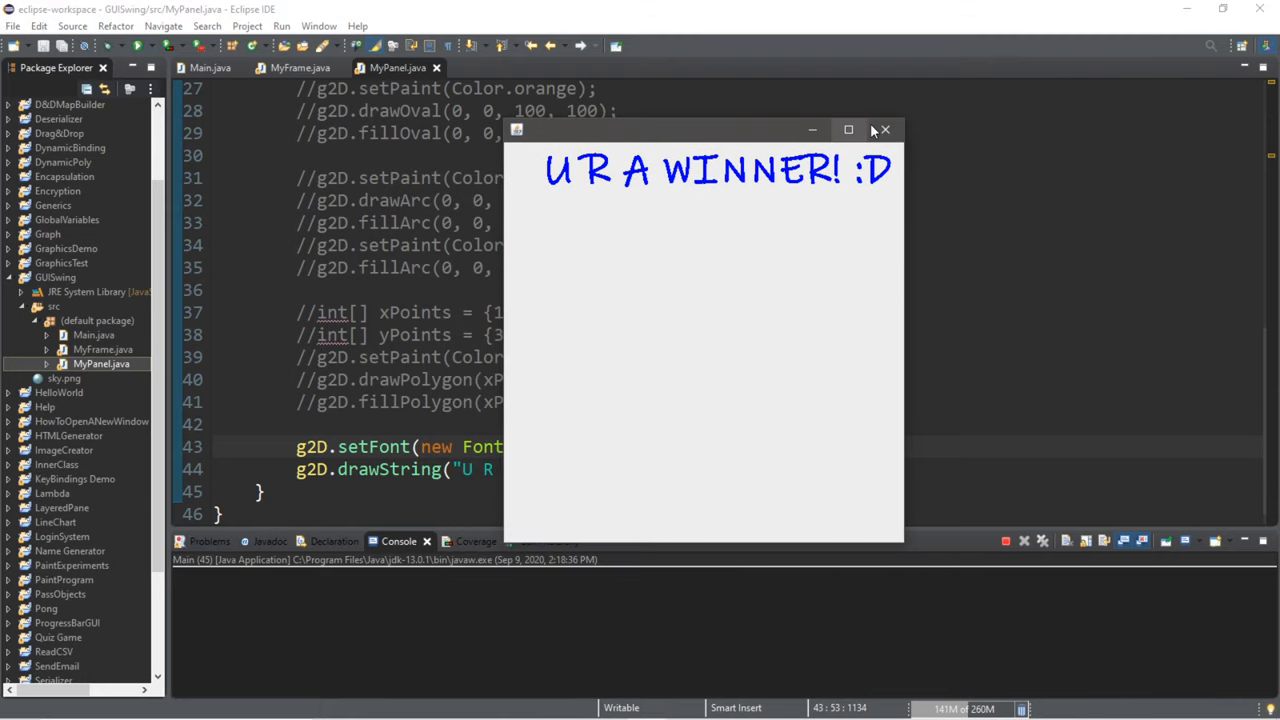
# - Close the running app window and scroll down through the code
pyautogui.click(884, 130)
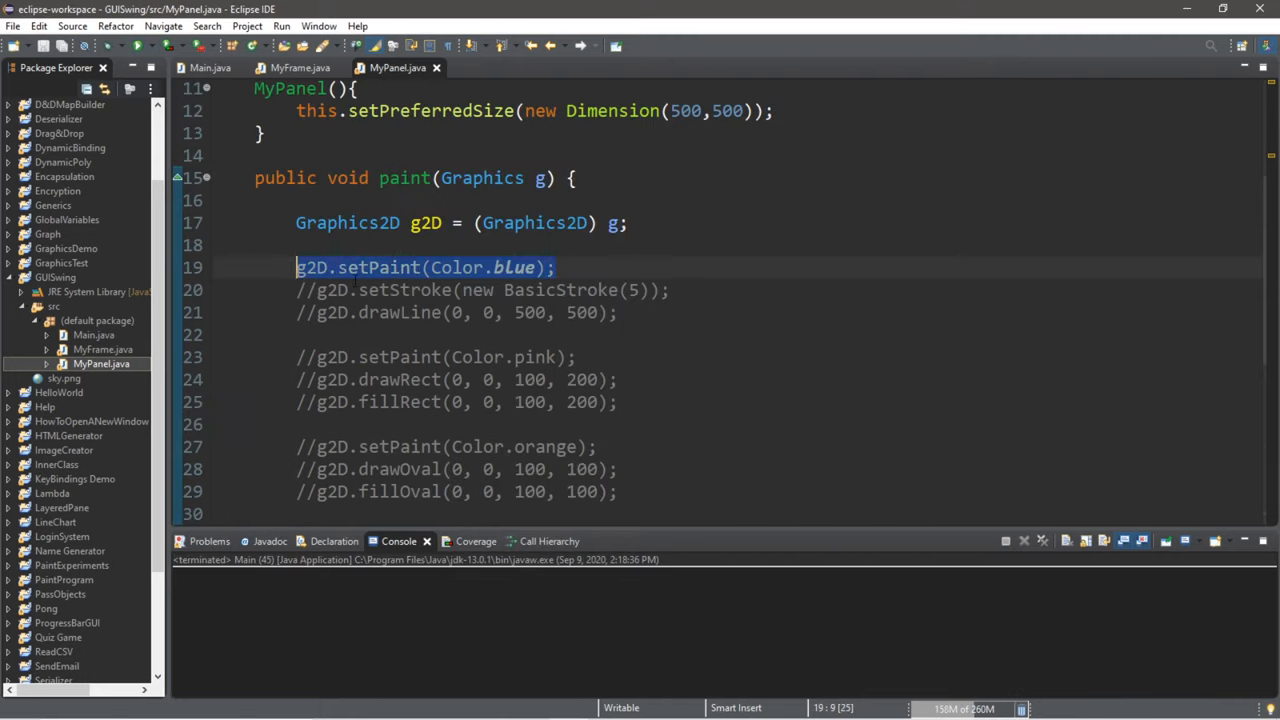
pyautogui.scroll(-3)
pyautogui.write('g2D.setPaint(Color.);')
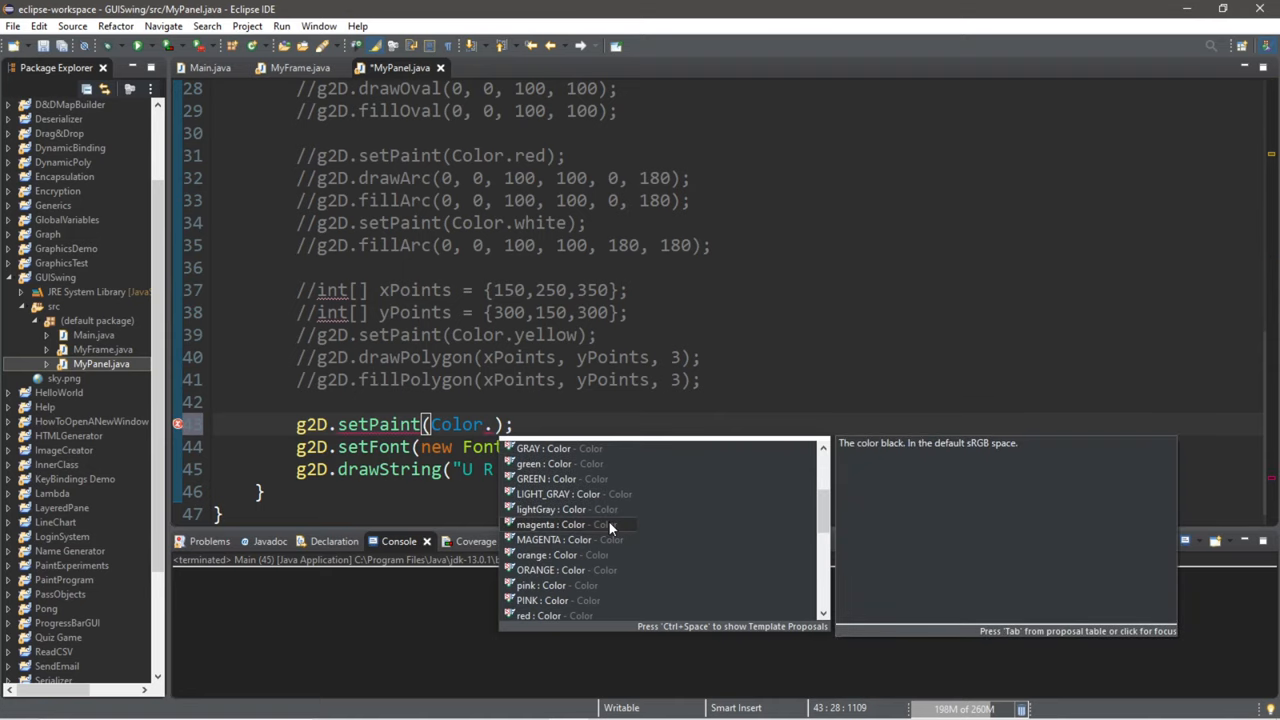
pyautogui.moveTo(575, 539)
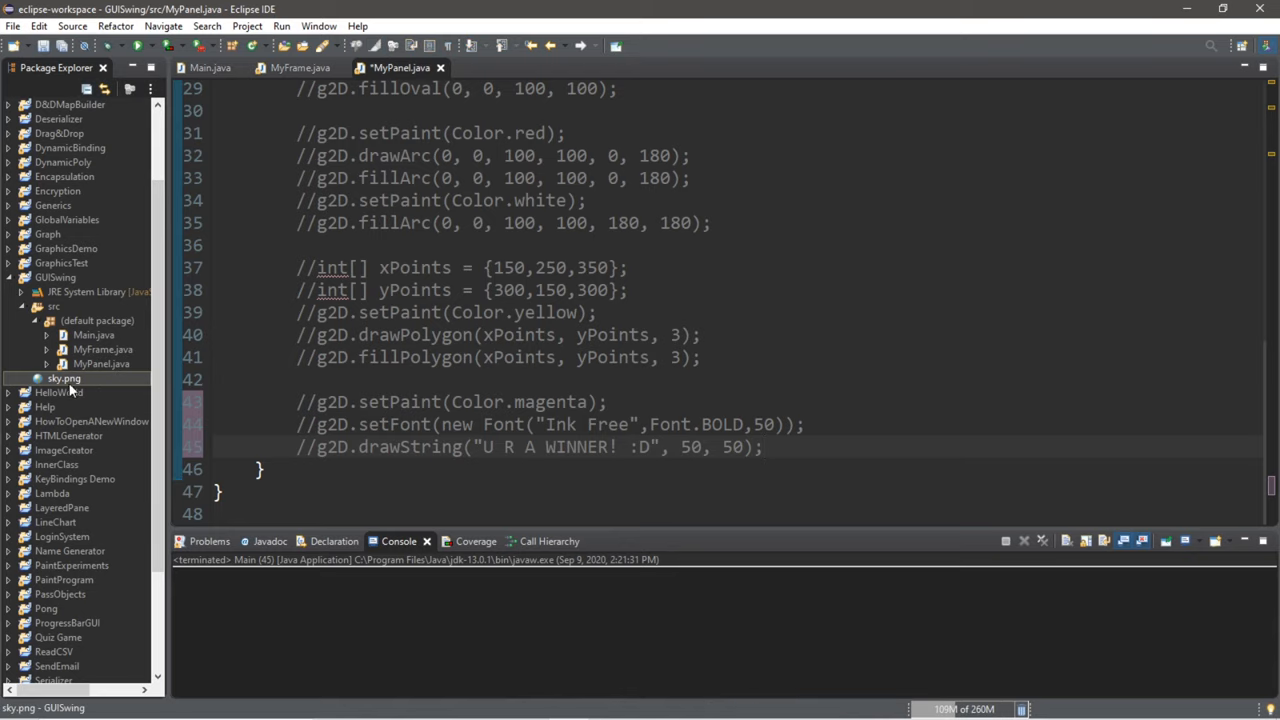
# - Open sky.png from the Package Explorer in the image viewer
pyautogui.doubleClick(64, 378)
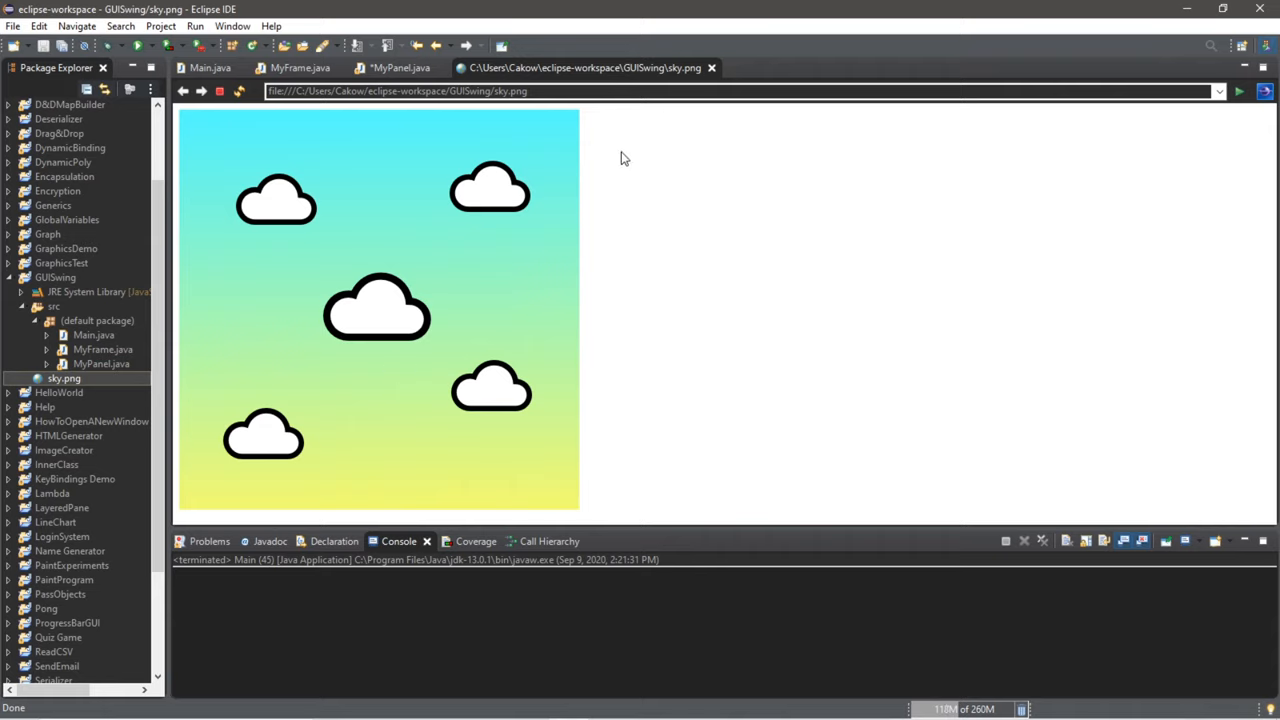
pyautogui.moveTo(389, 284)
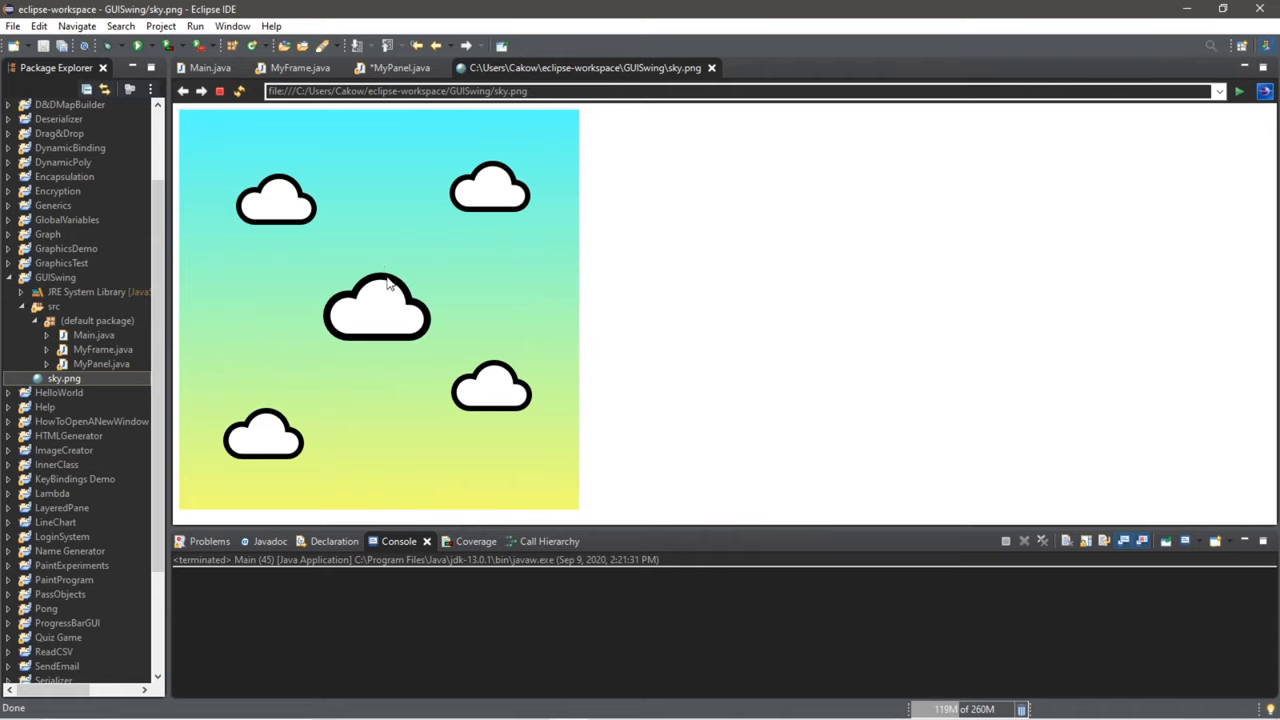
pyautogui.moveTo(729, 298)
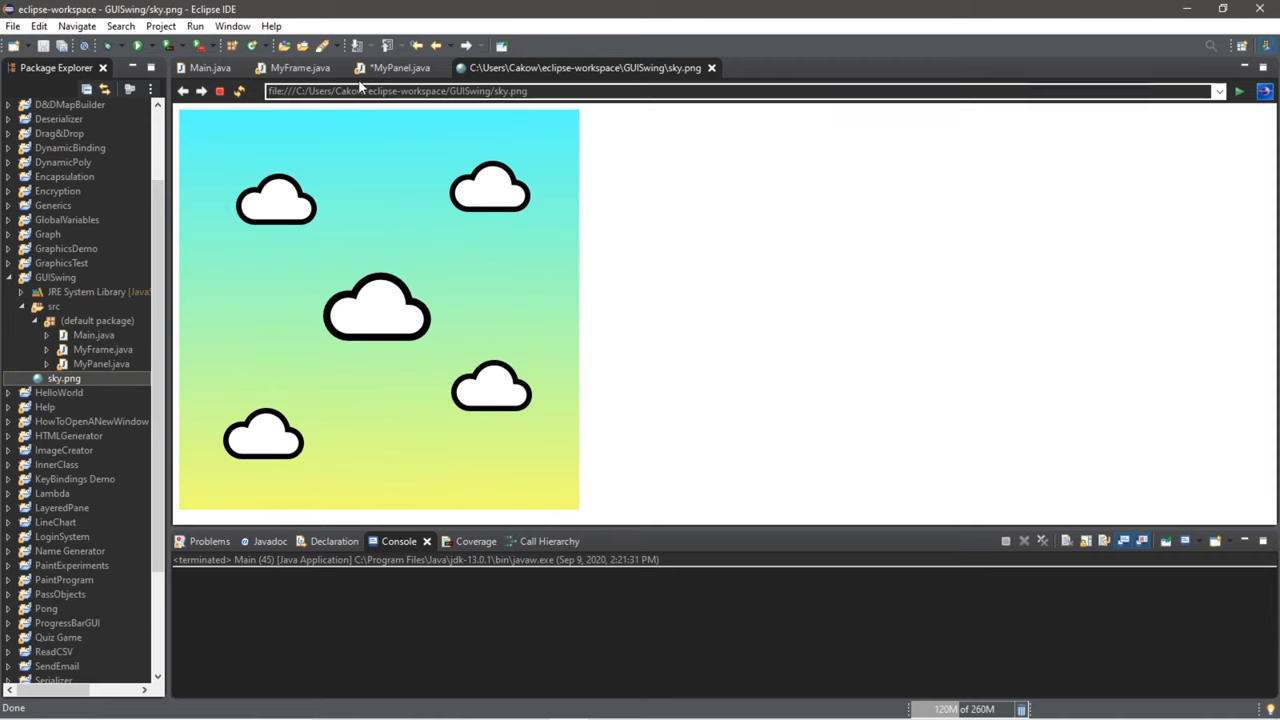
# - Back in MyPanel.java, add g2D.drawImage(img, 0, 0, null) after the commented lines
pyautogui.click(400, 67)
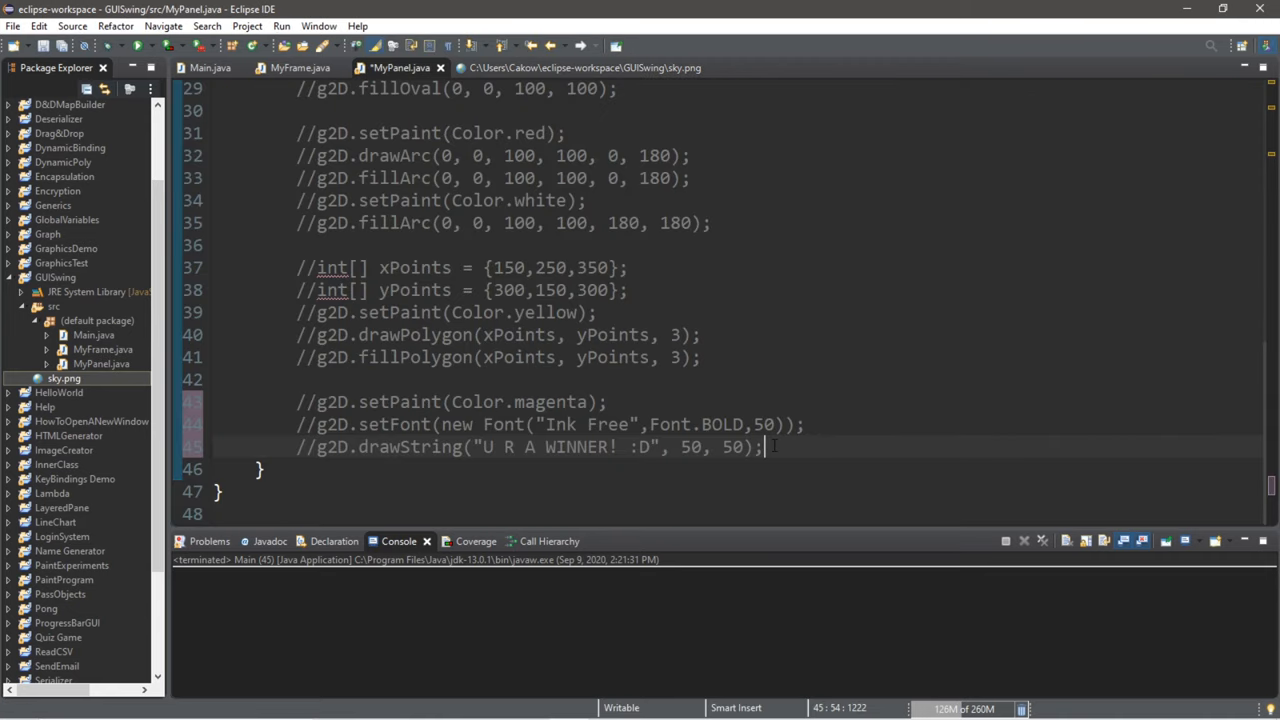
pyautogui.write('g2D.')
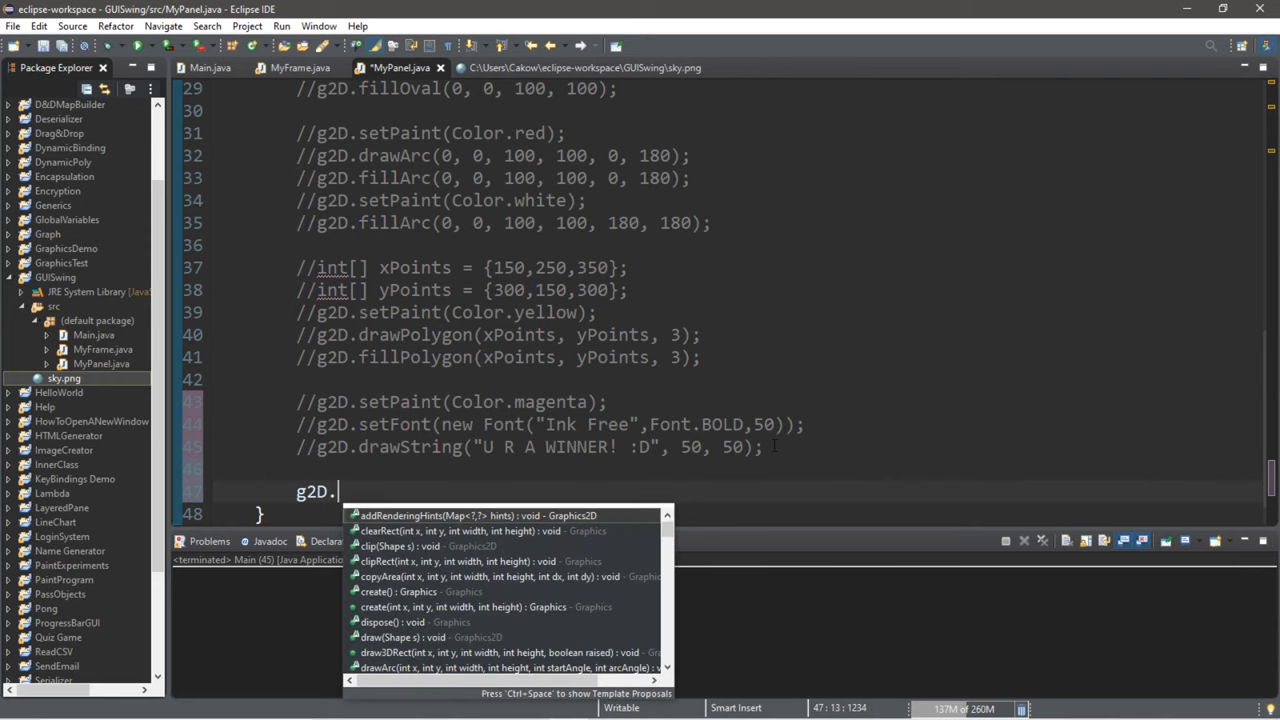
pyautogui.write('drawImage(img, x, y, null')
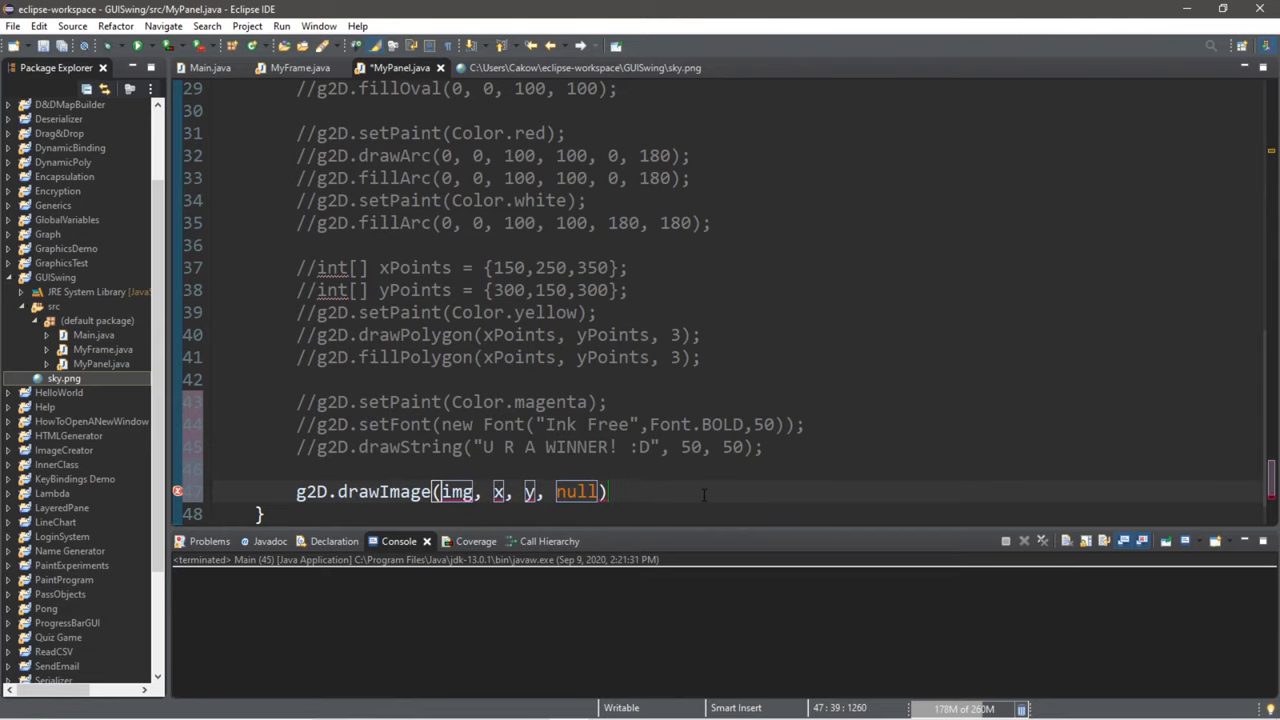
pyautogui.write(';')
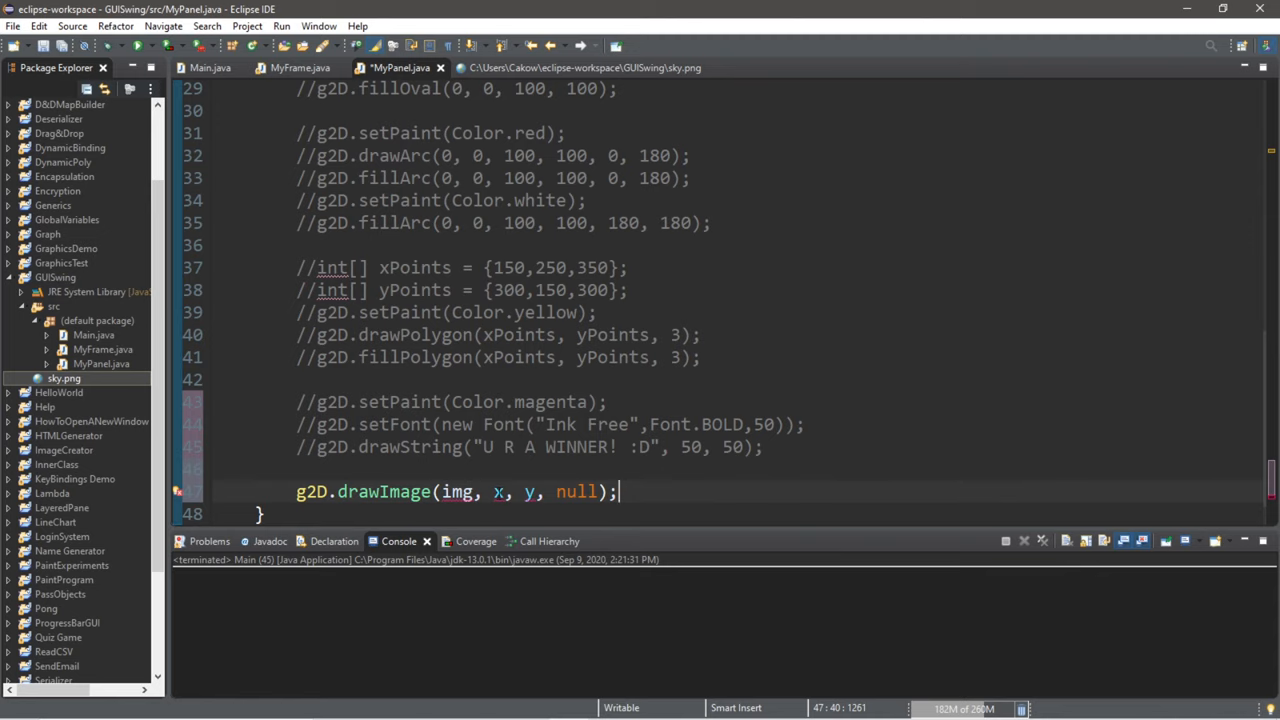
pyautogui.write('0')
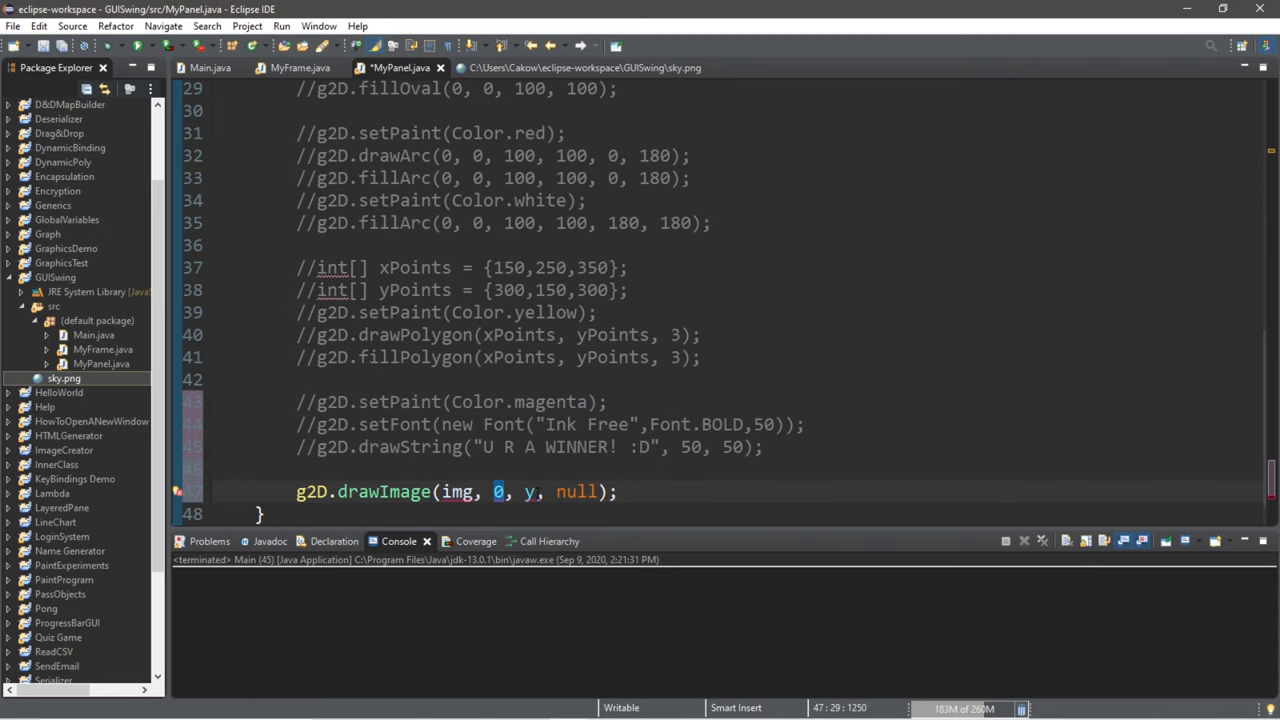
pyautogui.write('0')
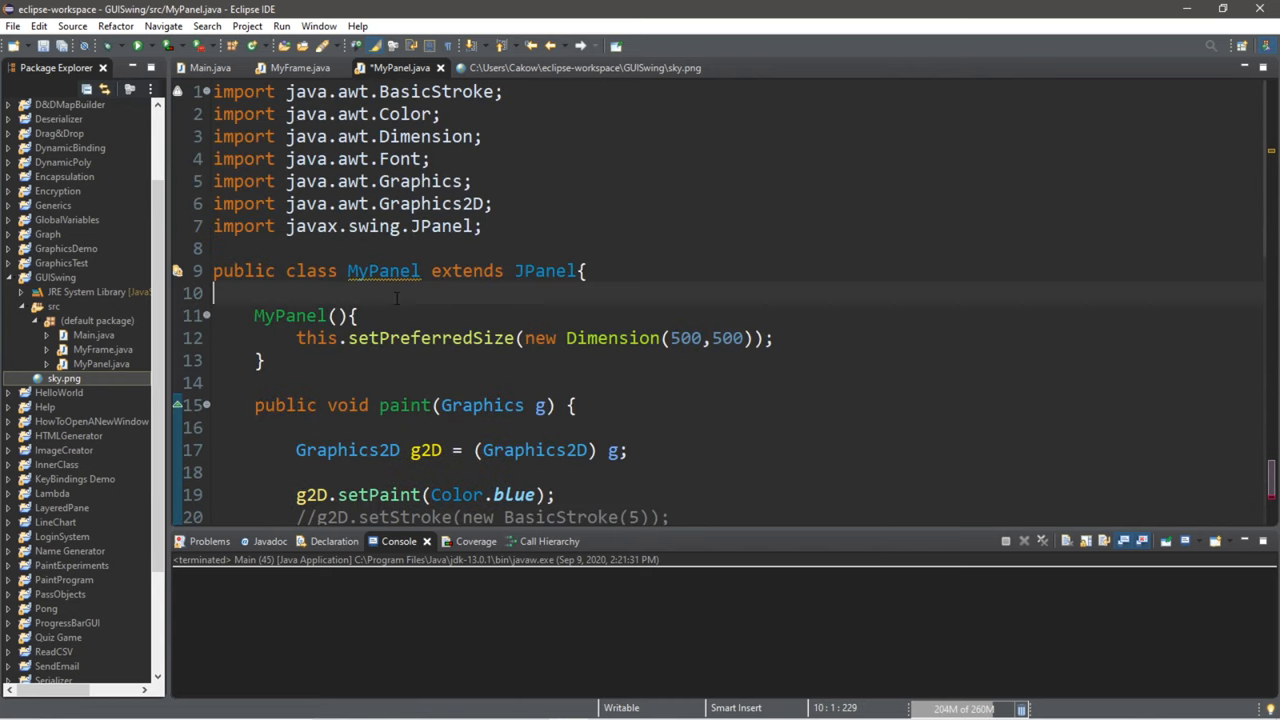
# - Declare an Image field and start assigning image = new ImageIcon() in the constructor
pyautogui.press('Enter')
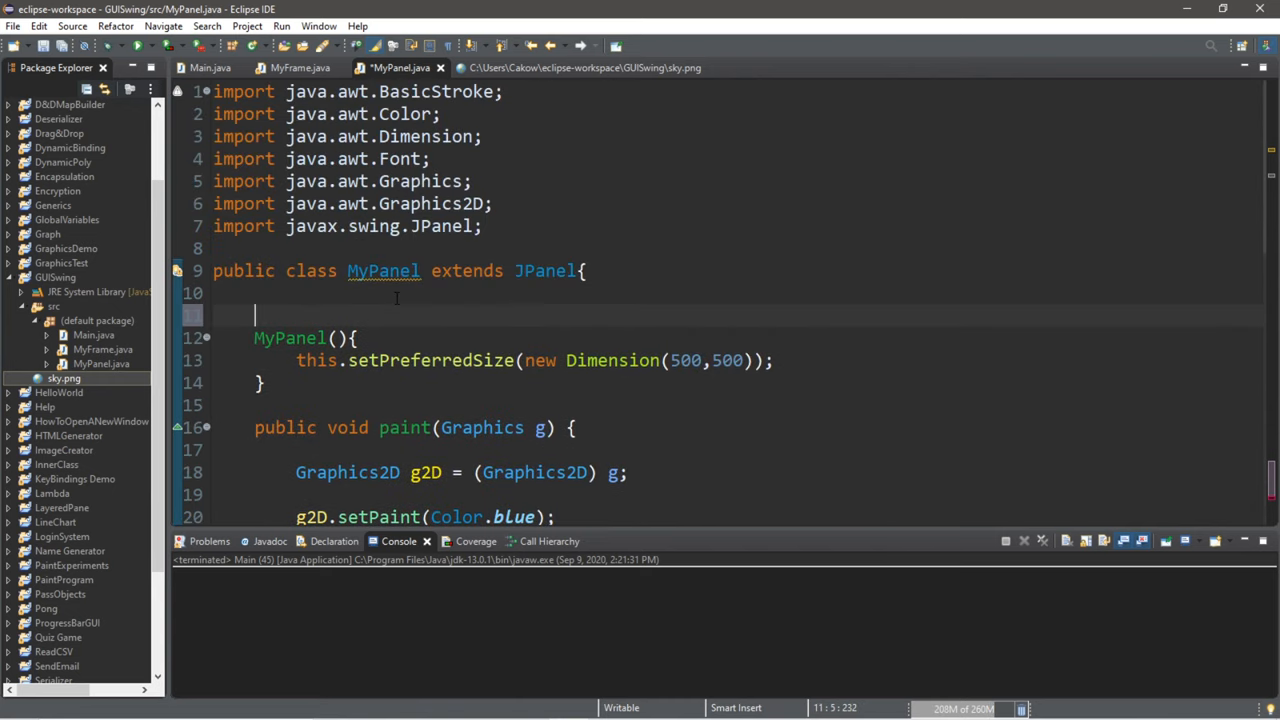
pyautogui.write('Image image;')
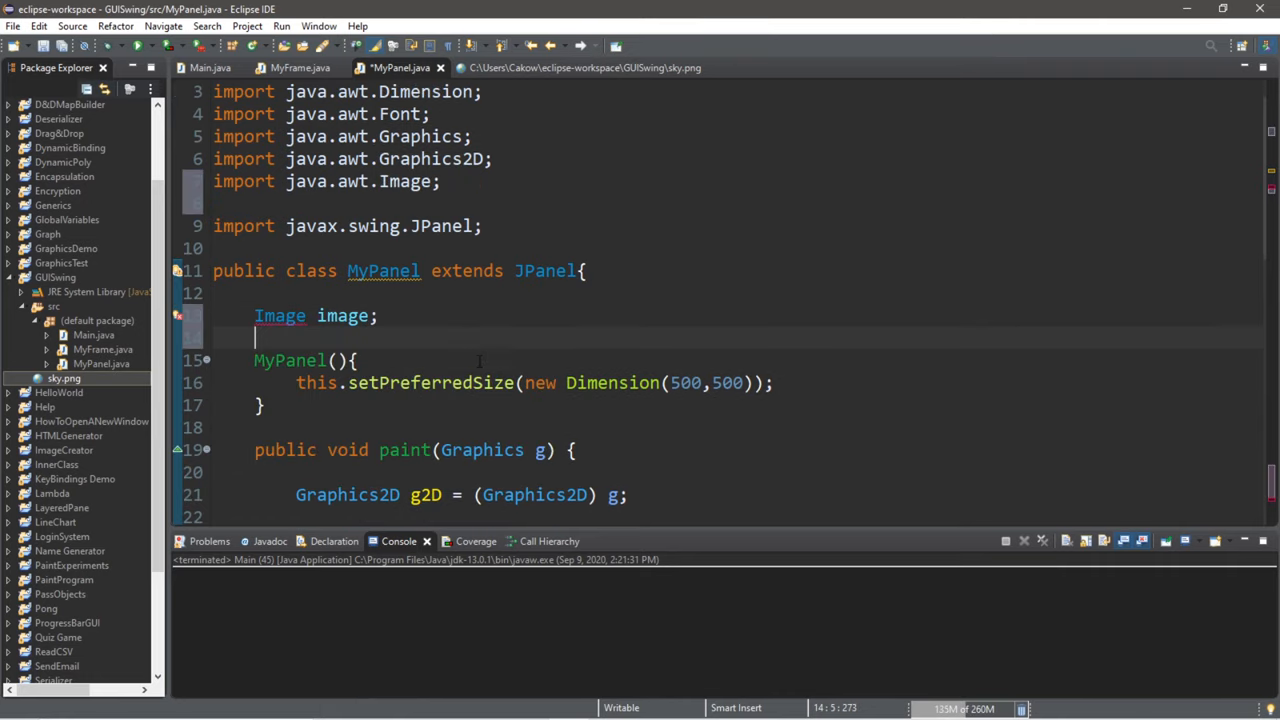
pyautogui.write('image')
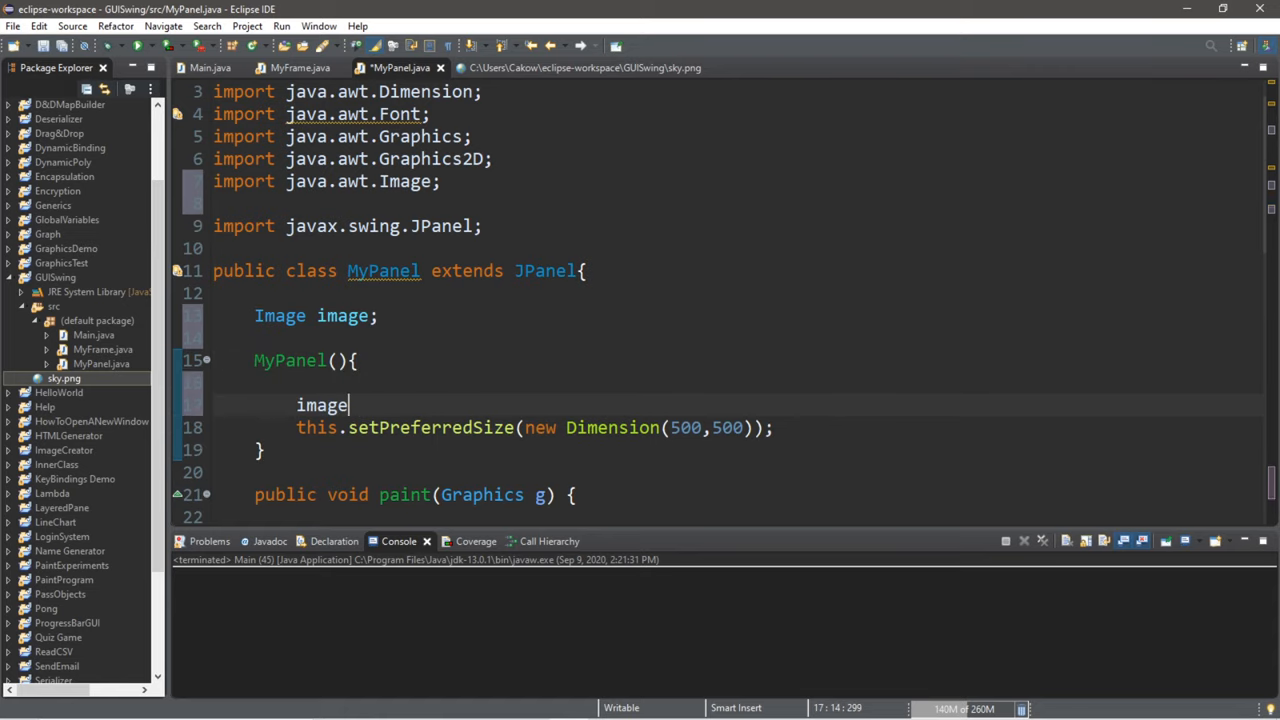
pyautogui.write('=')
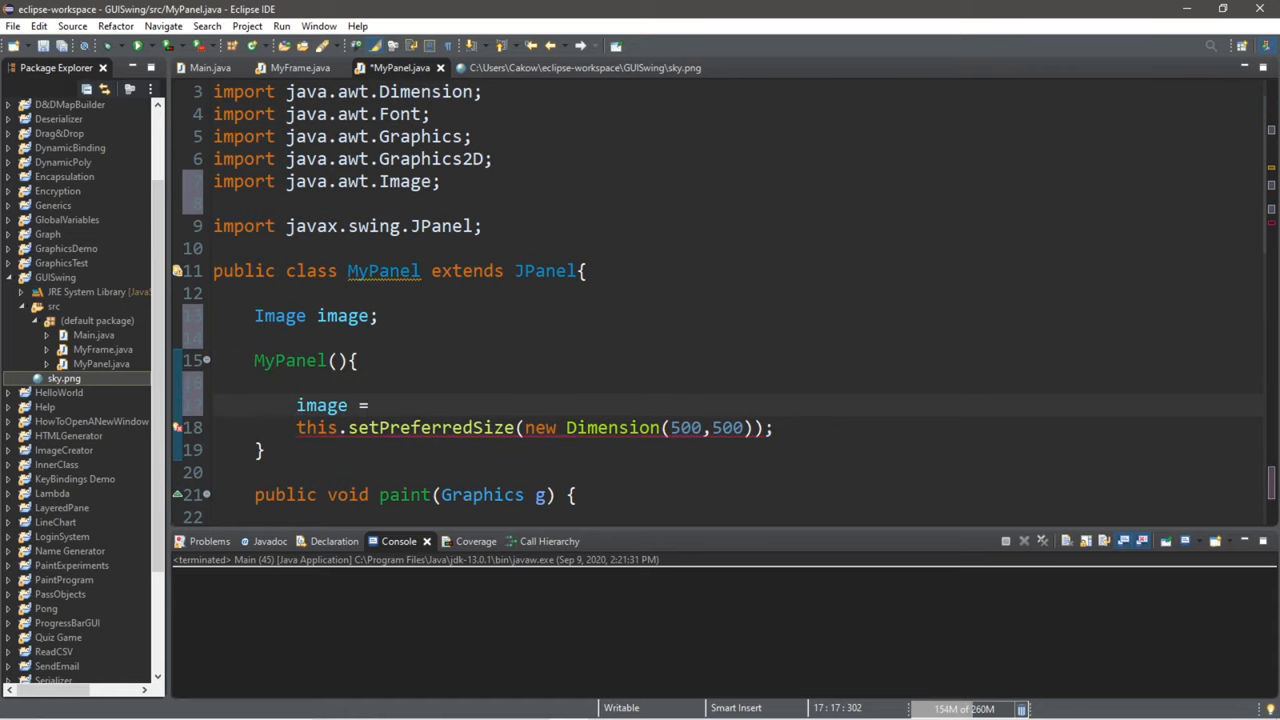
pyautogui.write('n')
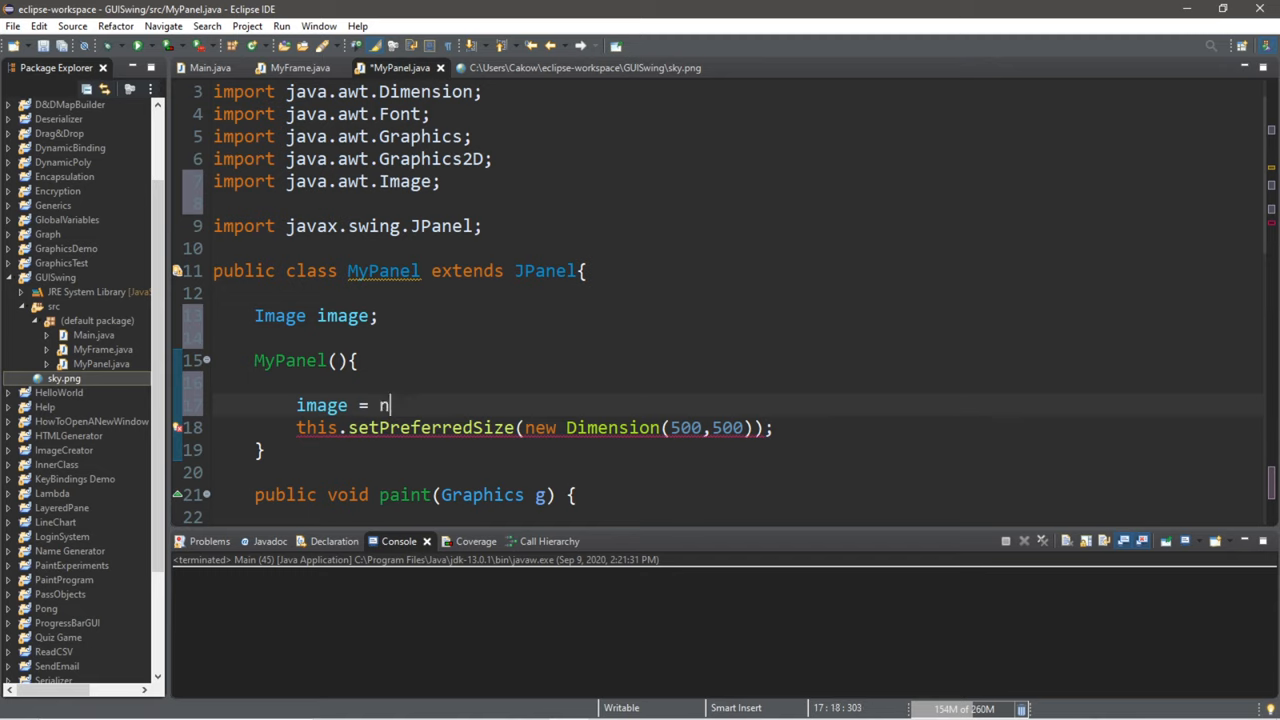
pyautogui.write('ew ImageI')
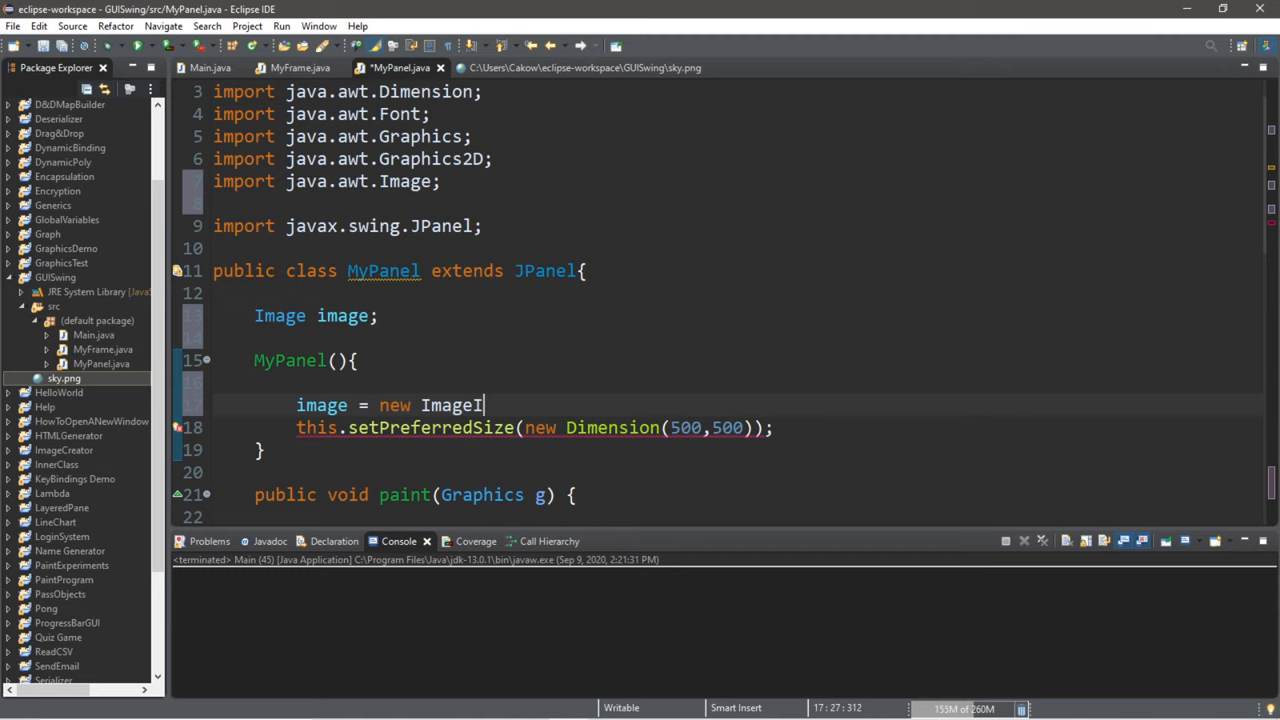
pyautogui.write('con()')
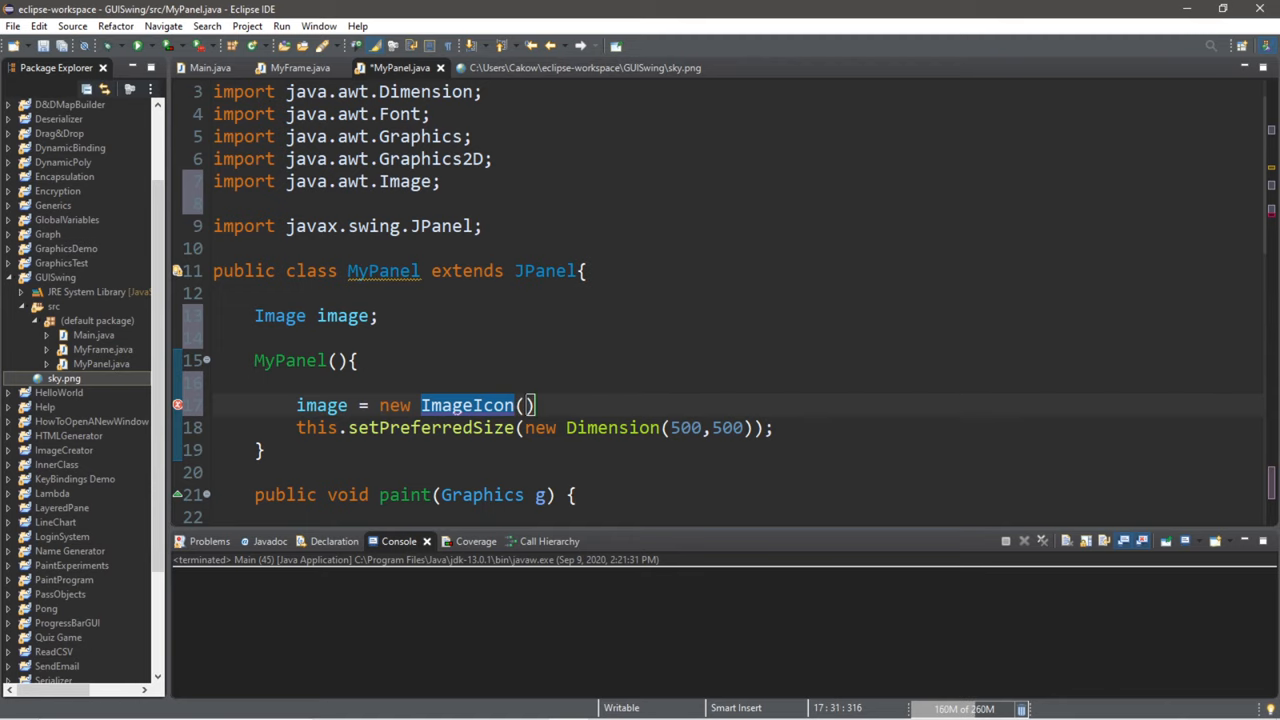
# - Pass "sky.png" to the ImageIcon and append .getImage() to finish the statement
pyautogui.write('""')
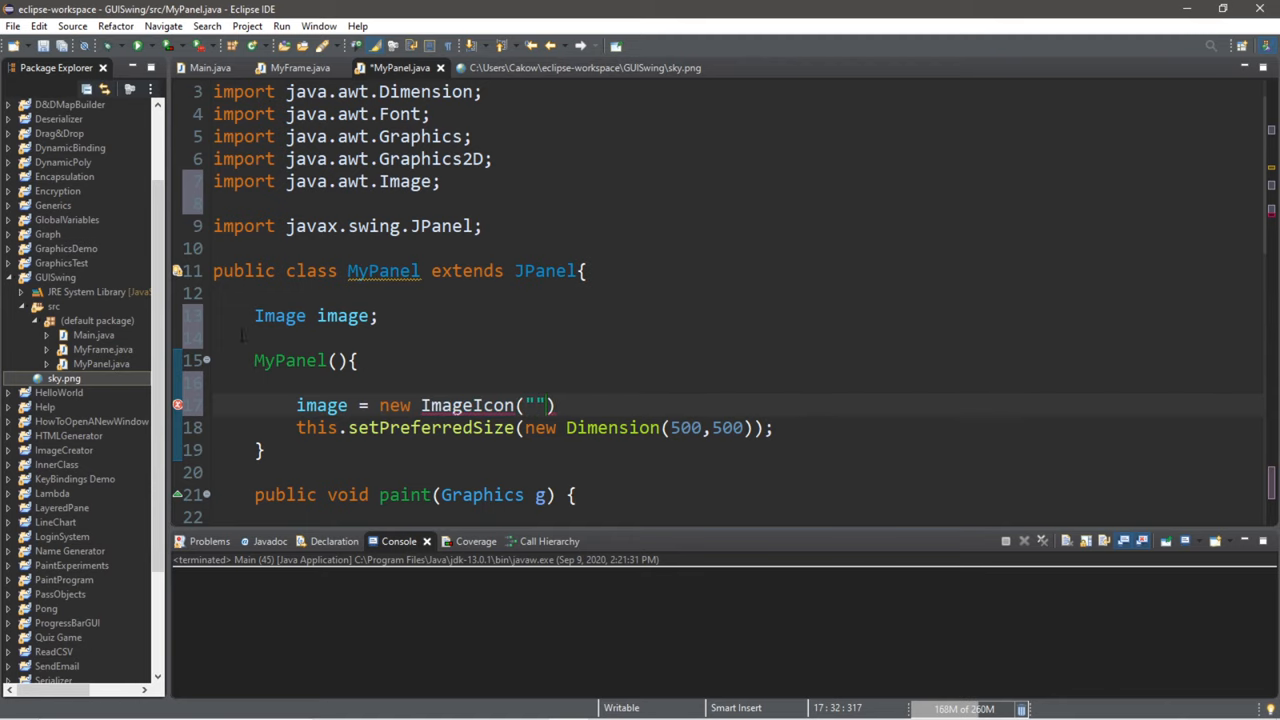
pyautogui.write('s')
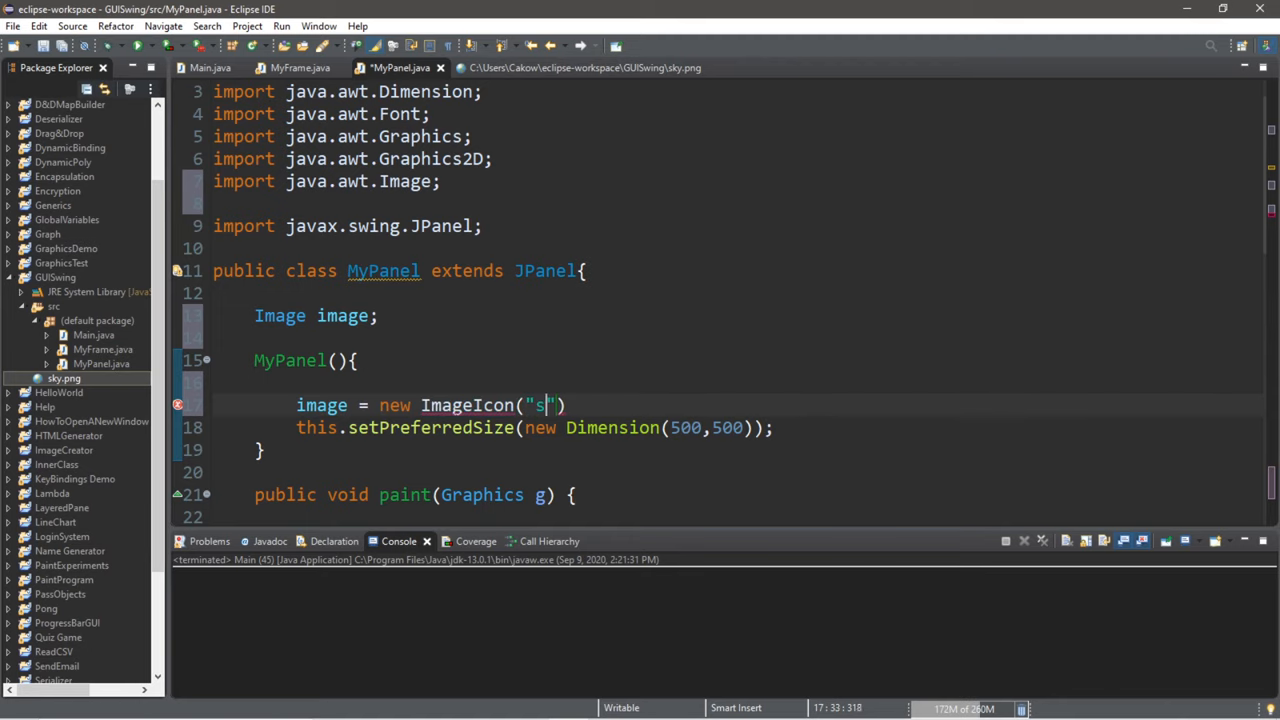
pyautogui.write('ky.png')
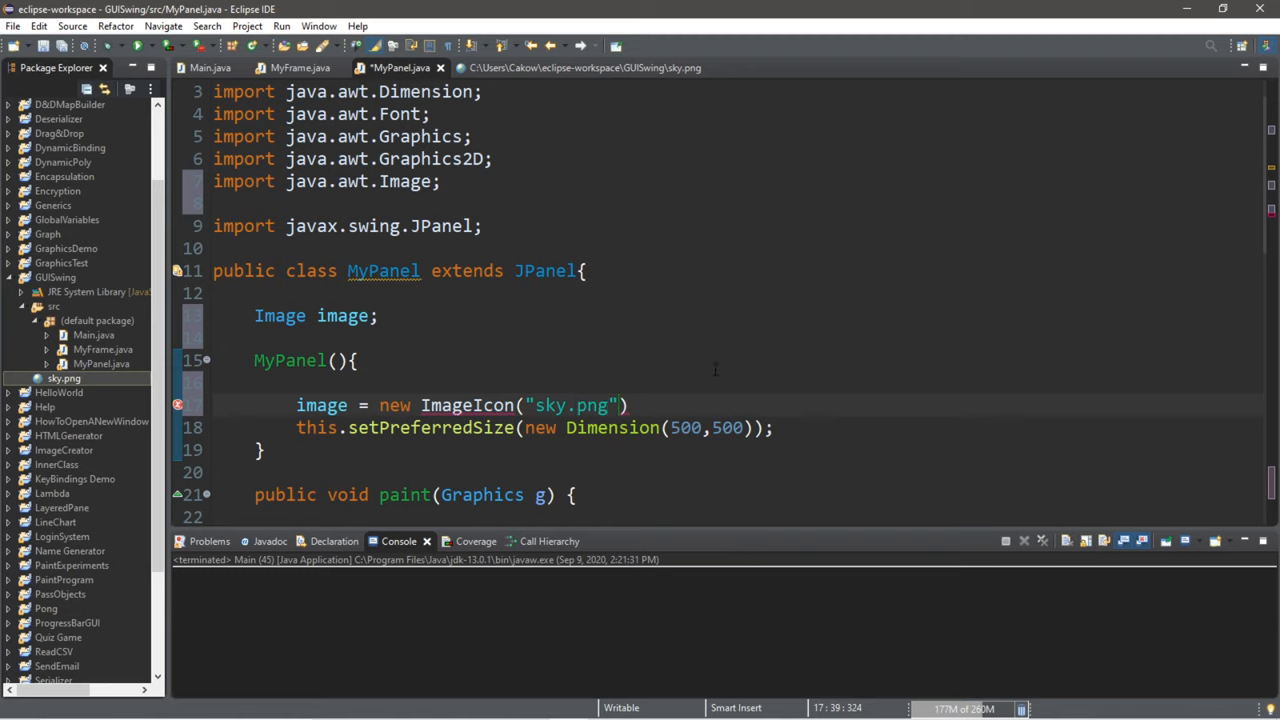
pyautogui.click(630, 405)
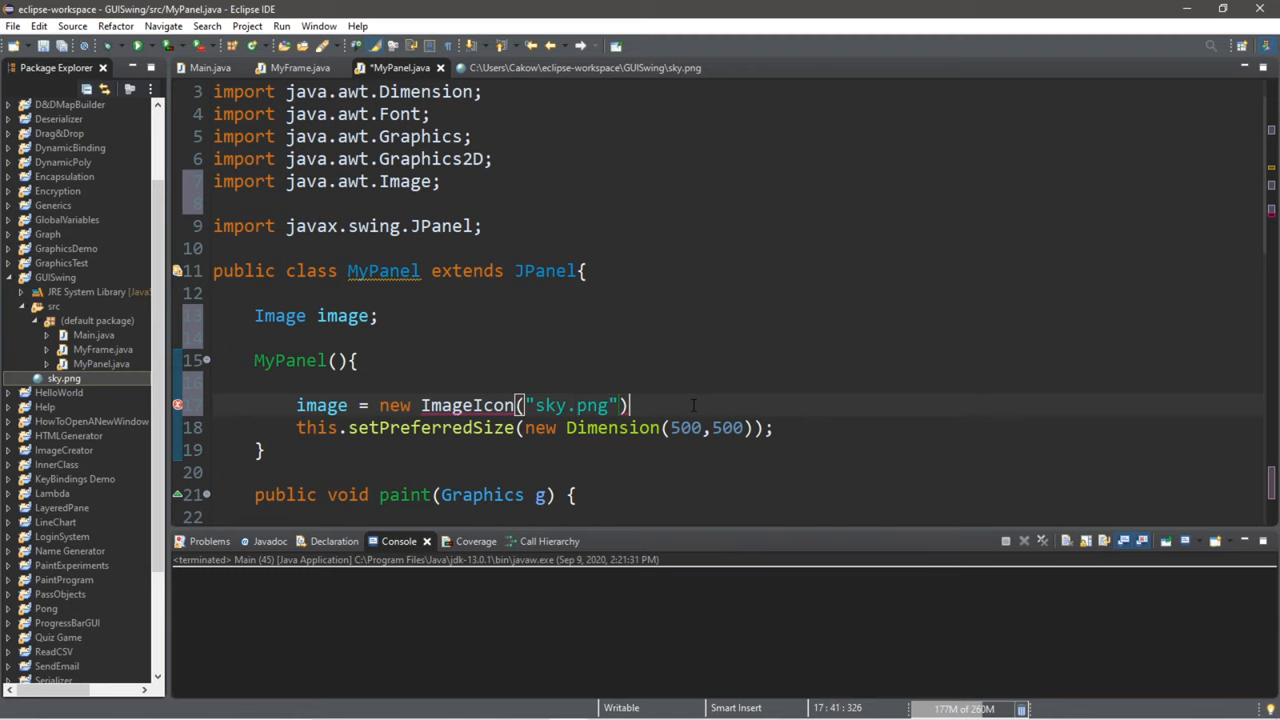
pyautogui.write('.get')
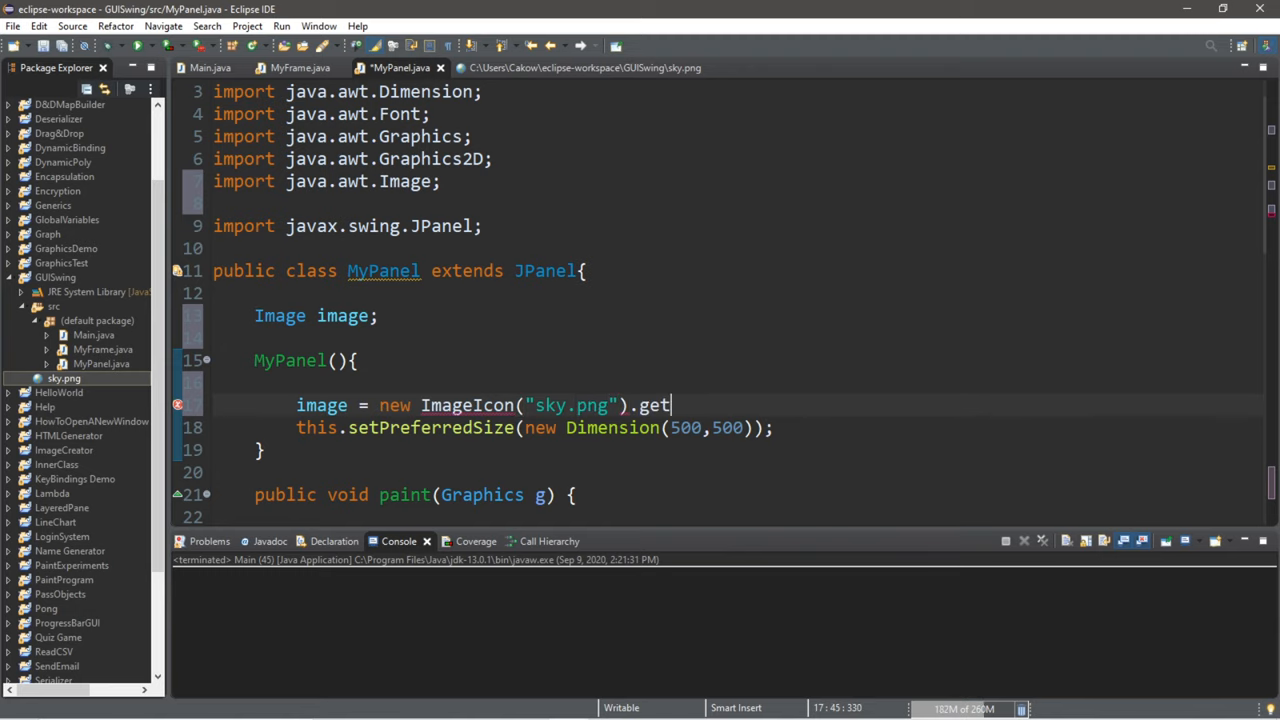
pyautogui.write('Image()')
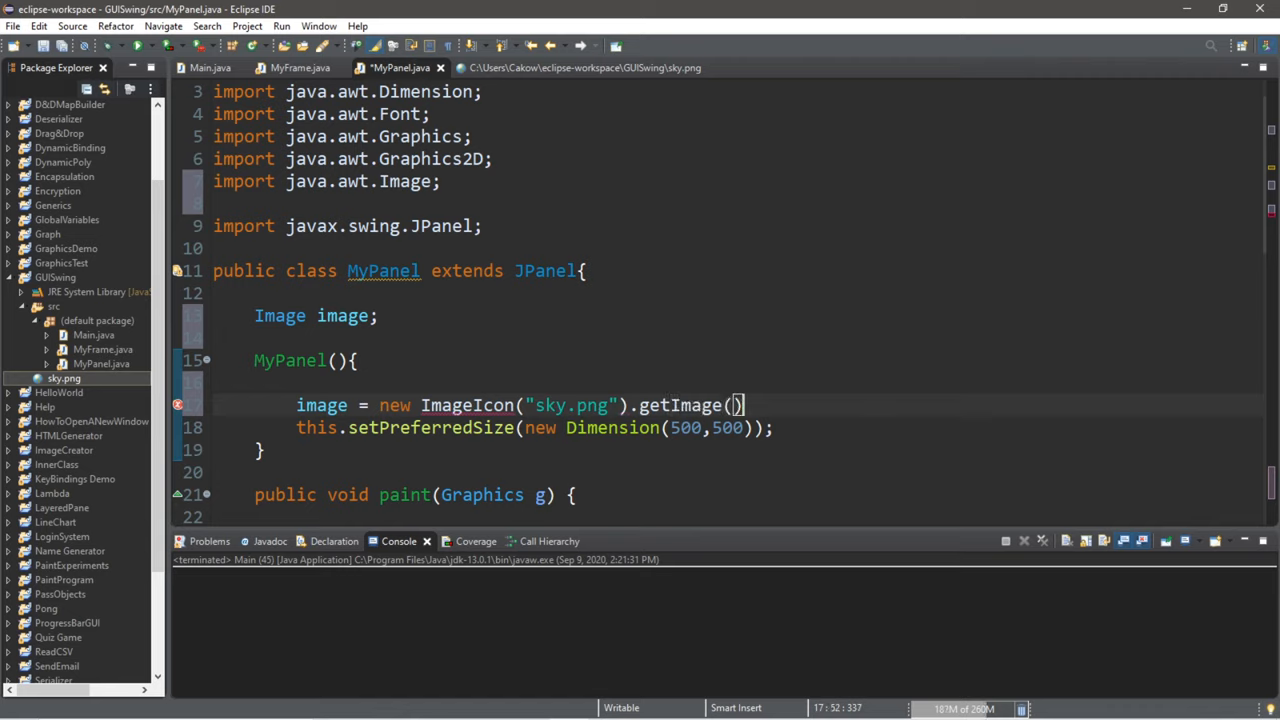
pyautogui.write(';')
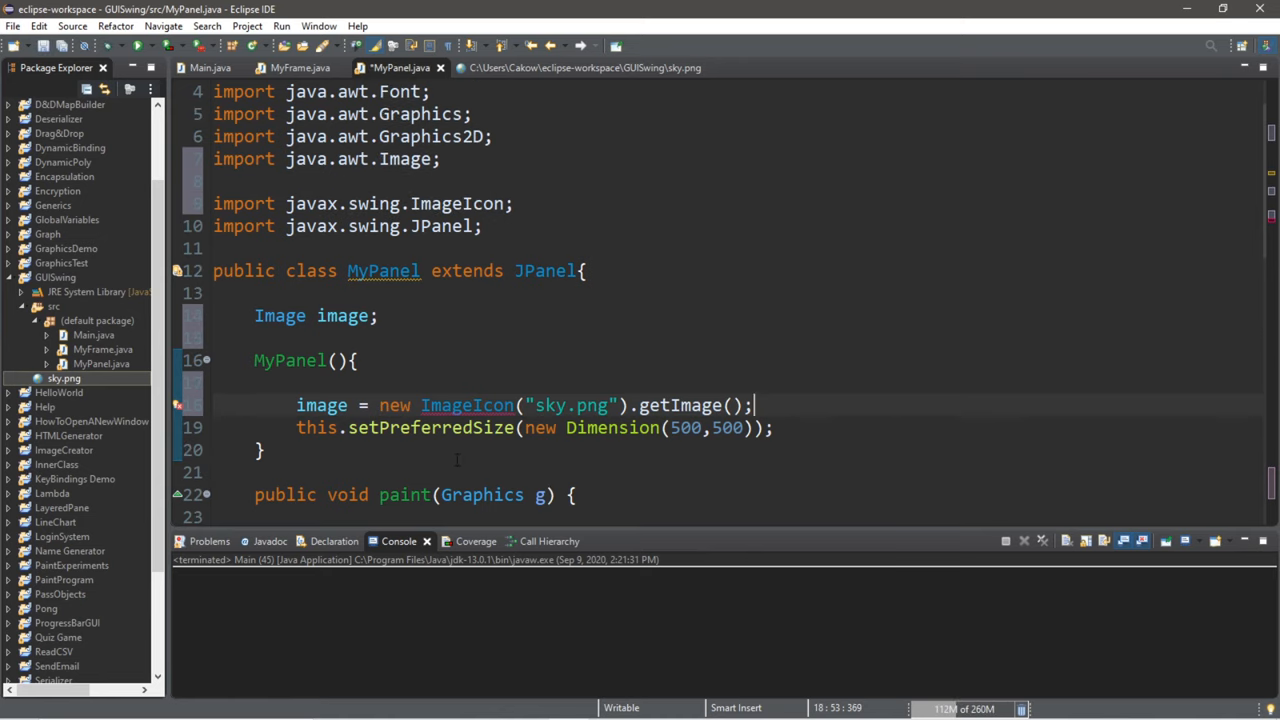
# - Select the g2D.drawImage(image, 0, 0, null) statement at the end of paint()
pyautogui.scroll(-3)
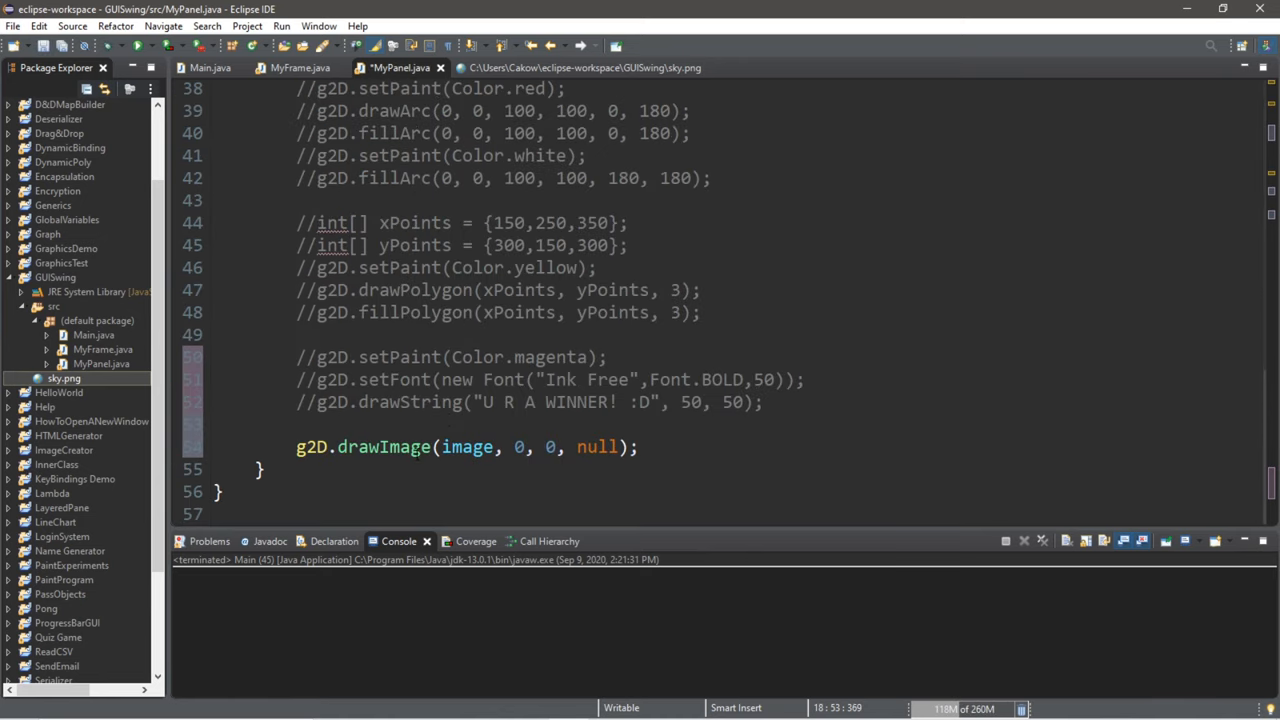
pyautogui.doubleClick(467, 447)
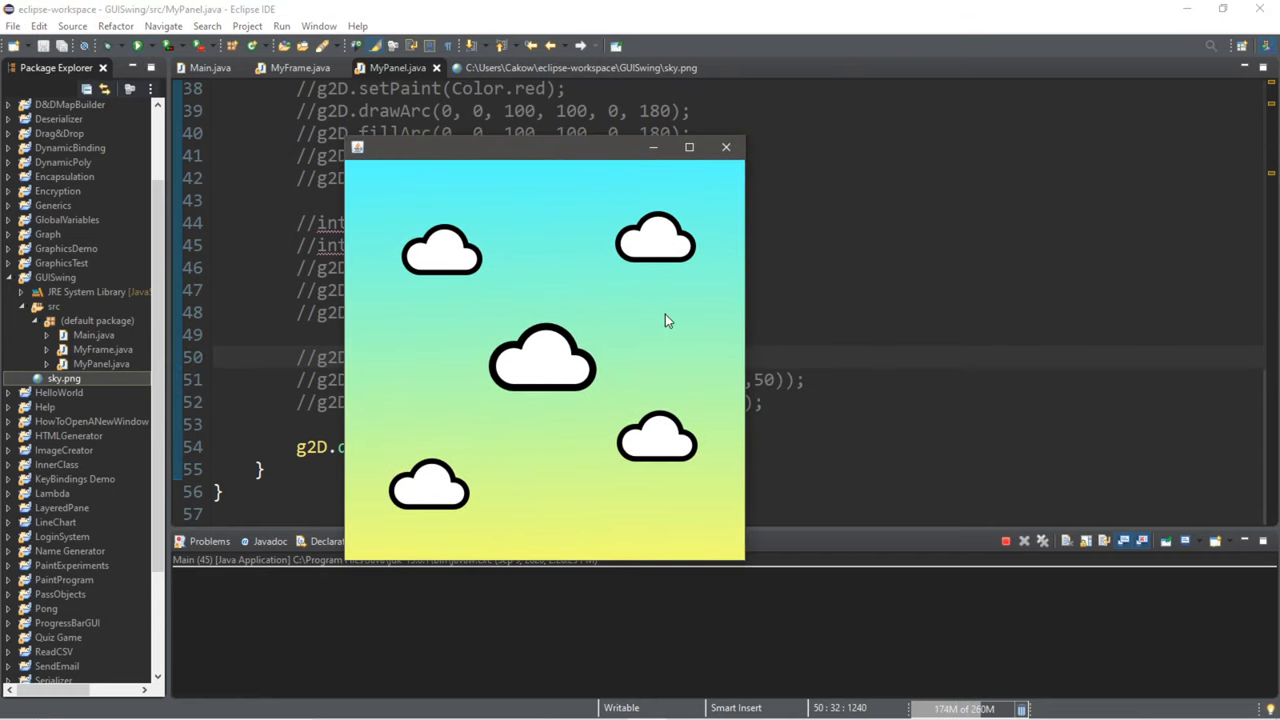
pyautogui.moveTo(729, 388)
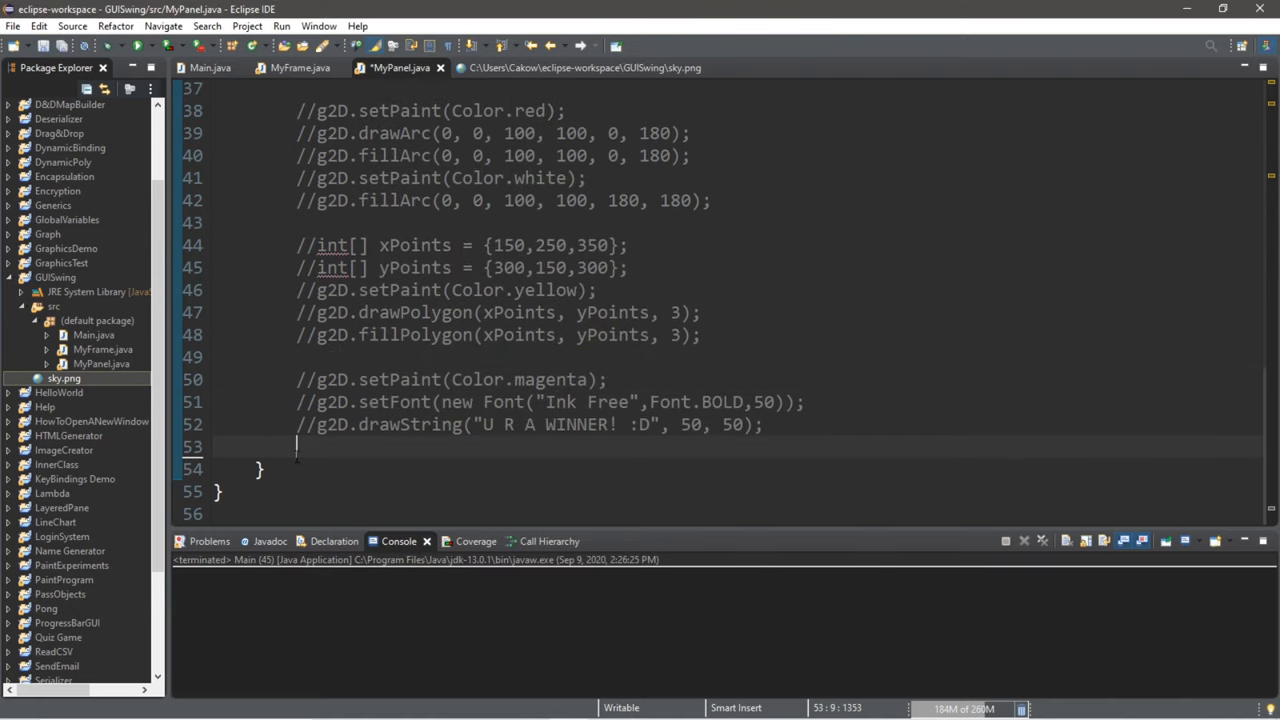
# - Insert g2D.drawImage(image, 0, 0, null); after the Graphics2D cast and restore the arc and triangle lines
pyautogui.scroll(3)
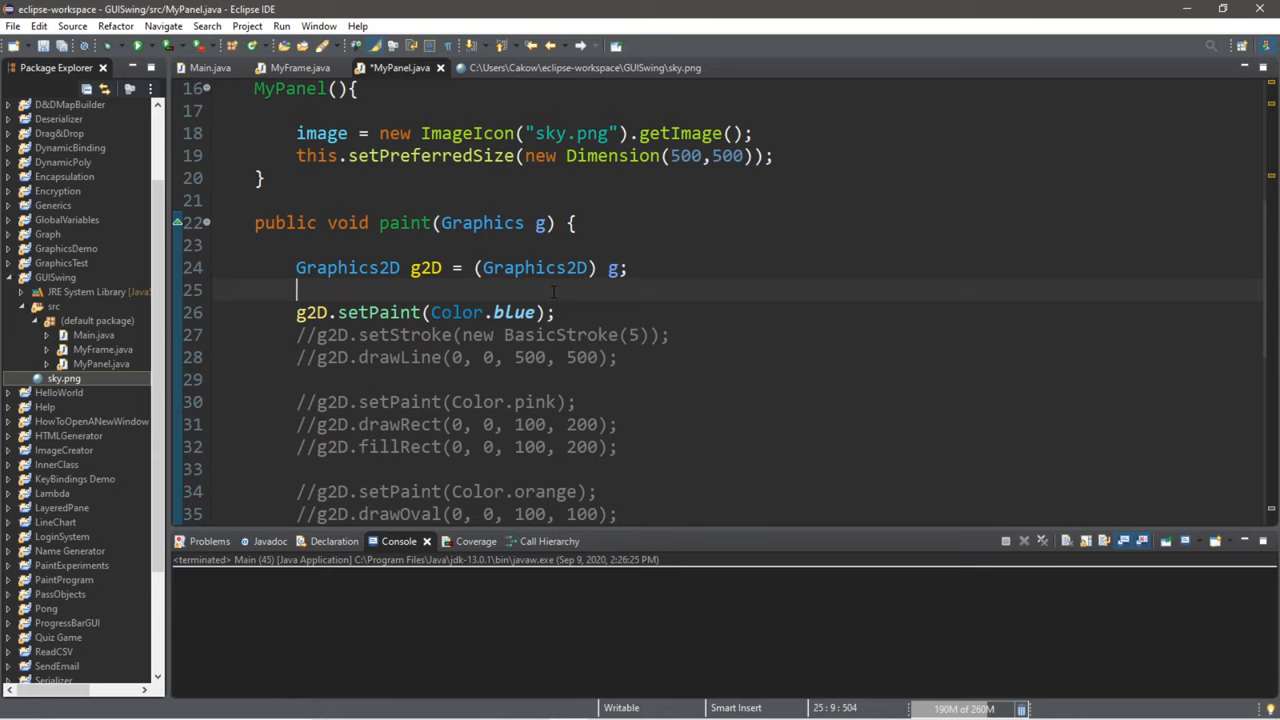
pyautogui.write('g2D.drawImage(image, 0, 0, null);')
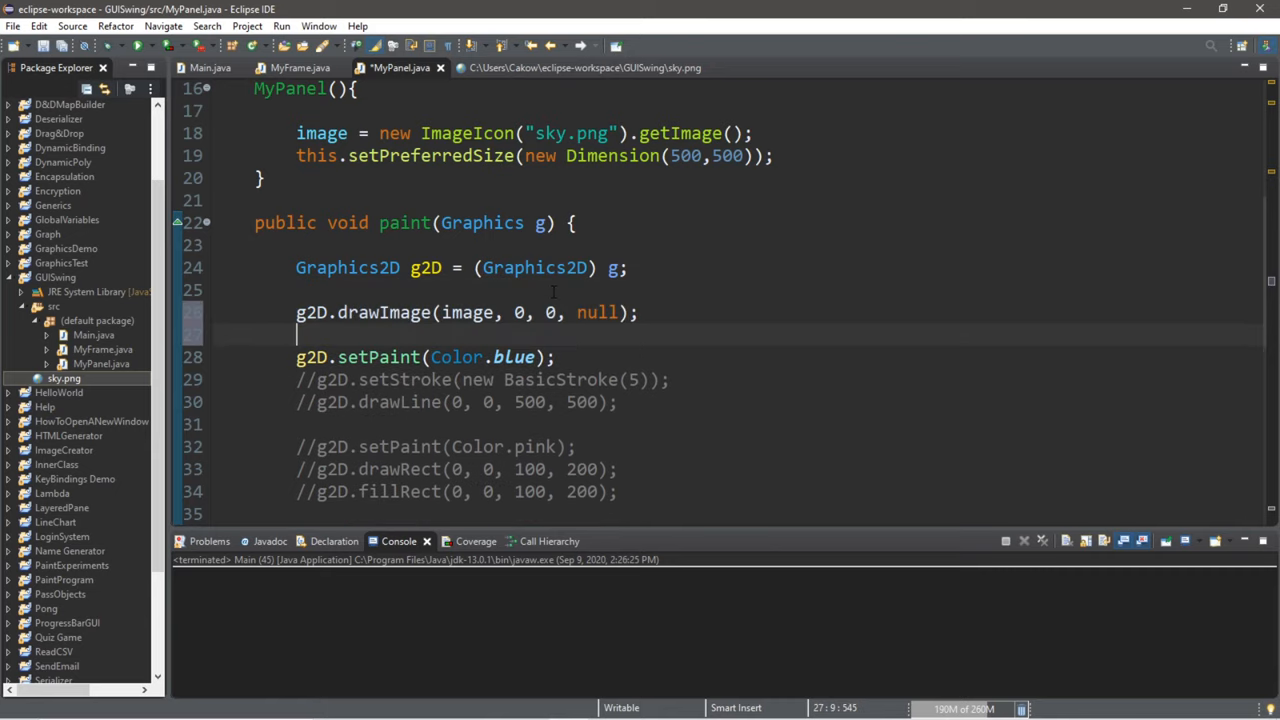
pyautogui.scroll(-3)
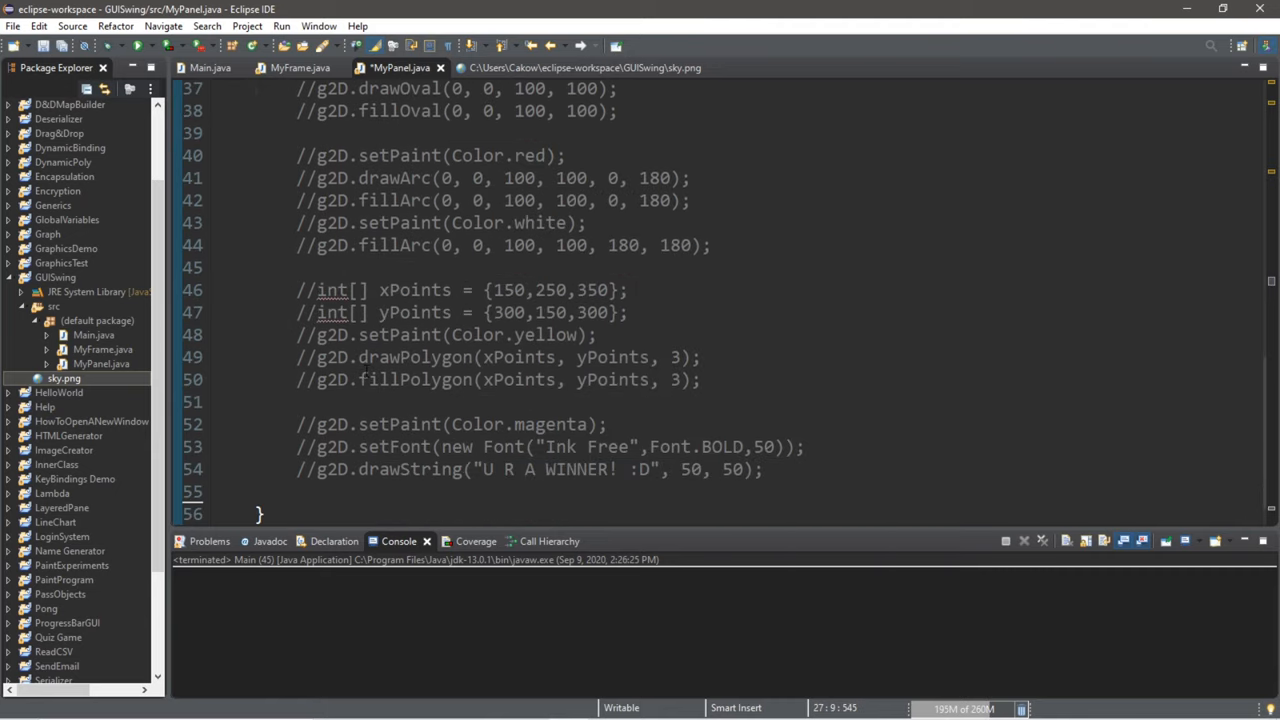
pyautogui.scroll(-3)
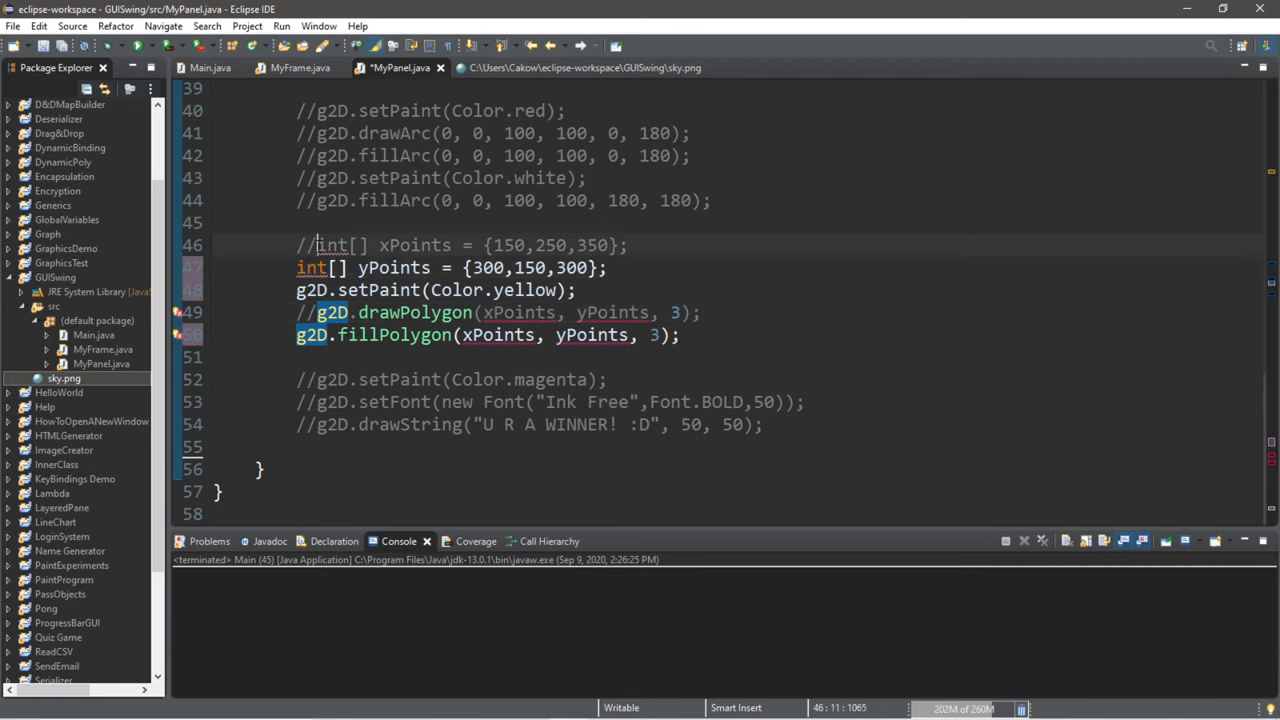
pyautogui.scroll(3)
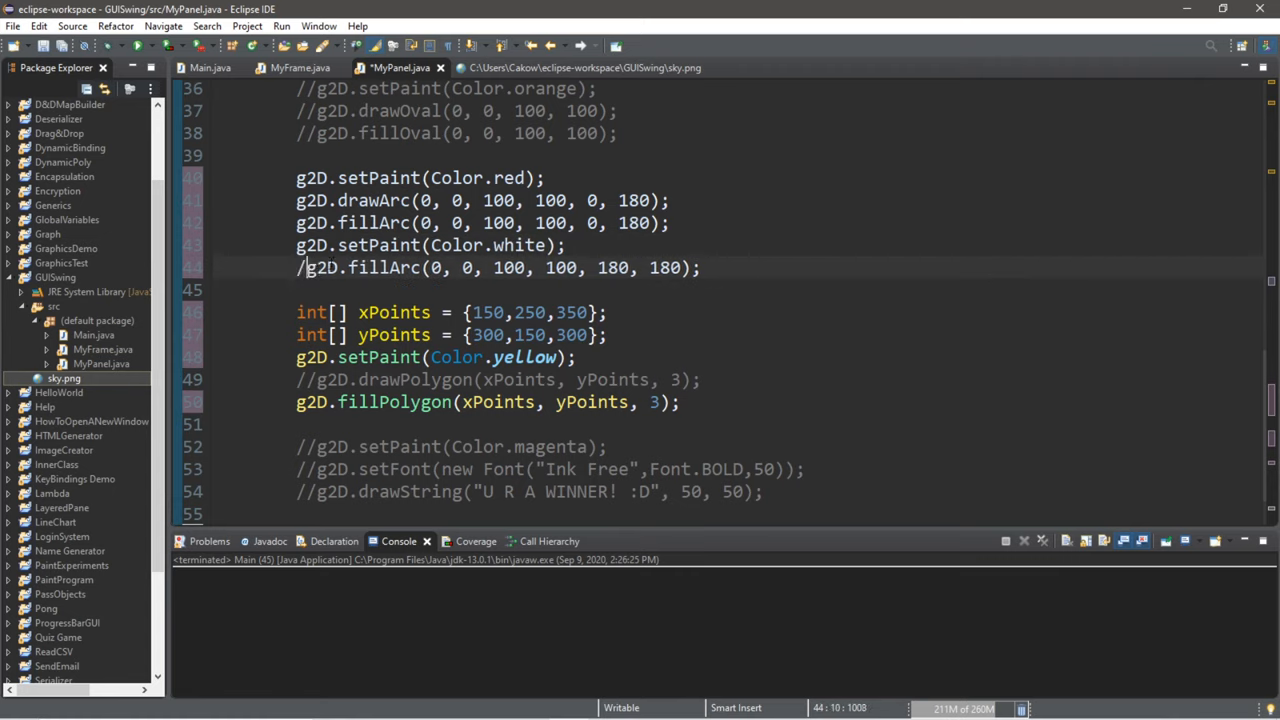
# - Run Main to view the red-white arc and yellow triangle over the sky, then close the window
pyautogui.click(135, 46)
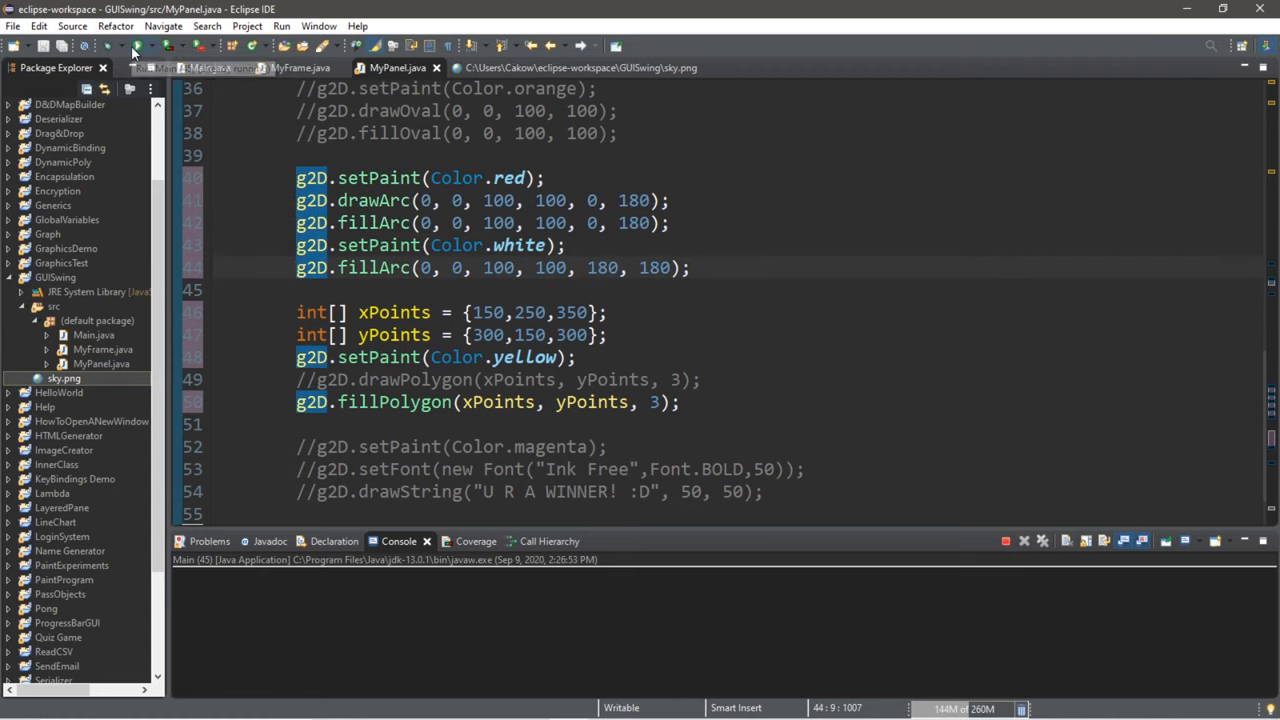
pyautogui.click(137, 46)
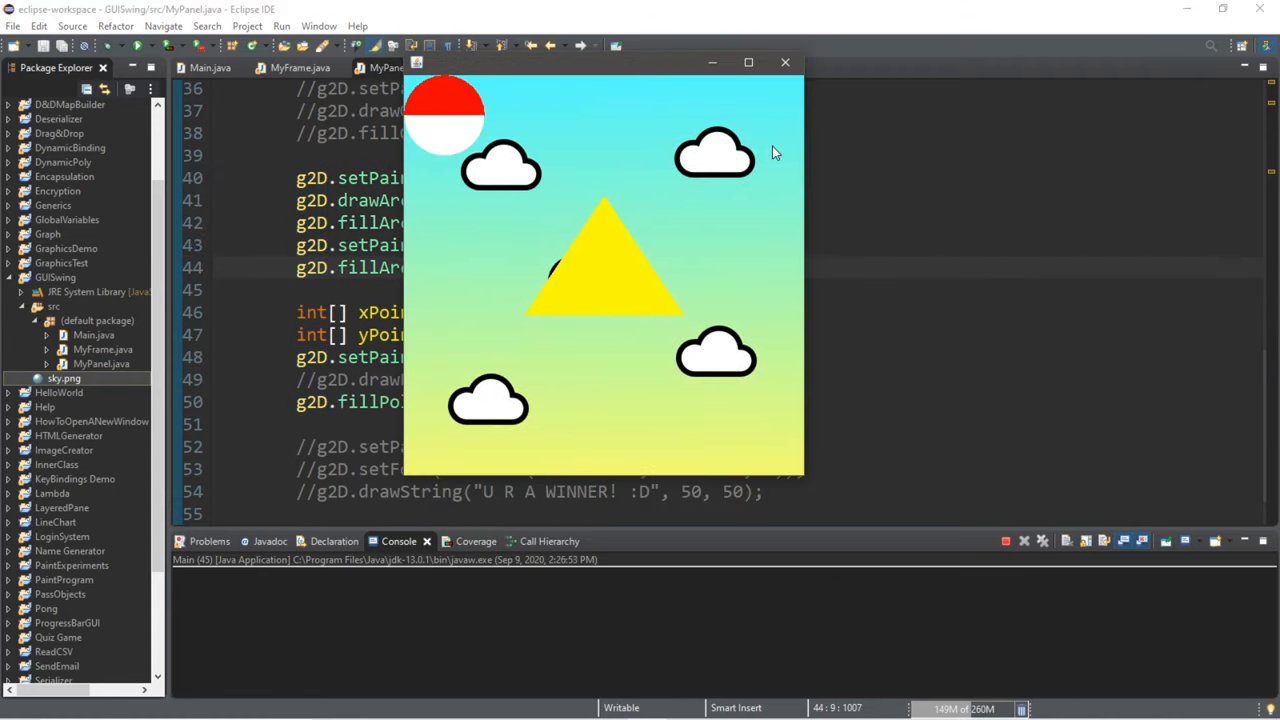
pyautogui.moveTo(448, 195)
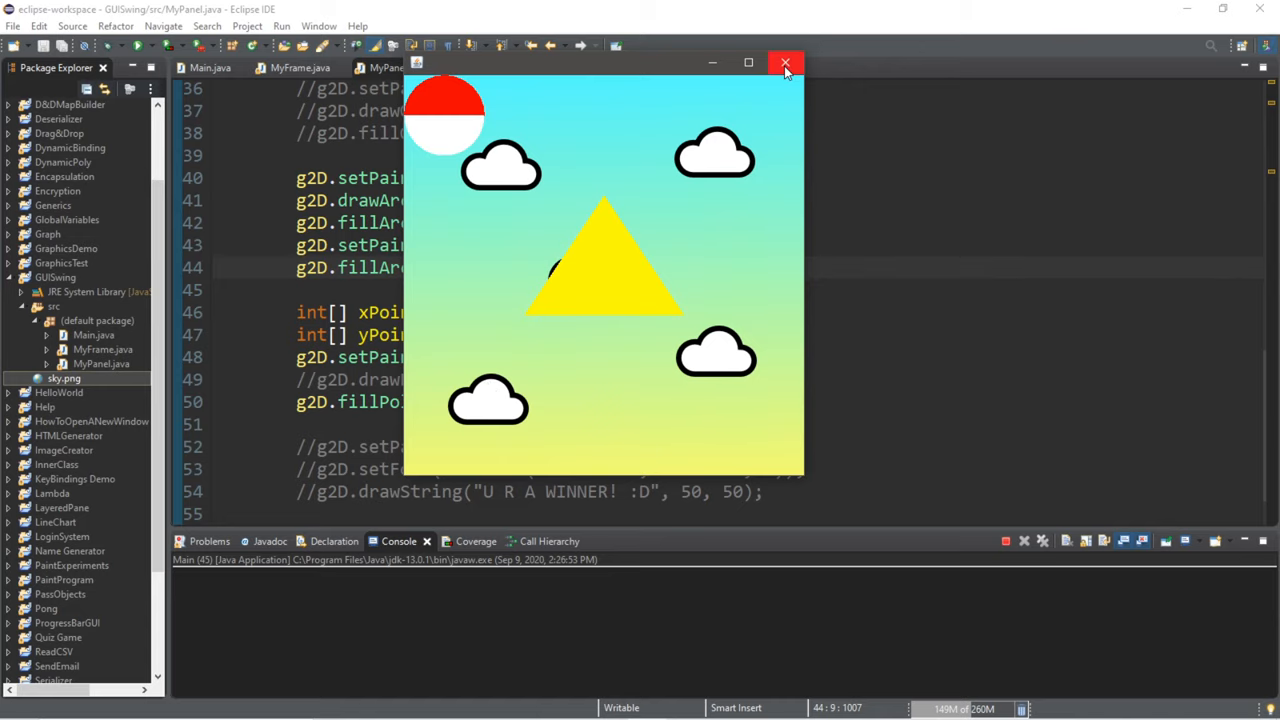
pyautogui.click(786, 63)
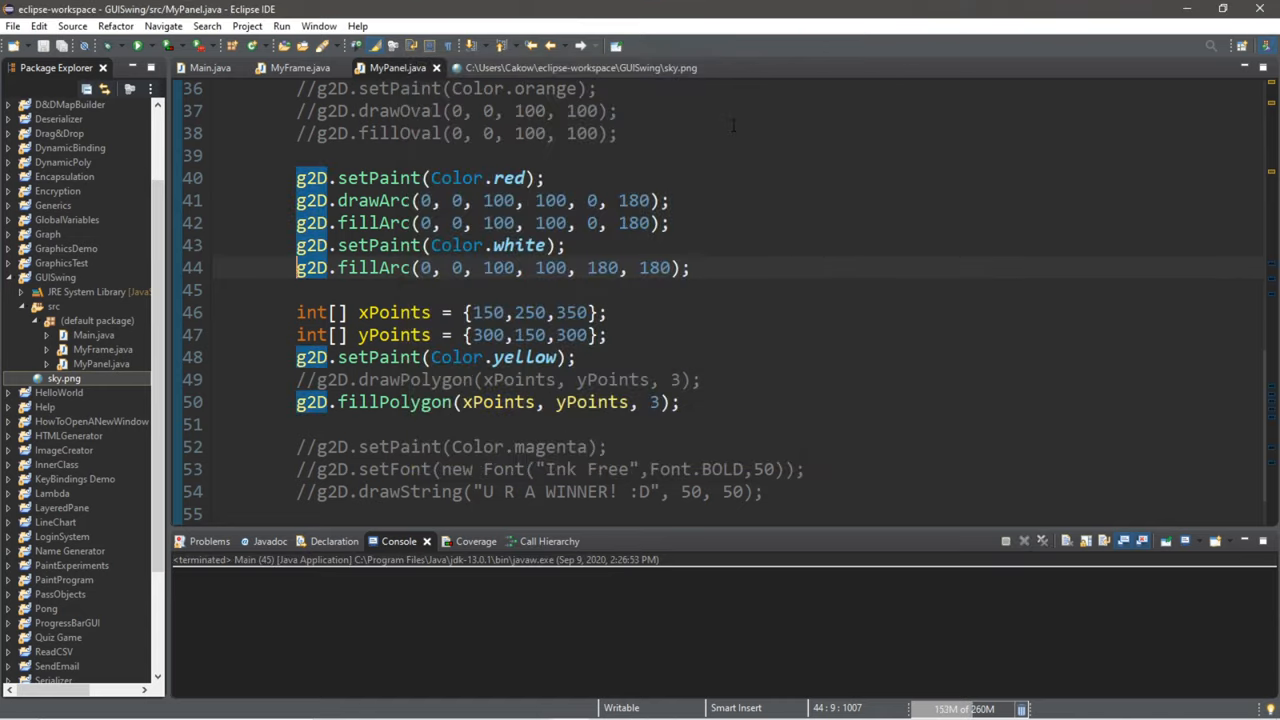
# - Comment out the image field, its sky.png loading, and all paint() drawing lines with Ctrl+/
pyautogui.scroll(3)
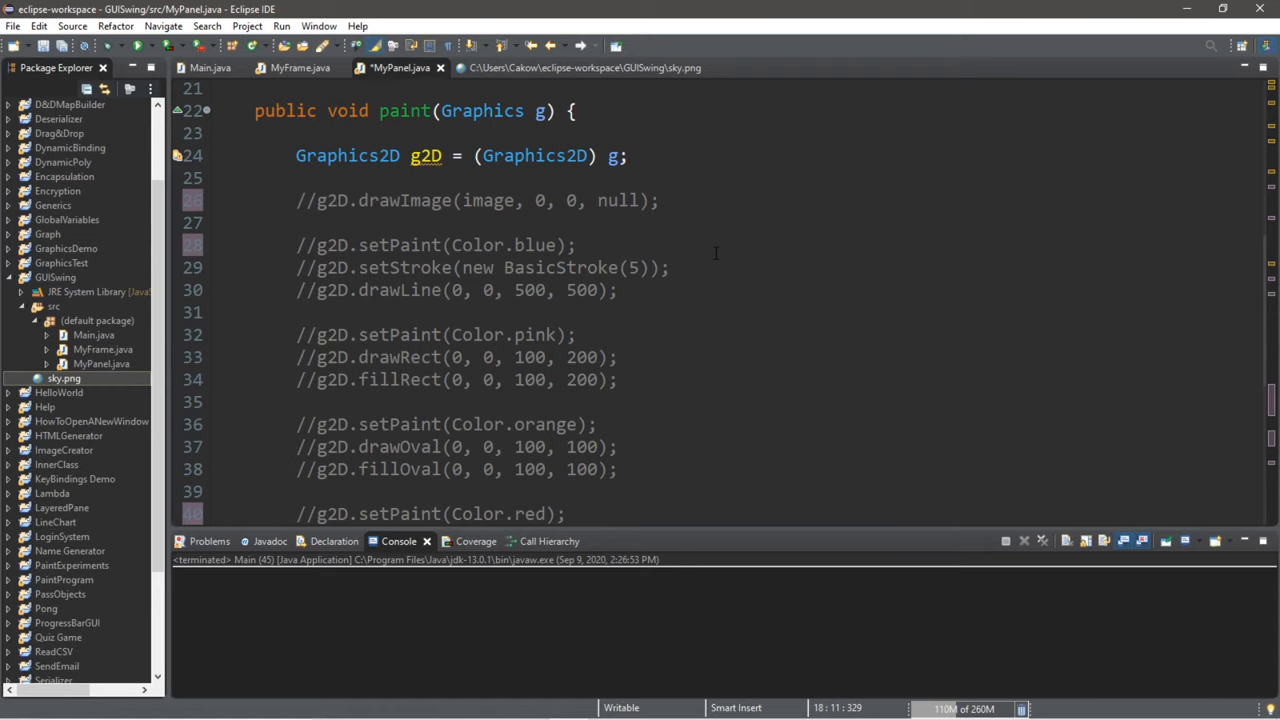
pyautogui.scroll(-3)
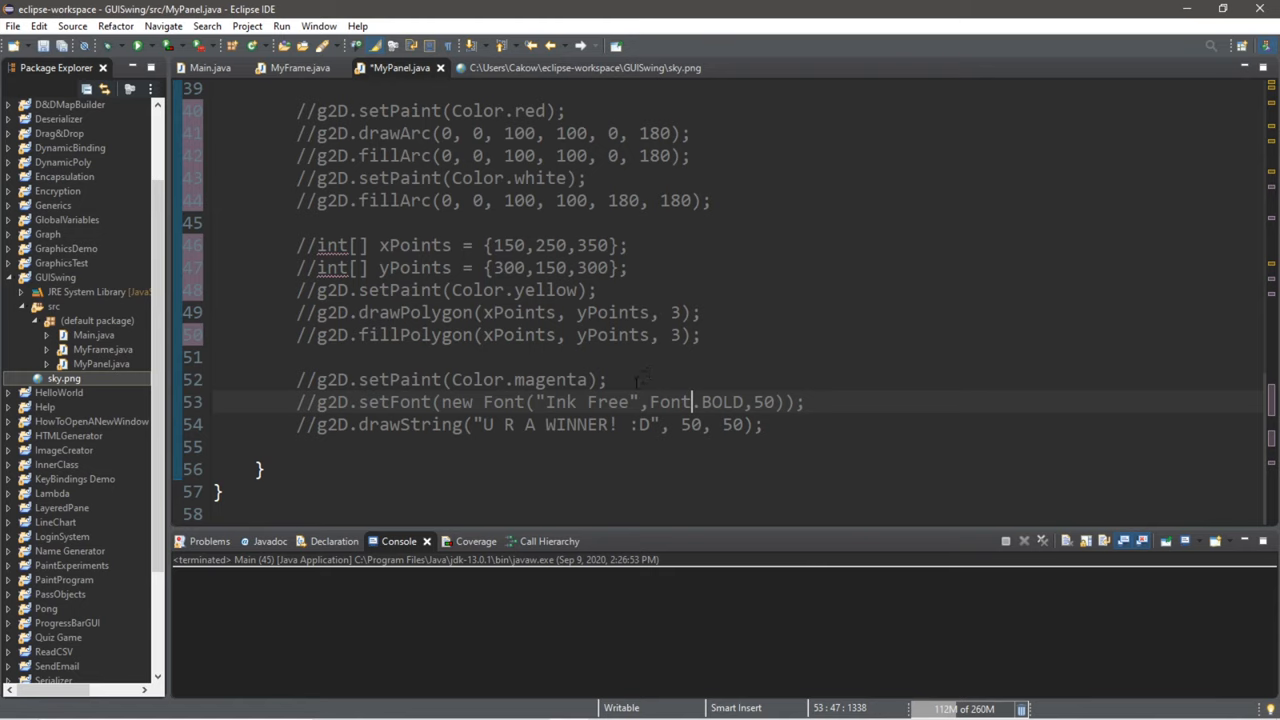
pyautogui.scroll(3)
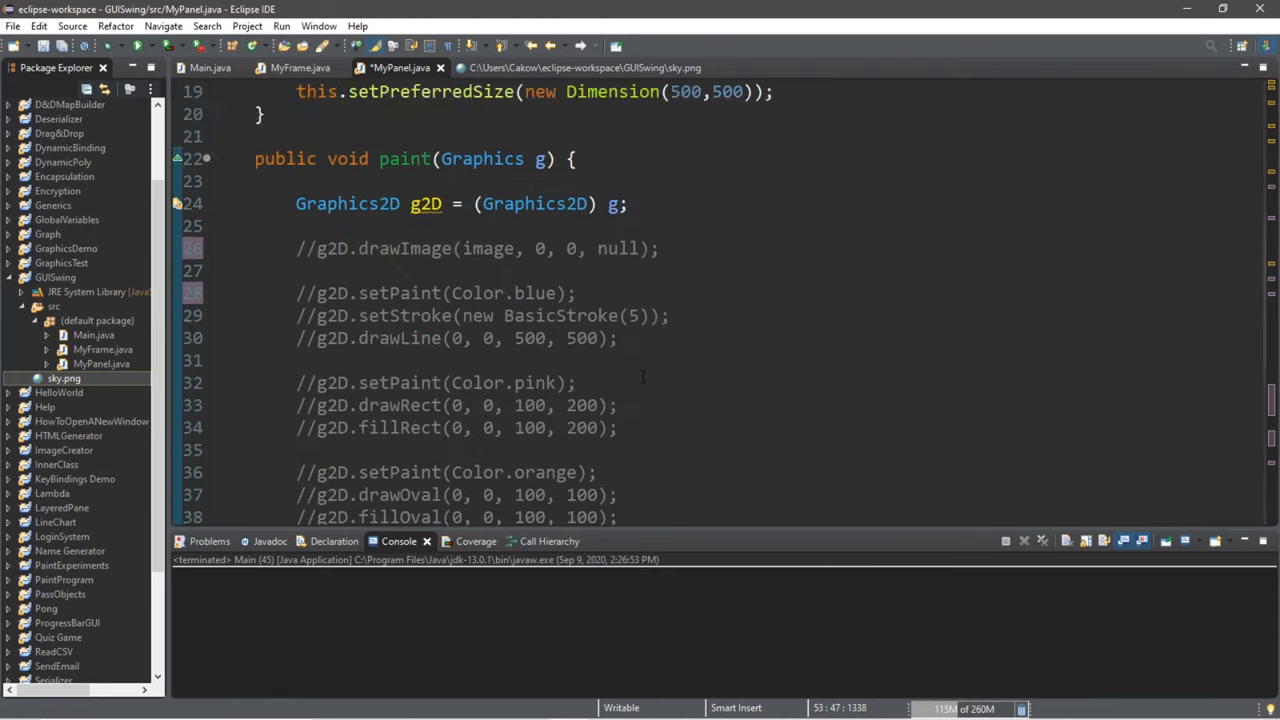
pyautogui.scroll(3)
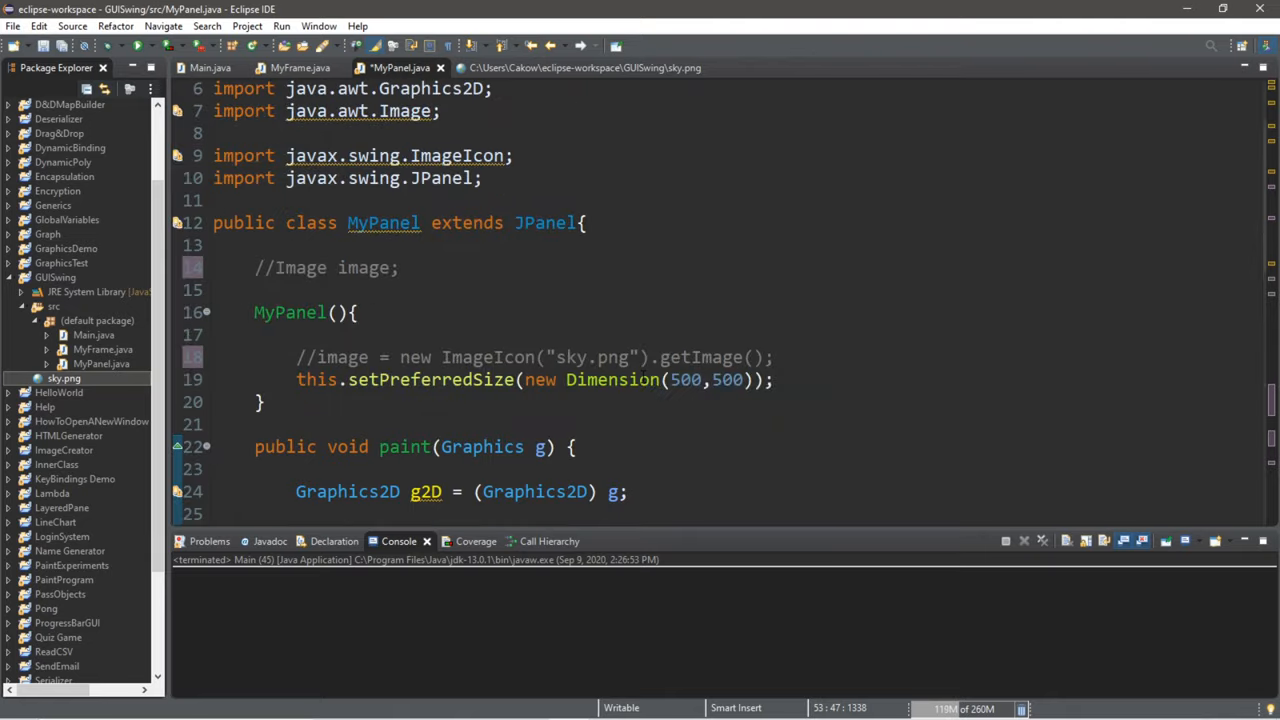
pyautogui.scroll(-3)
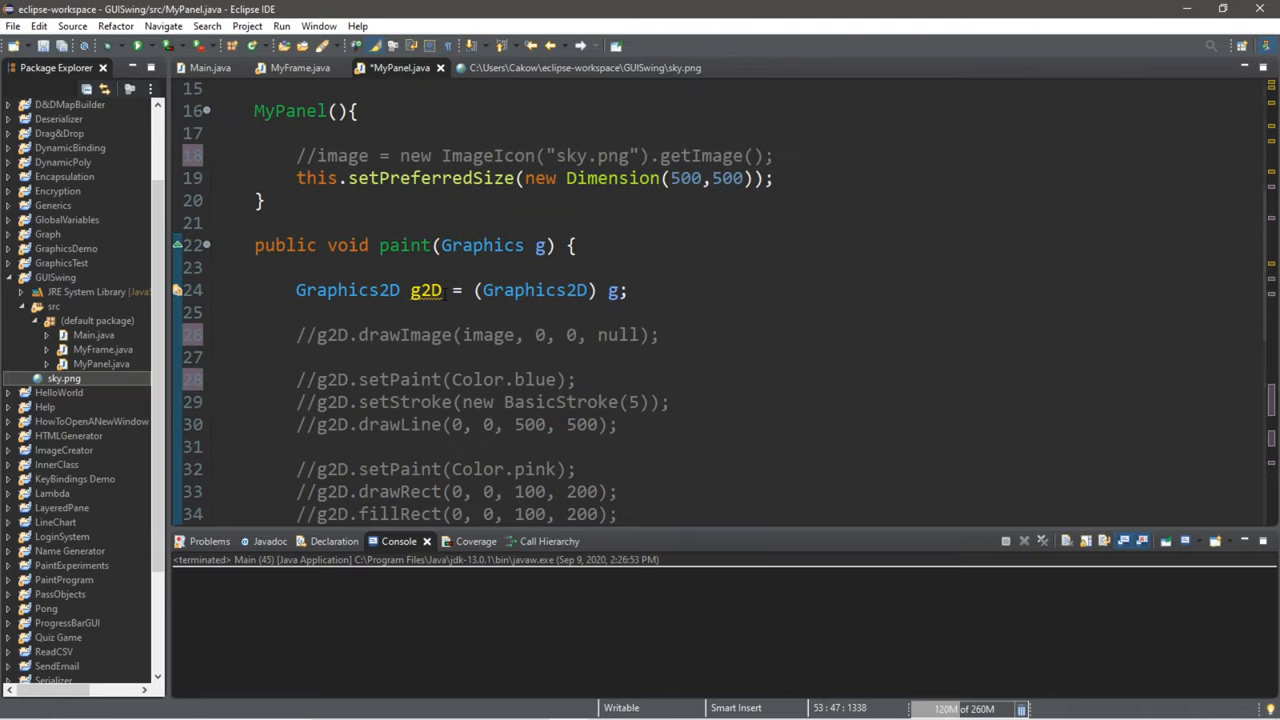